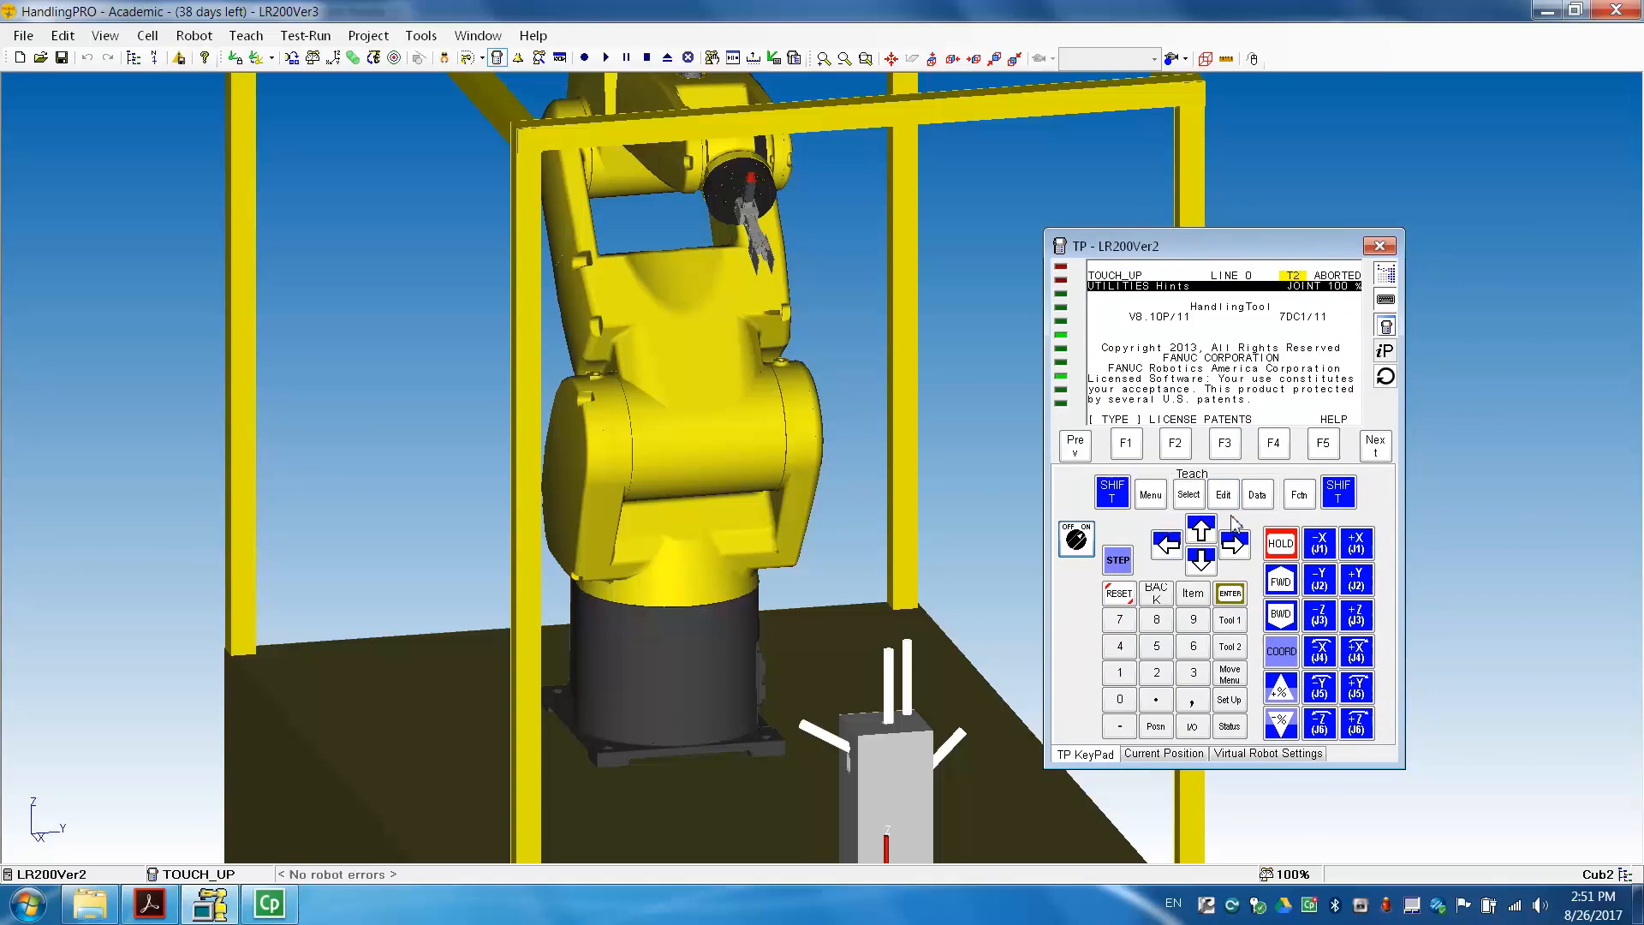
List the stored programs with TOUCH_UP highlighted and the COPY function revealed
left_click(1189, 493)
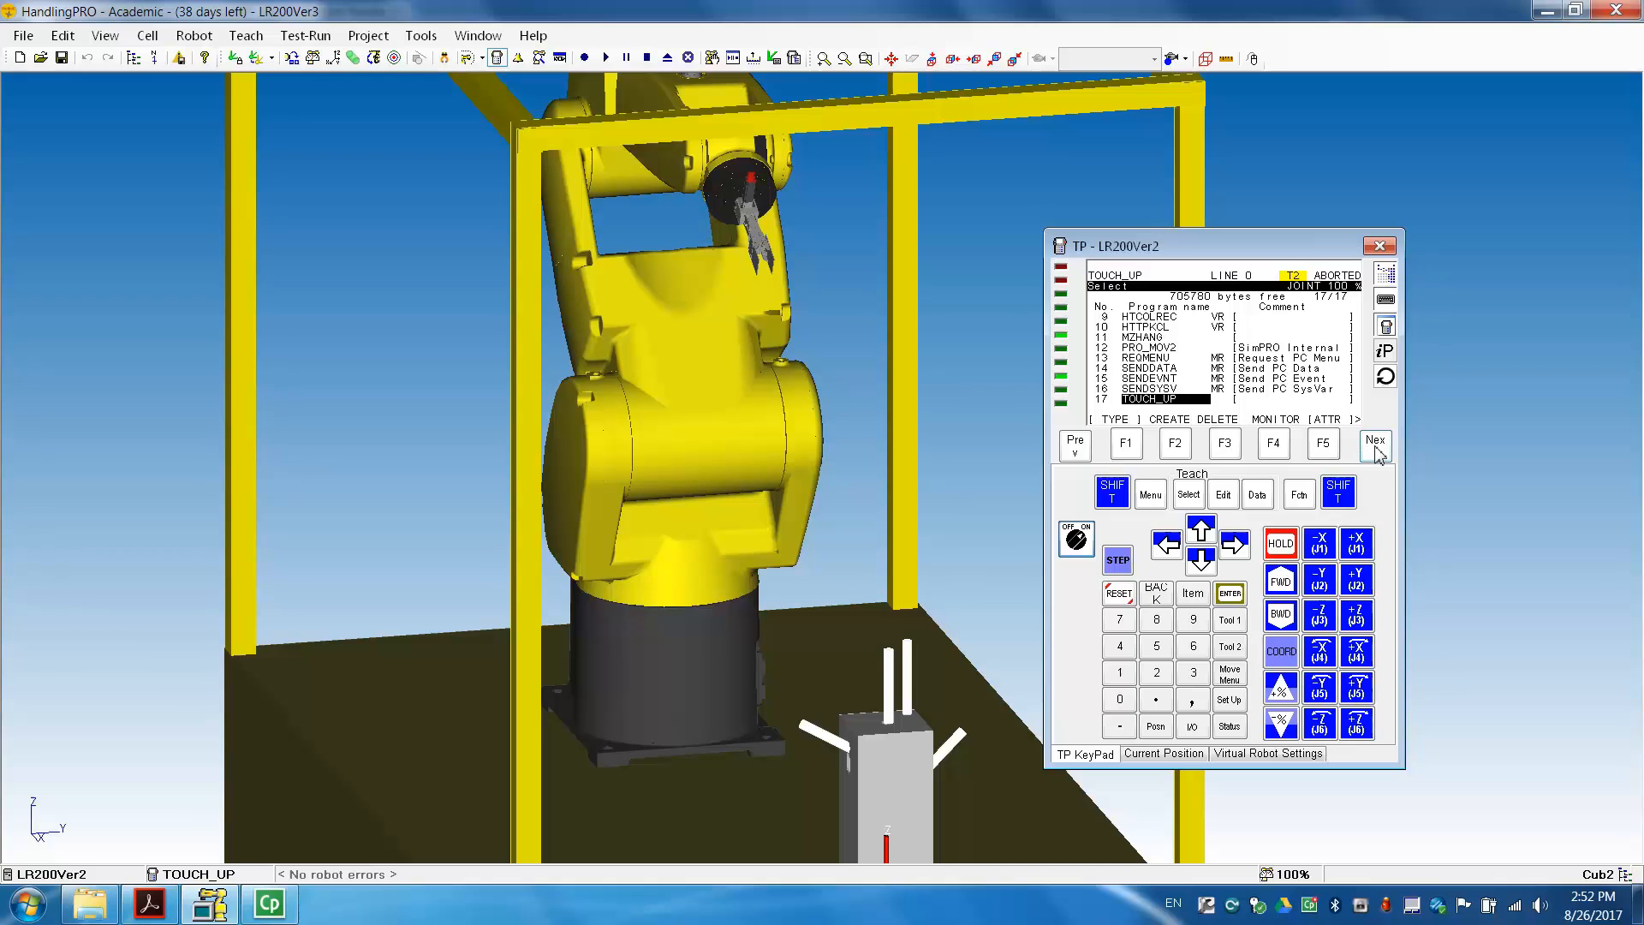
left_click(1373, 441)
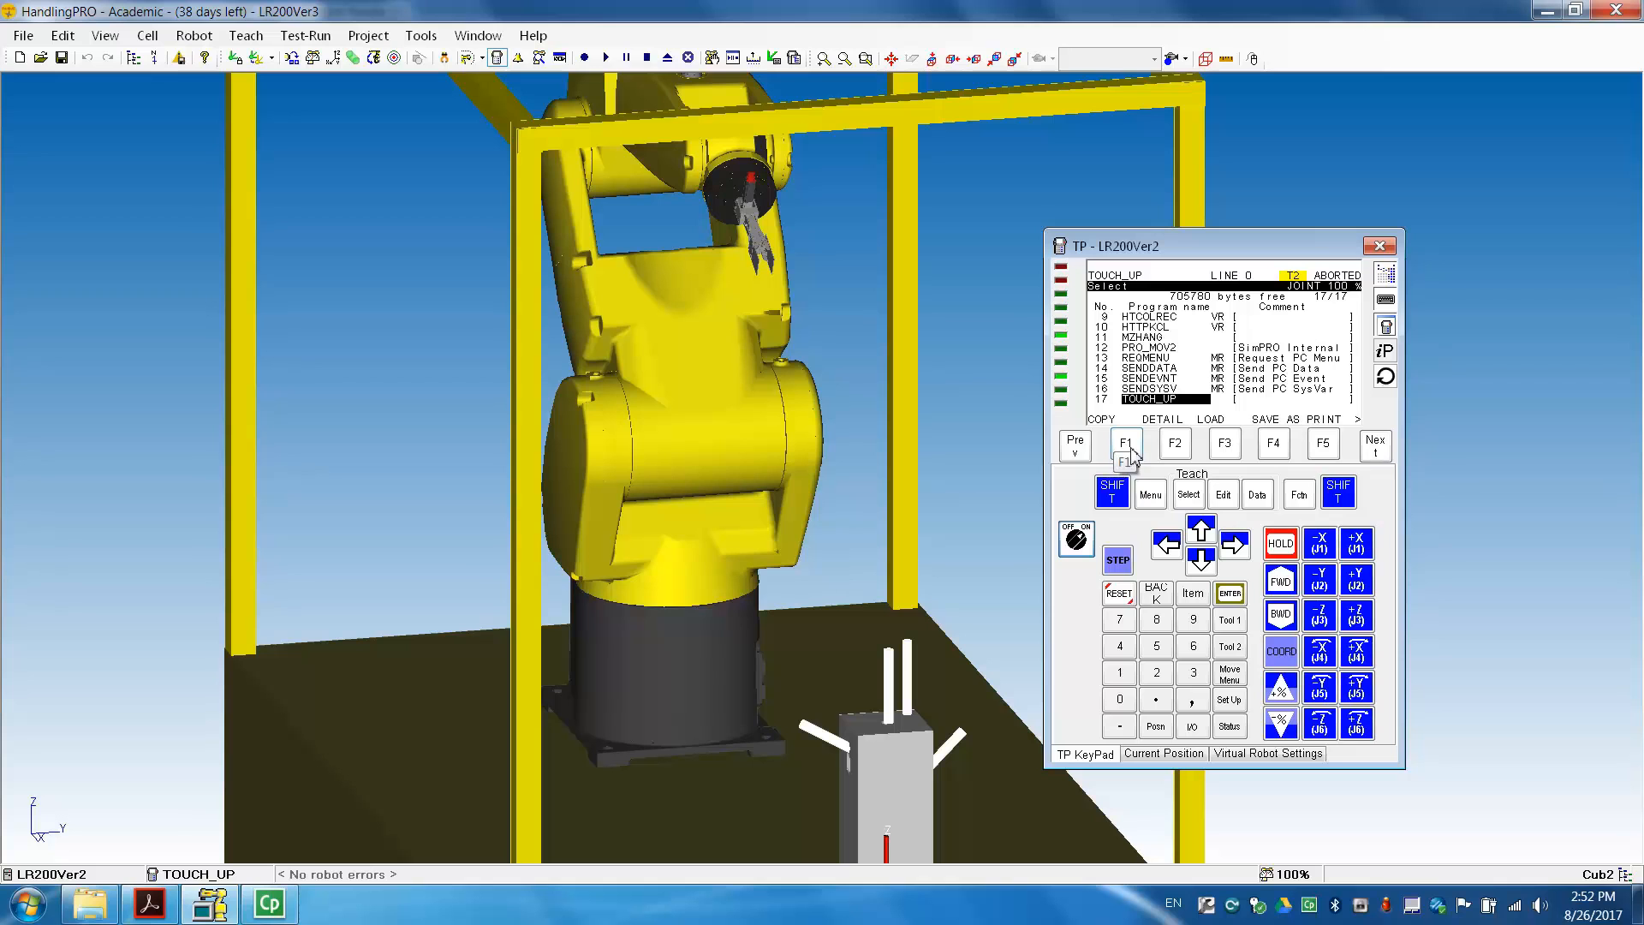
Copy TOUCH_UP into a new program named MZHANG, clearing the old name first
left_click(1126, 443)
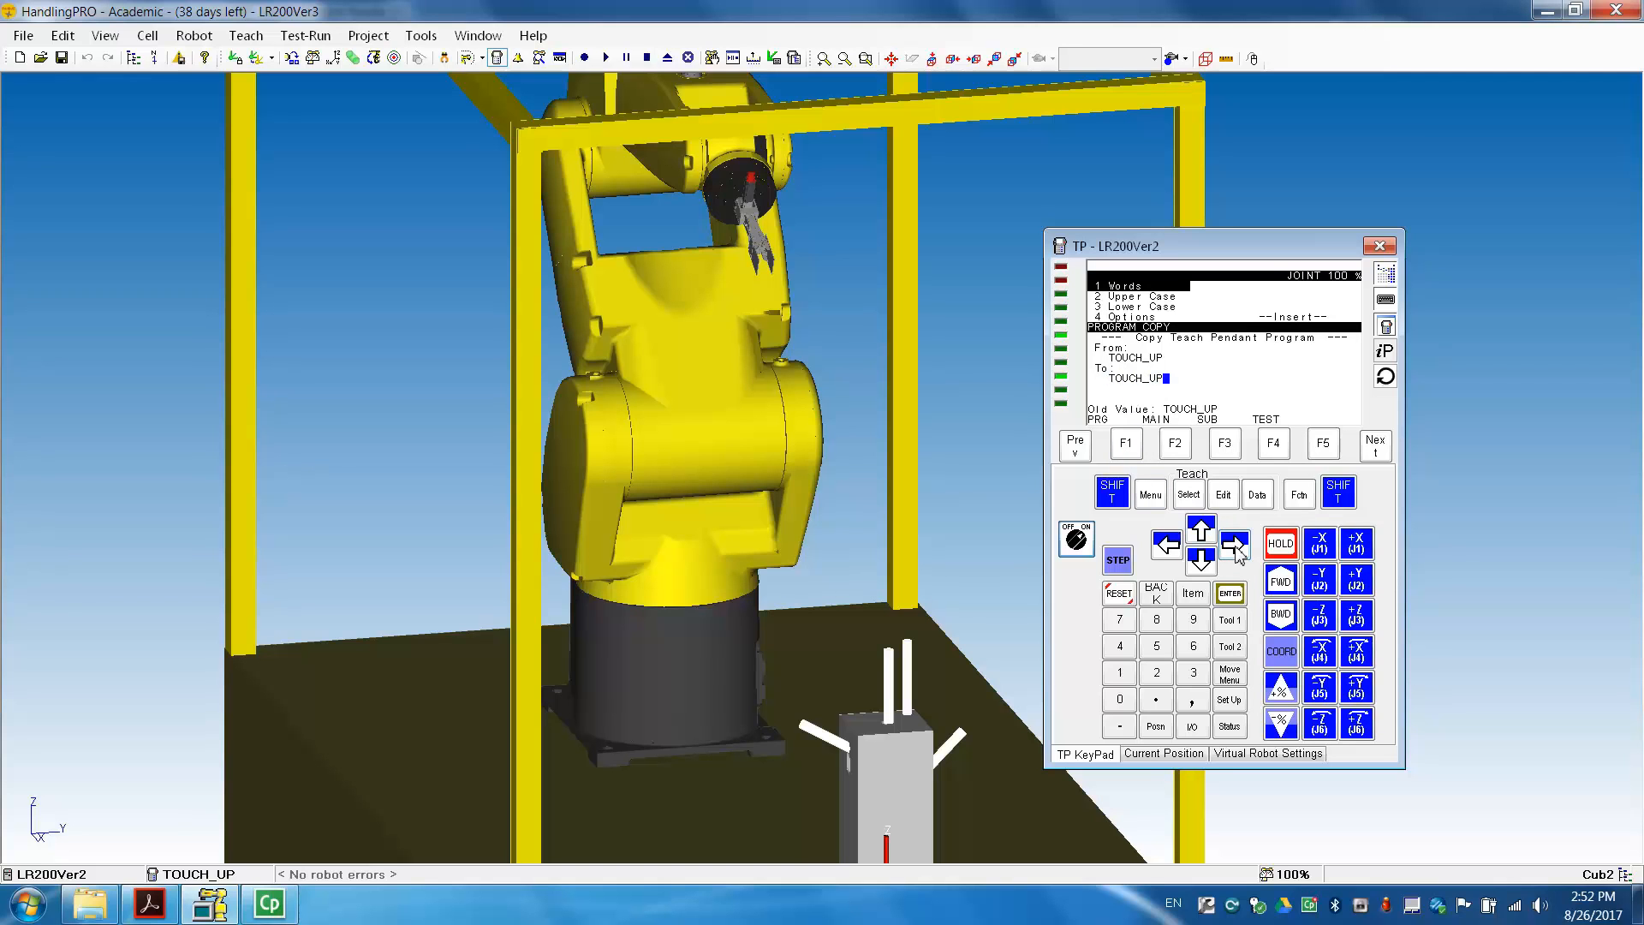
mouse_move(1156, 595)
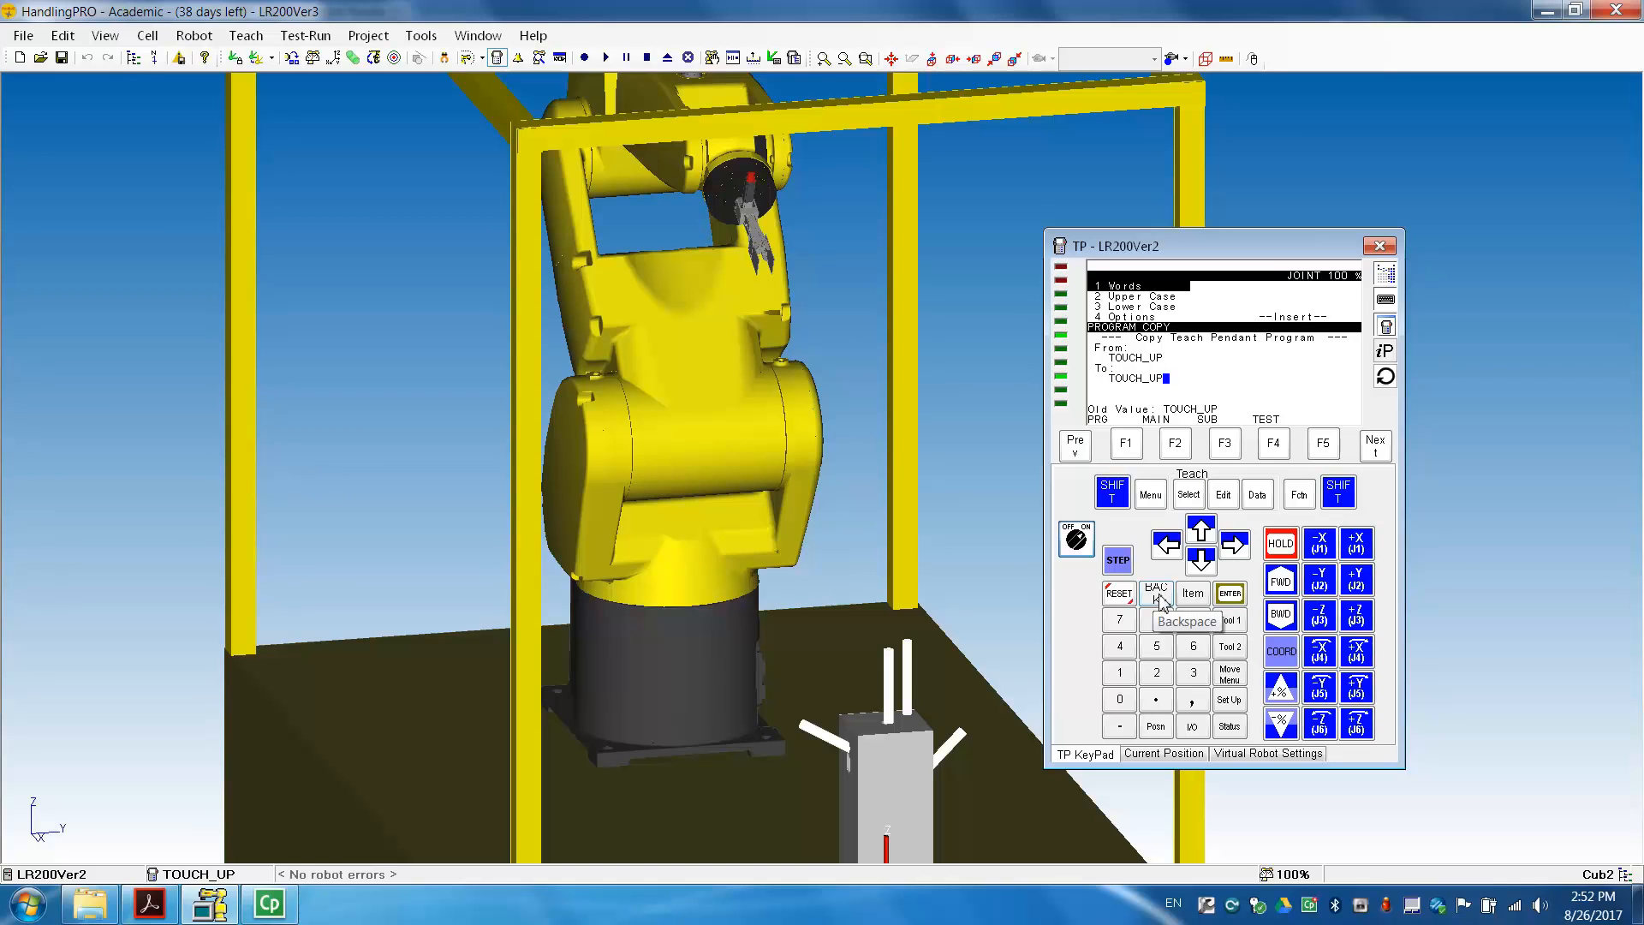
left_click(1154, 592)
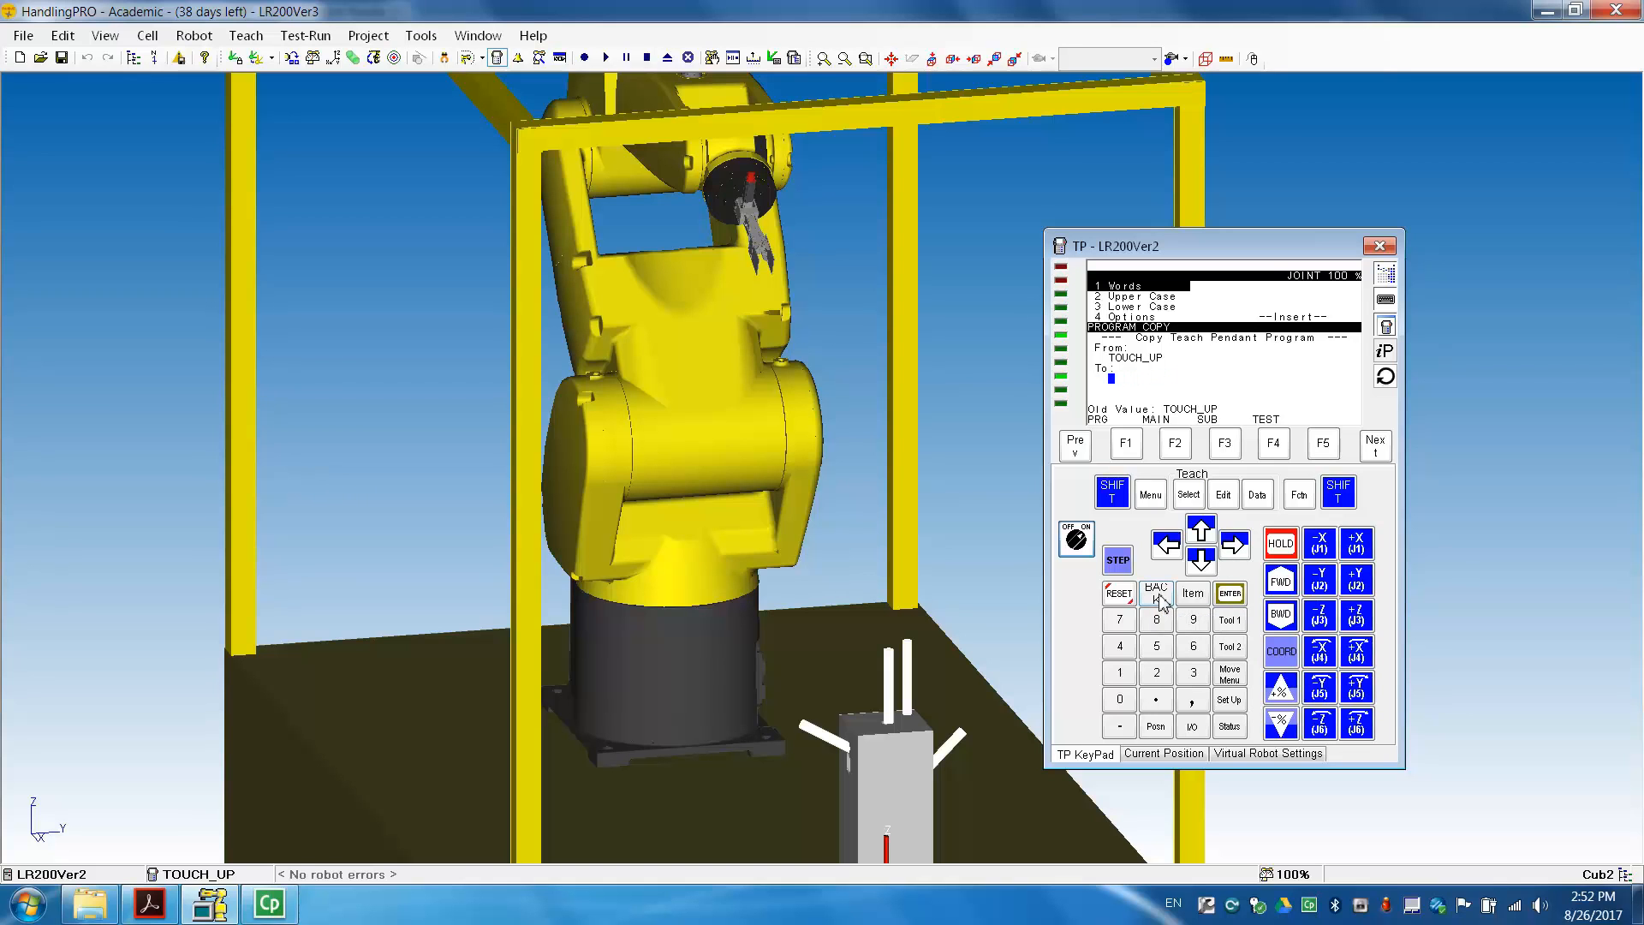
mouse_move(1190, 465)
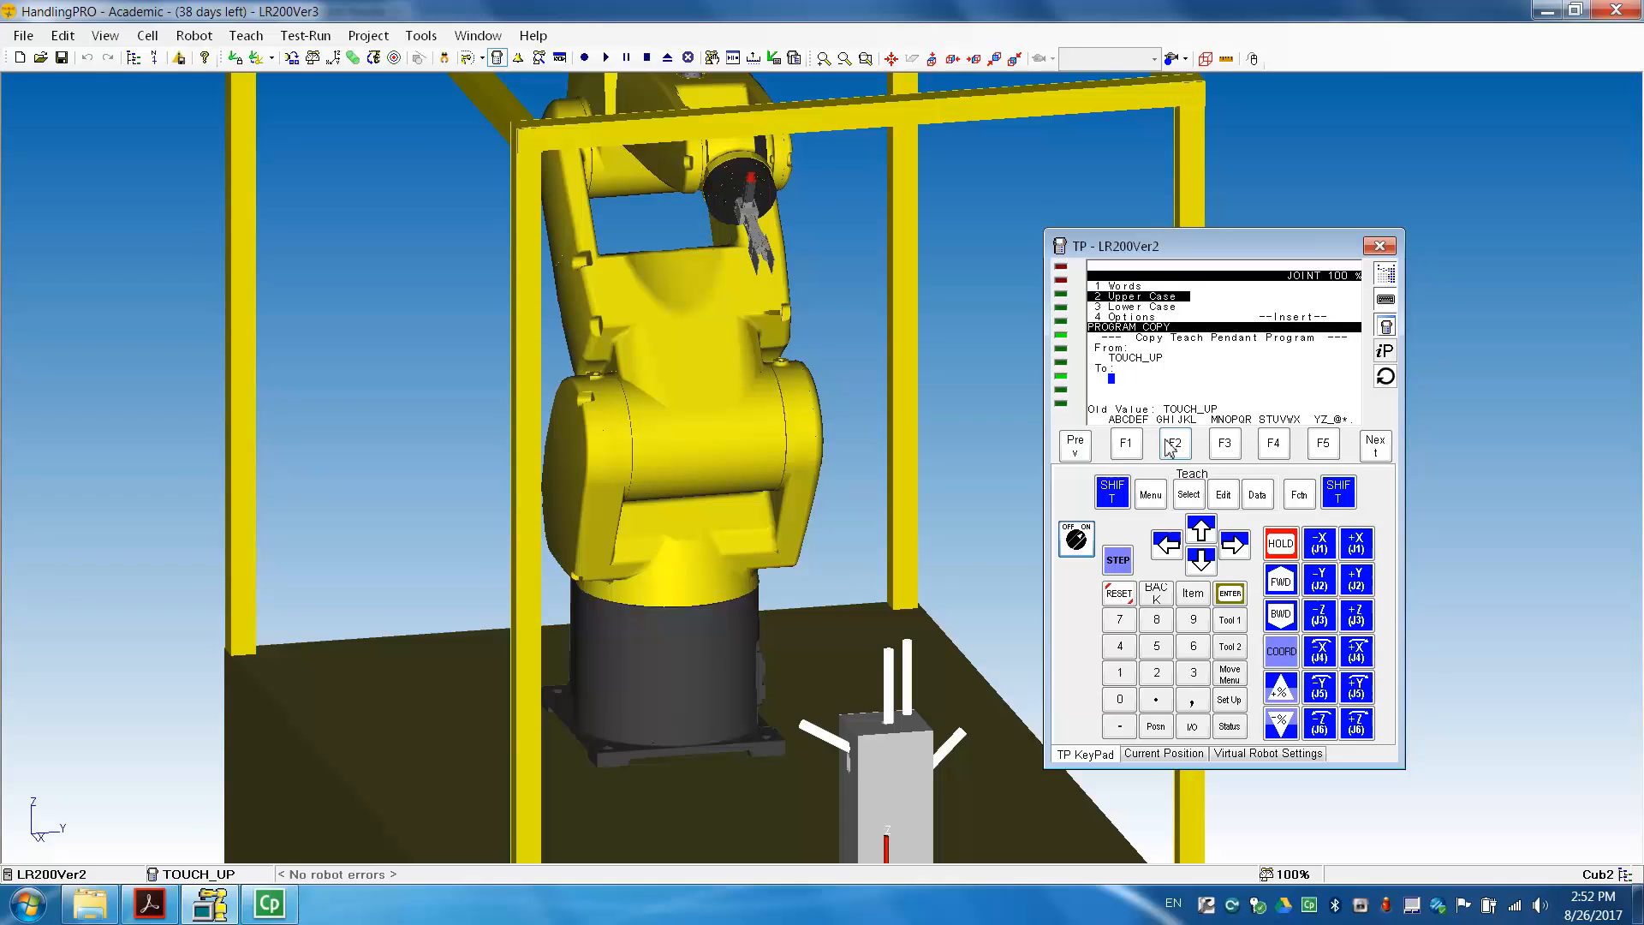
mouse_move(1224, 443)
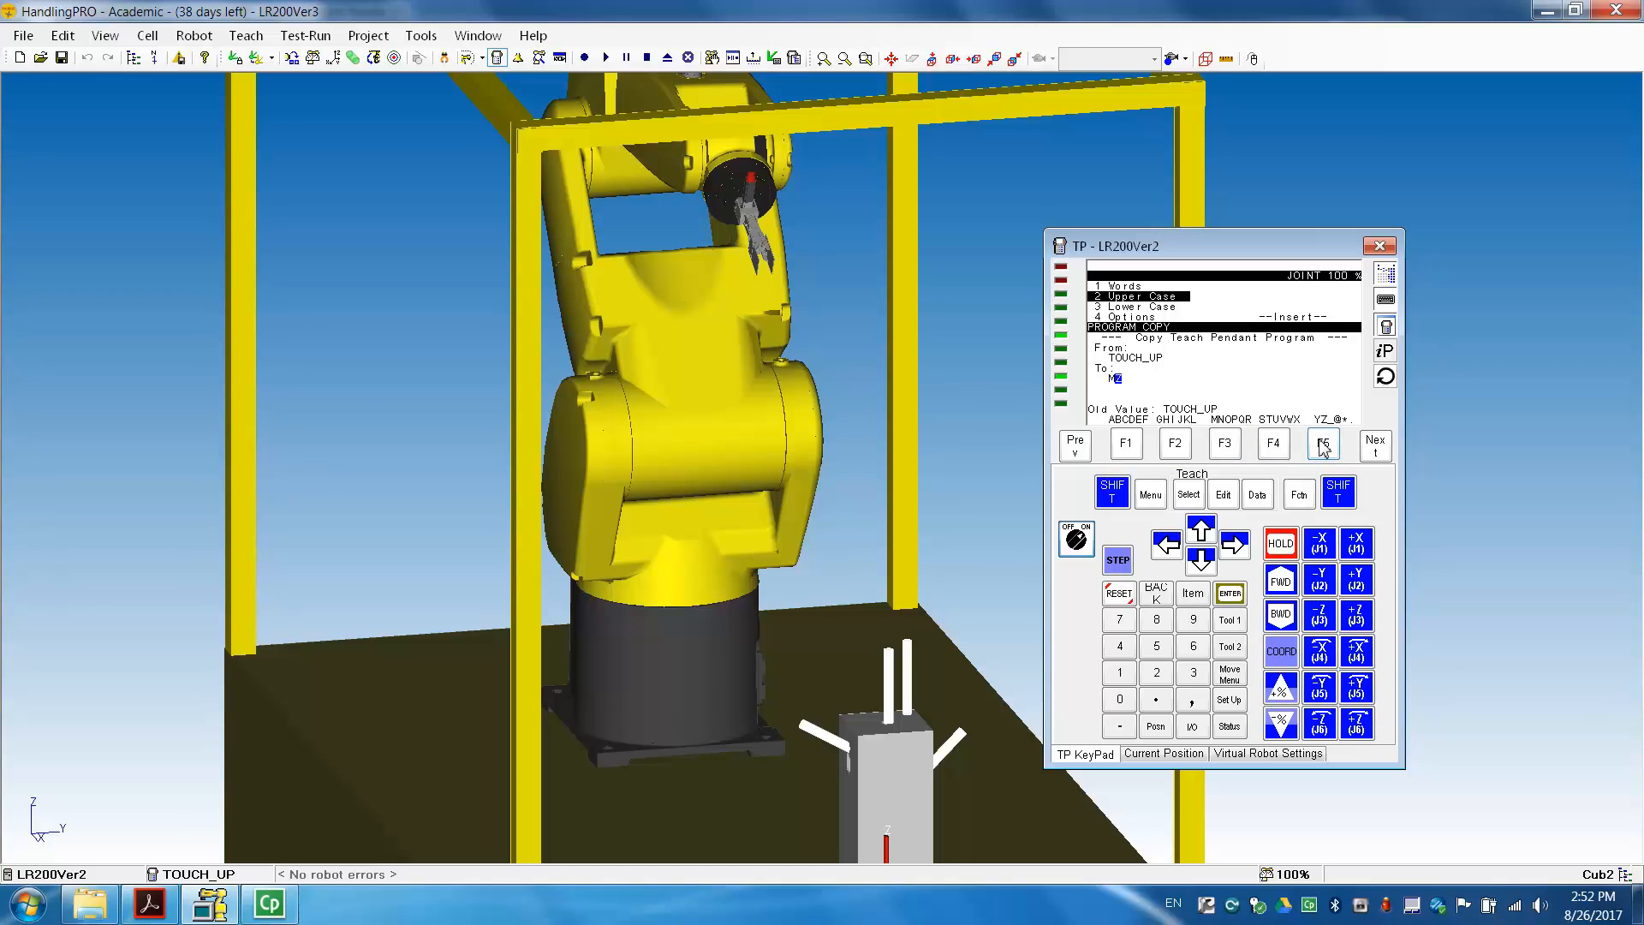
mouse_move(1175, 449)
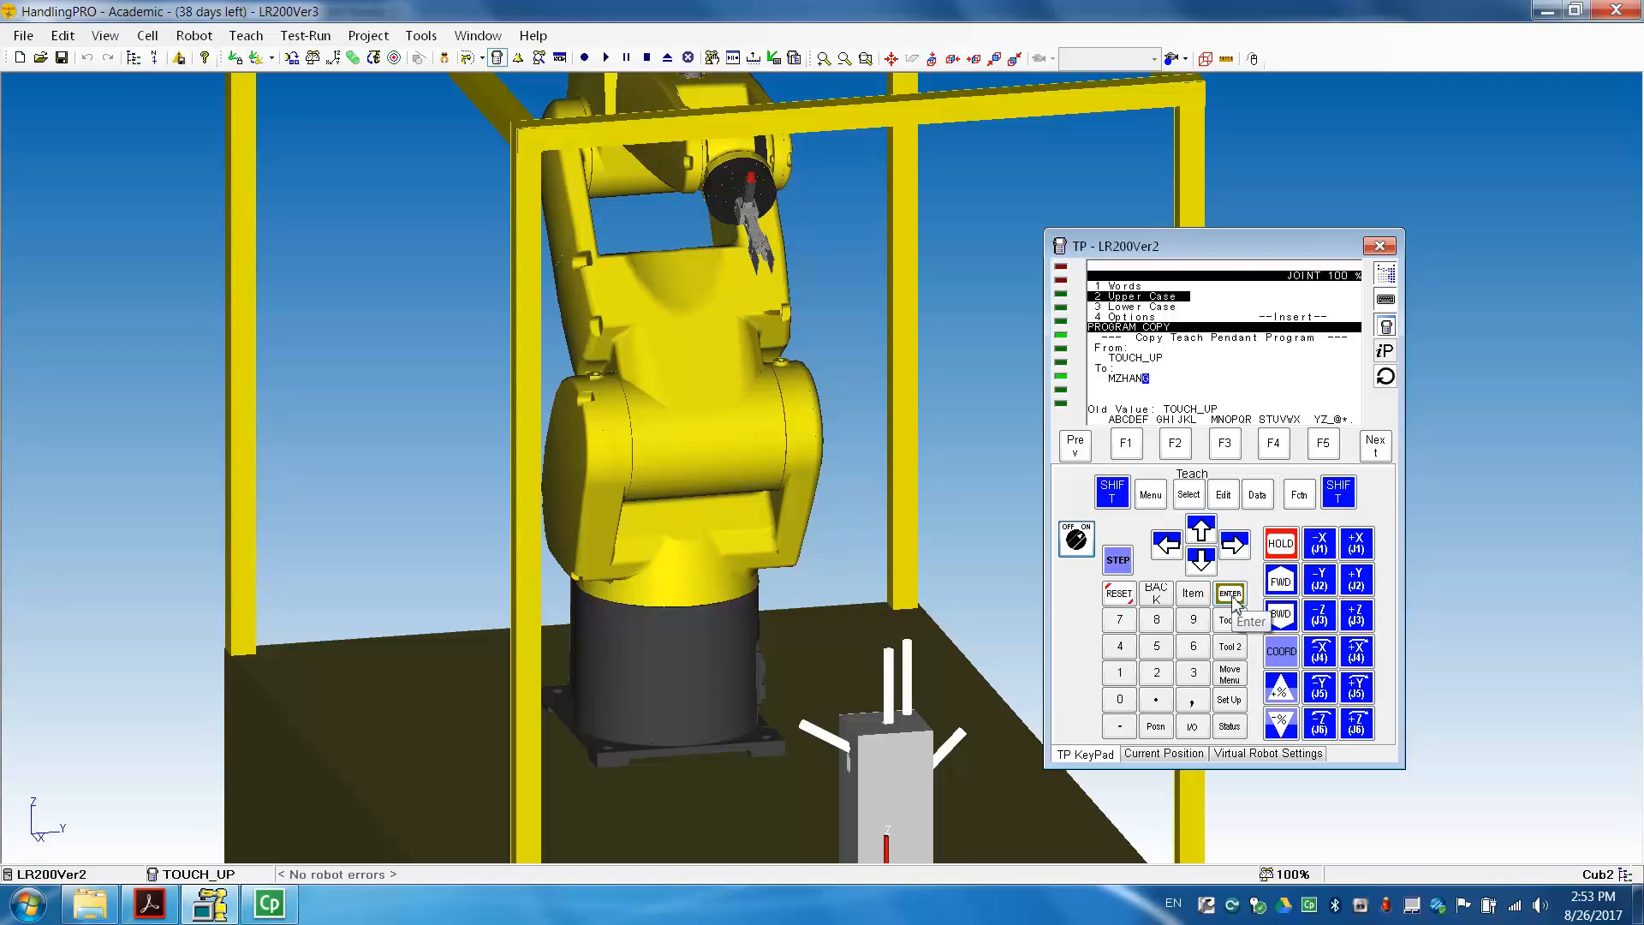
left_click(1229, 593)
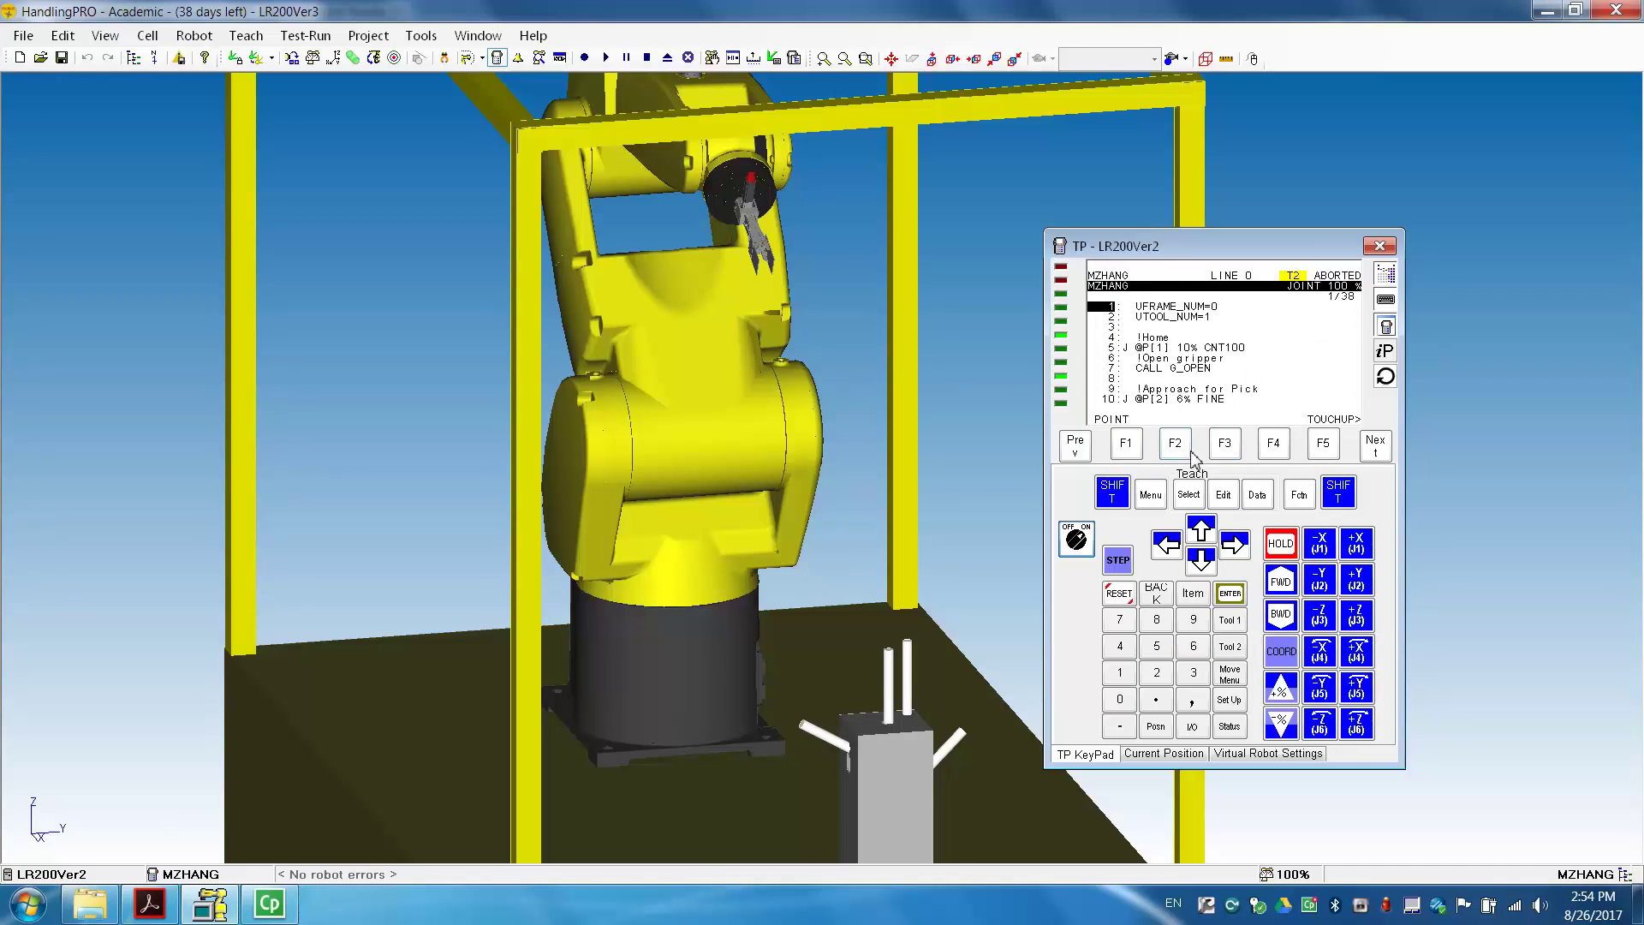
mouse_move(1120, 560)
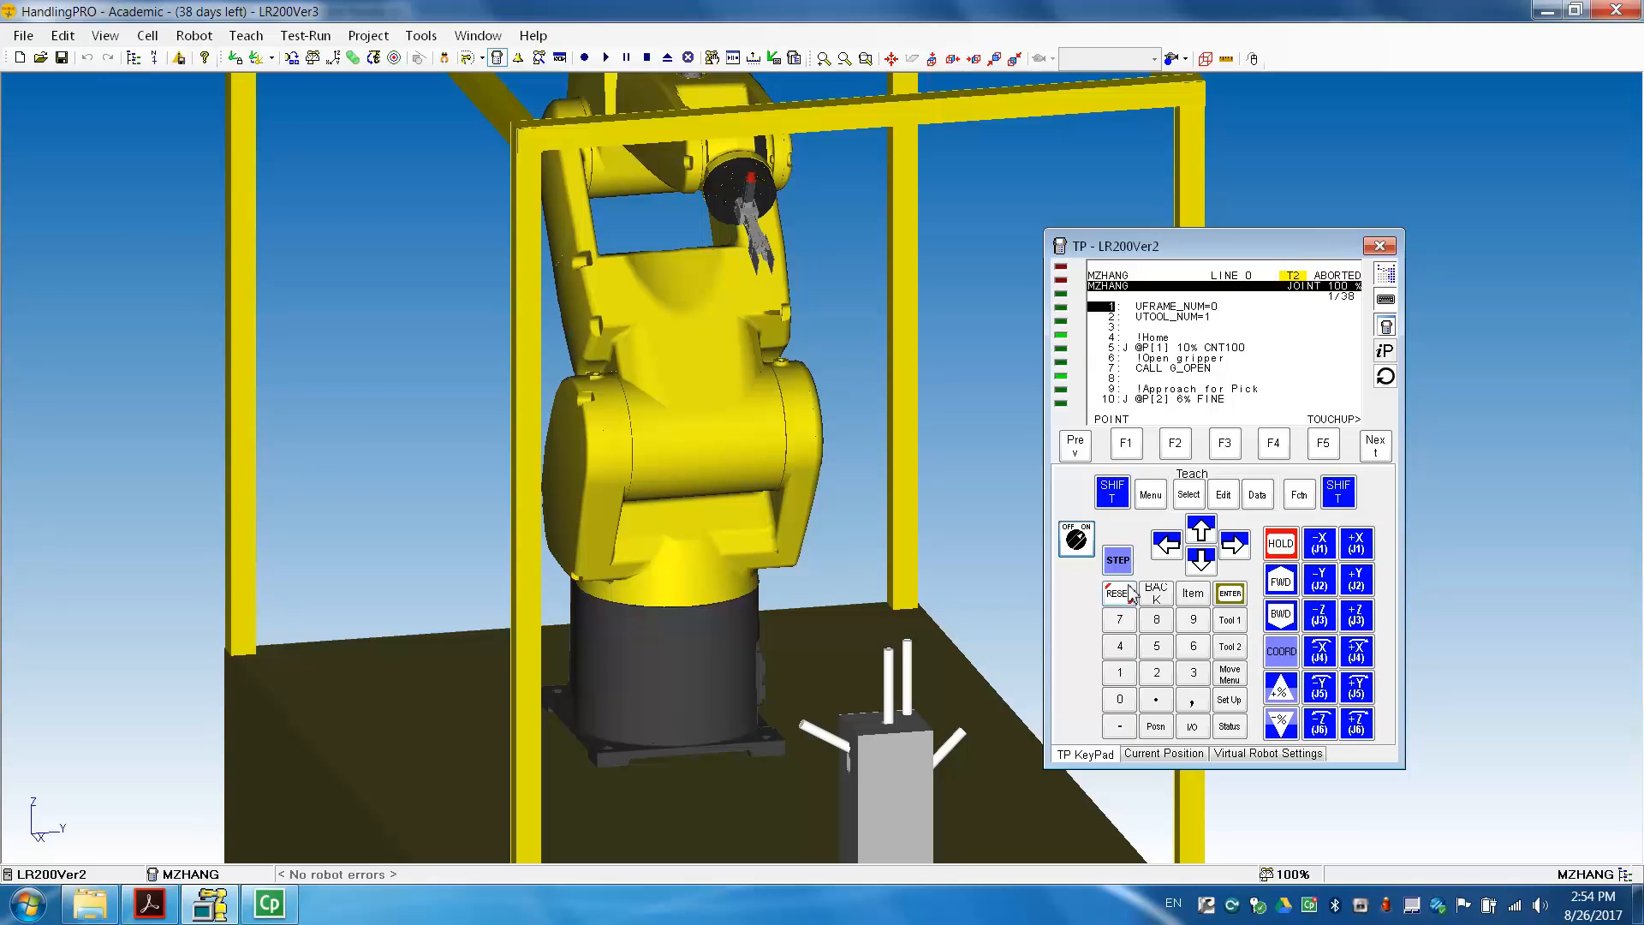
mouse_move(1143, 560)
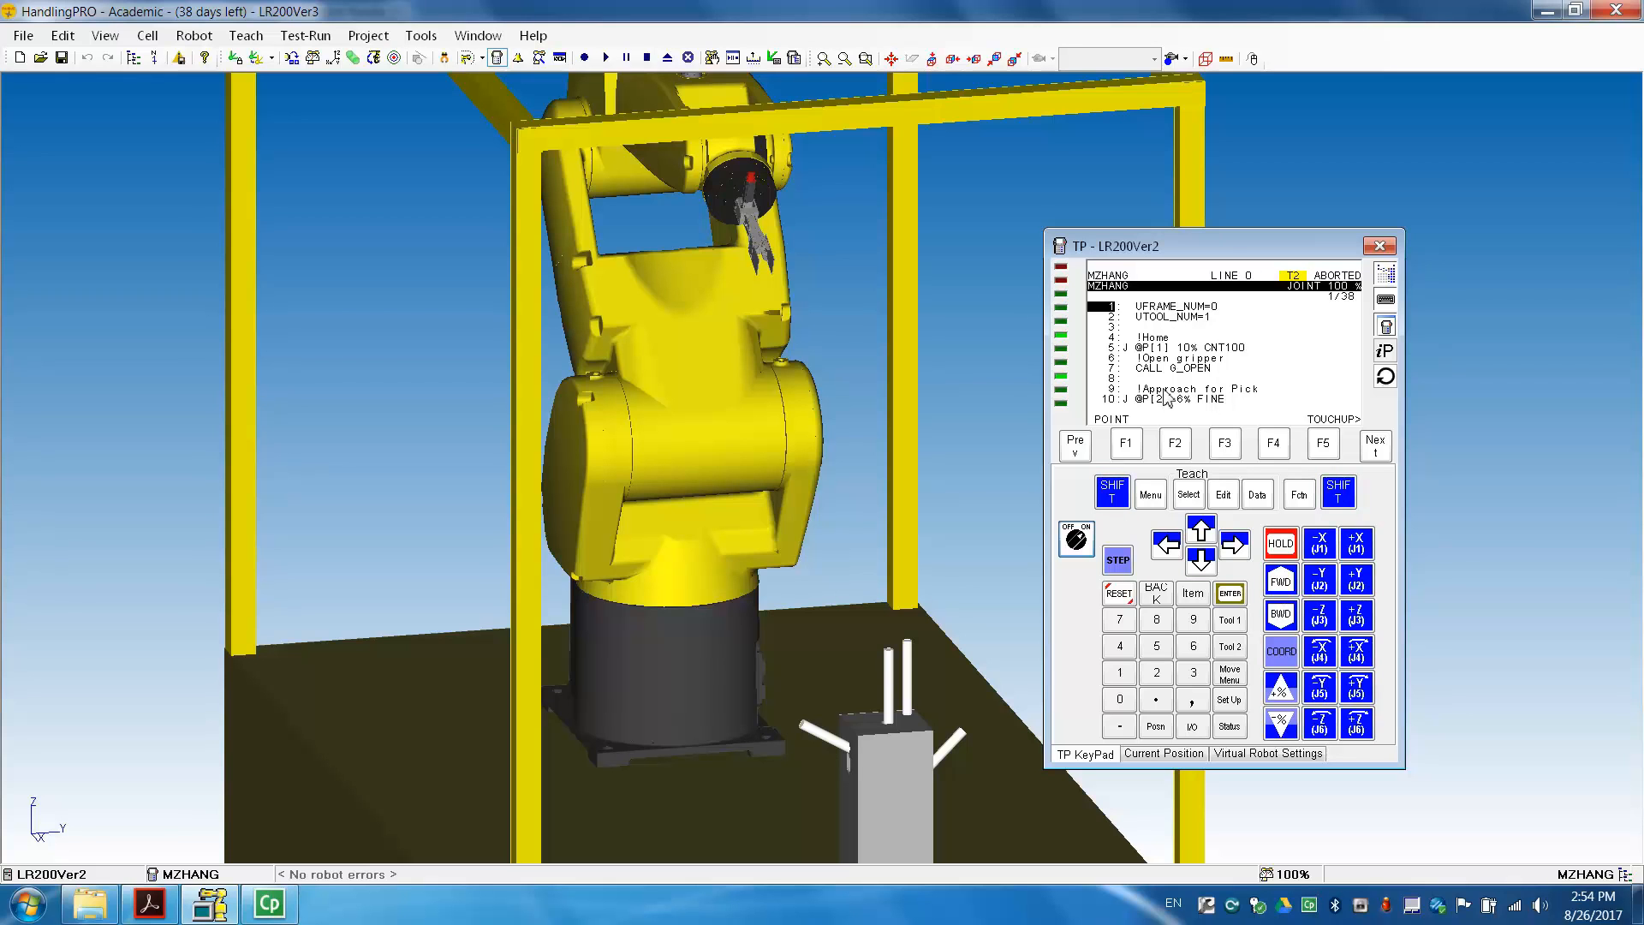
mouse_move(730, 346)
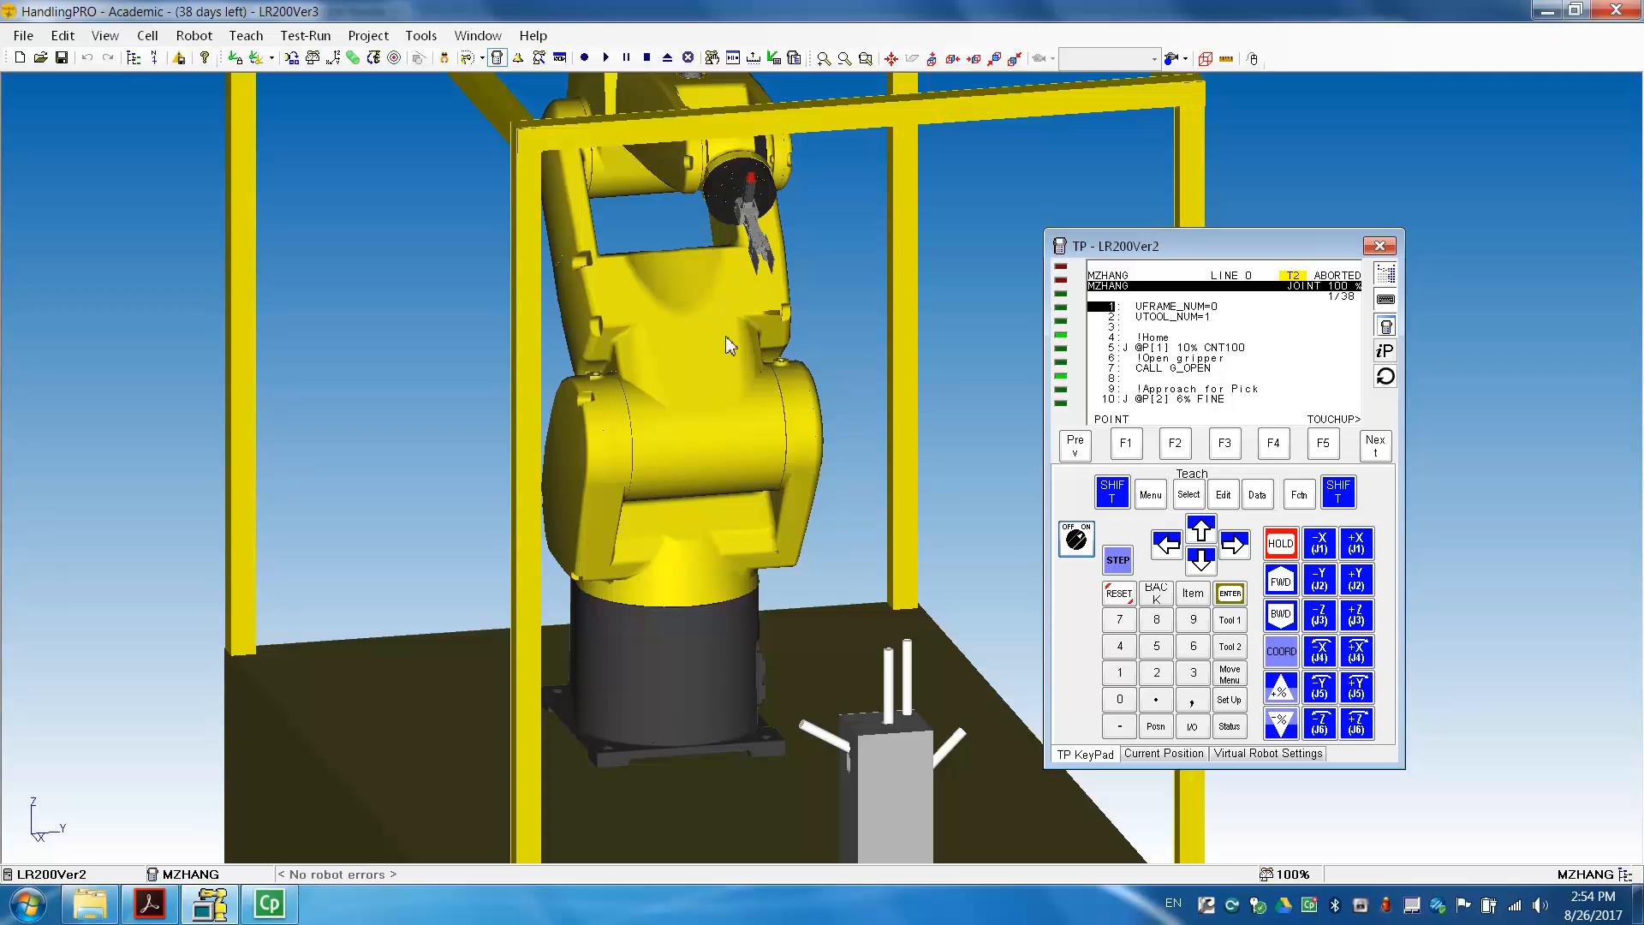
mouse_move(970, 361)
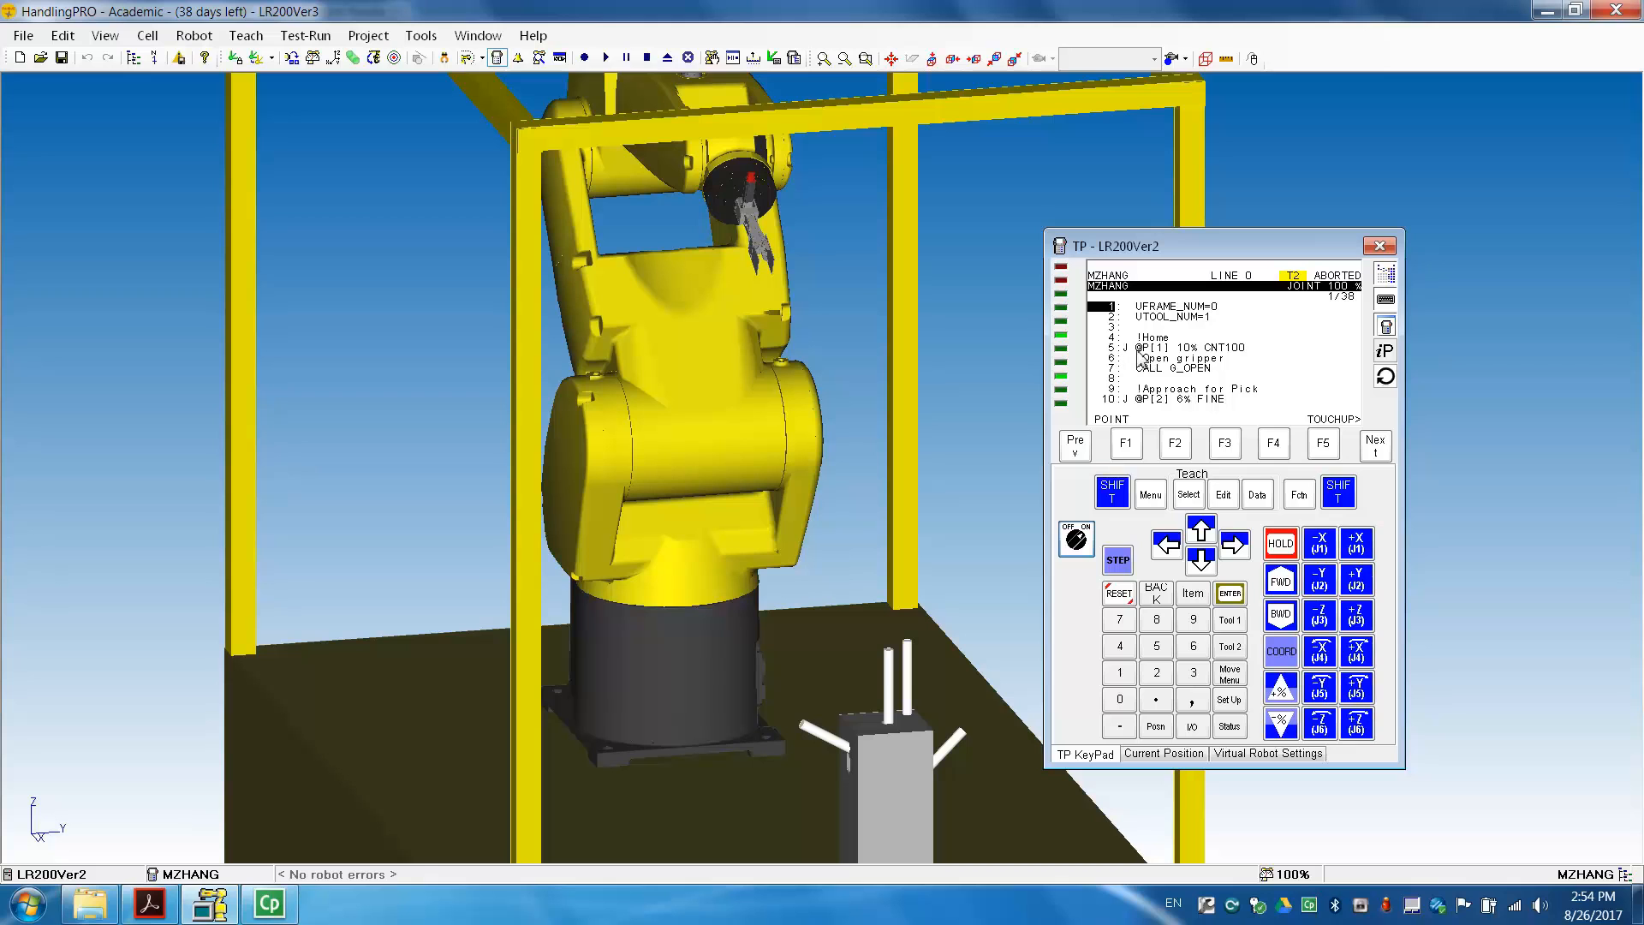
mouse_move(1144, 407)
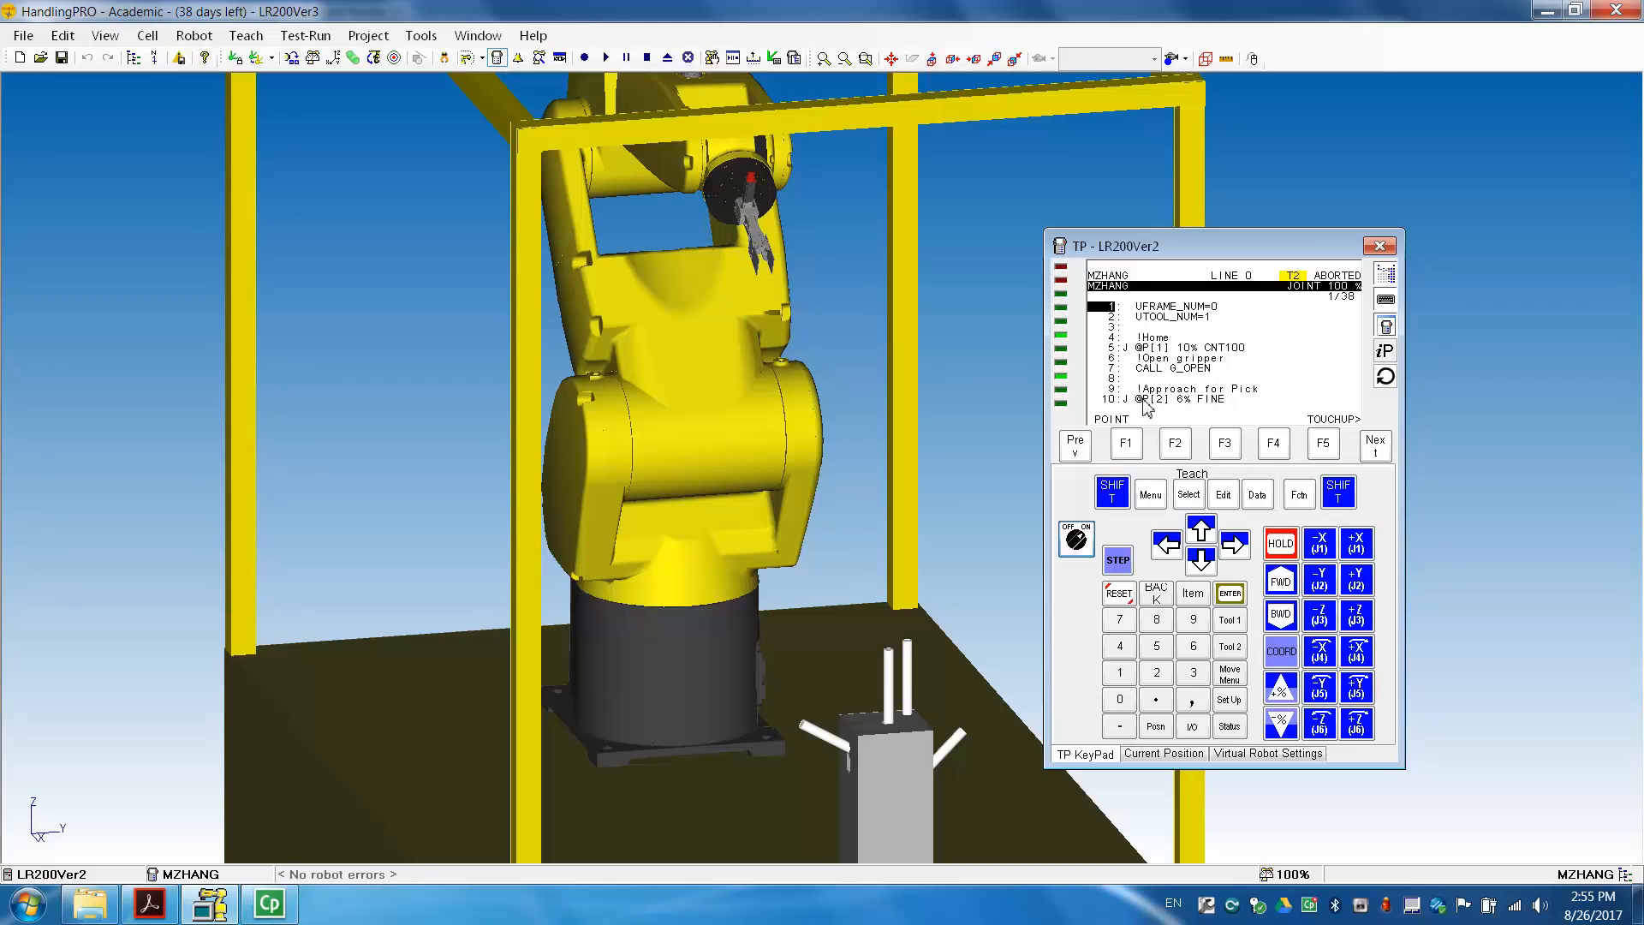
mouse_move(1198, 562)
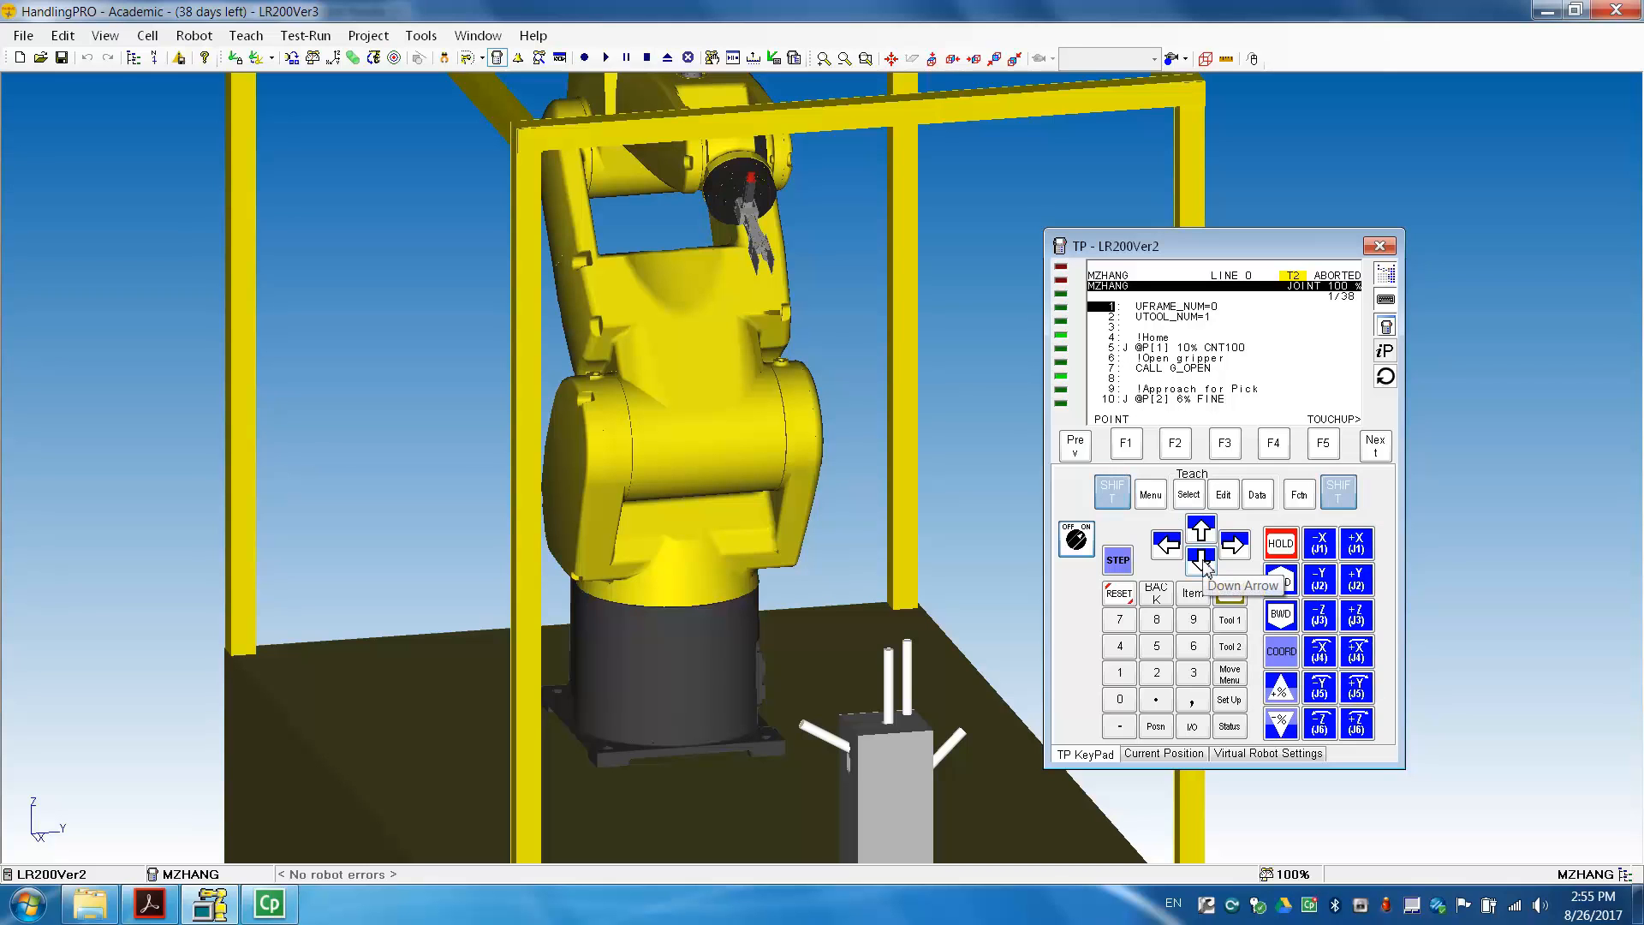
left_click(1200, 560)
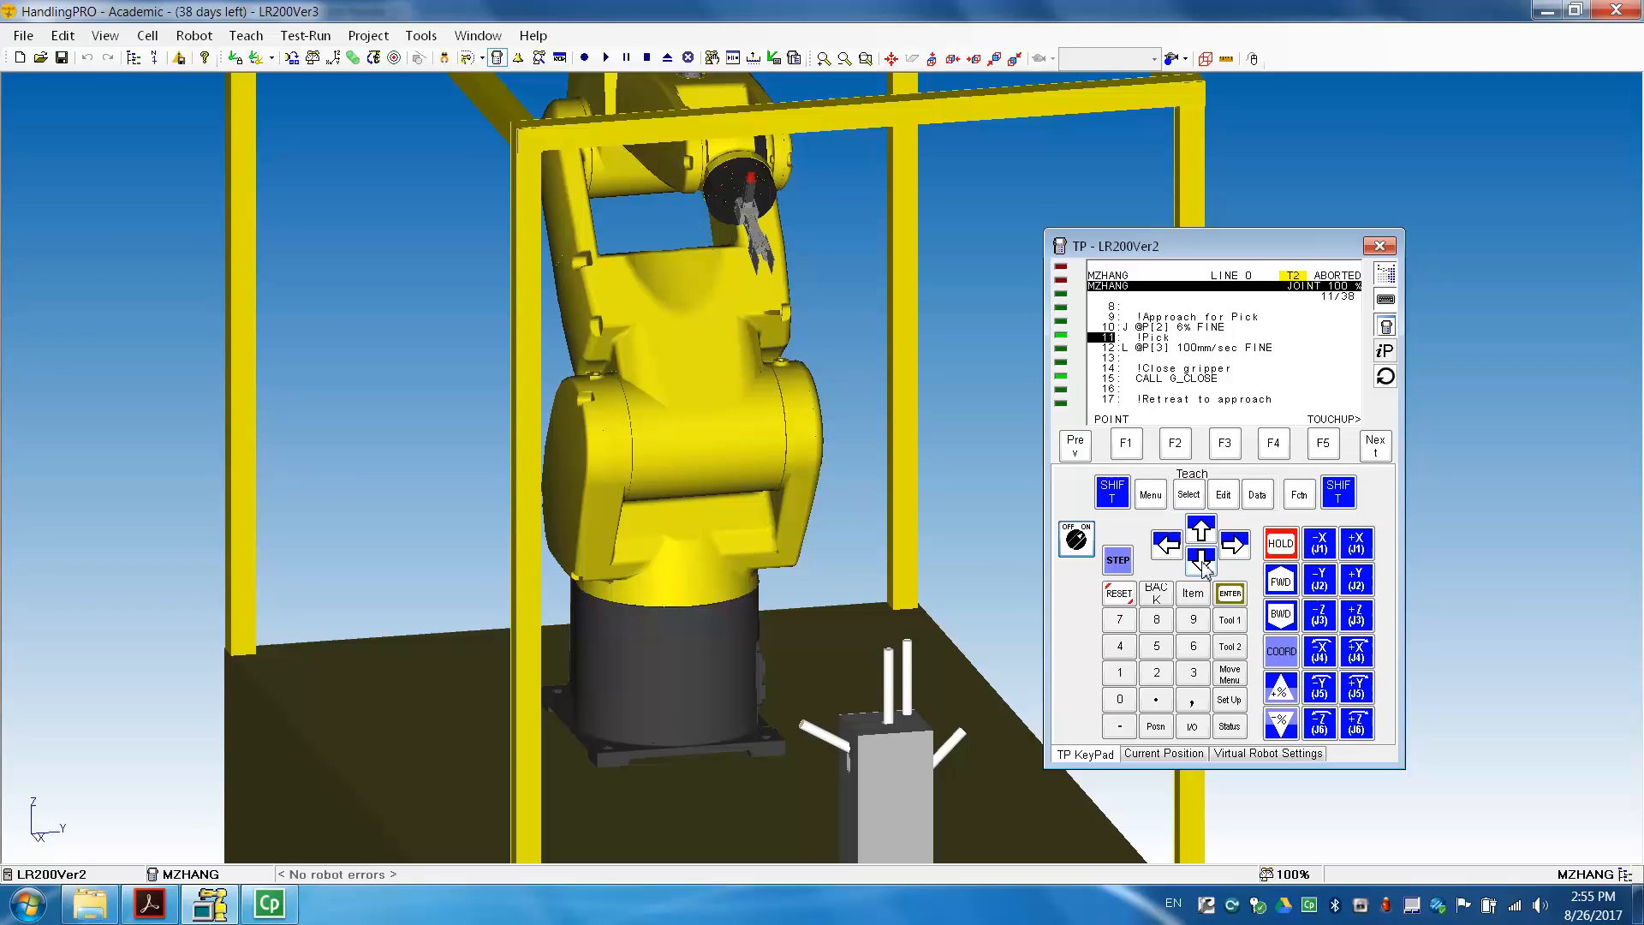
left_click(1200, 560)
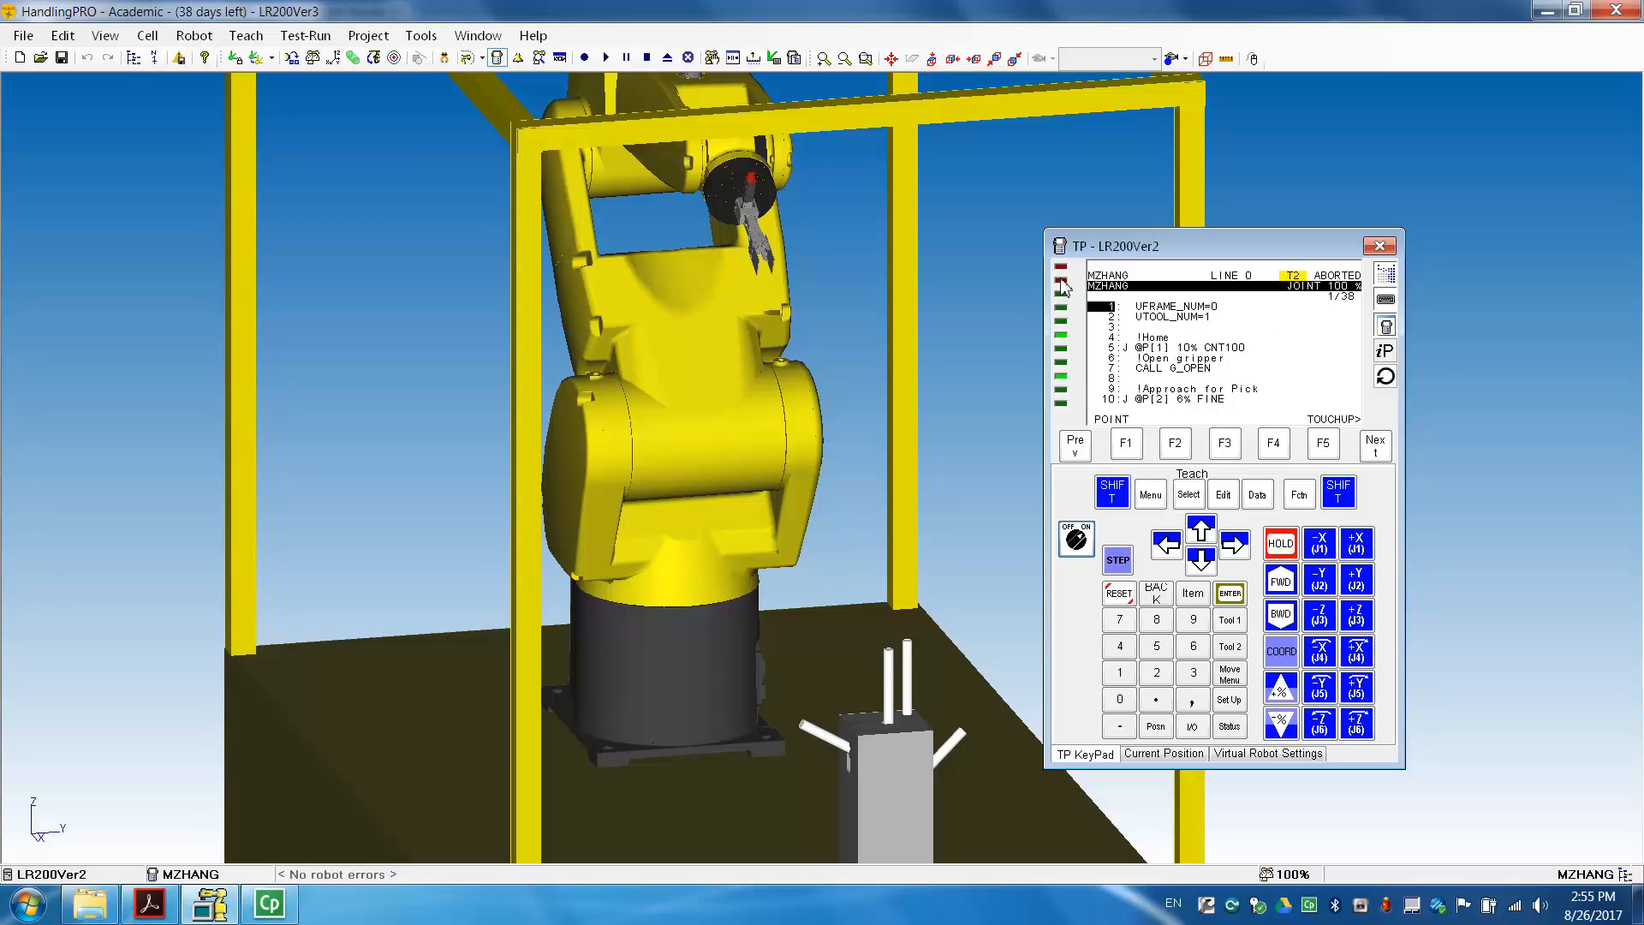
mouse_move(740, 158)
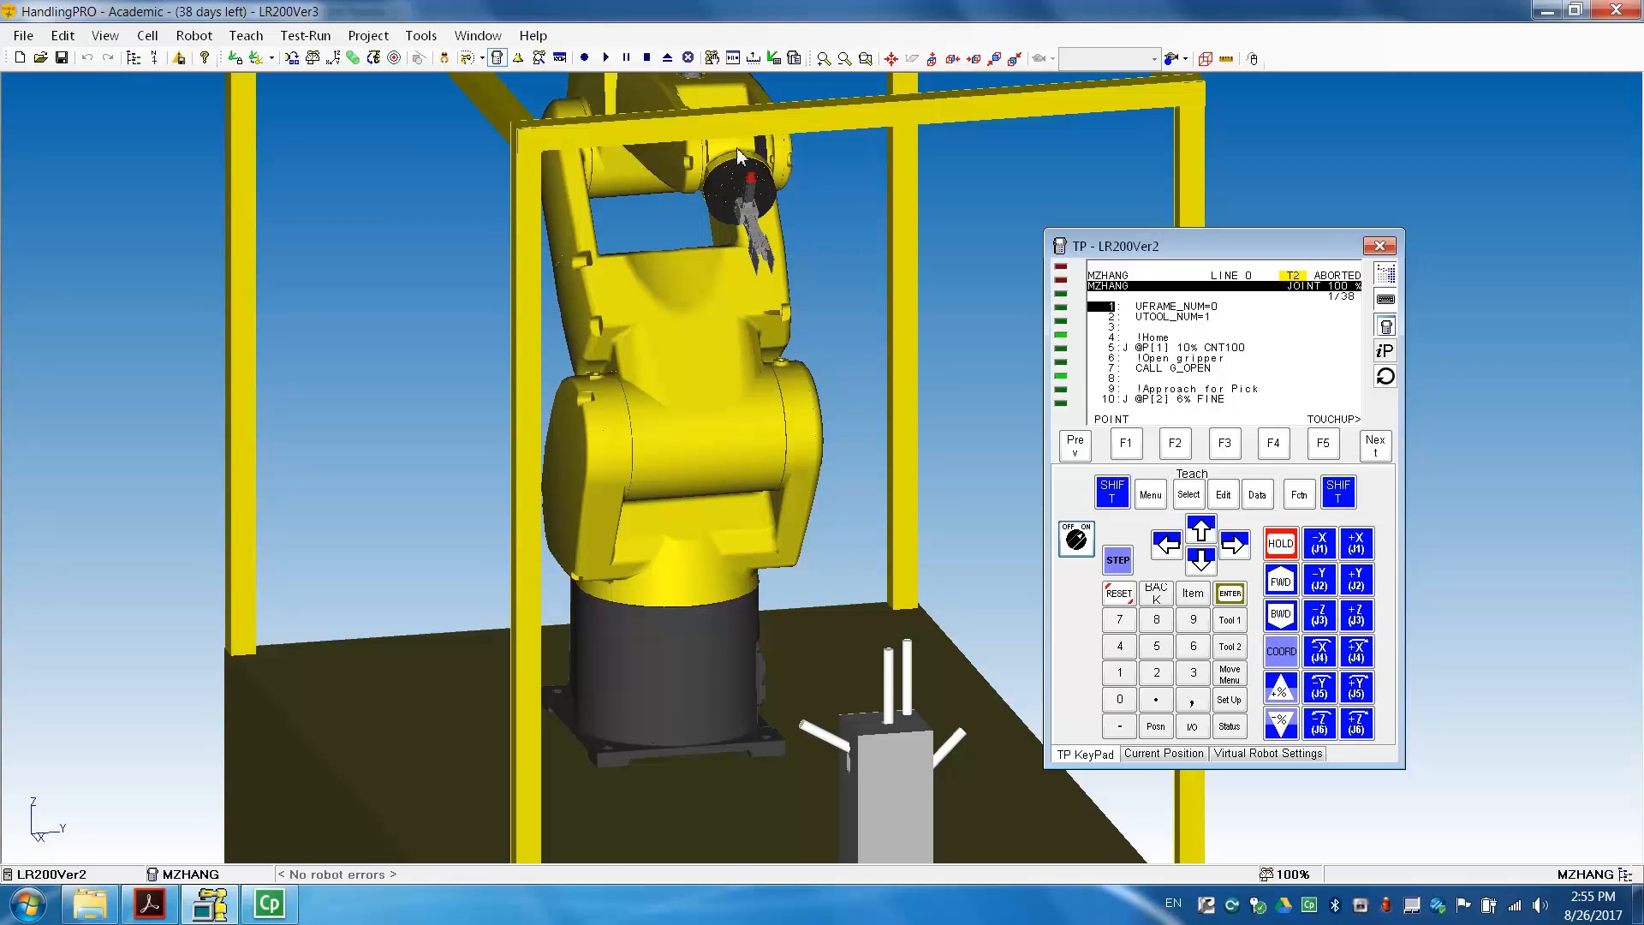
mouse_move(764, 202)
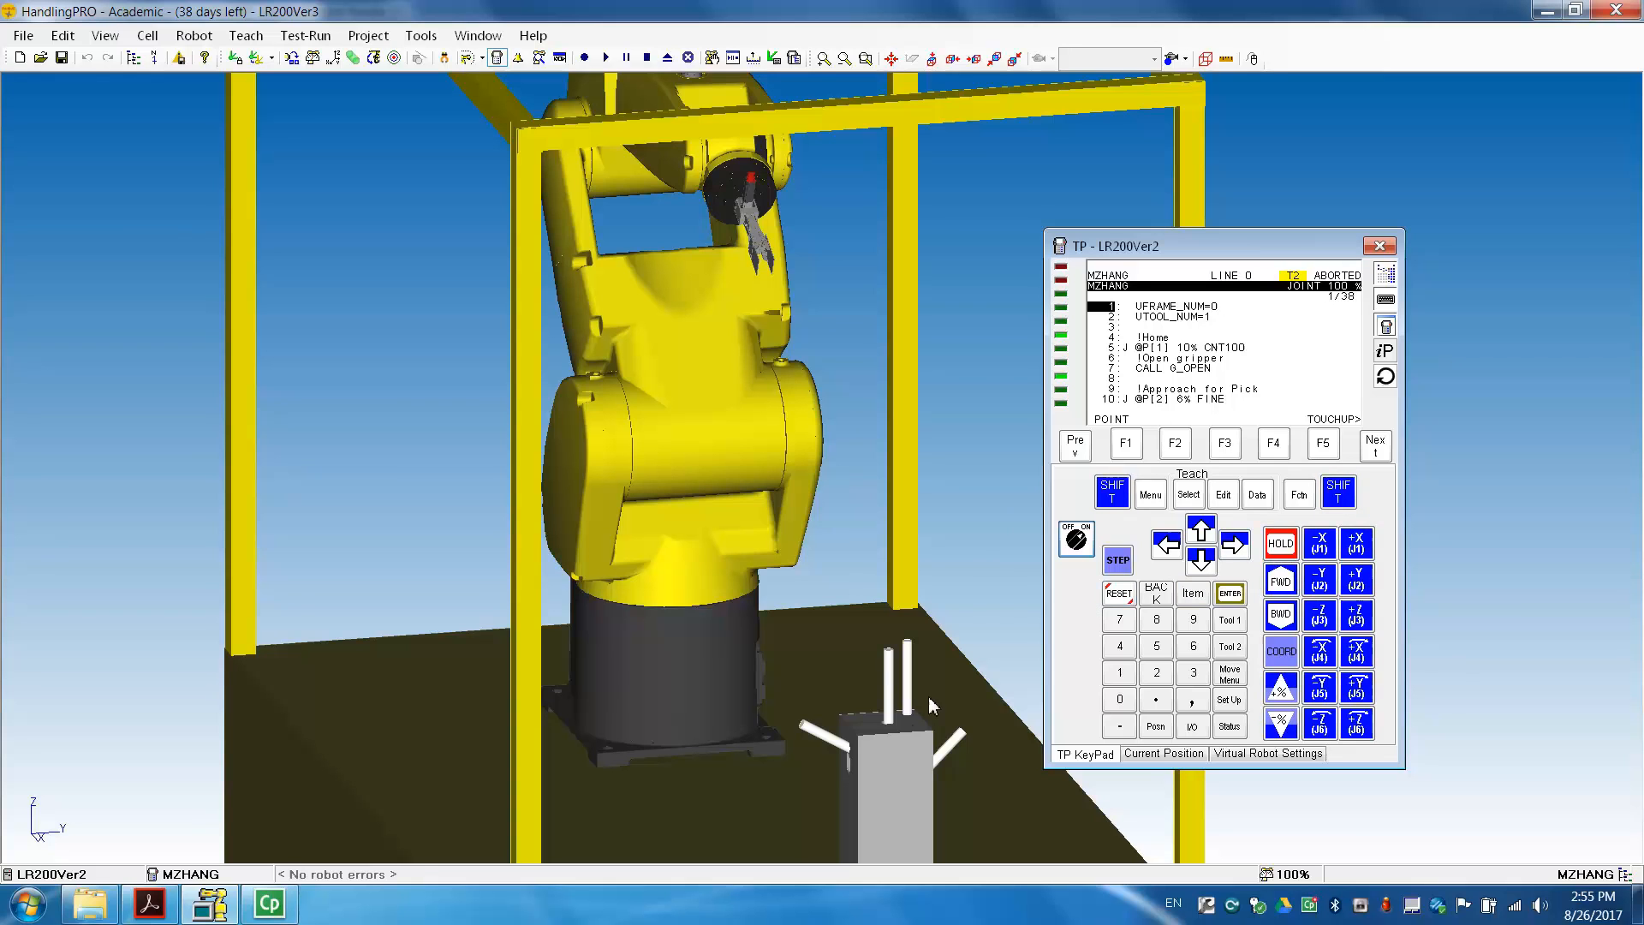
mouse_move(914, 686)
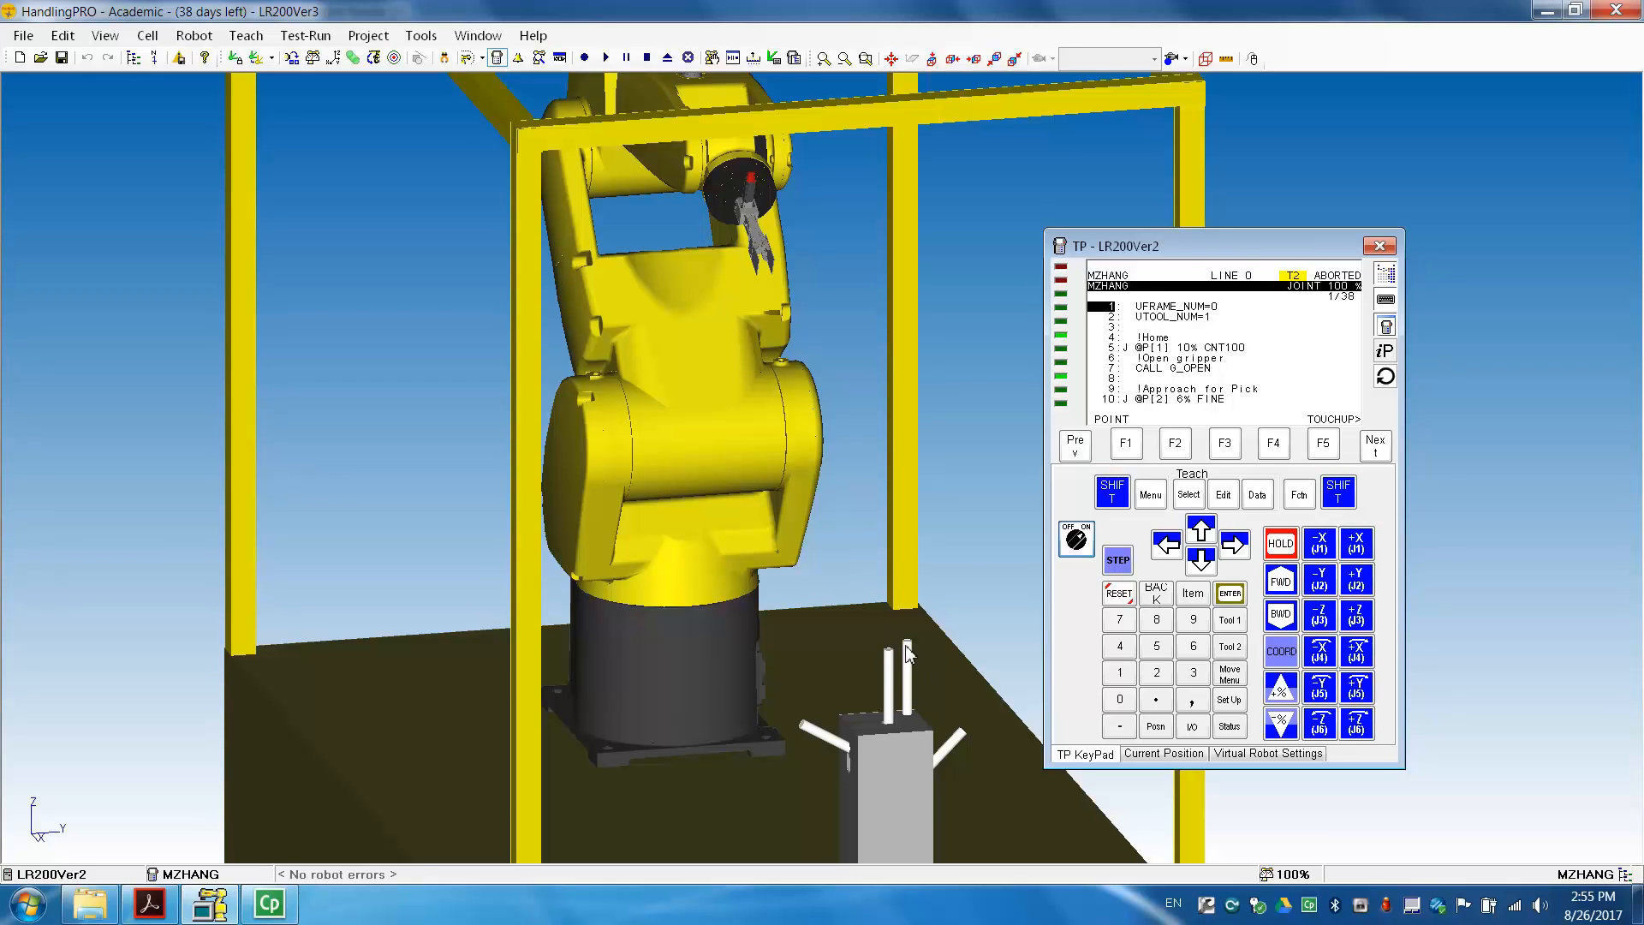
mouse_move(911, 713)
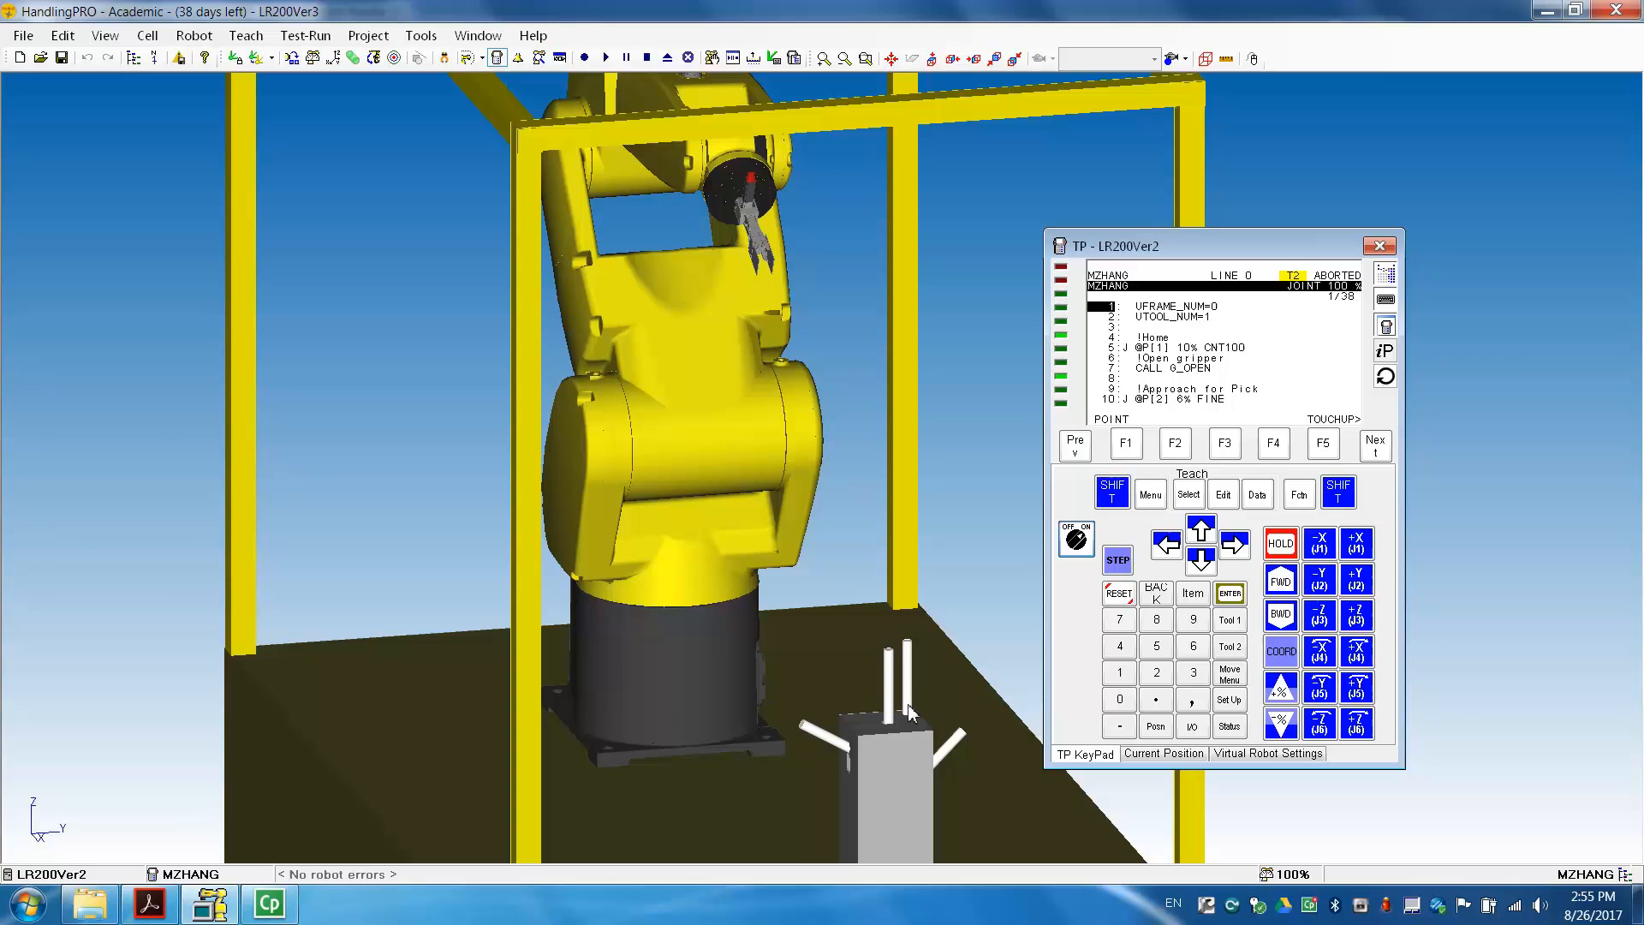
mouse_move(913, 655)
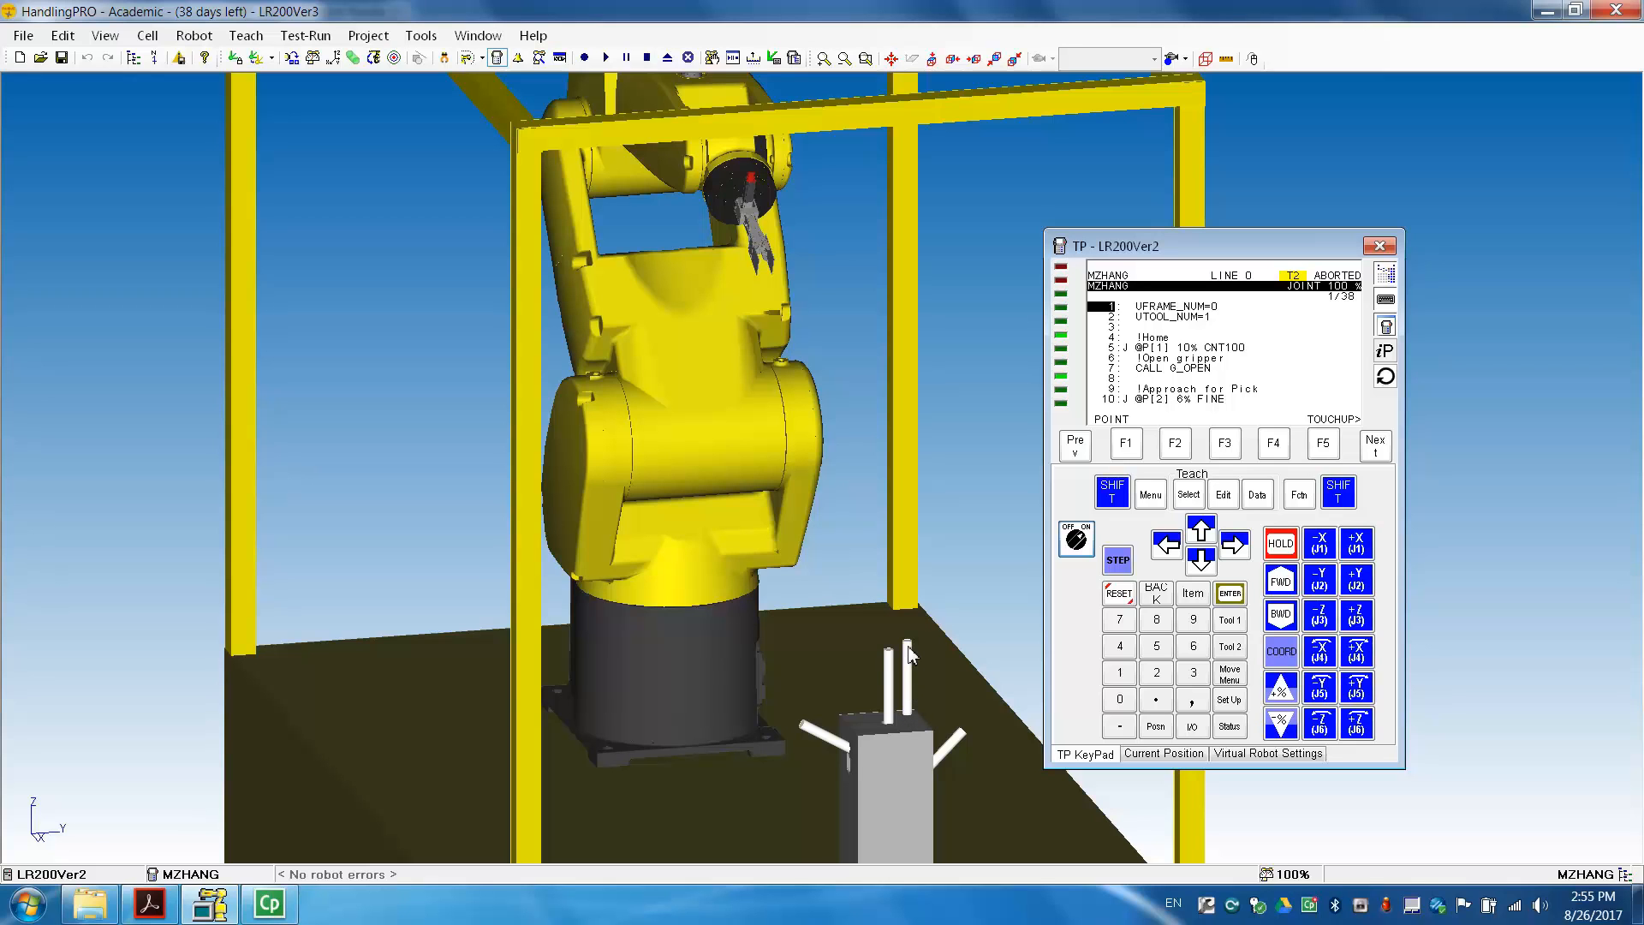
mouse_move(890, 719)
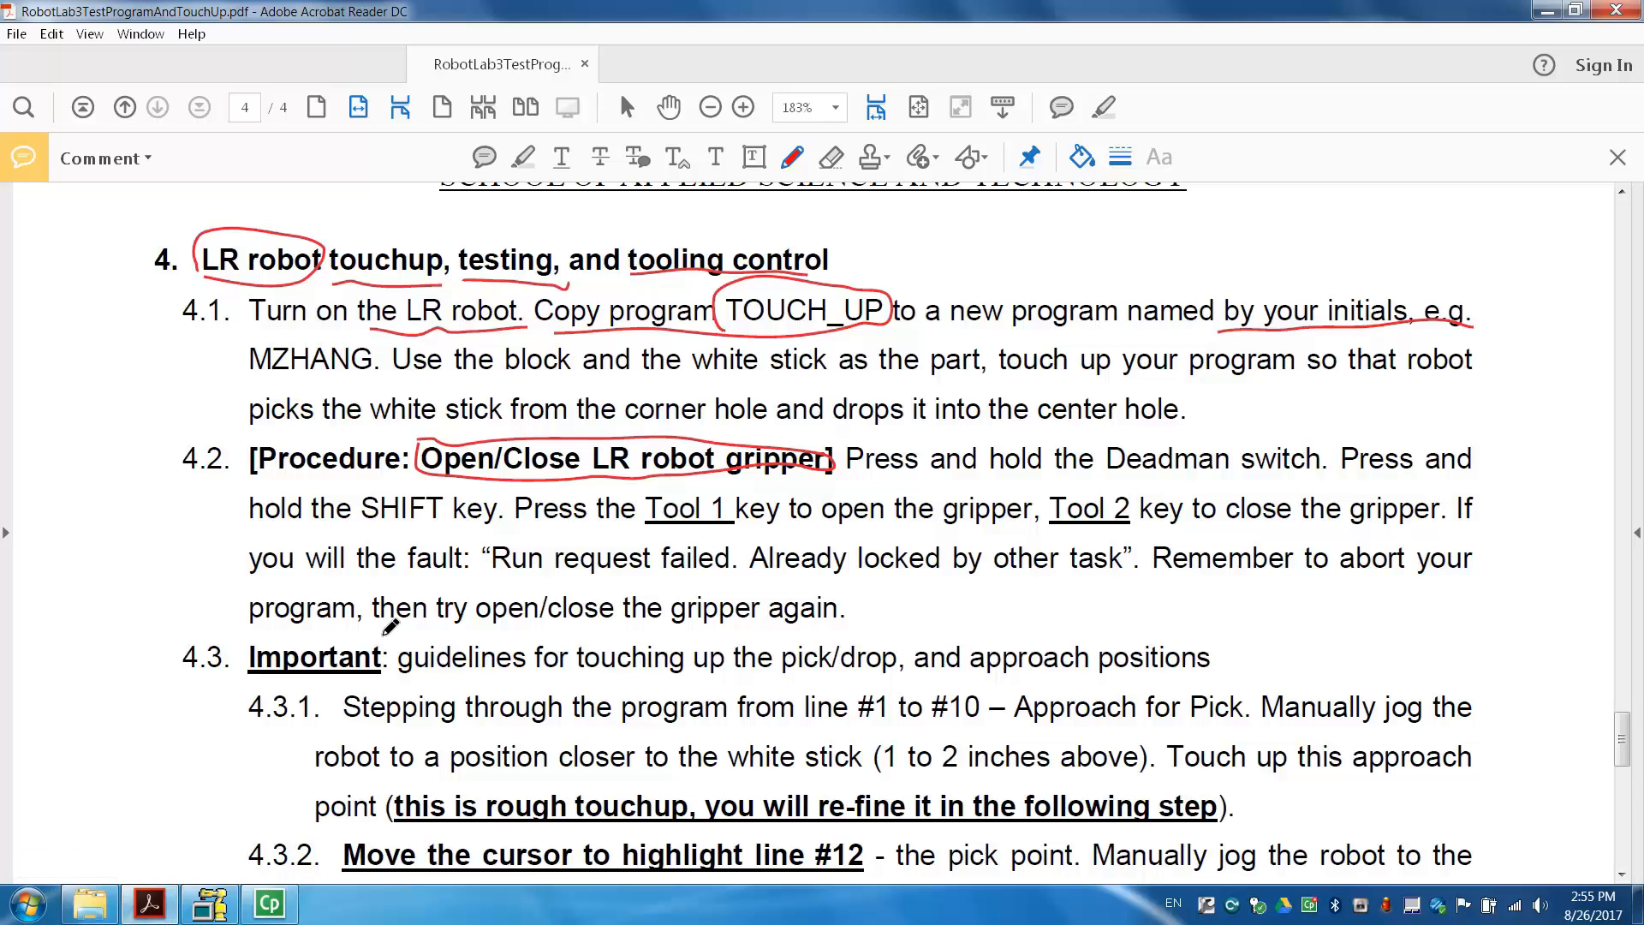
Scroll the lab PDF to section 4.3's touch-up guidelines, then return to the simulation
scroll("down", 3)
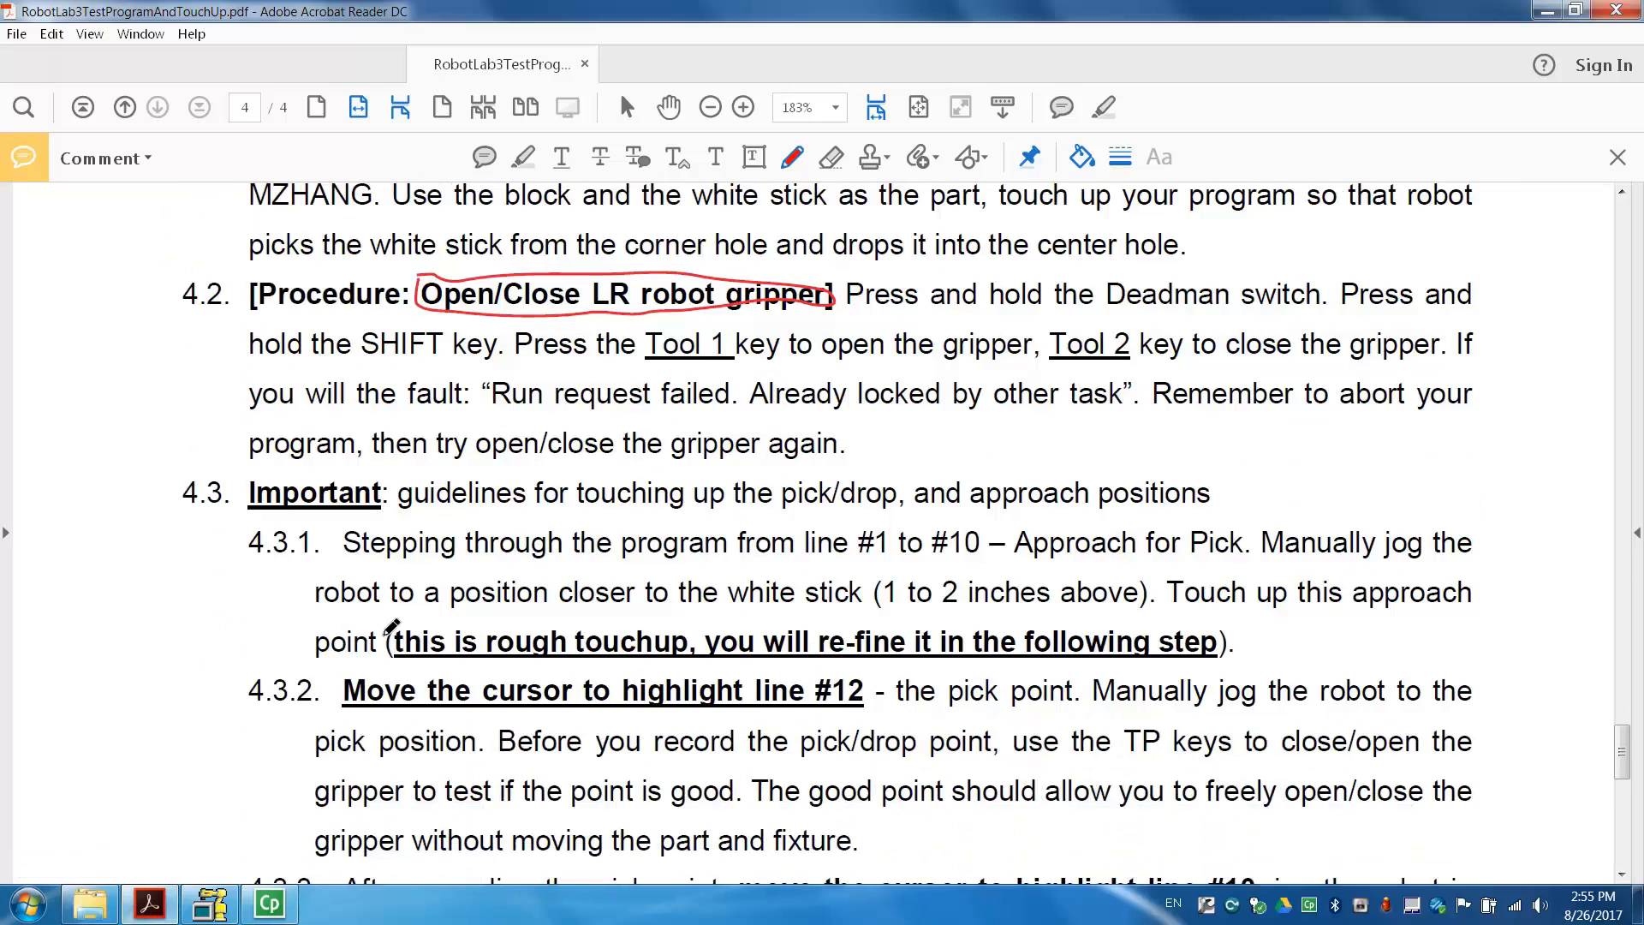
mouse_move(1106, 576)
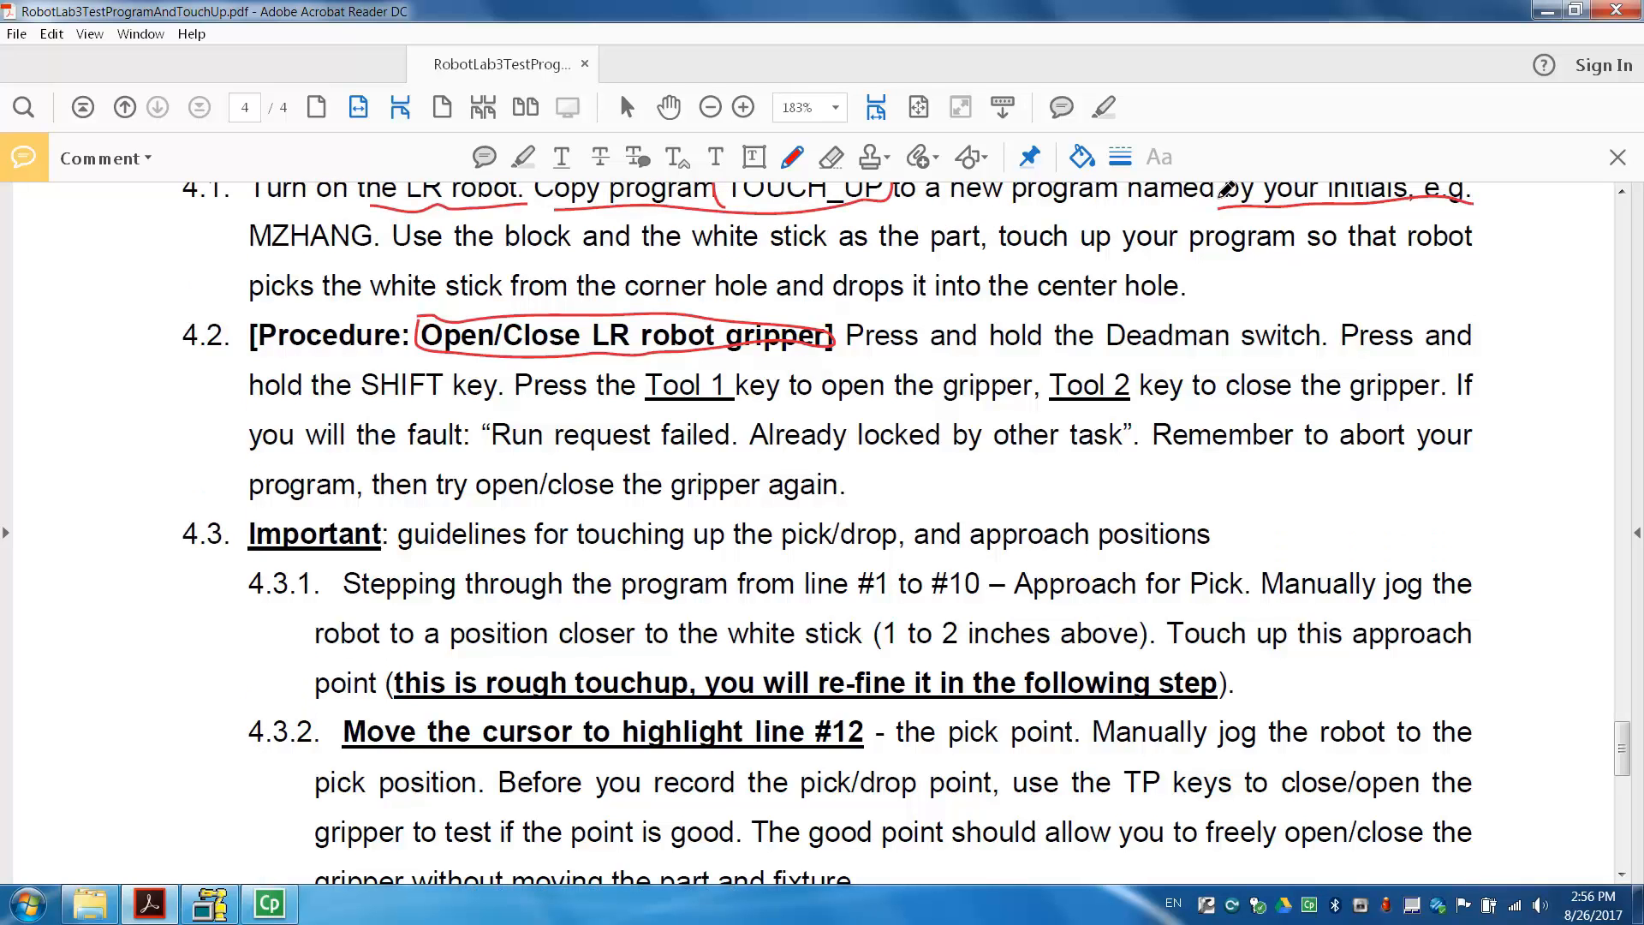
mouse_move(274, 293)
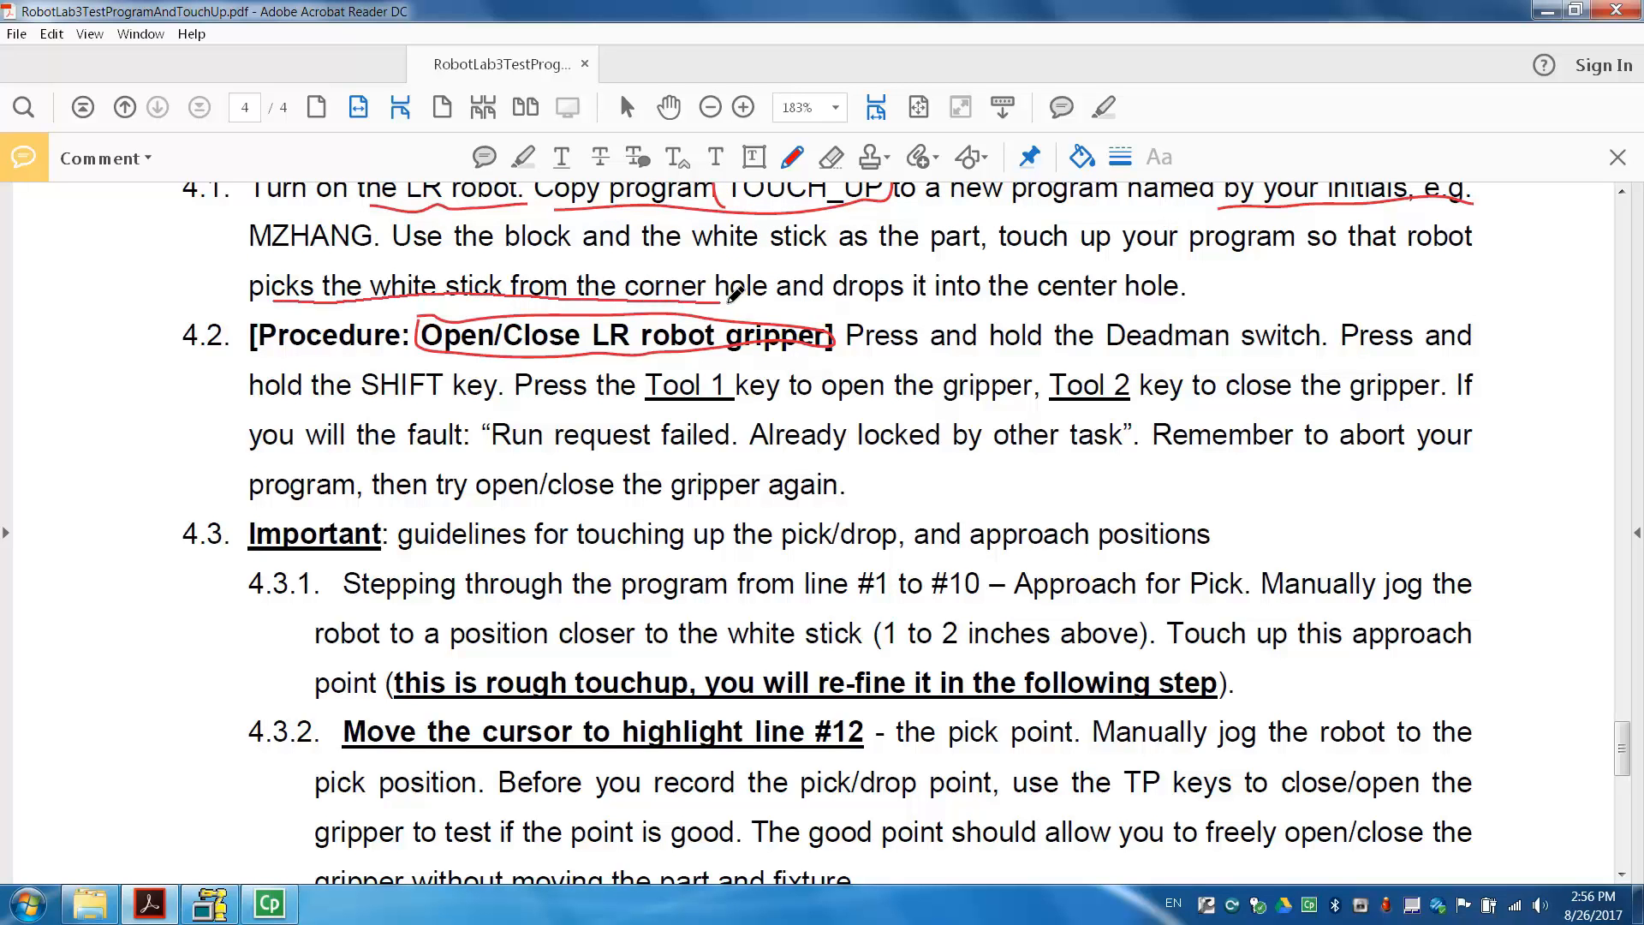
mouse_move(1127, 291)
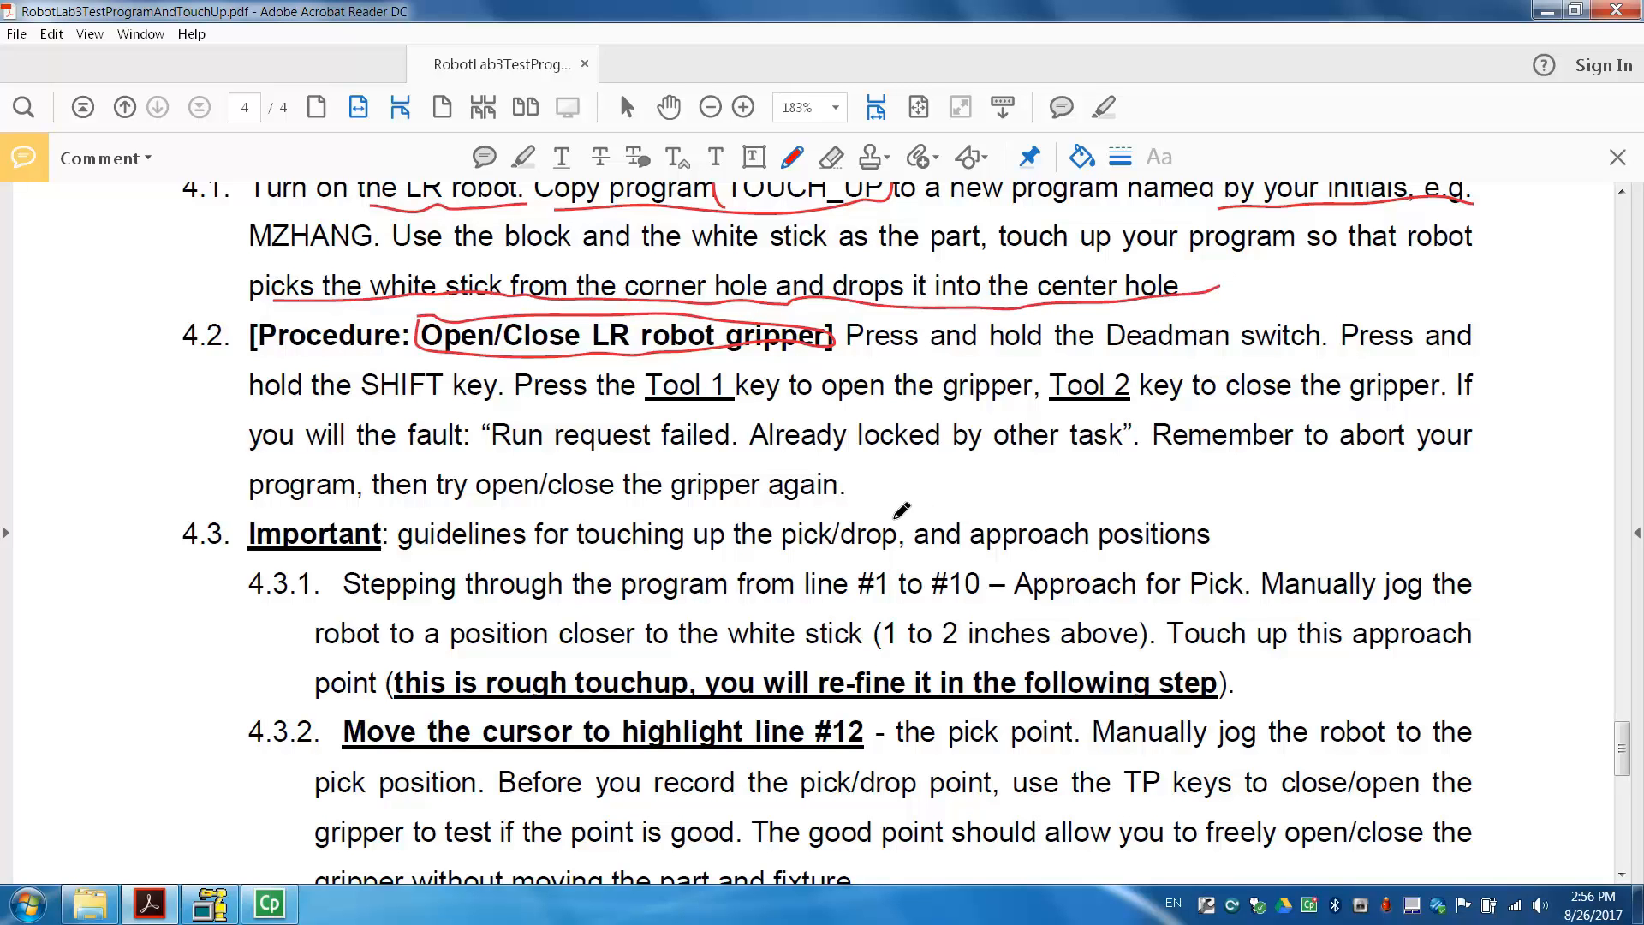
scroll("down", 3)
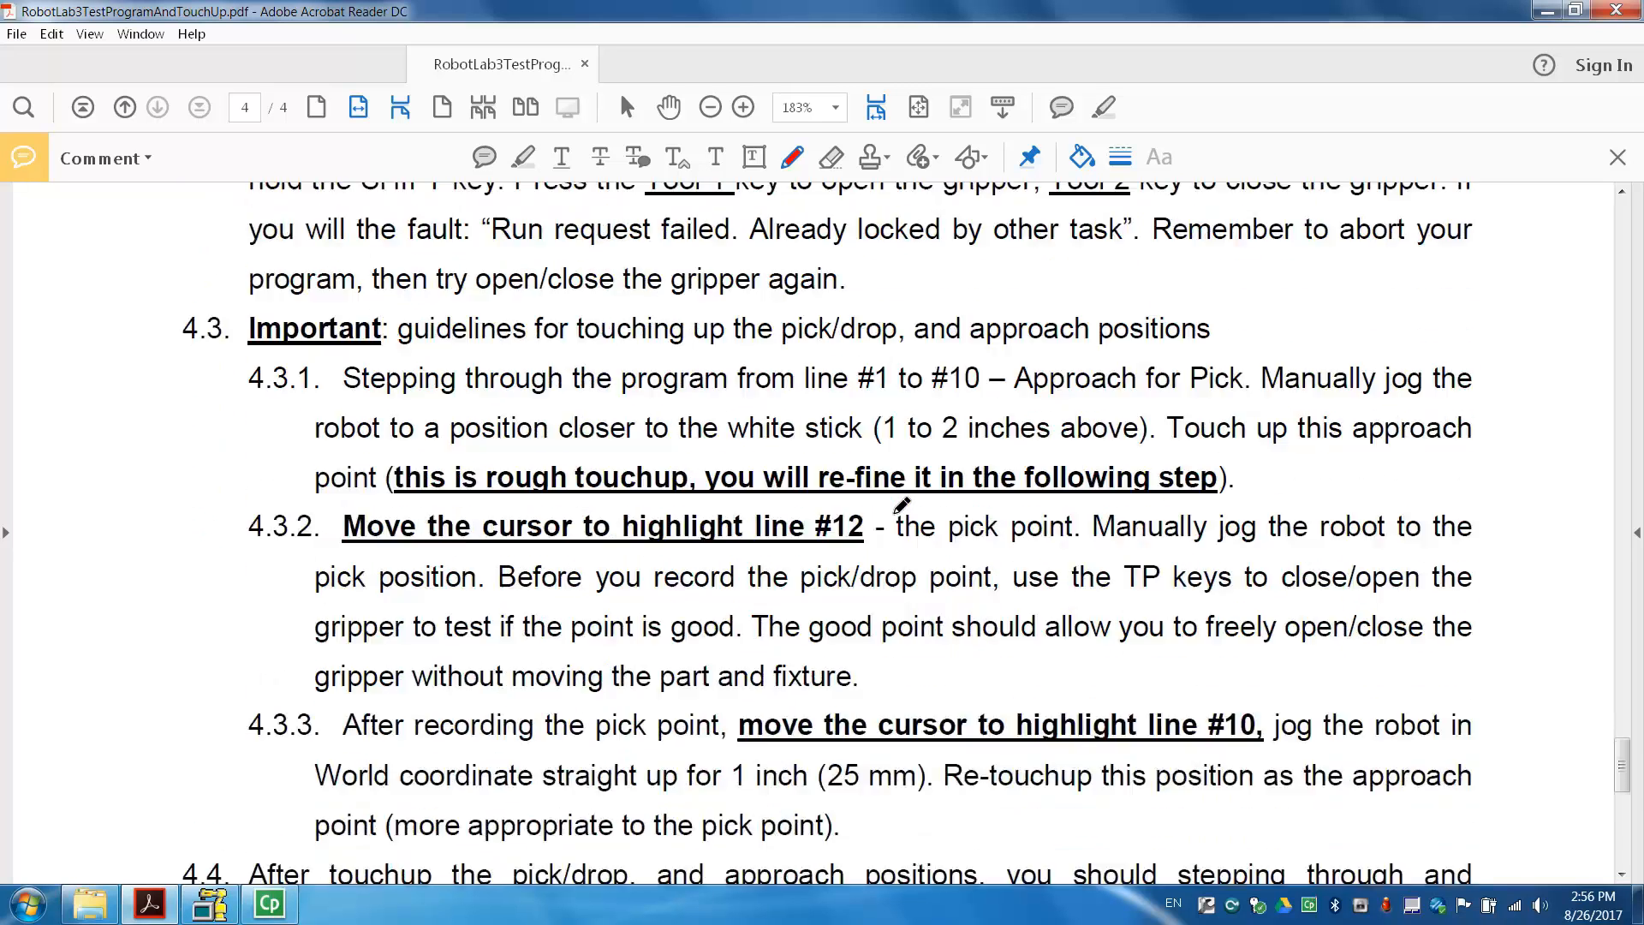
scroll("down", 3)
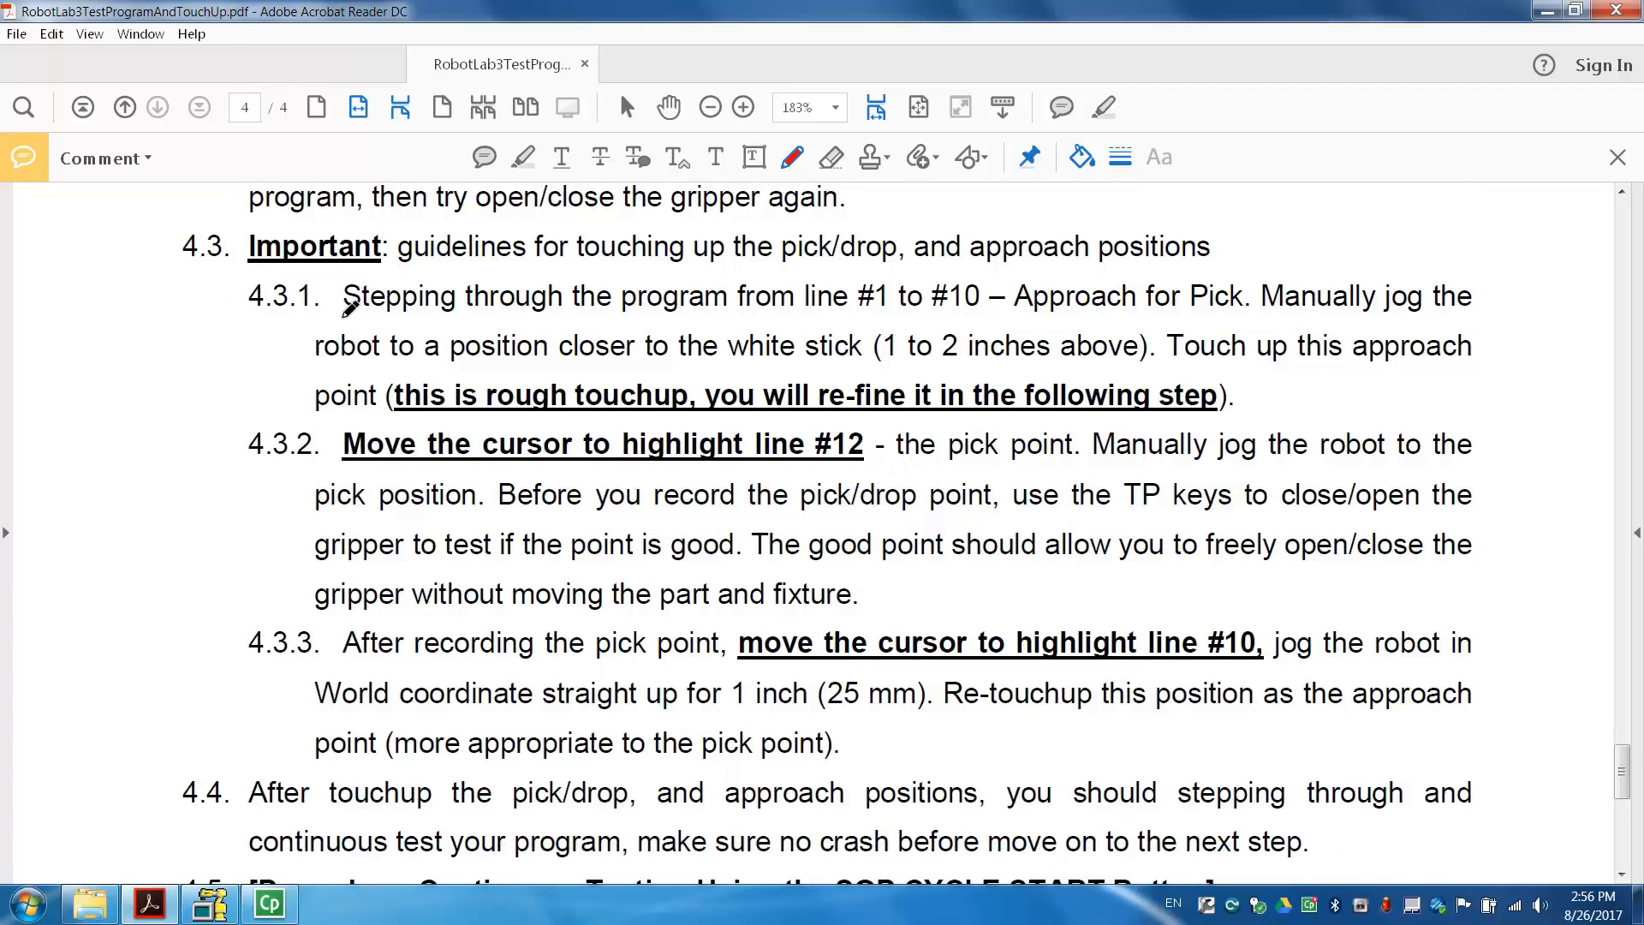
mouse_move(183, 218)
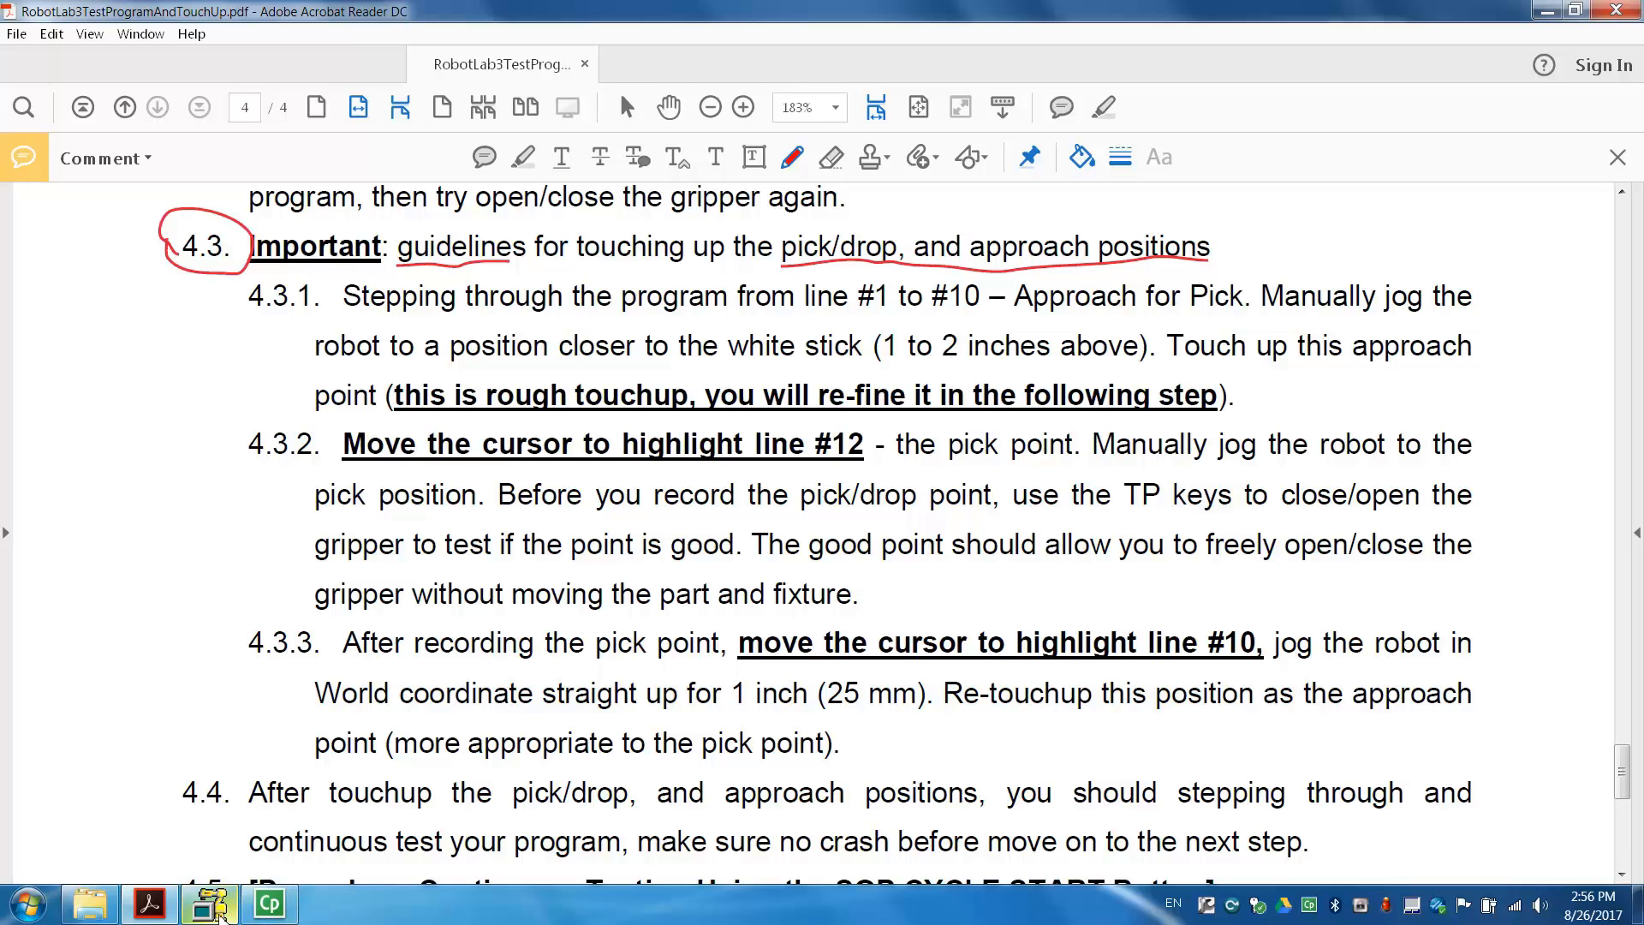
left_click(205, 906)
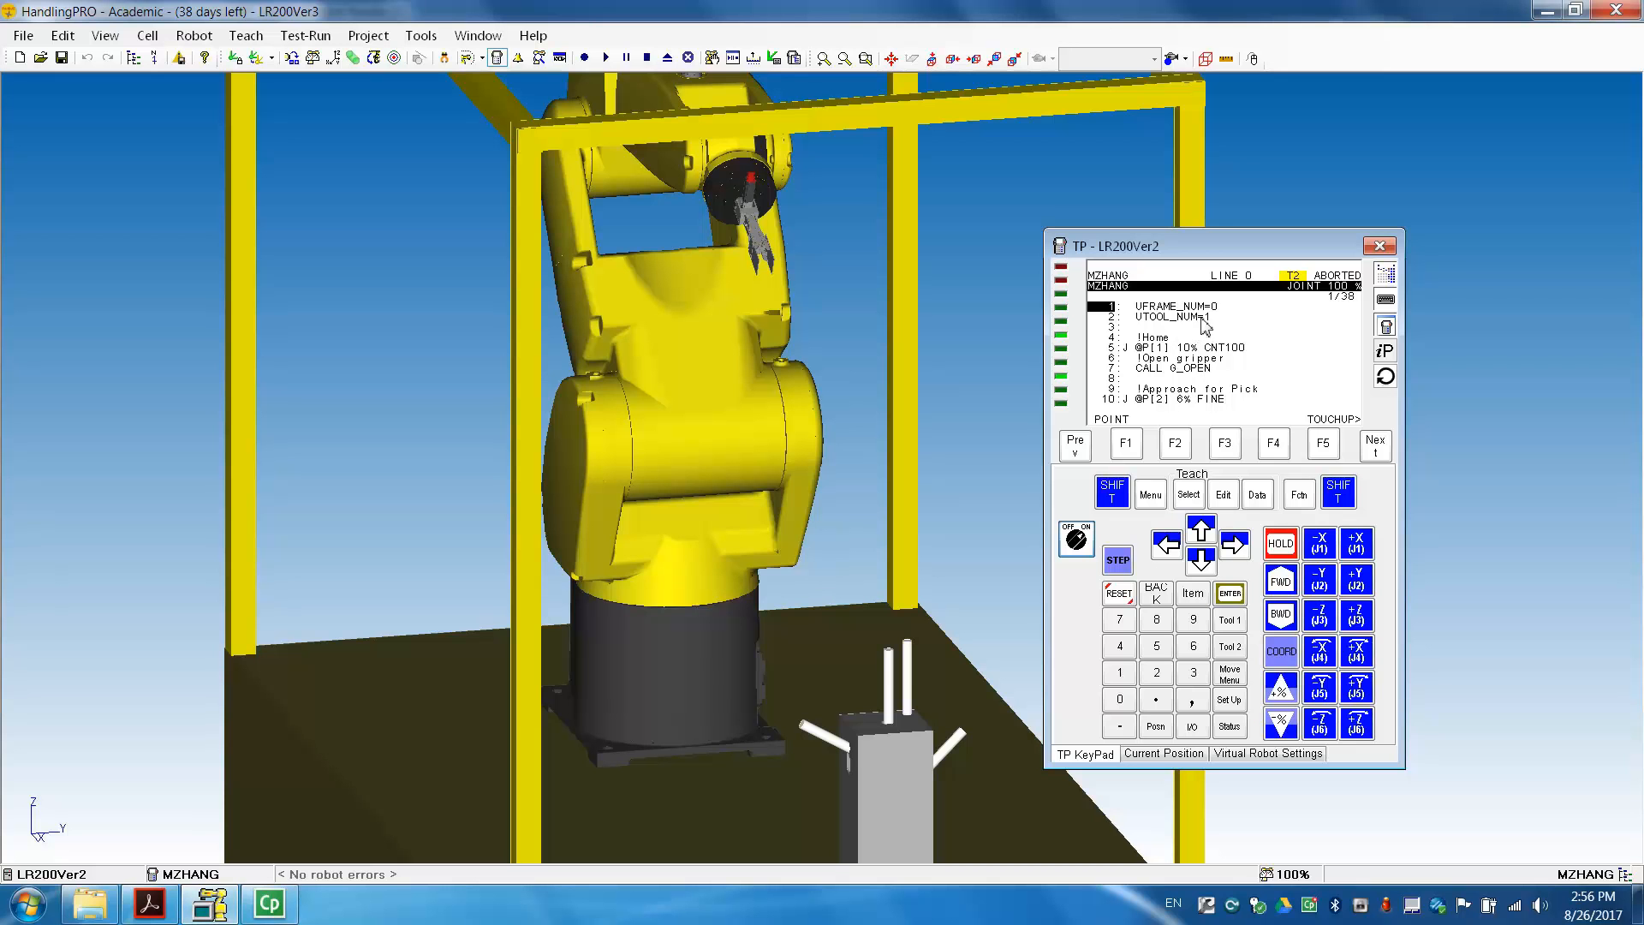
mouse_move(781, 376)
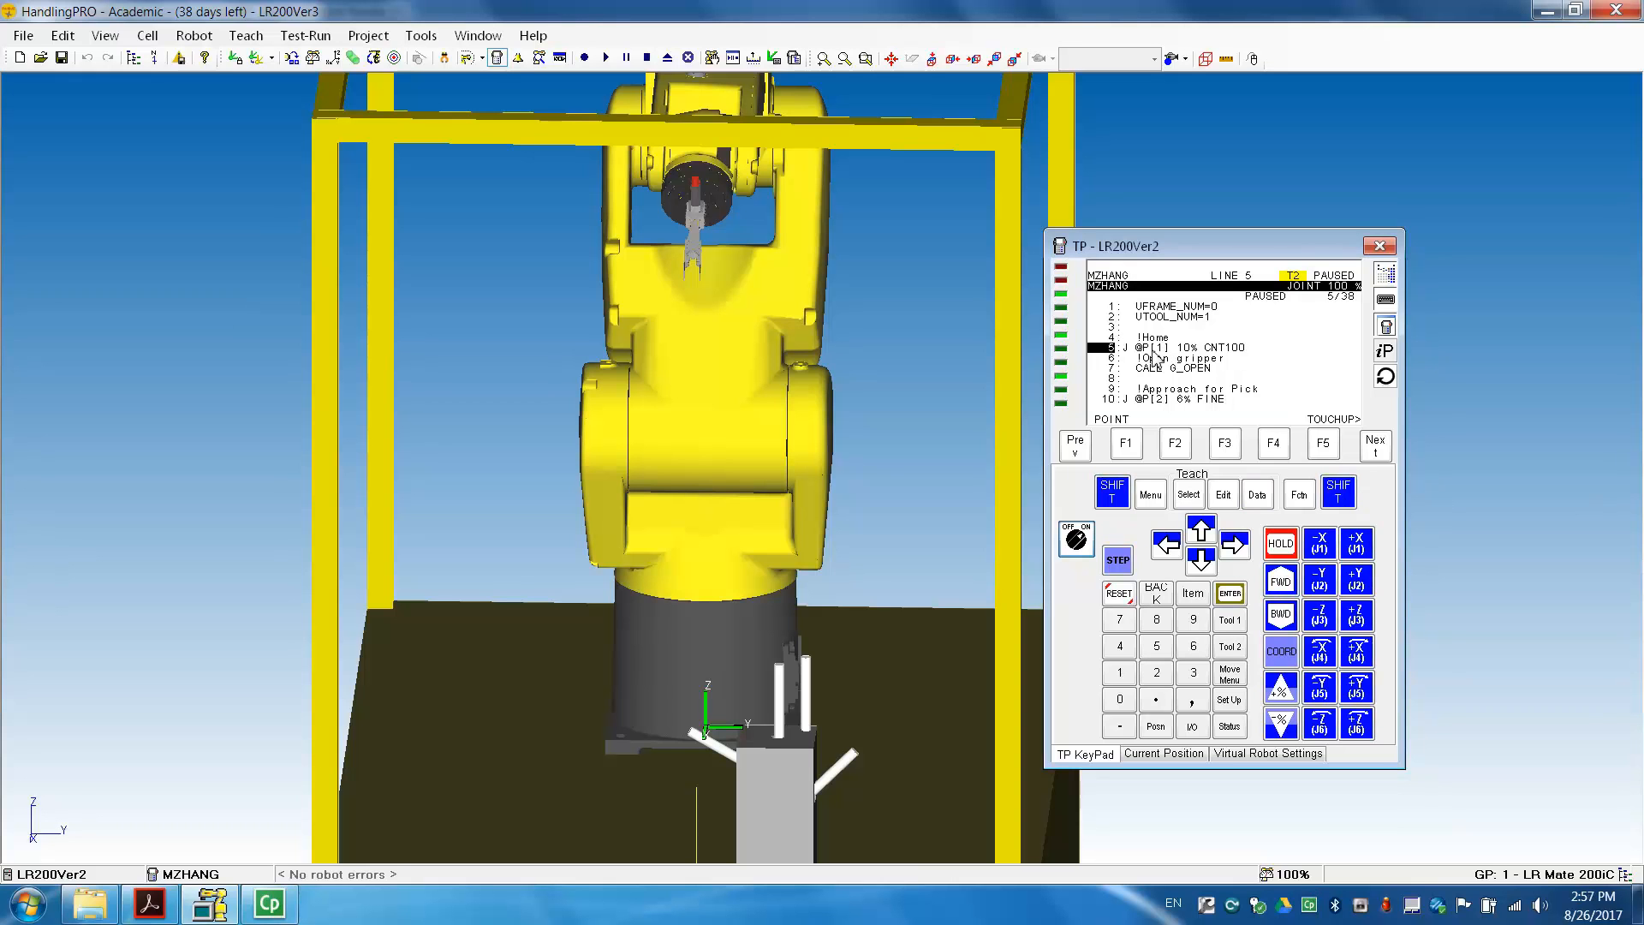
mouse_move(1239, 363)
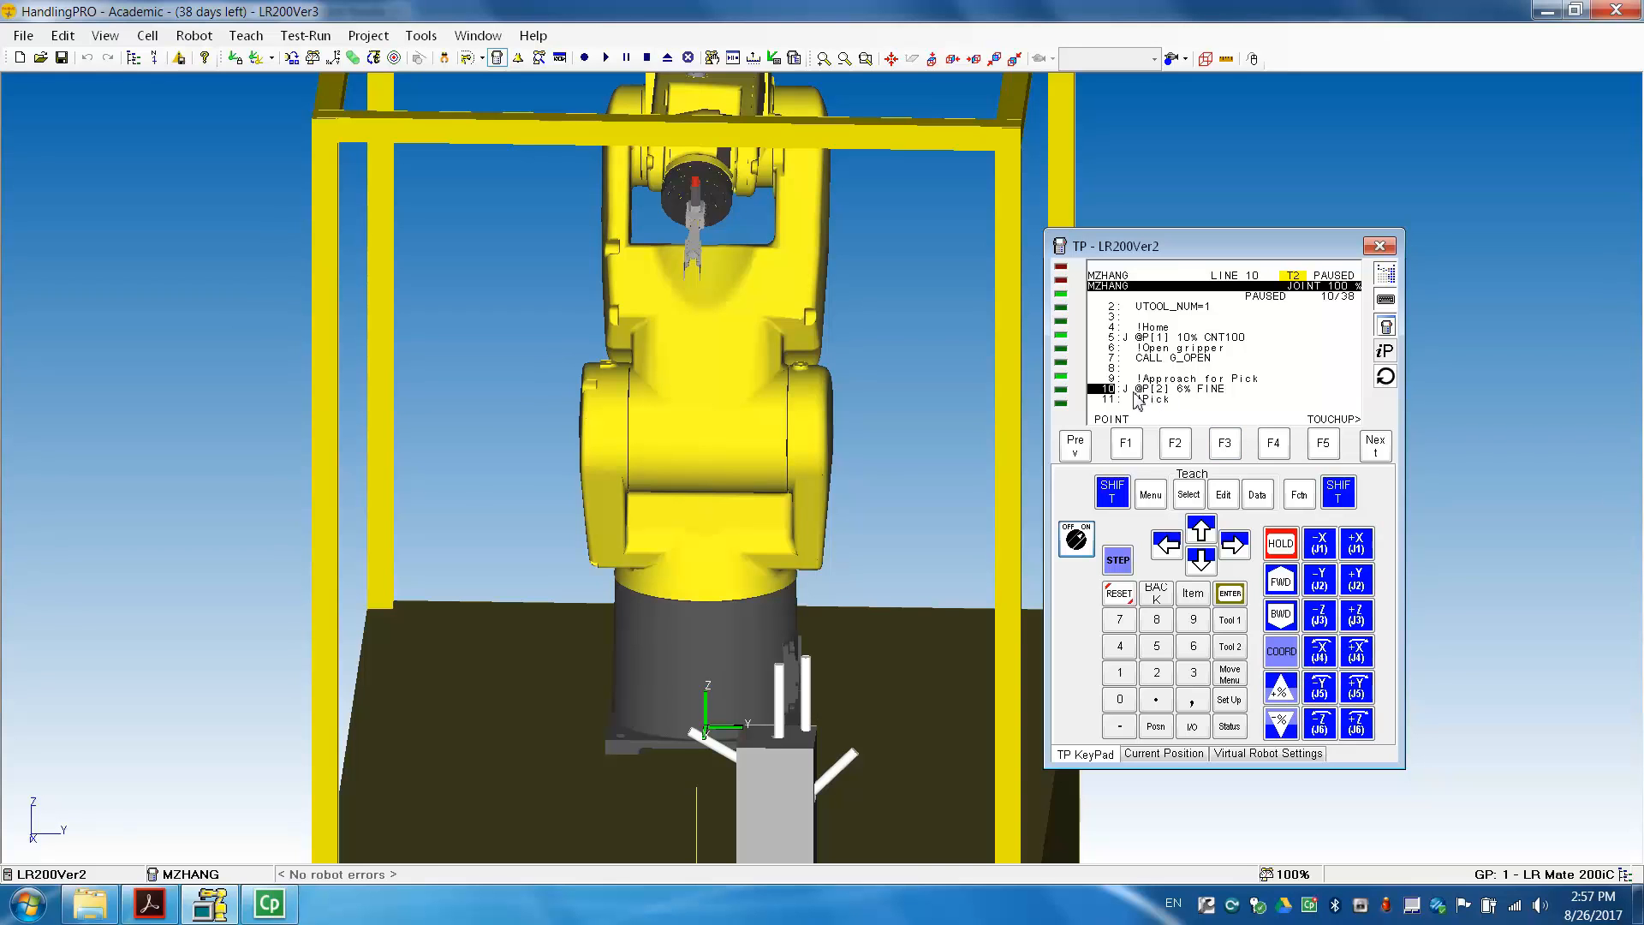
mouse_move(1150, 428)
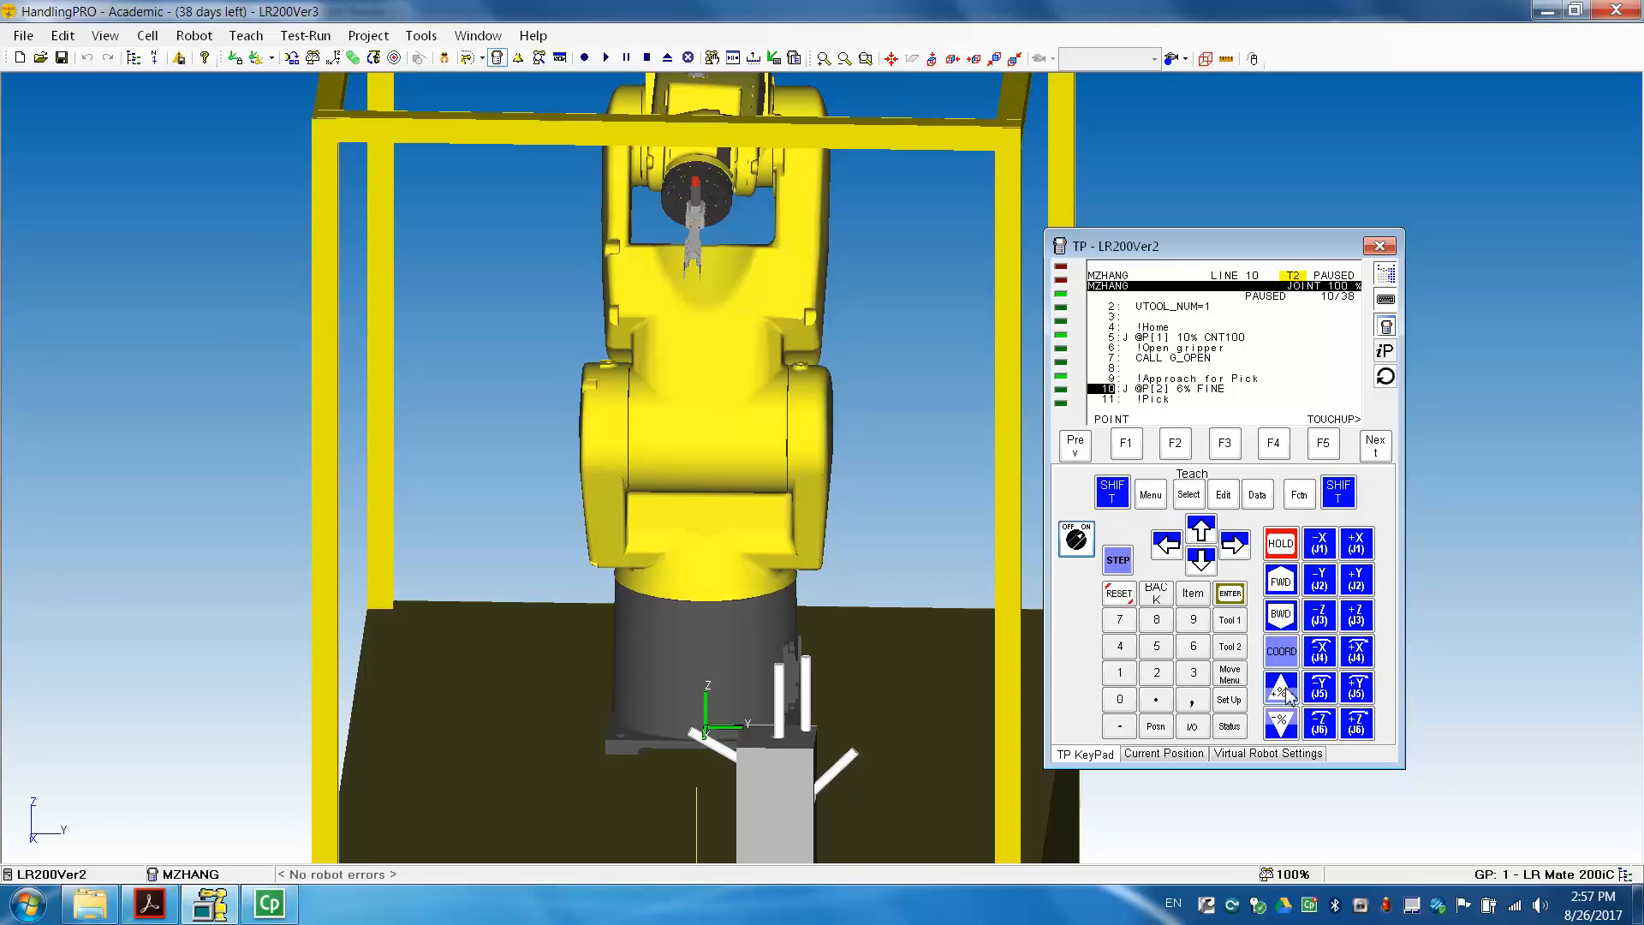
Select WORLD jogging and move the gripper along the world axes with SHIFT held
left_click(1281, 650)
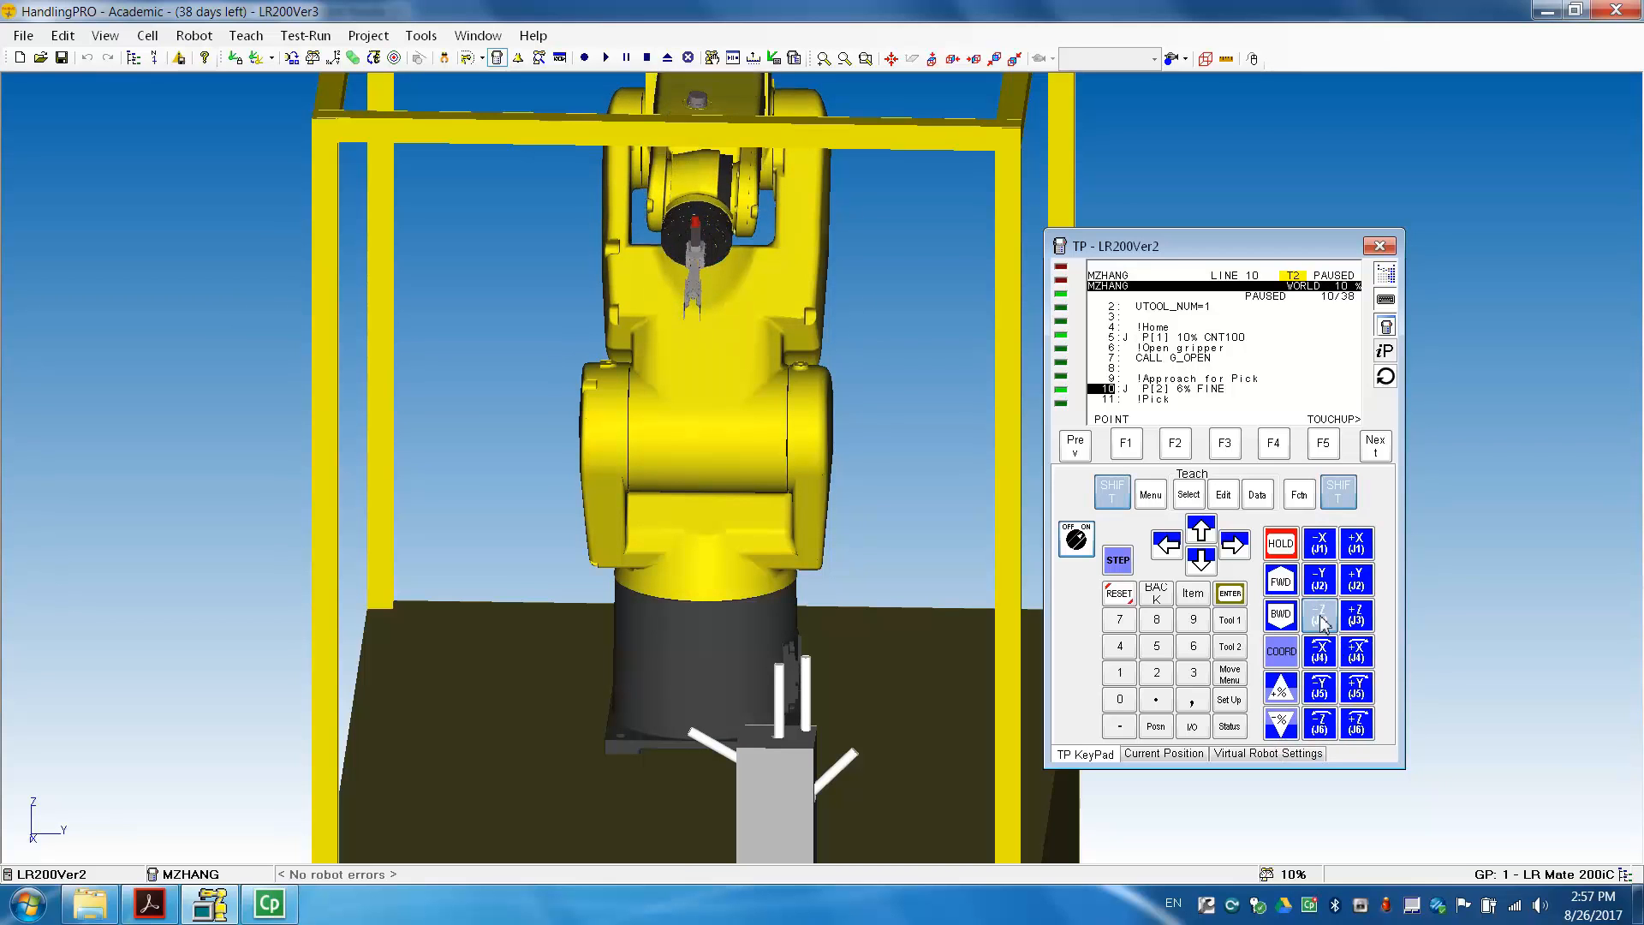
left_click(1318, 615)
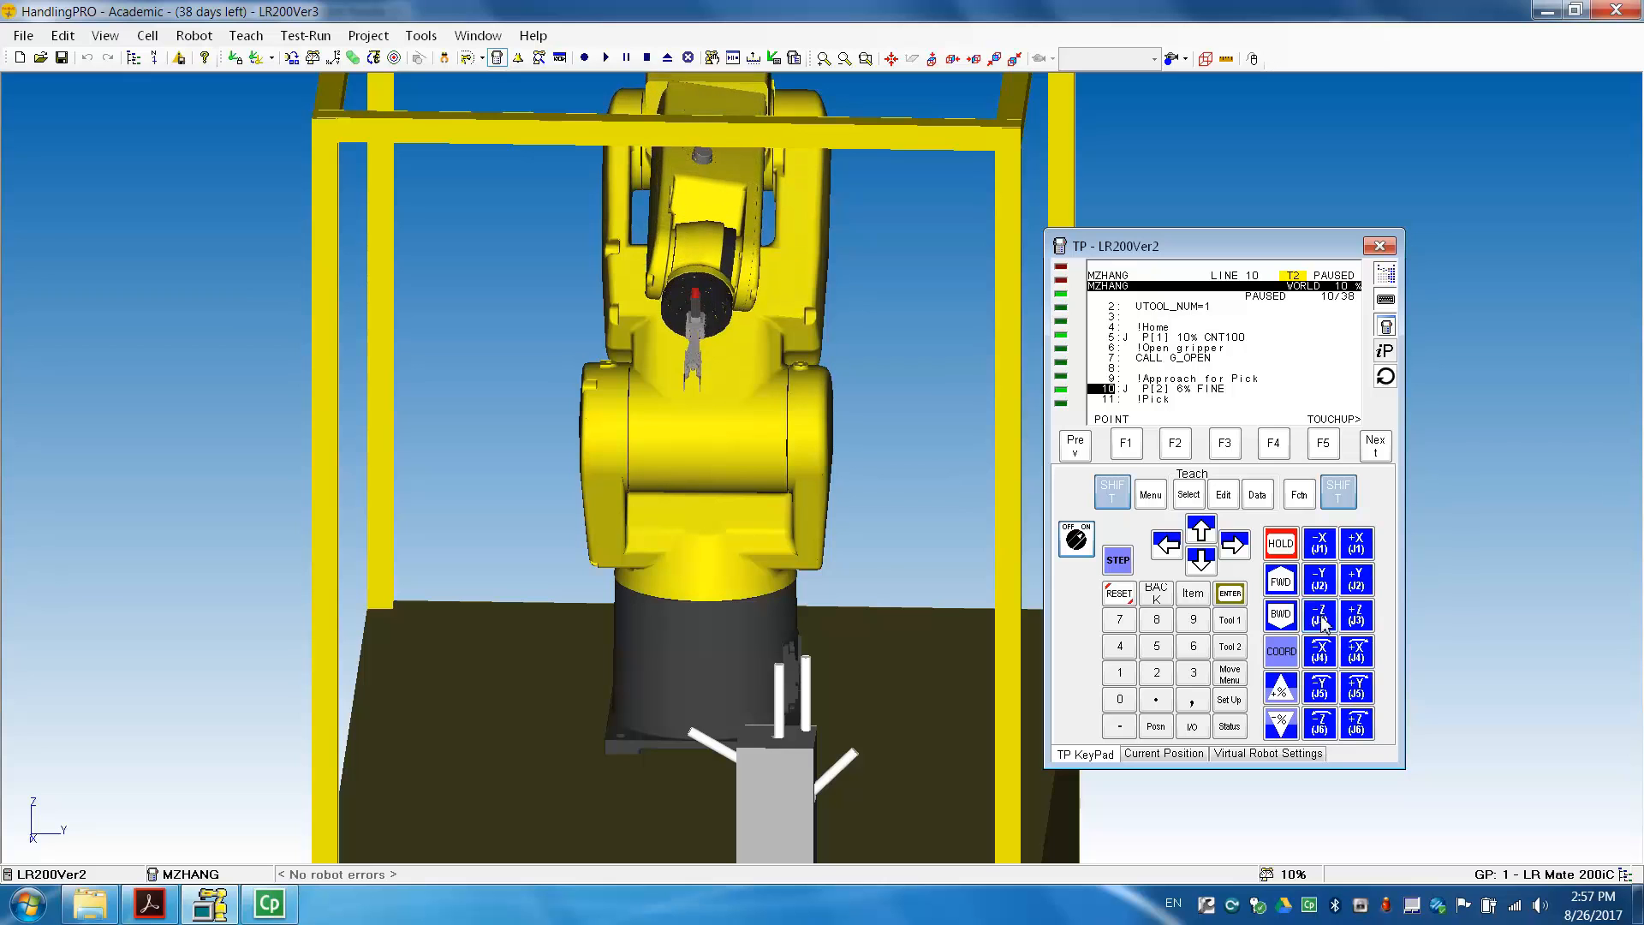
left_click(1356, 578)
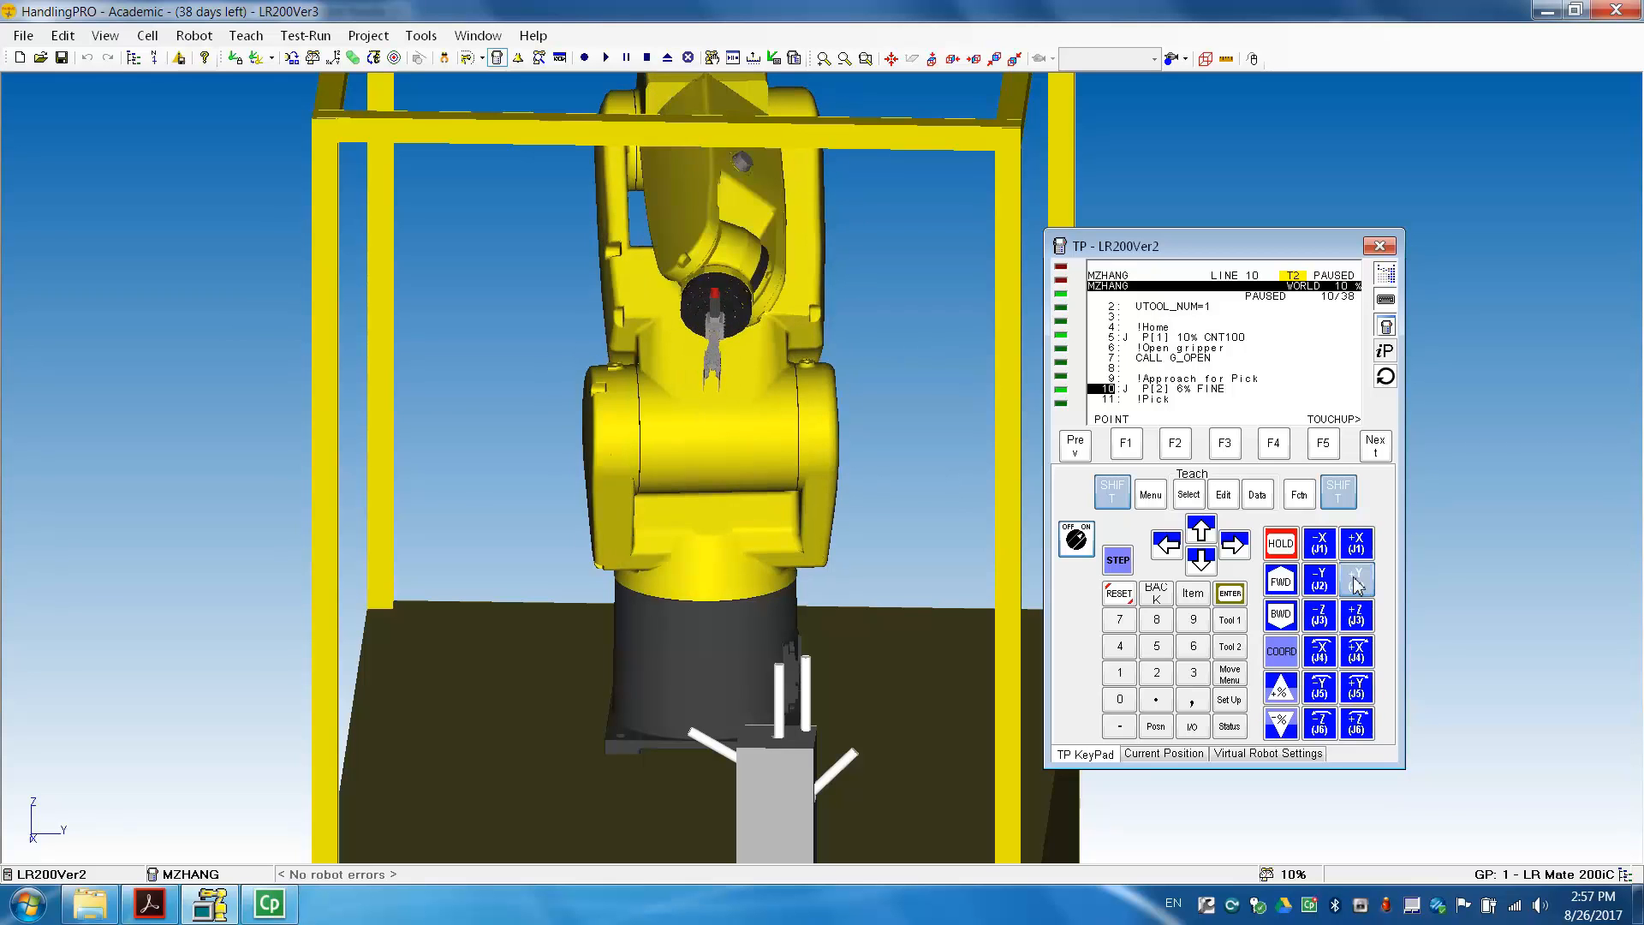
left_click(1356, 579)
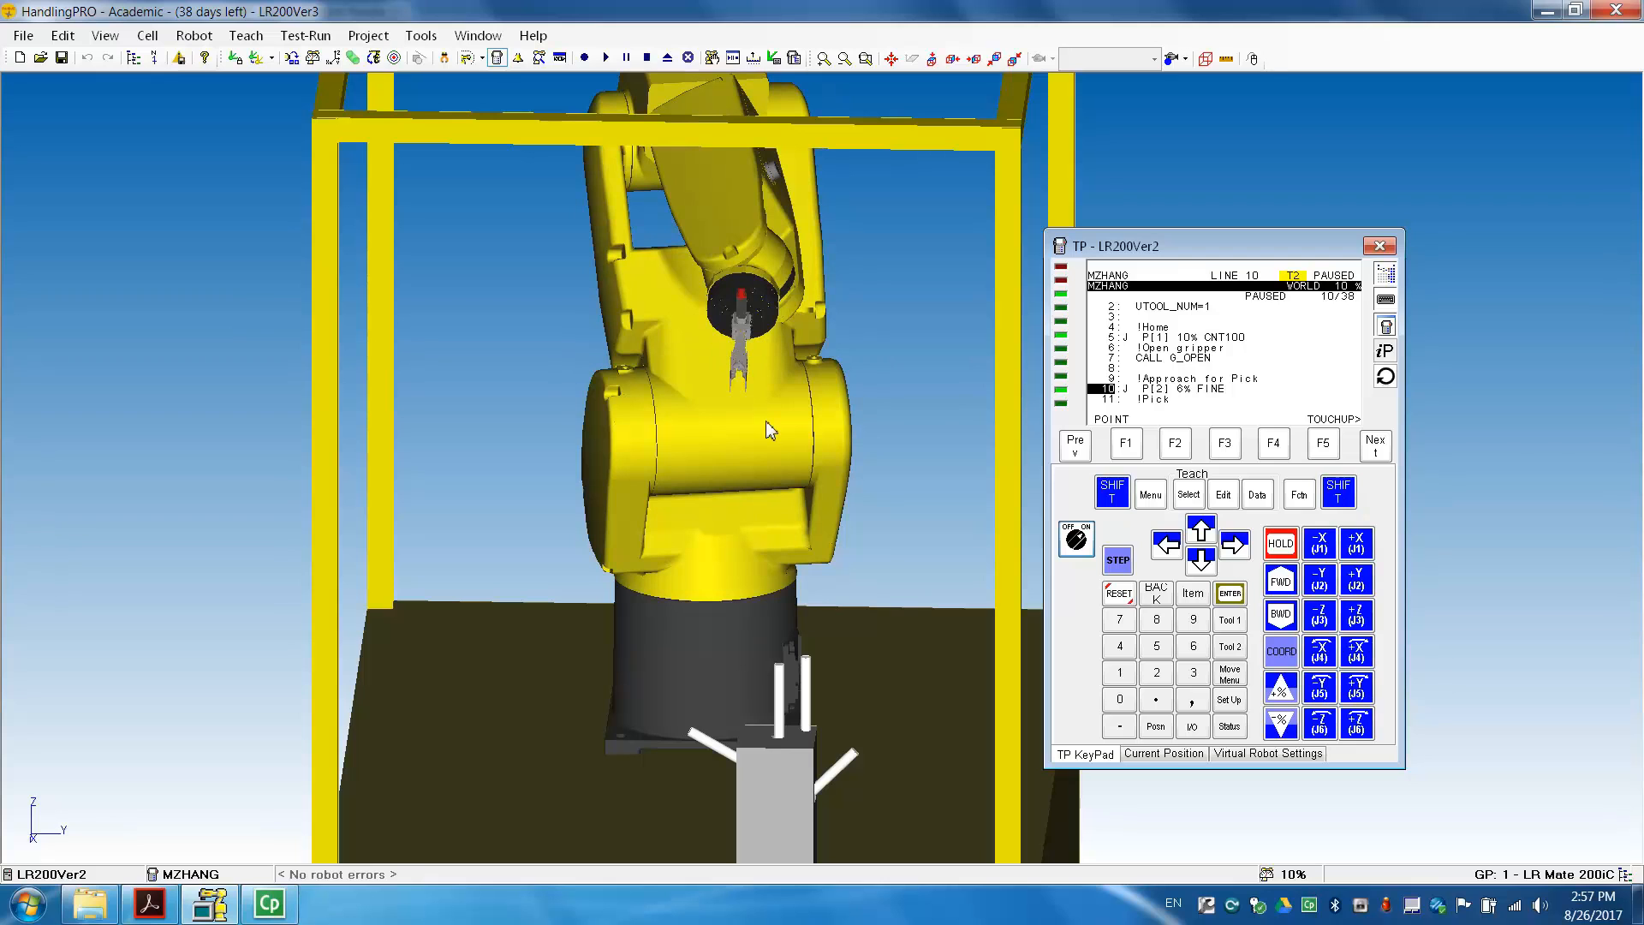
mouse_move(770, 401)
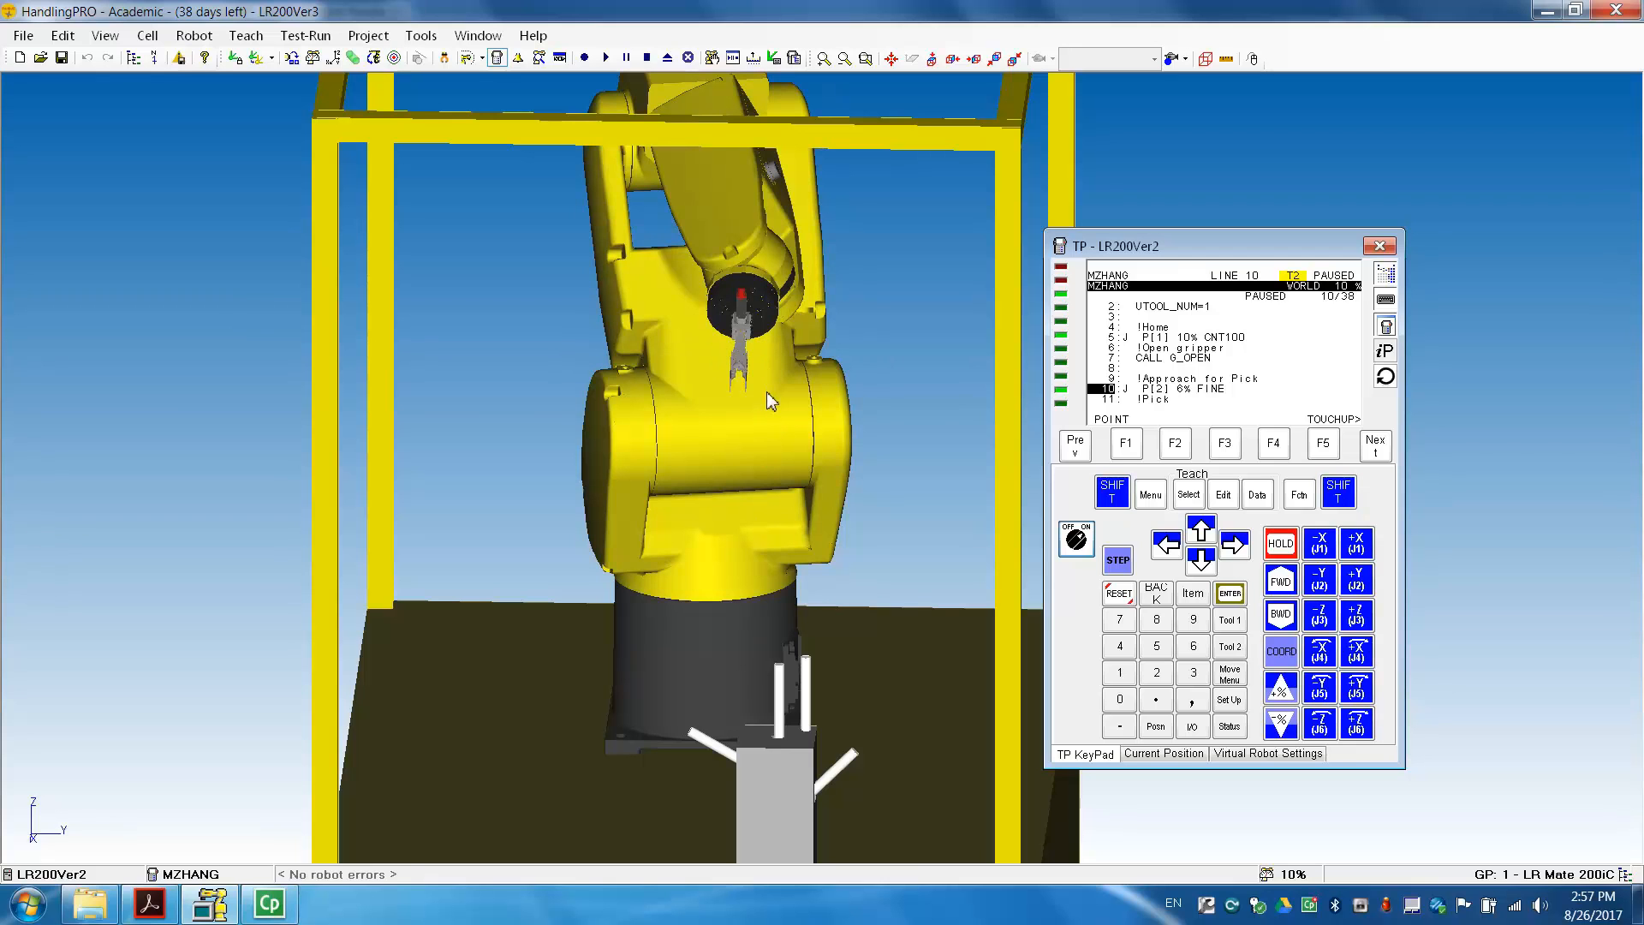
mouse_move(803, 487)
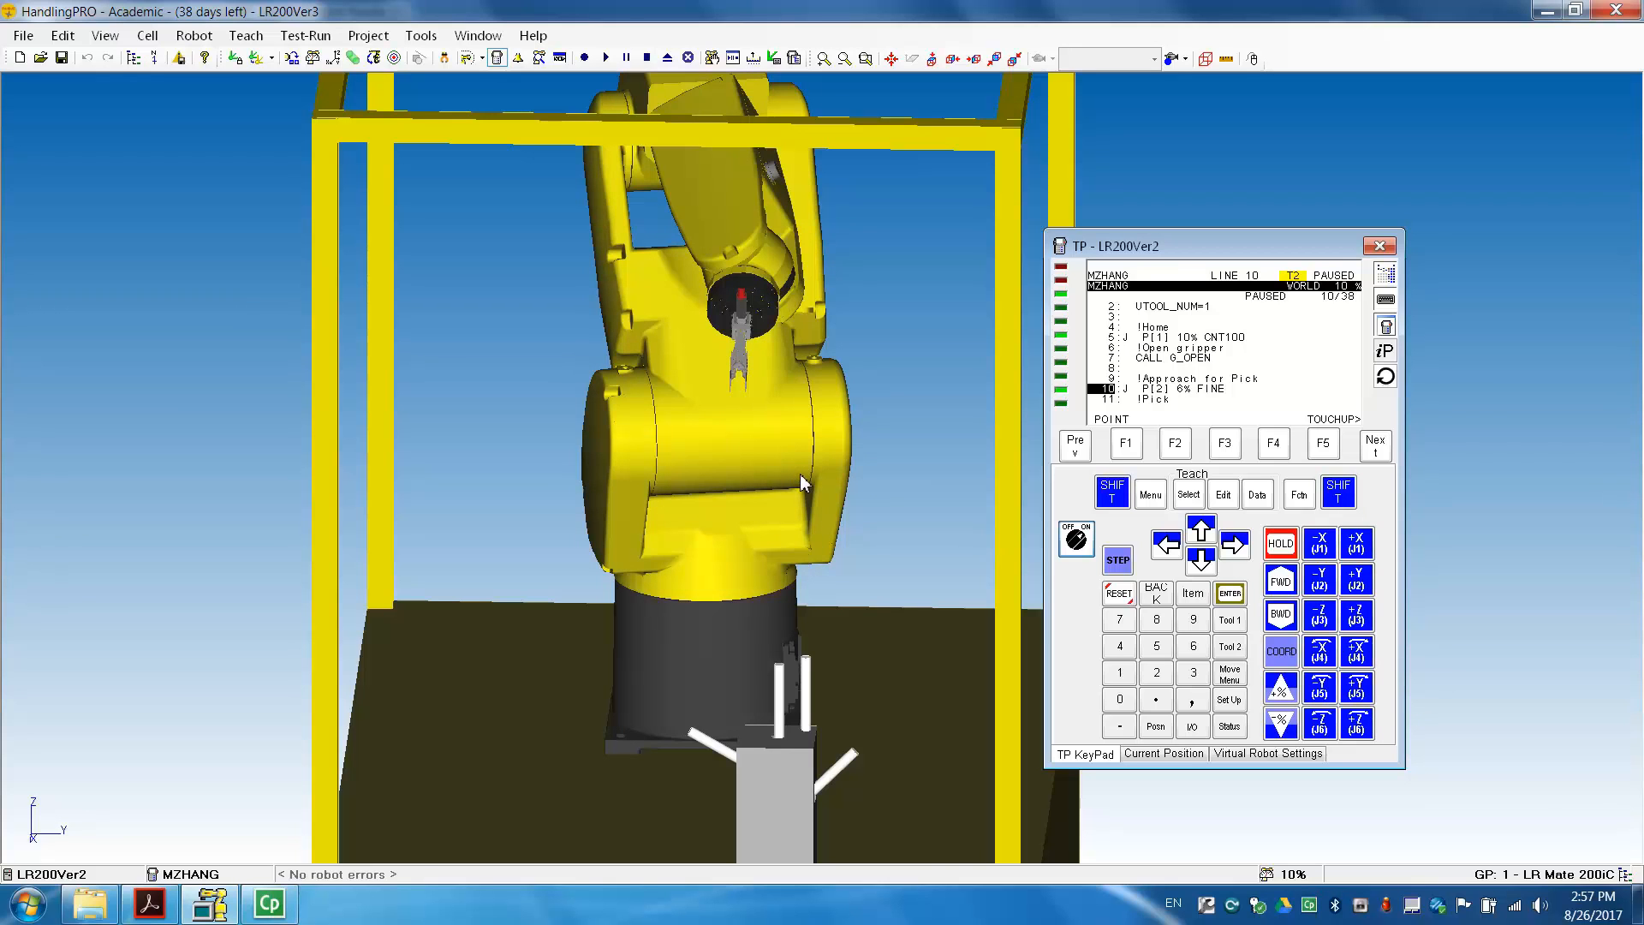
mouse_move(767, 458)
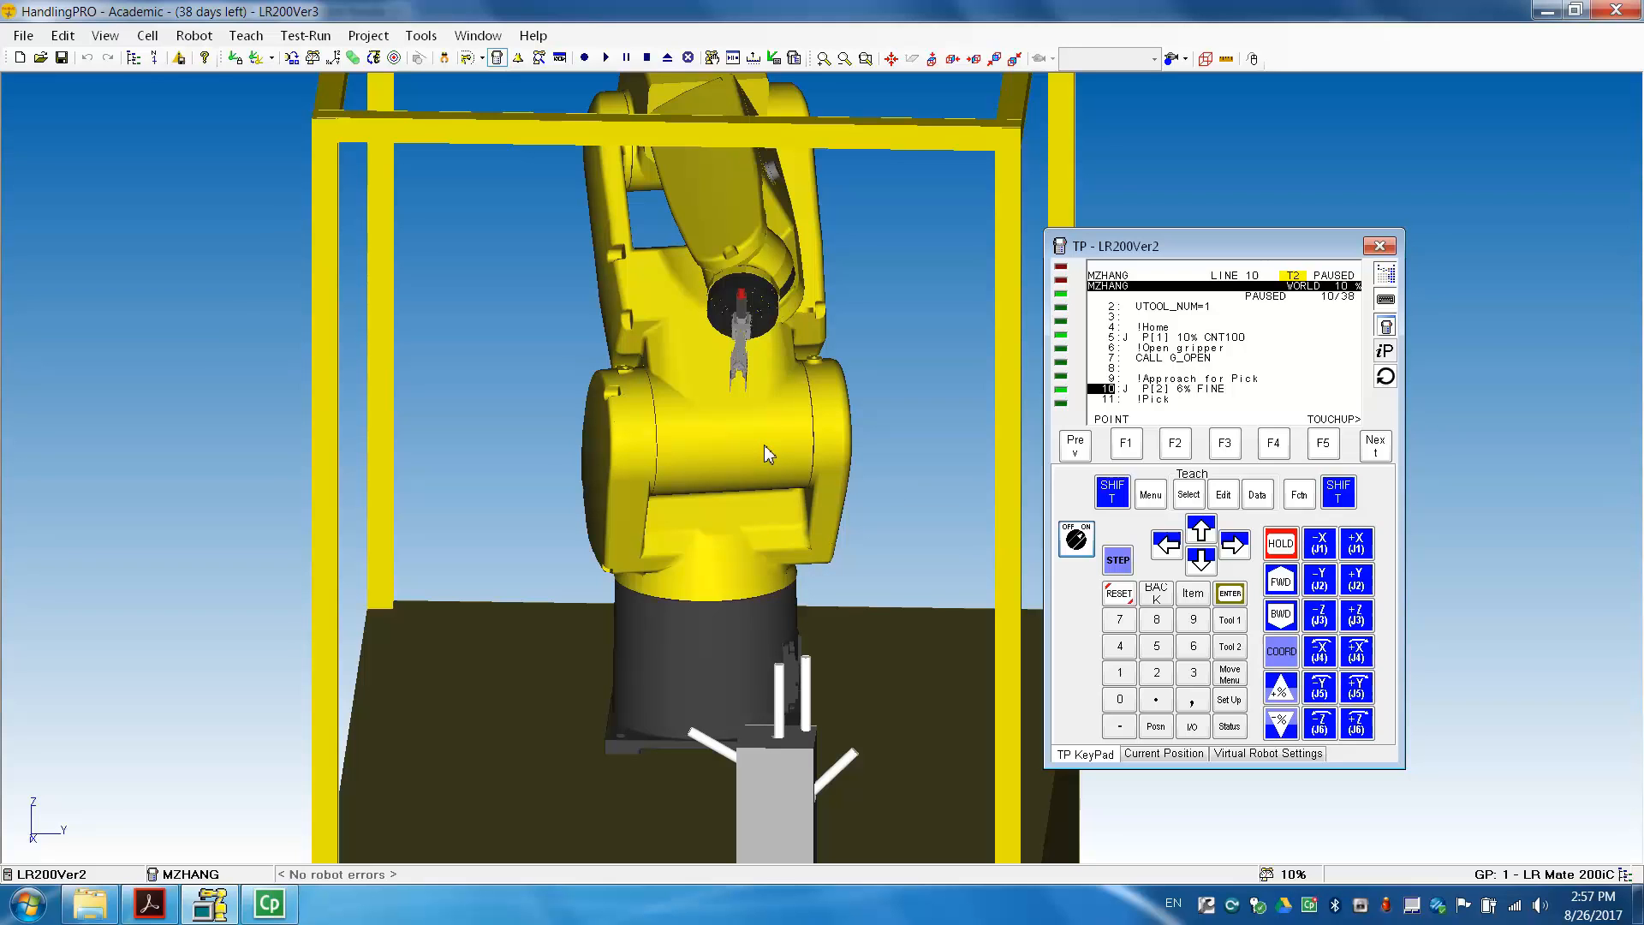
mouse_move(750, 294)
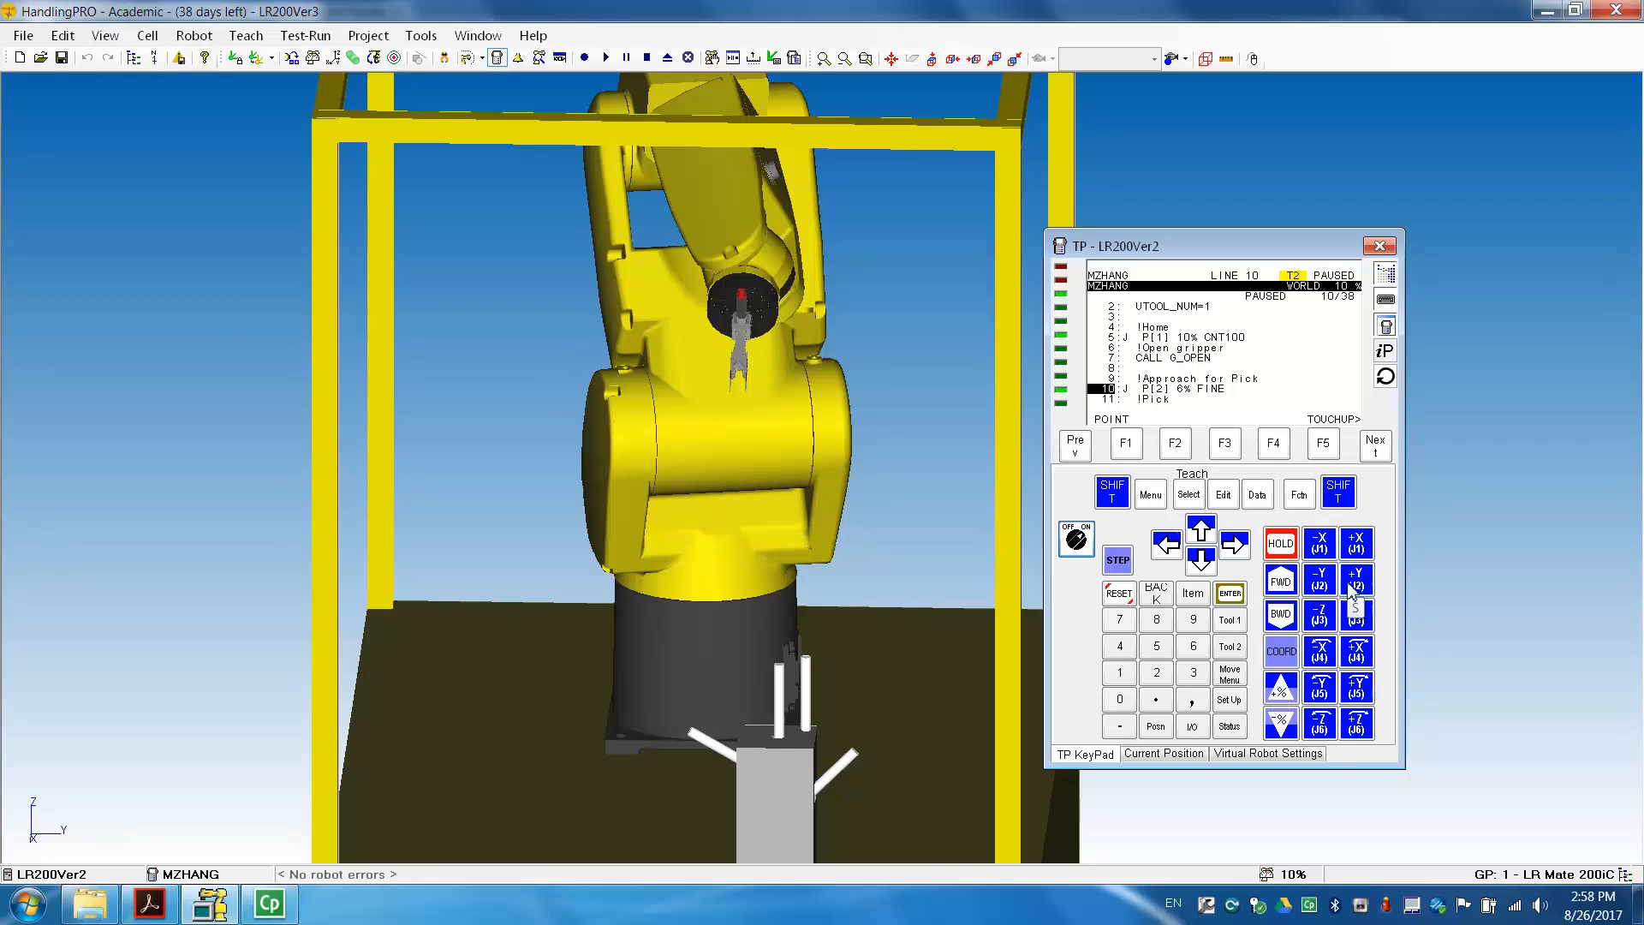
mouse_move(771, 192)
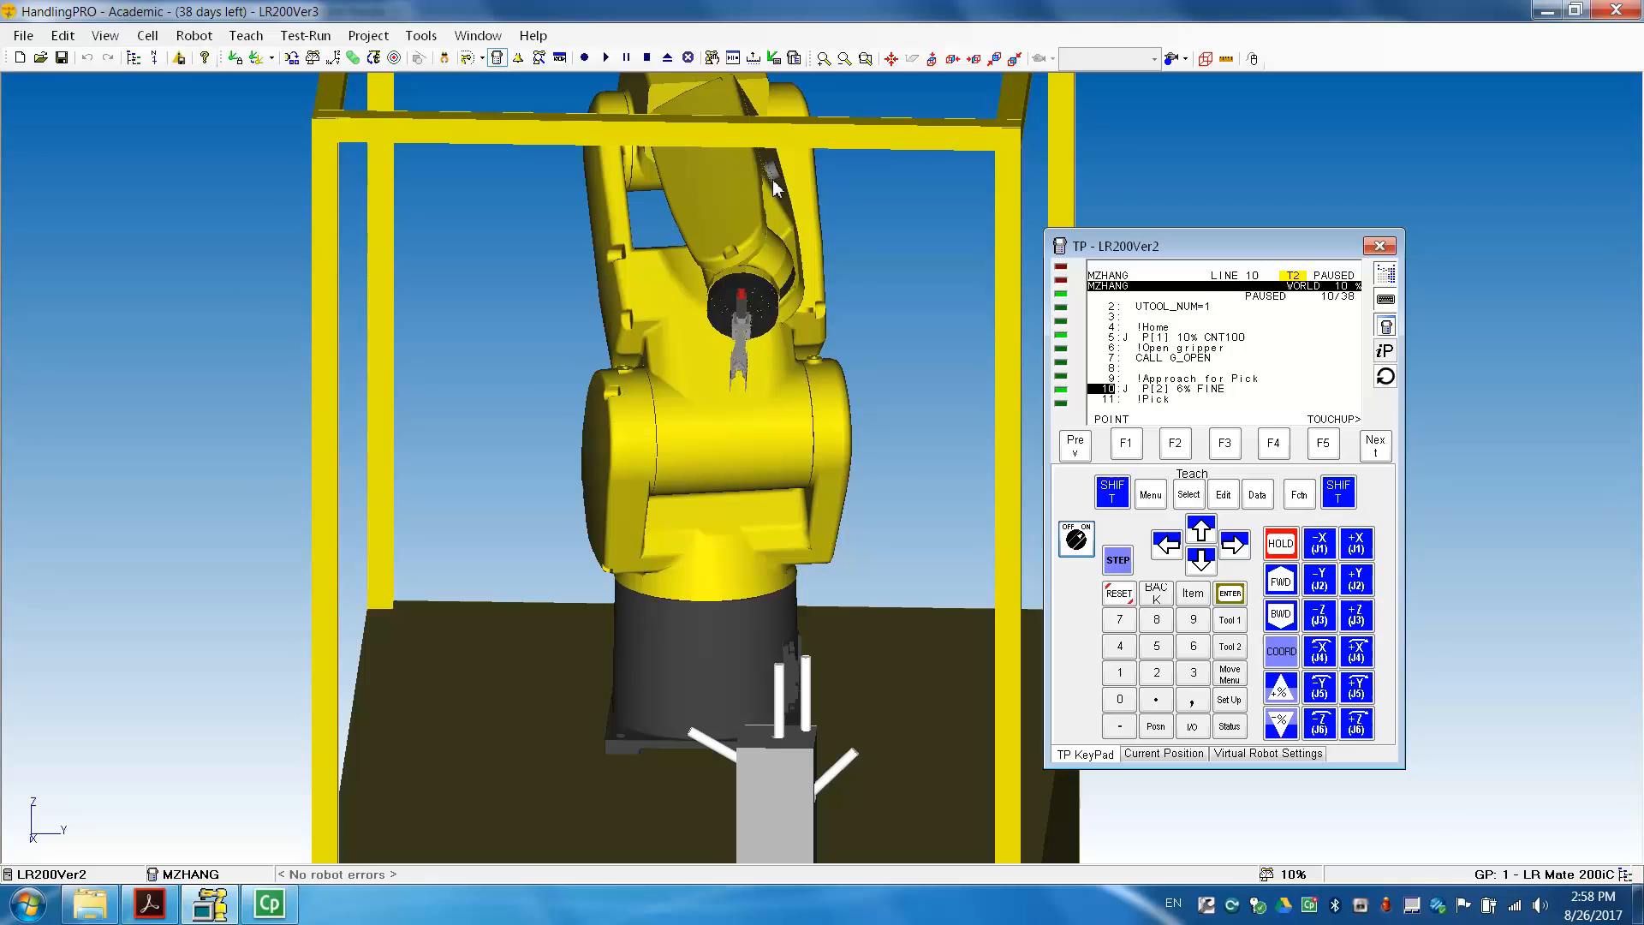
mouse_move(750, 375)
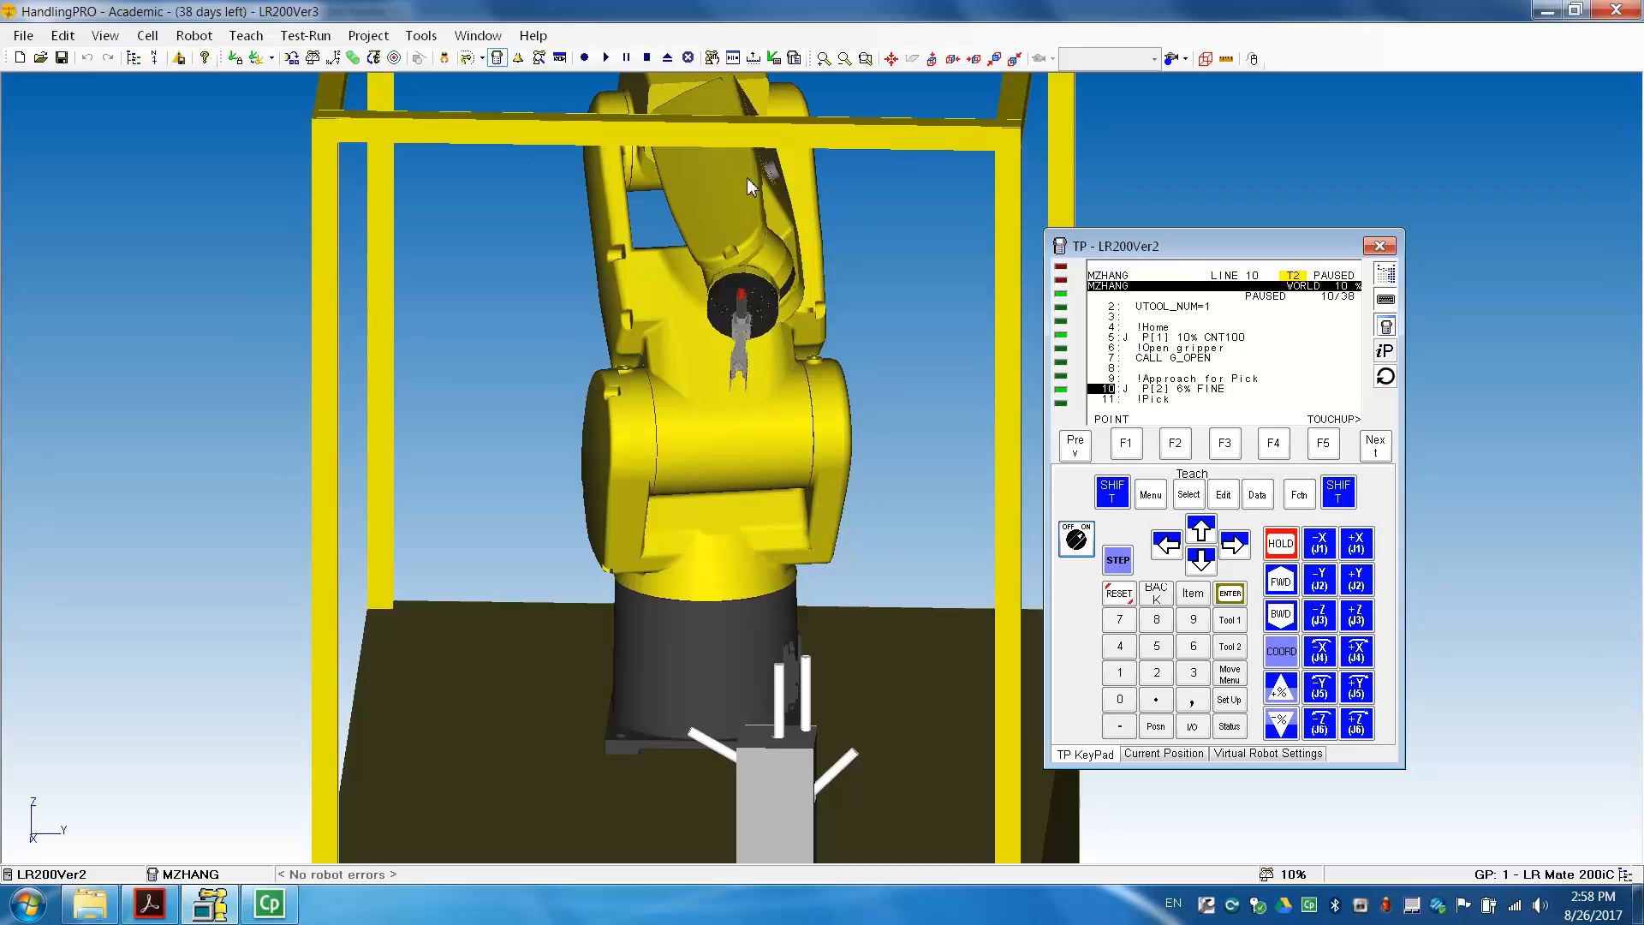
mouse_move(1103, 440)
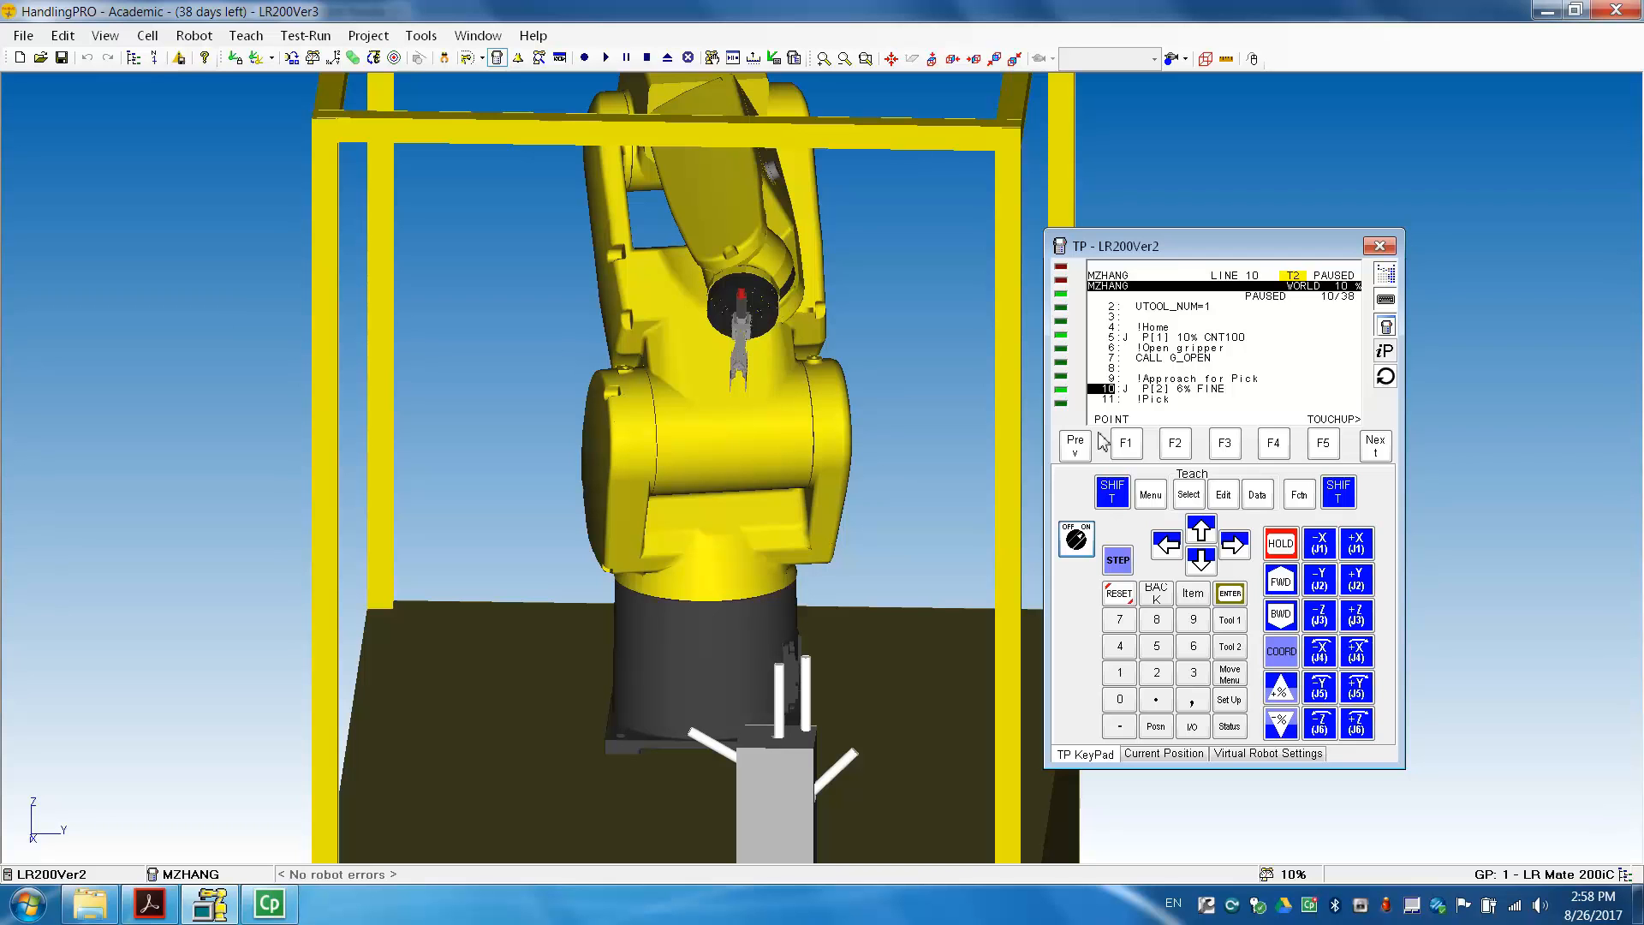
Jog the gripper further along the world axes with the jog enable held
left_click(1356, 578)
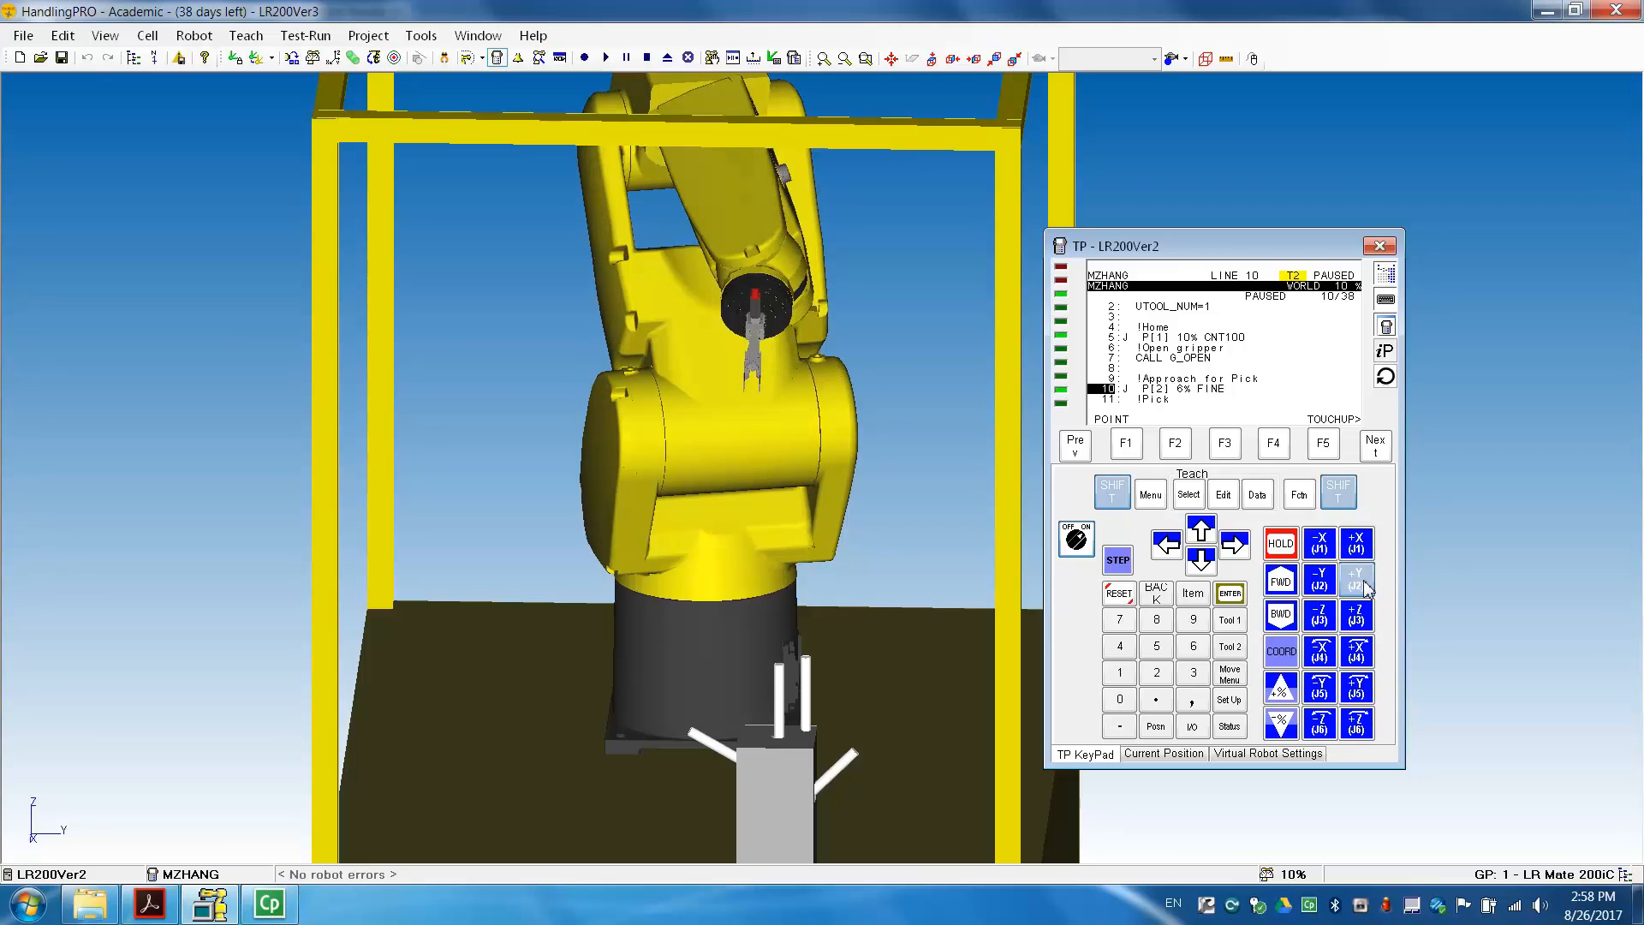
left_click(1356, 579)
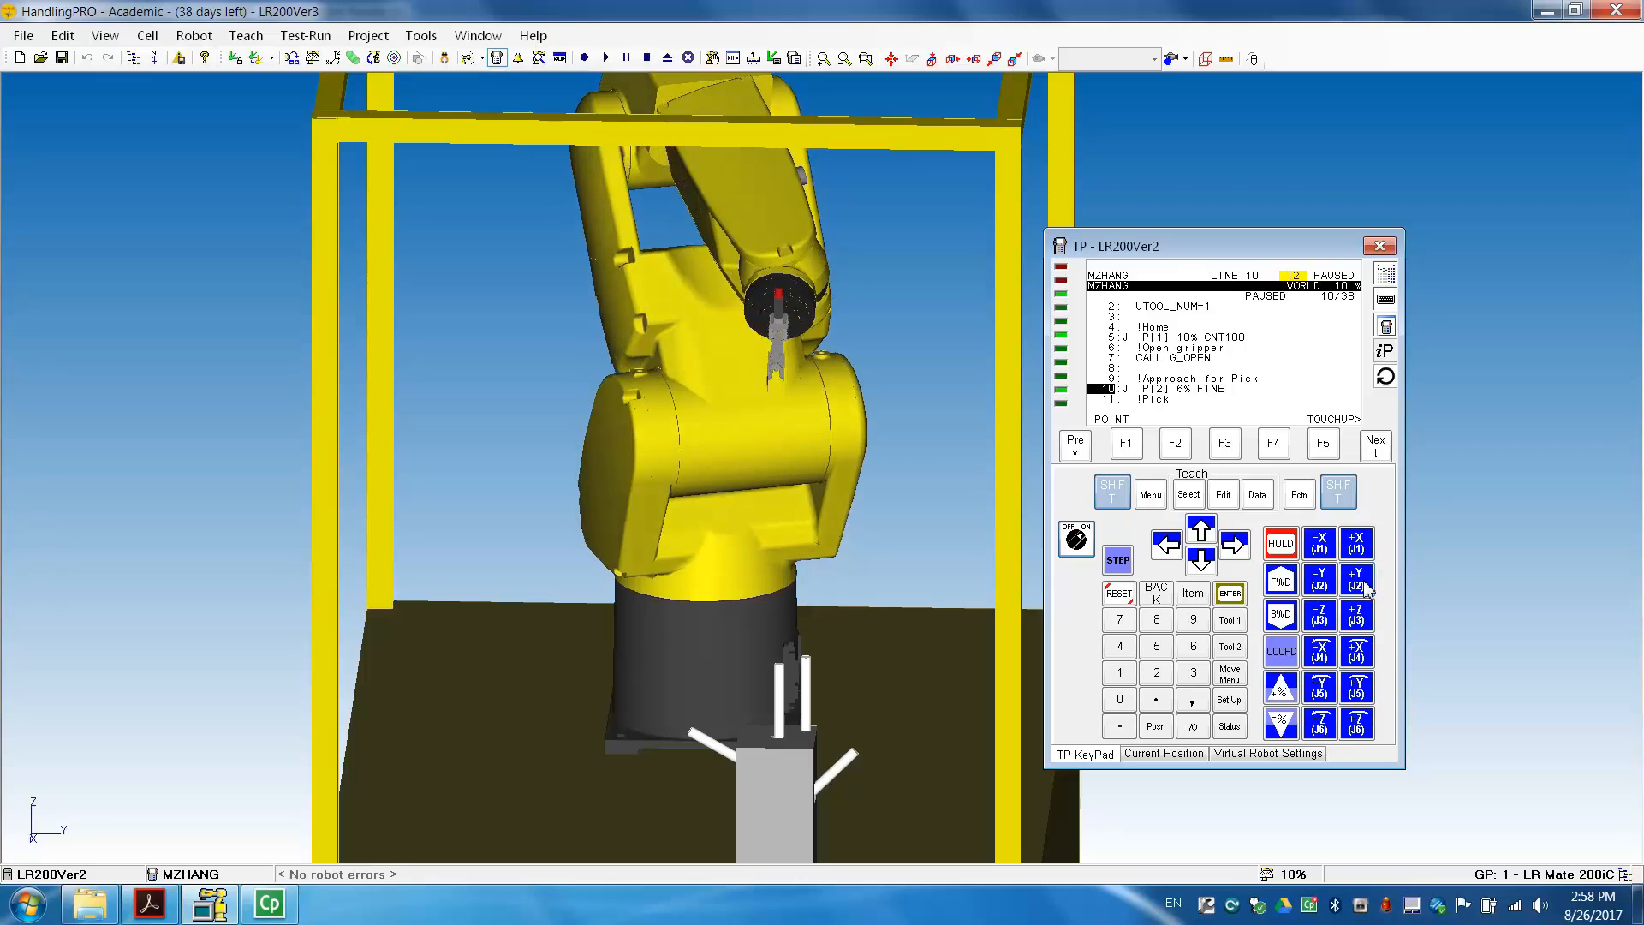
left_click(1318, 579)
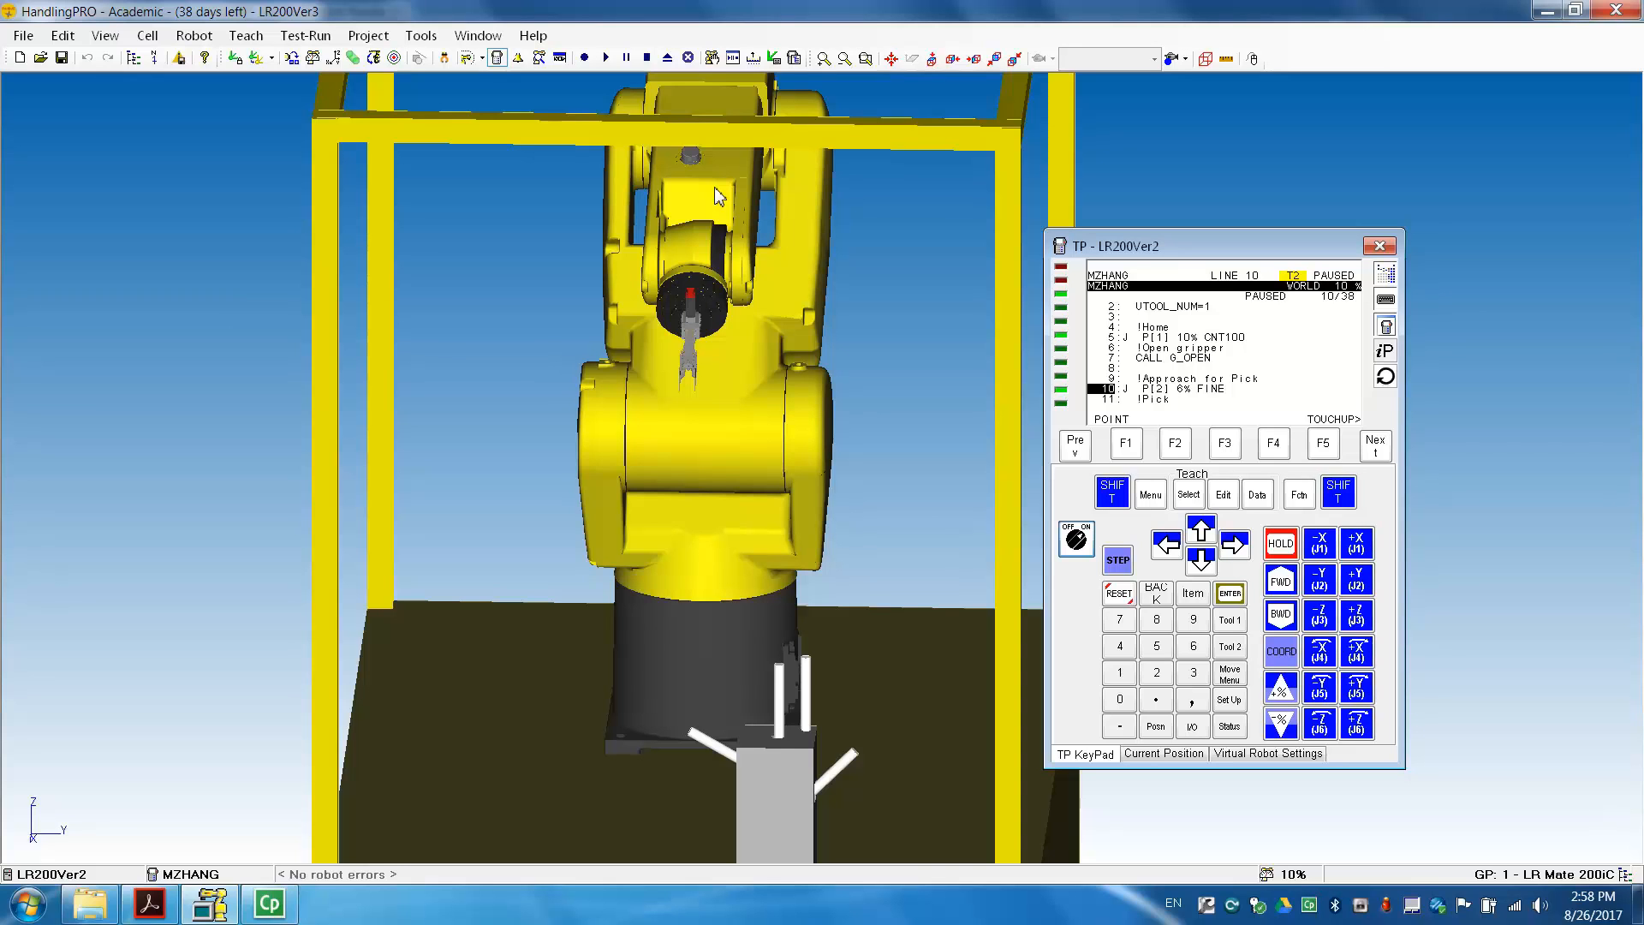
mouse_move(1151, 483)
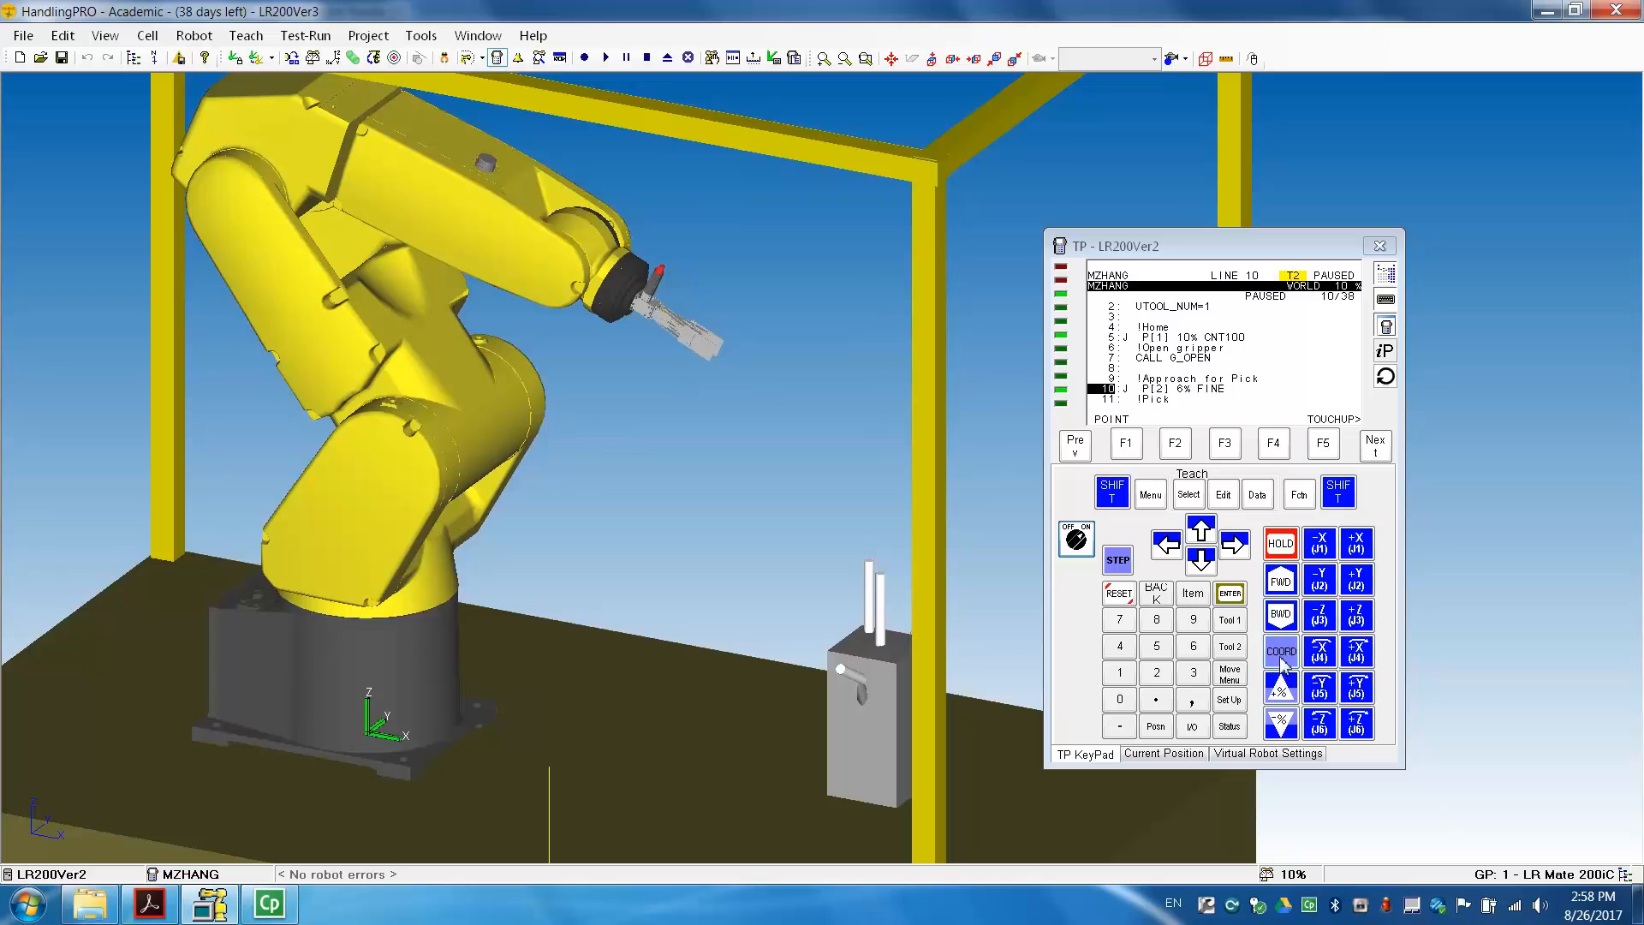
mouse_move(1281, 666)
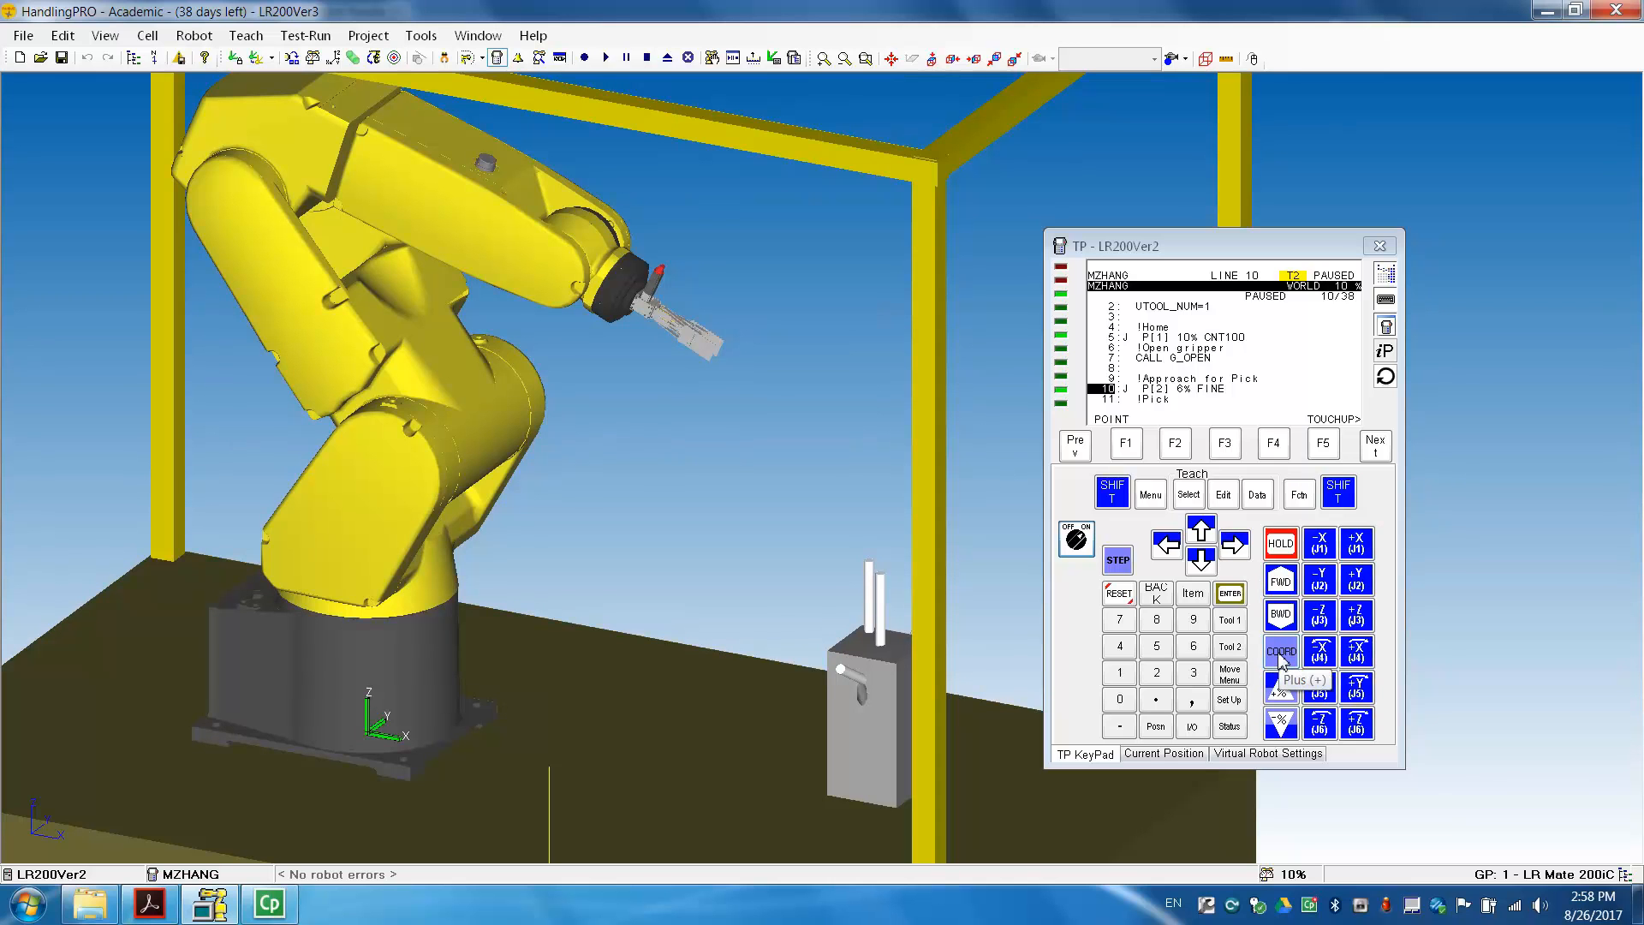
Switch to joint jogging and rotate the arm and wrist joints toward the fixture
left_click(1280, 650)
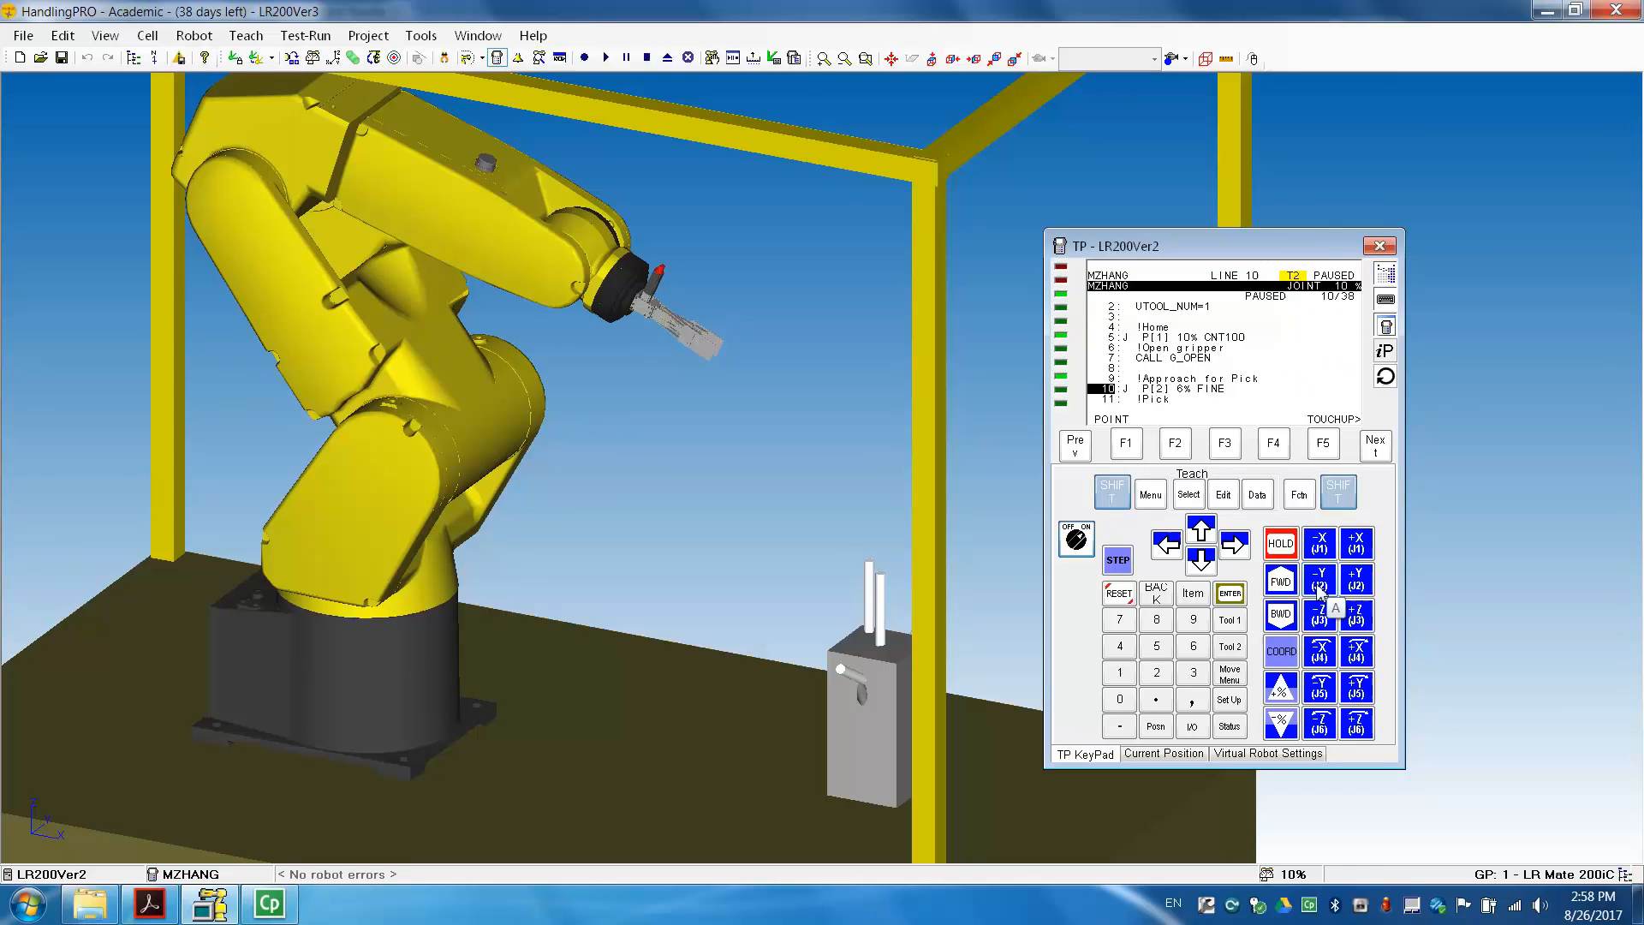
left_click(1356, 578)
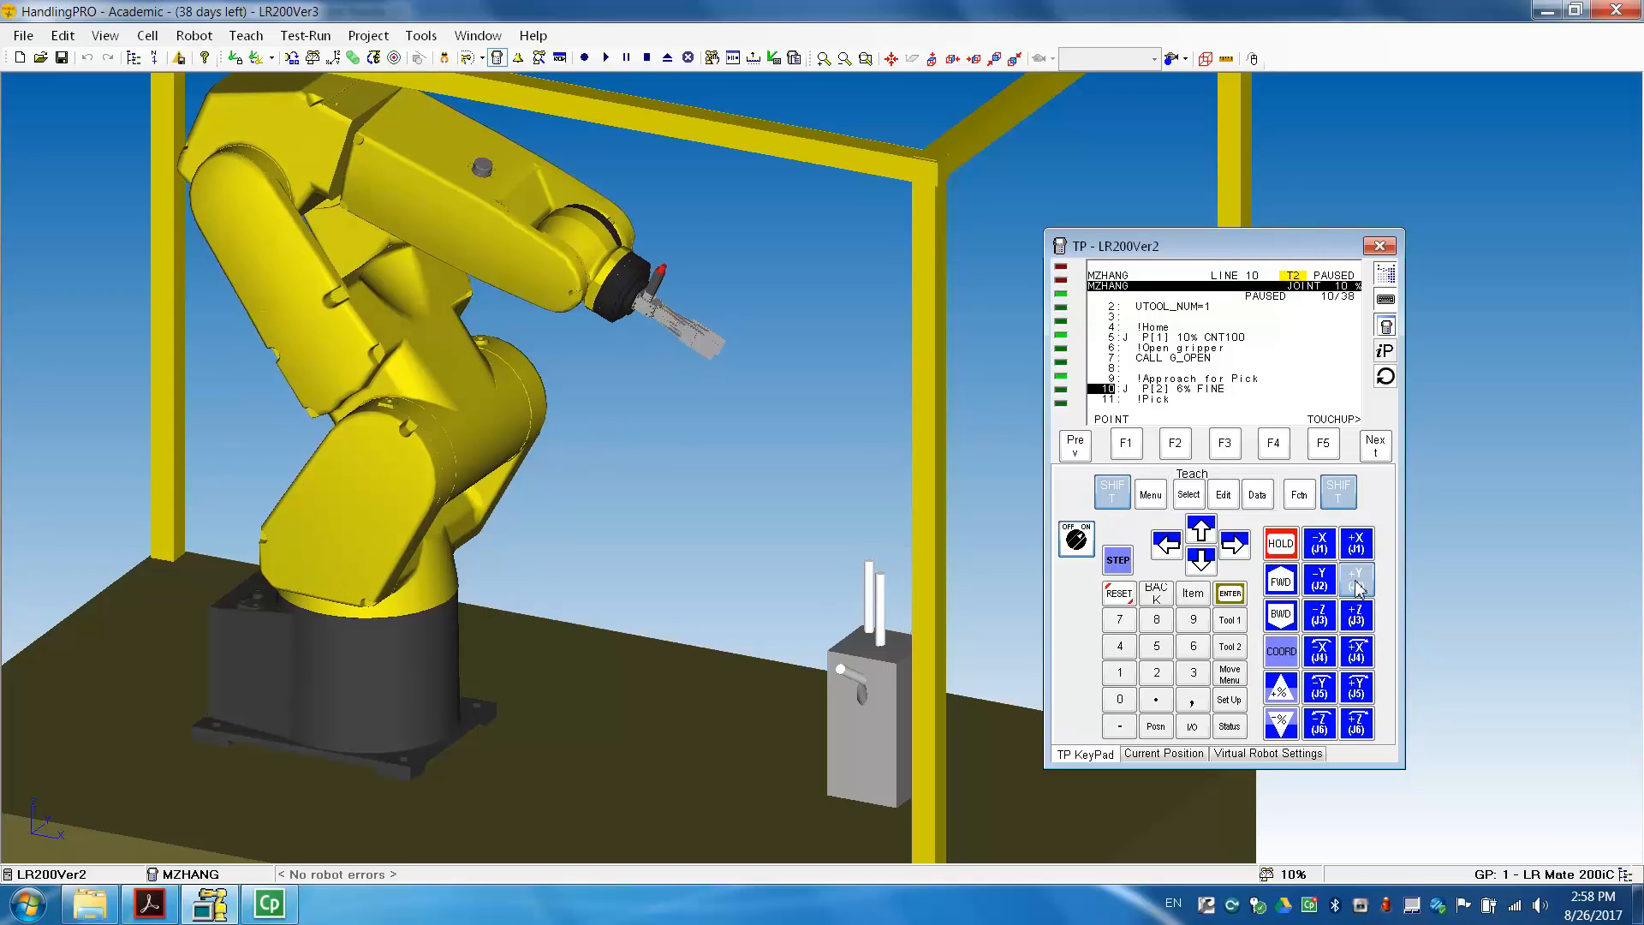
left_click(1356, 579)
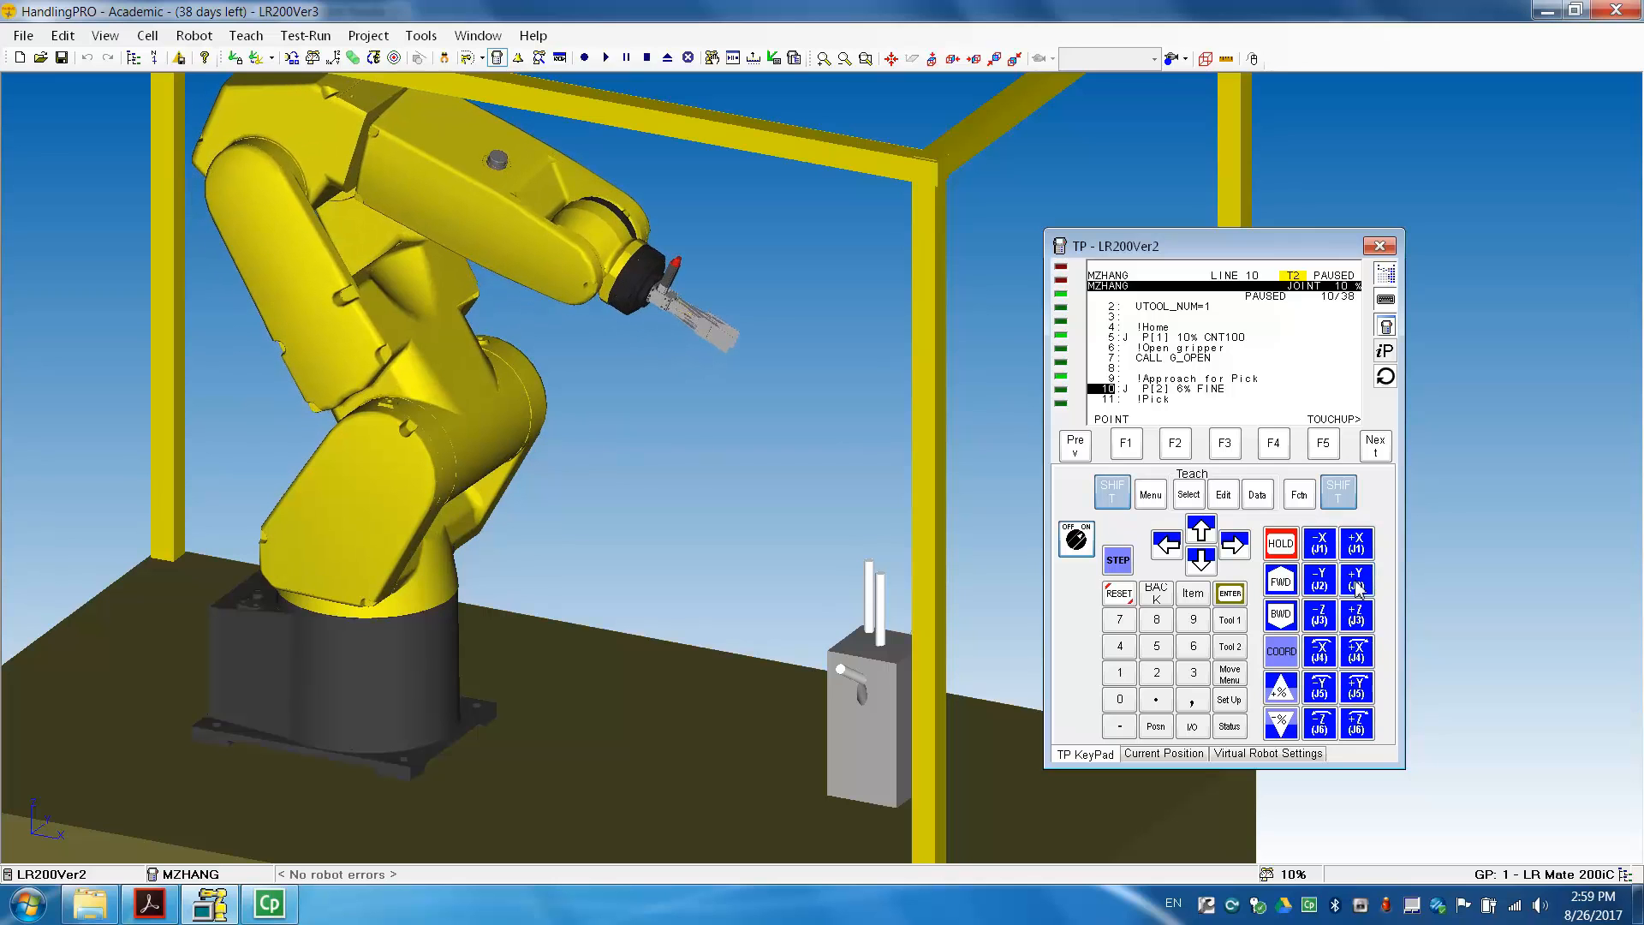
left_click(1356, 578)
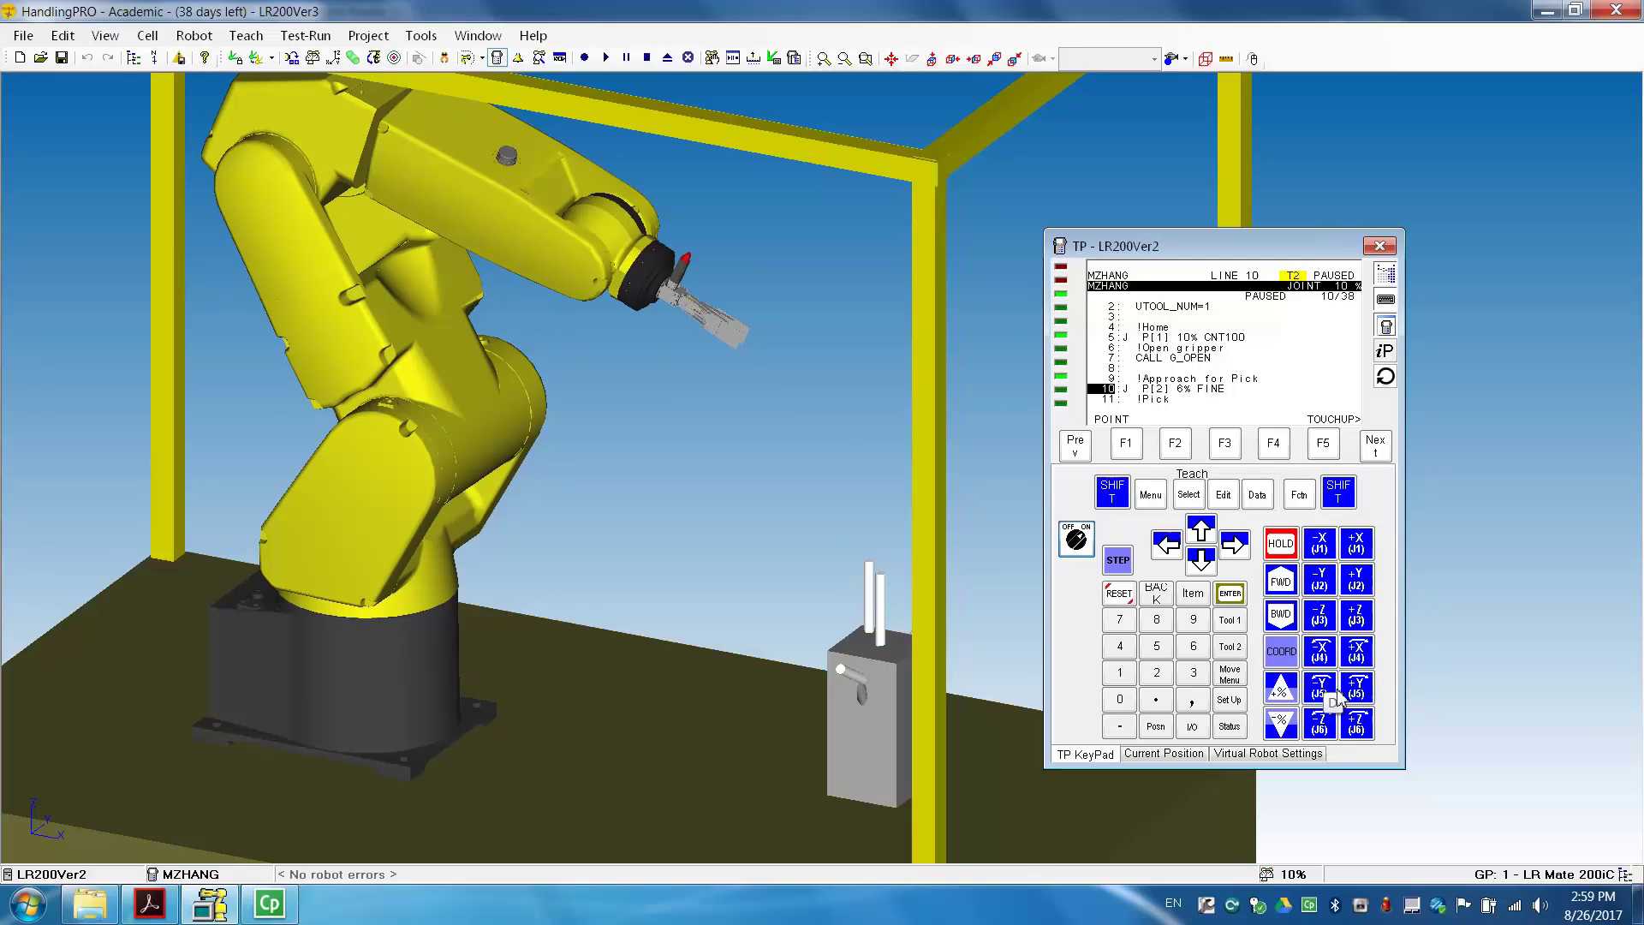
left_click(1318, 651)
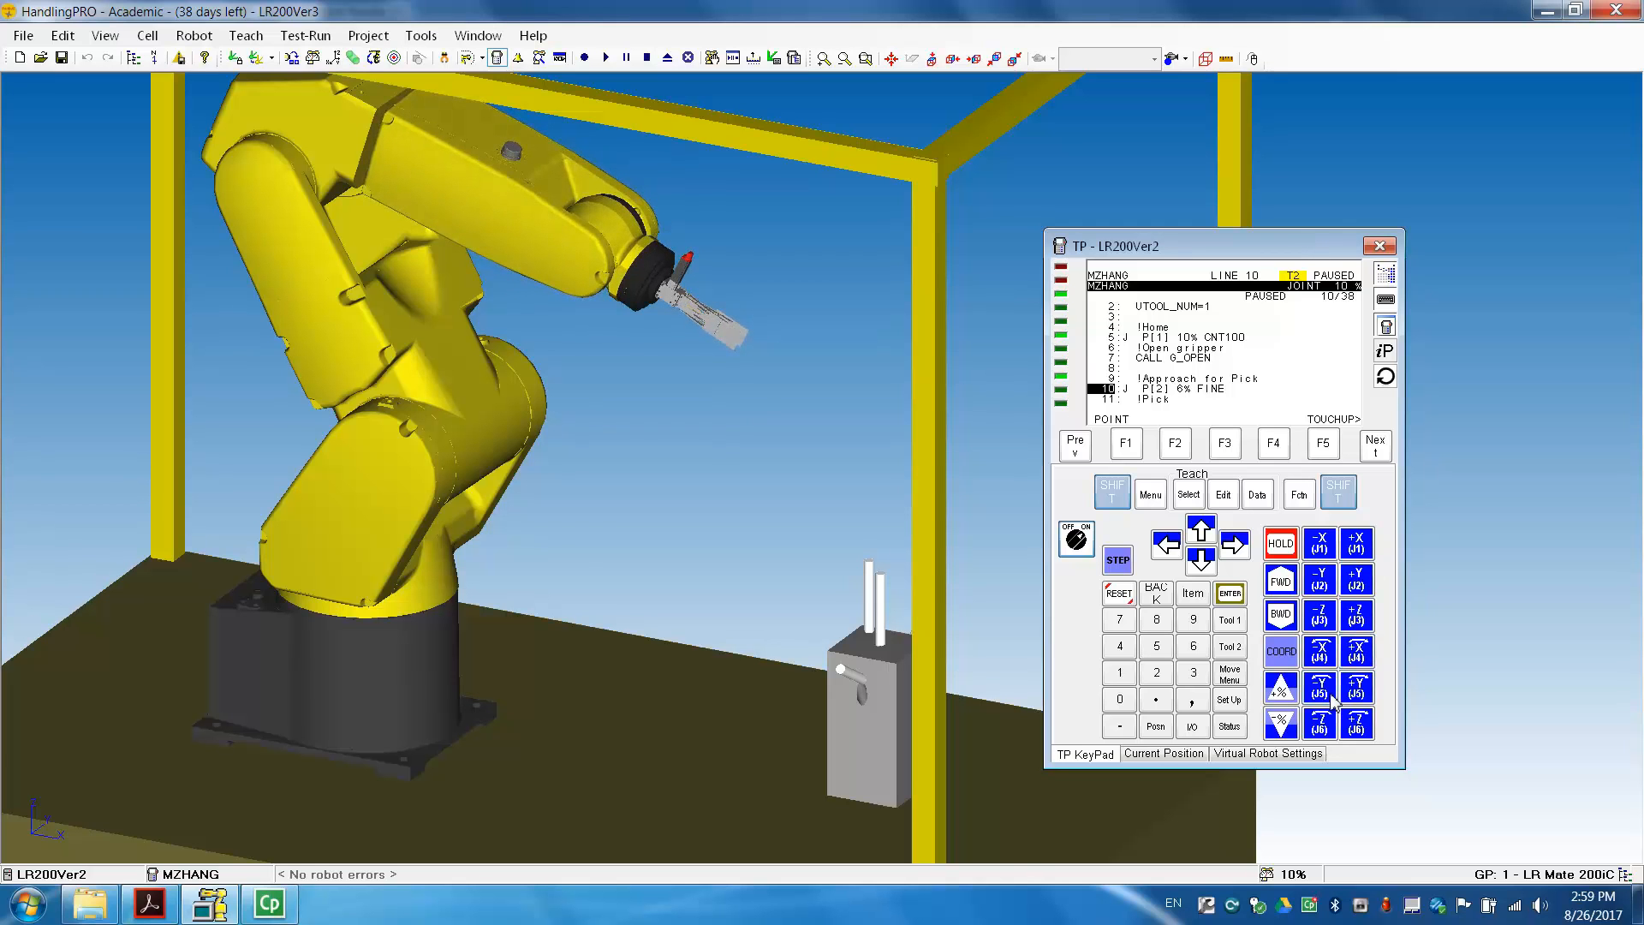
left_click(1319, 688)
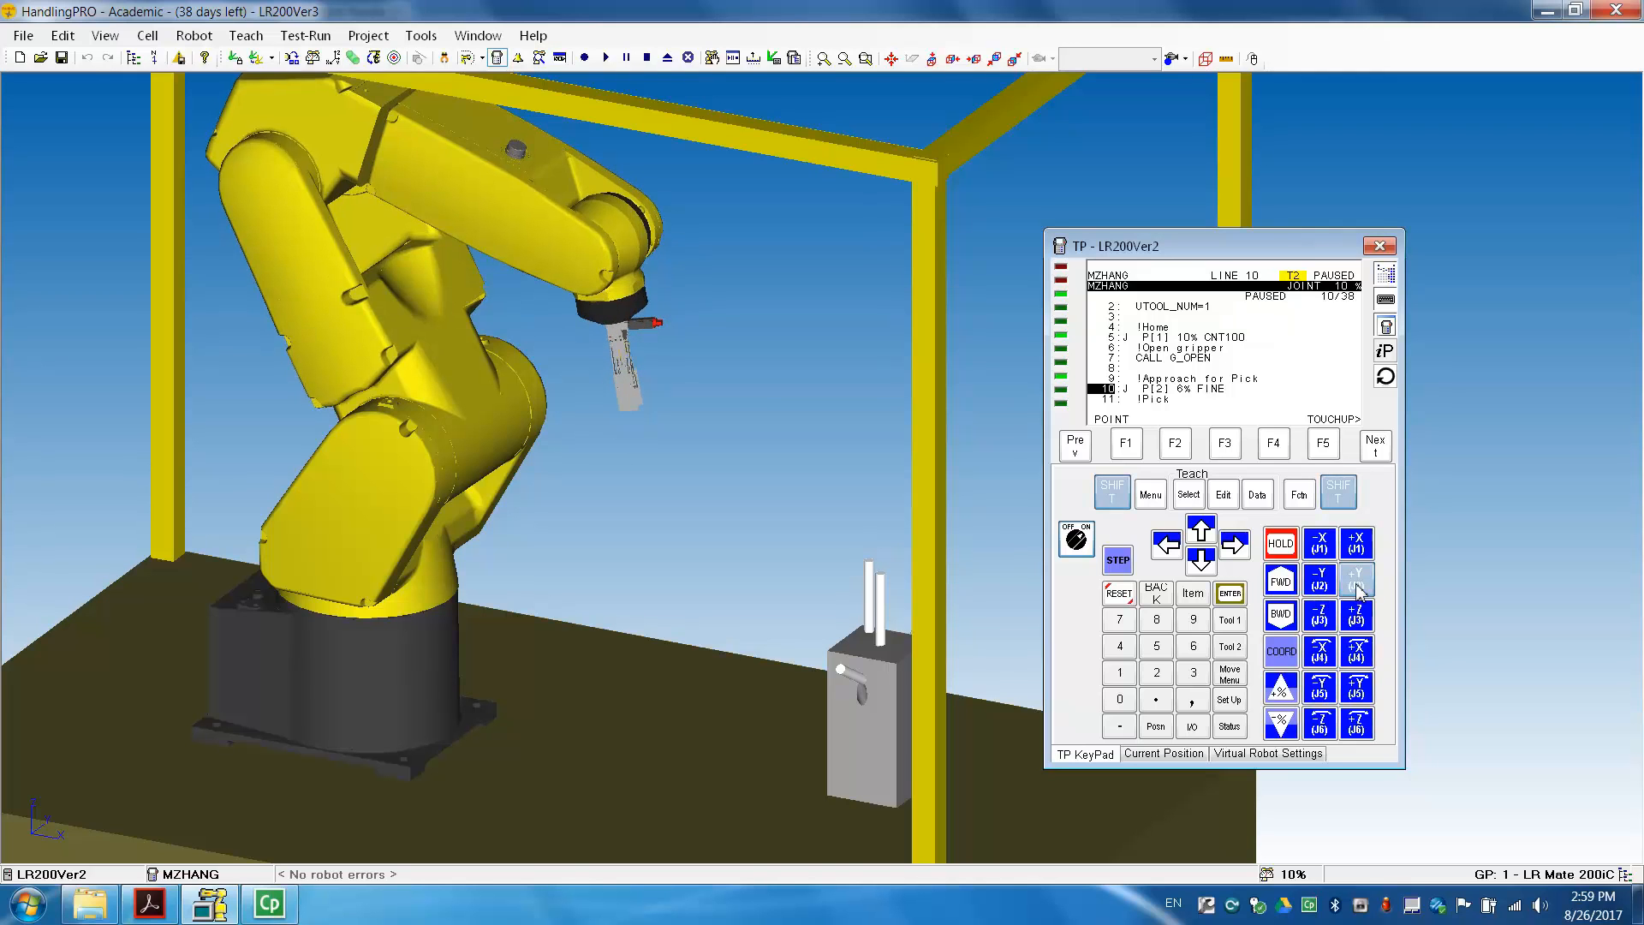
Swing the arm along joints 2 and 3 so the gripper points down over the fixture
left_click(1356, 579)
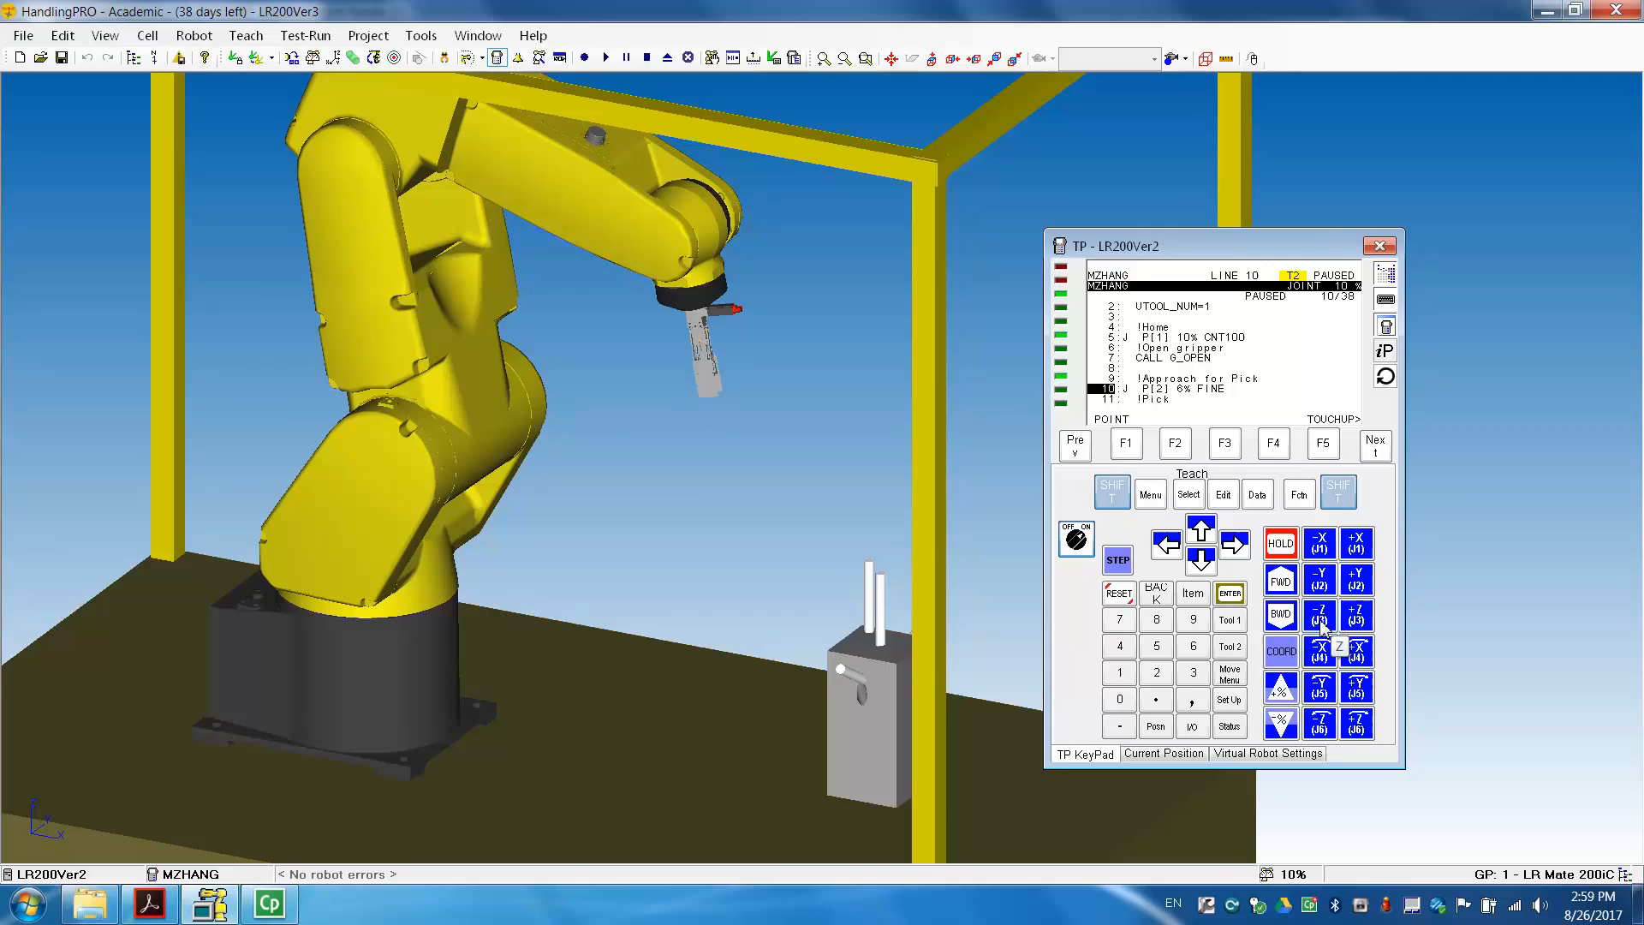
left_click(1319, 615)
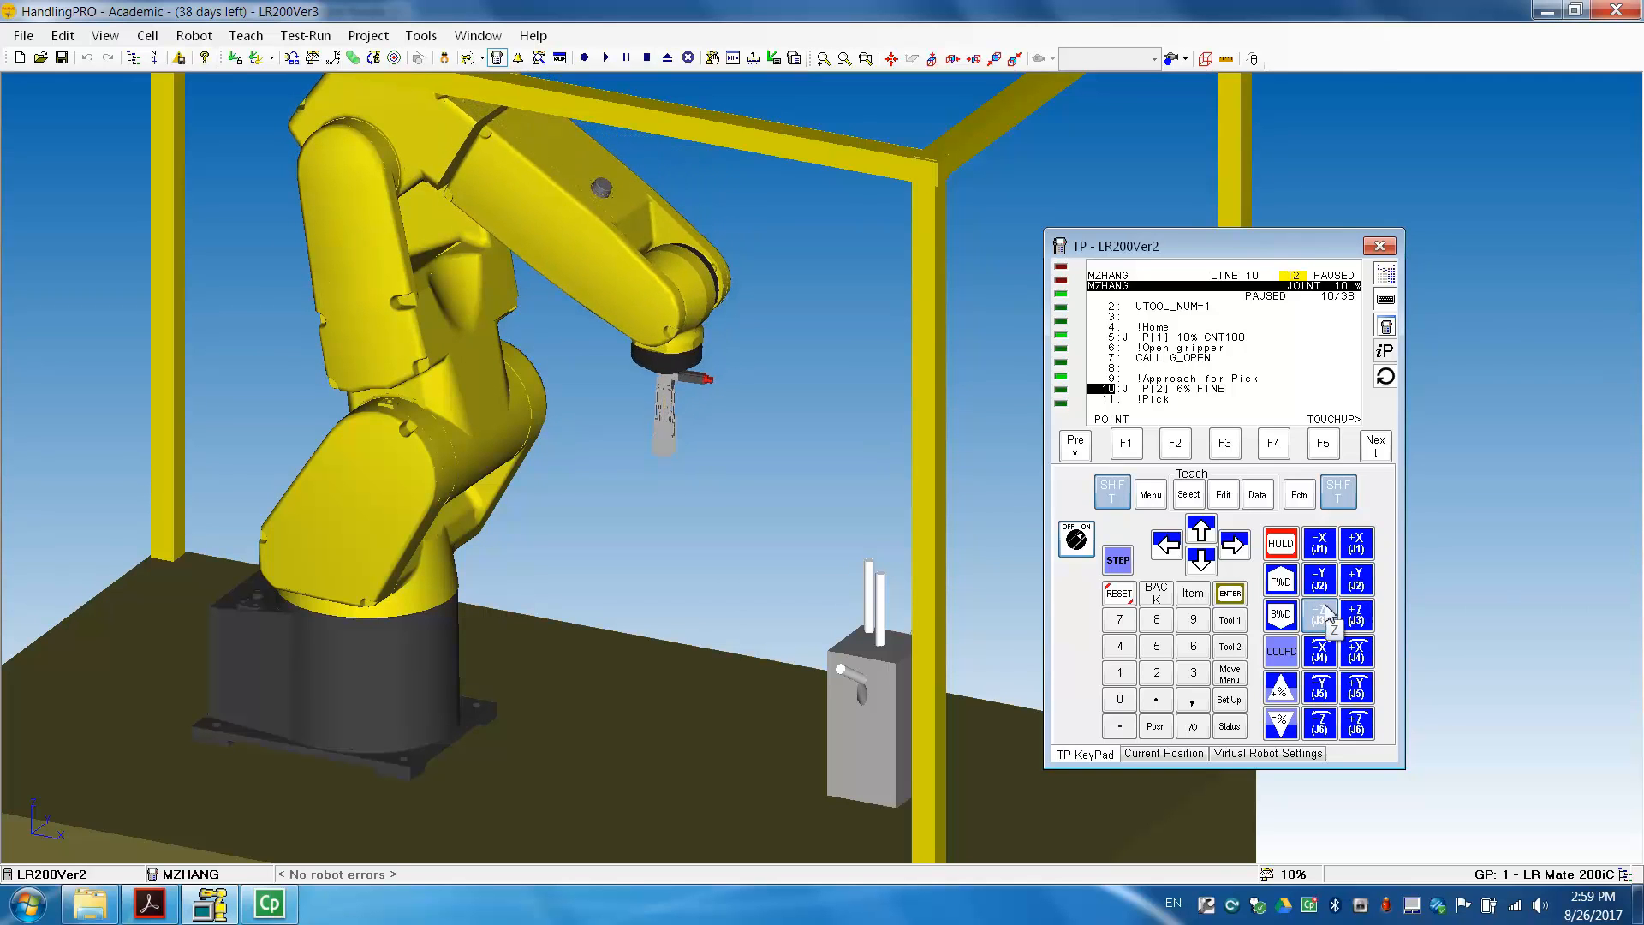
left_click(1356, 579)
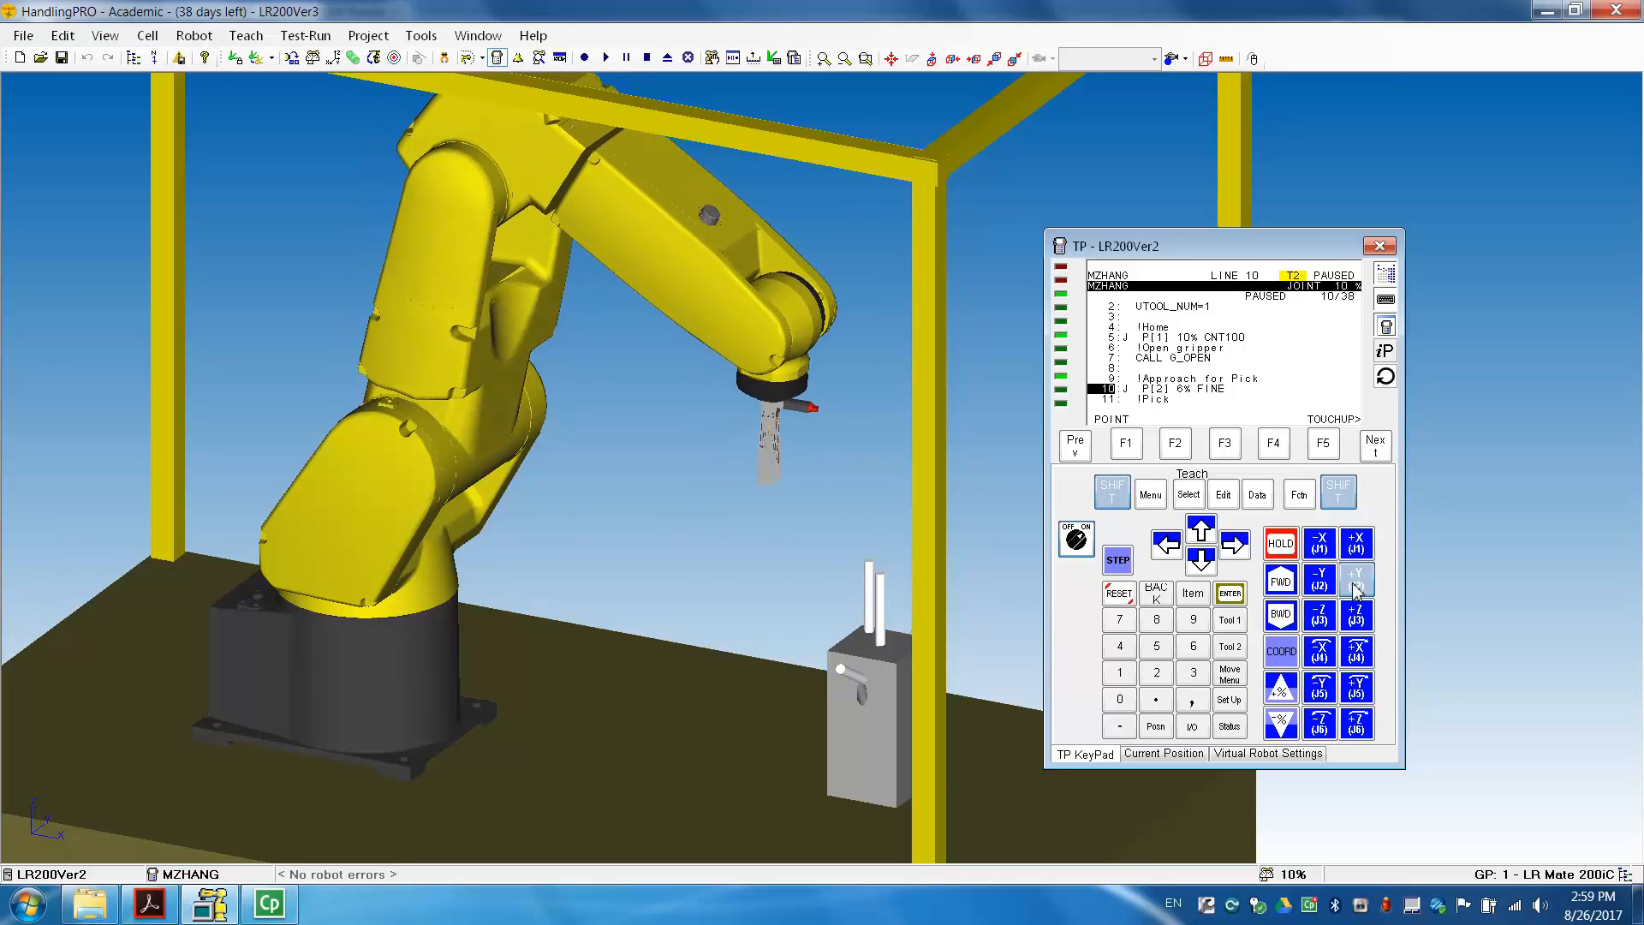
left_click(1356, 579)
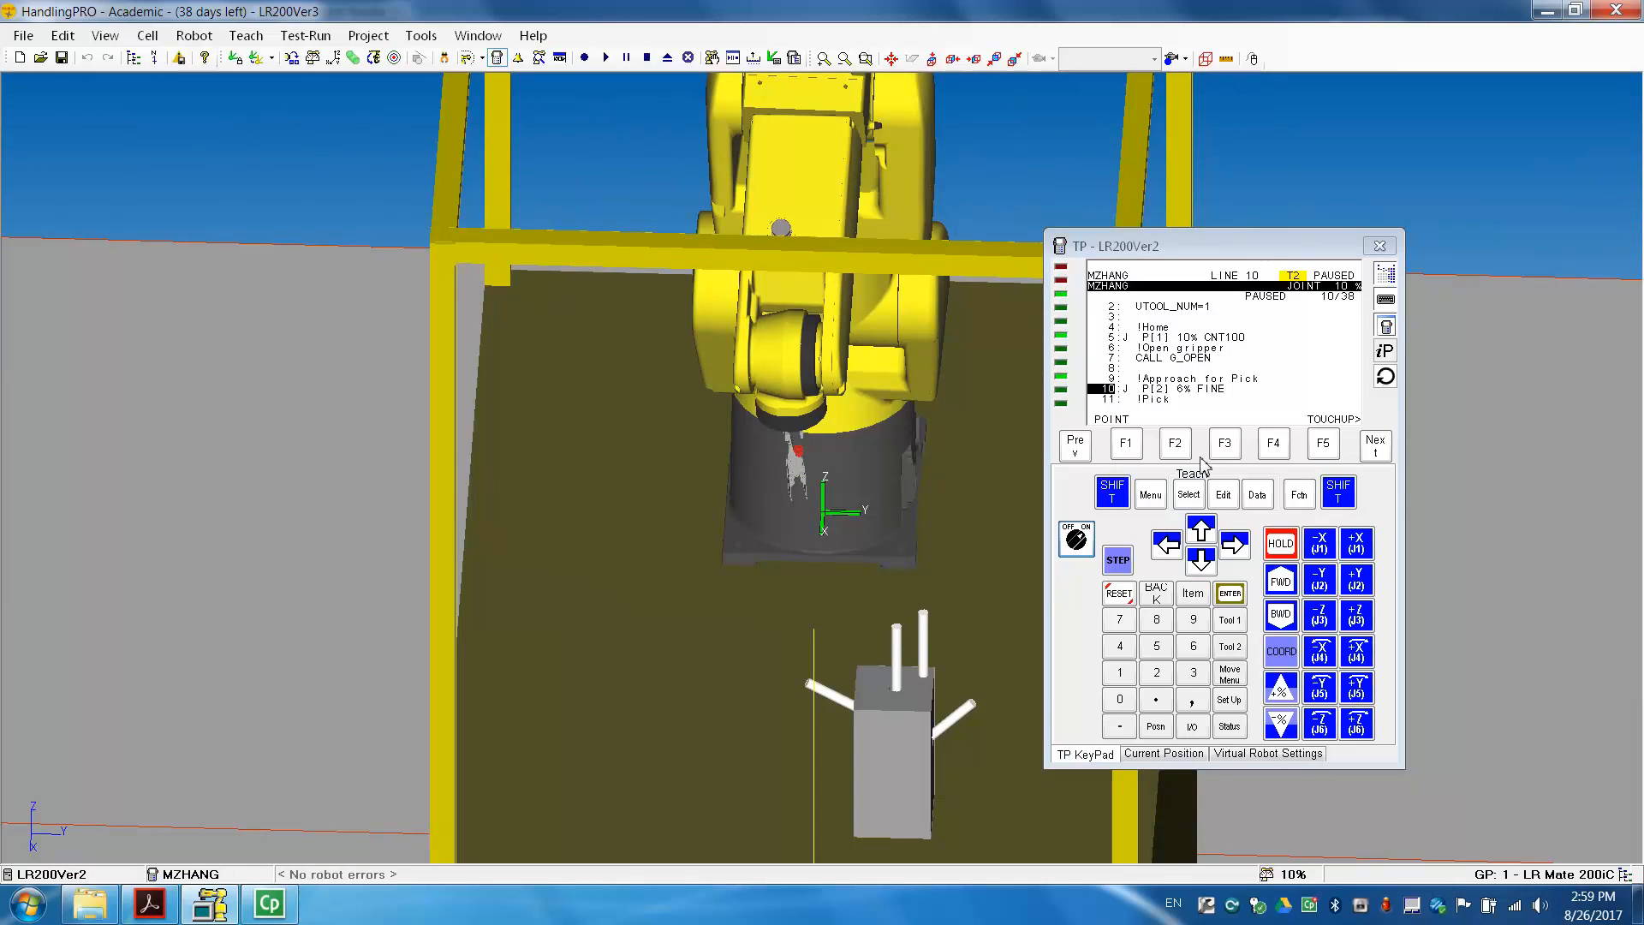
Show the current joint positions and rotate wrist J4 from -3.352 to -1.323
left_click(1156, 726)
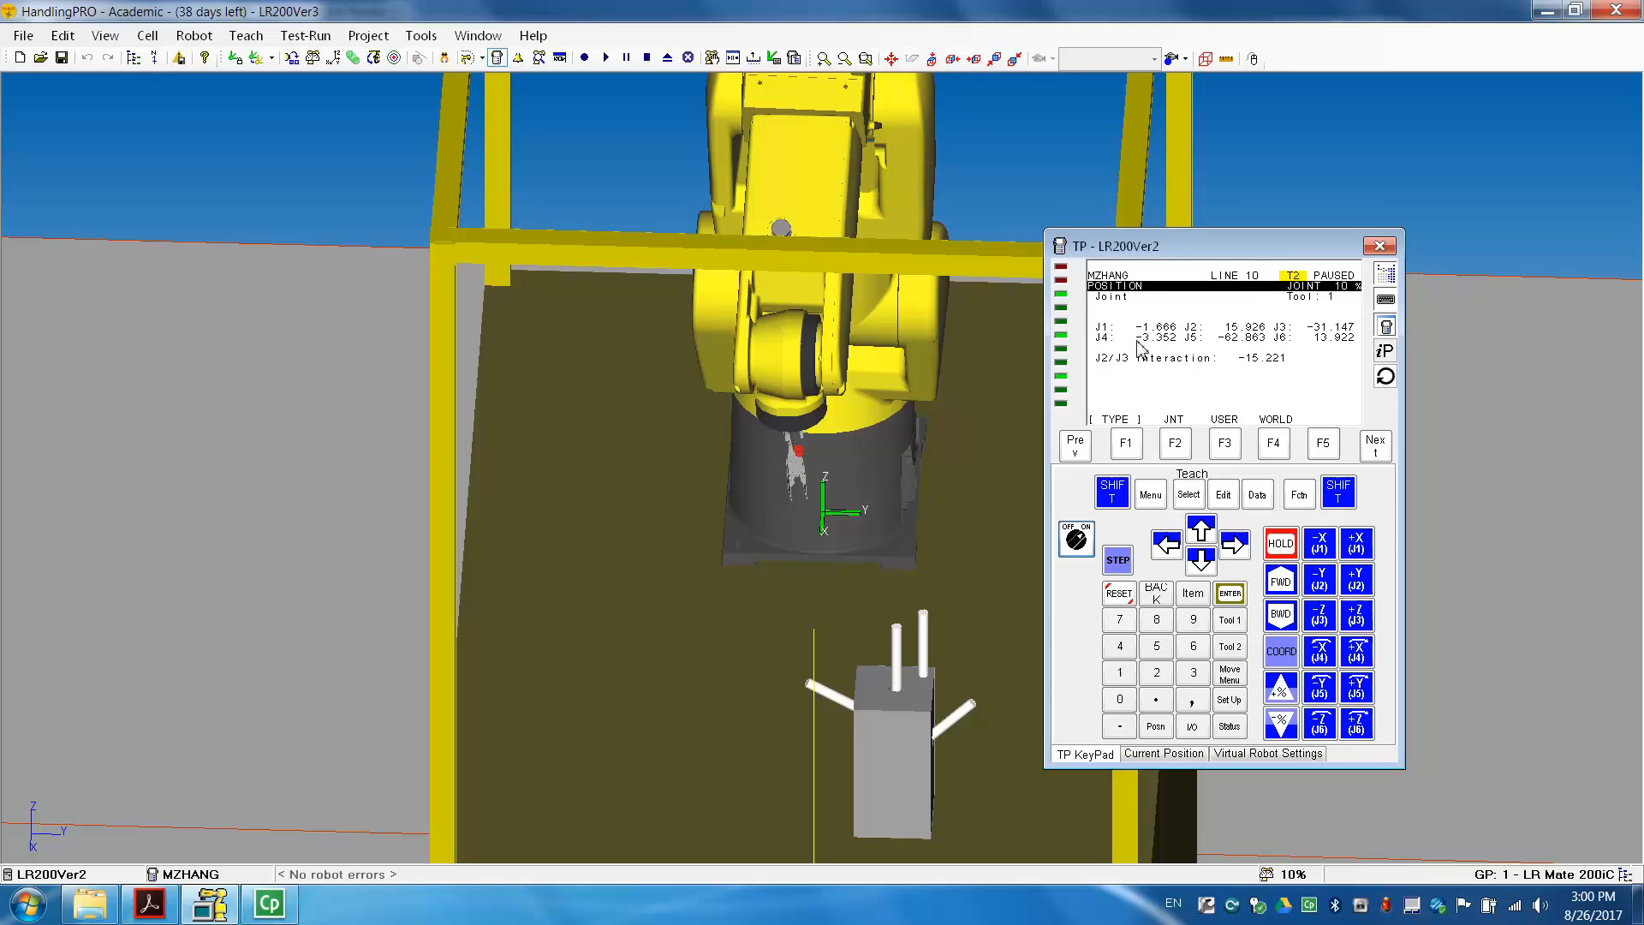
mouse_move(1157, 349)
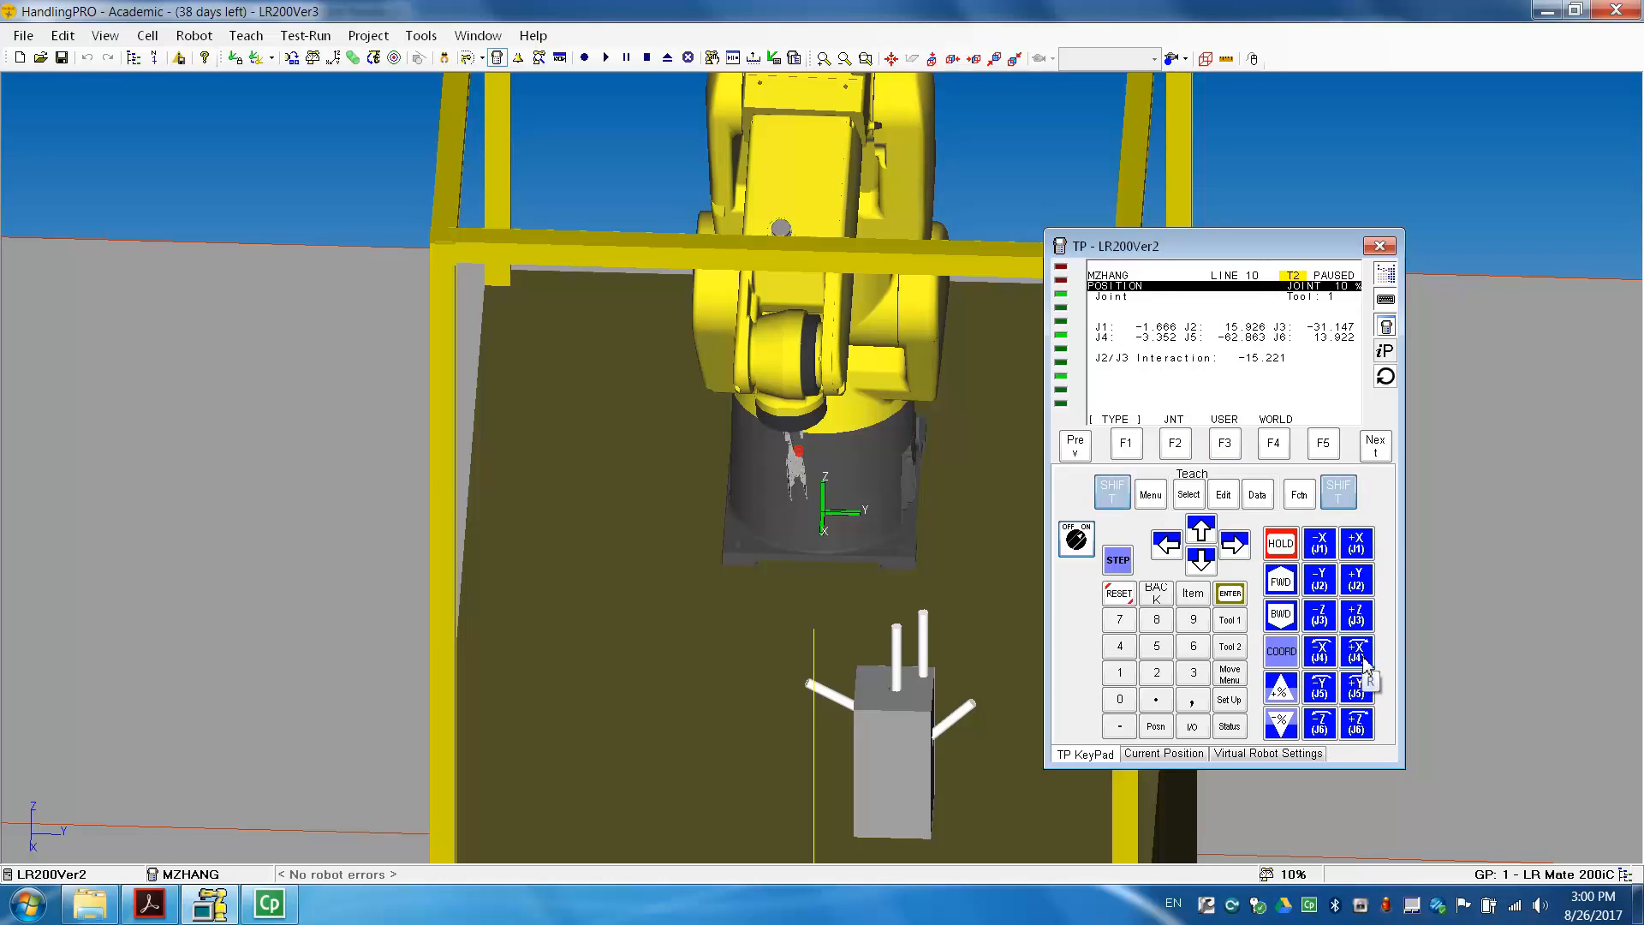
left_click(1356, 651)
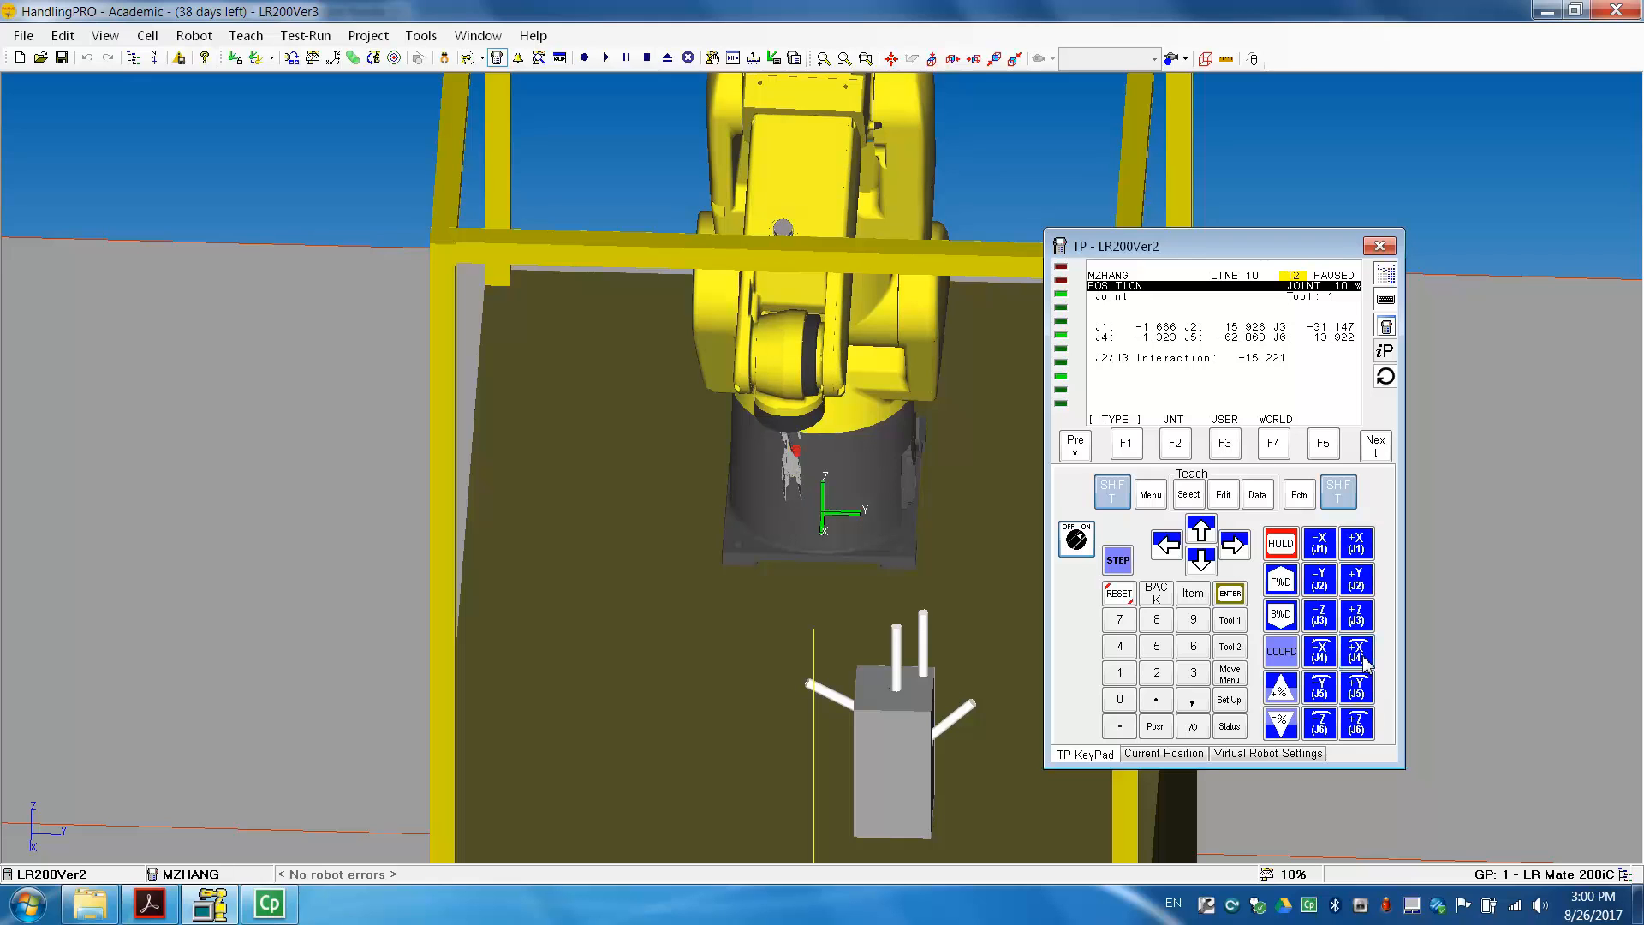
left_click(1356, 651)
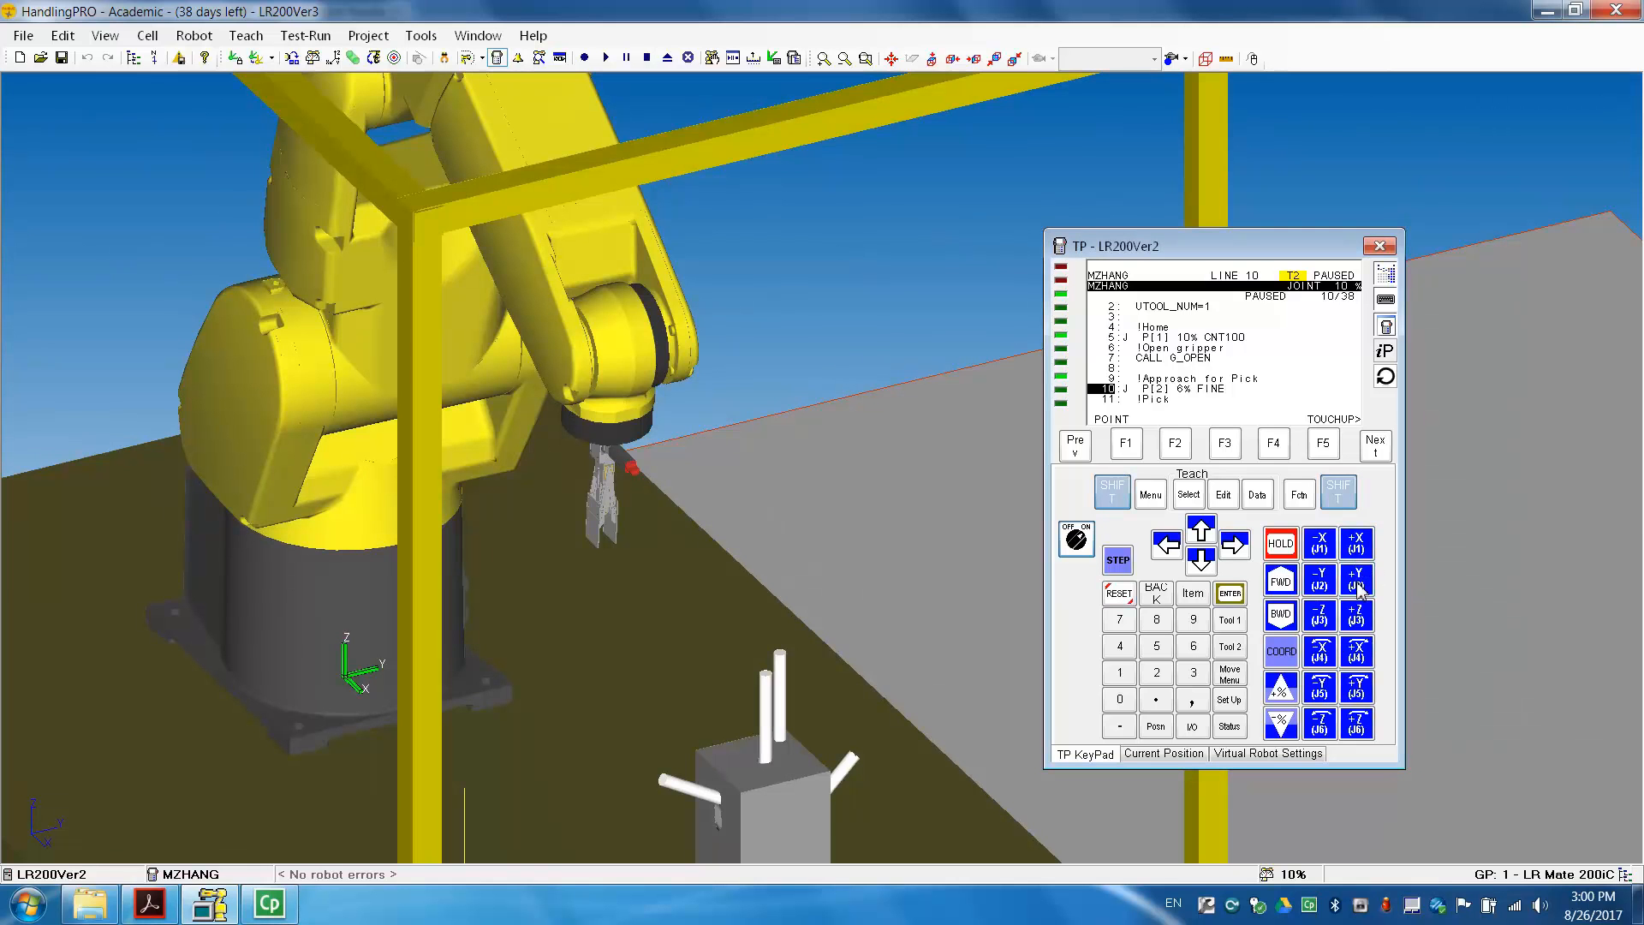
Lower the gripper toward the sticks with J2 and J3, then cycle the jog coordinate frame
left_click(1356, 579)
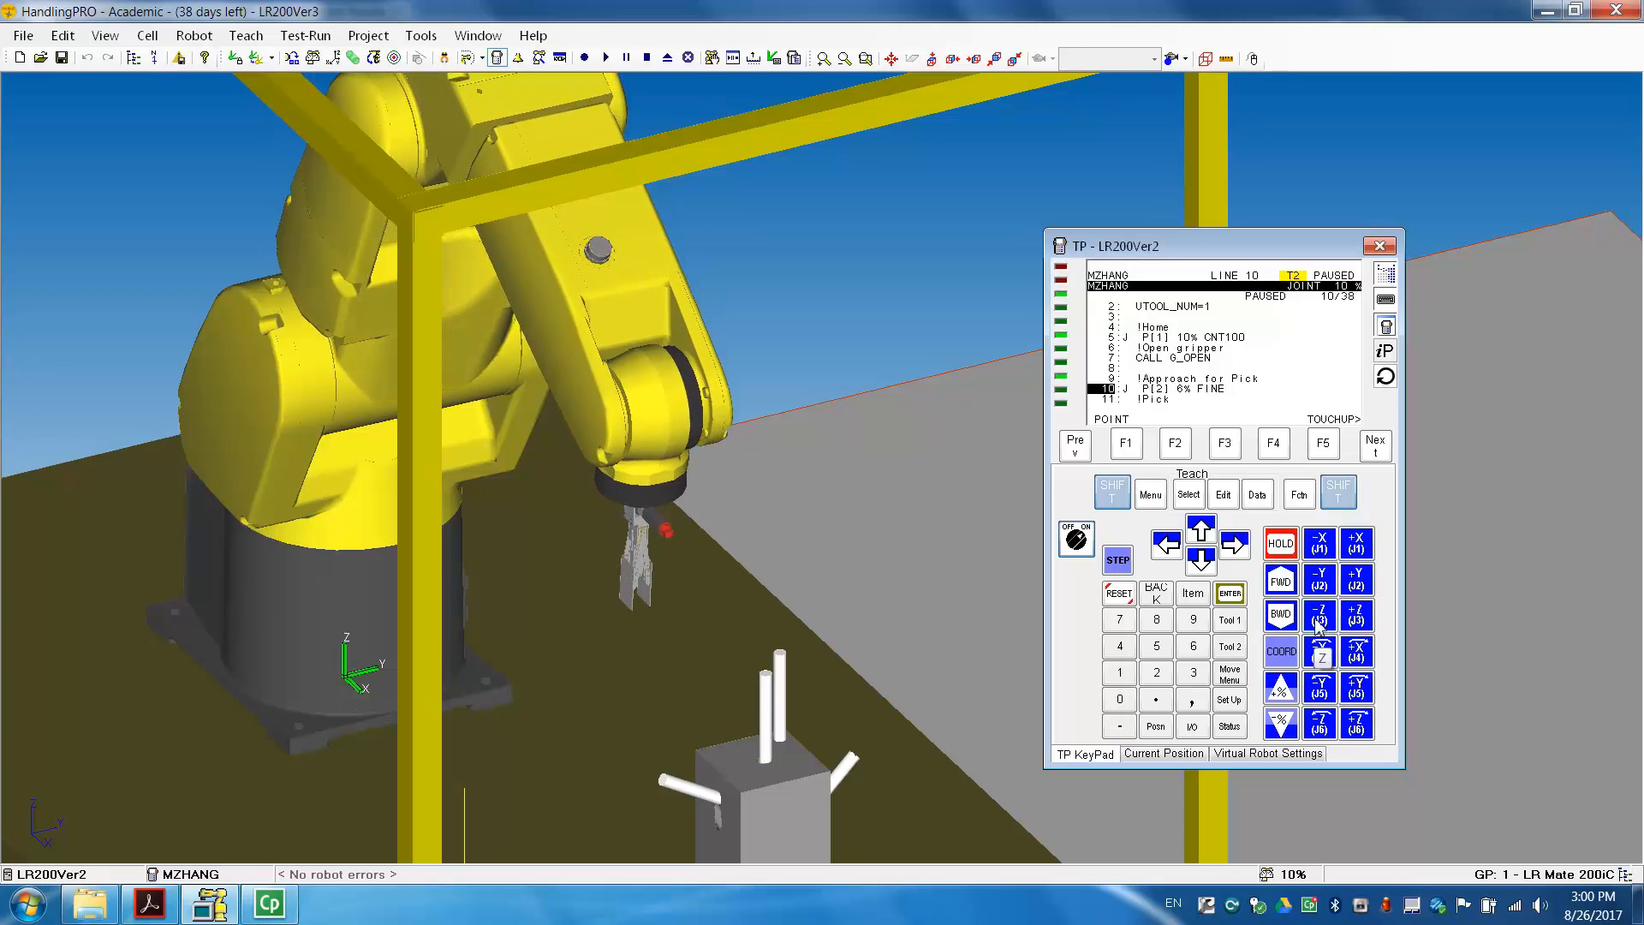
left_click(1356, 651)
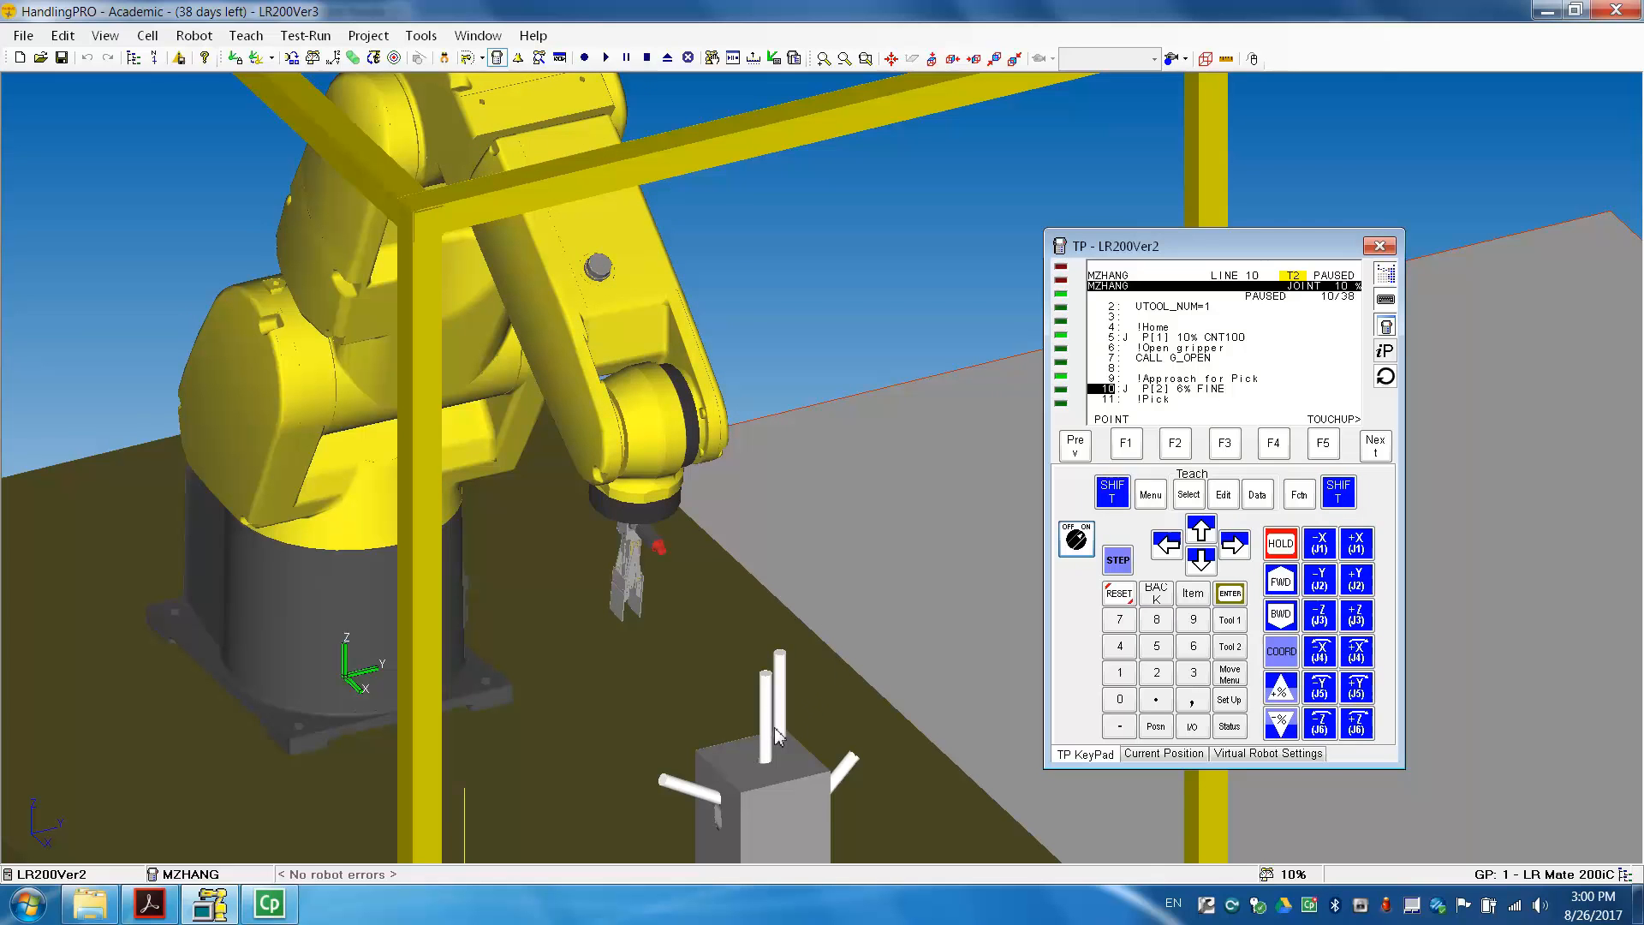
left_click(1281, 651)
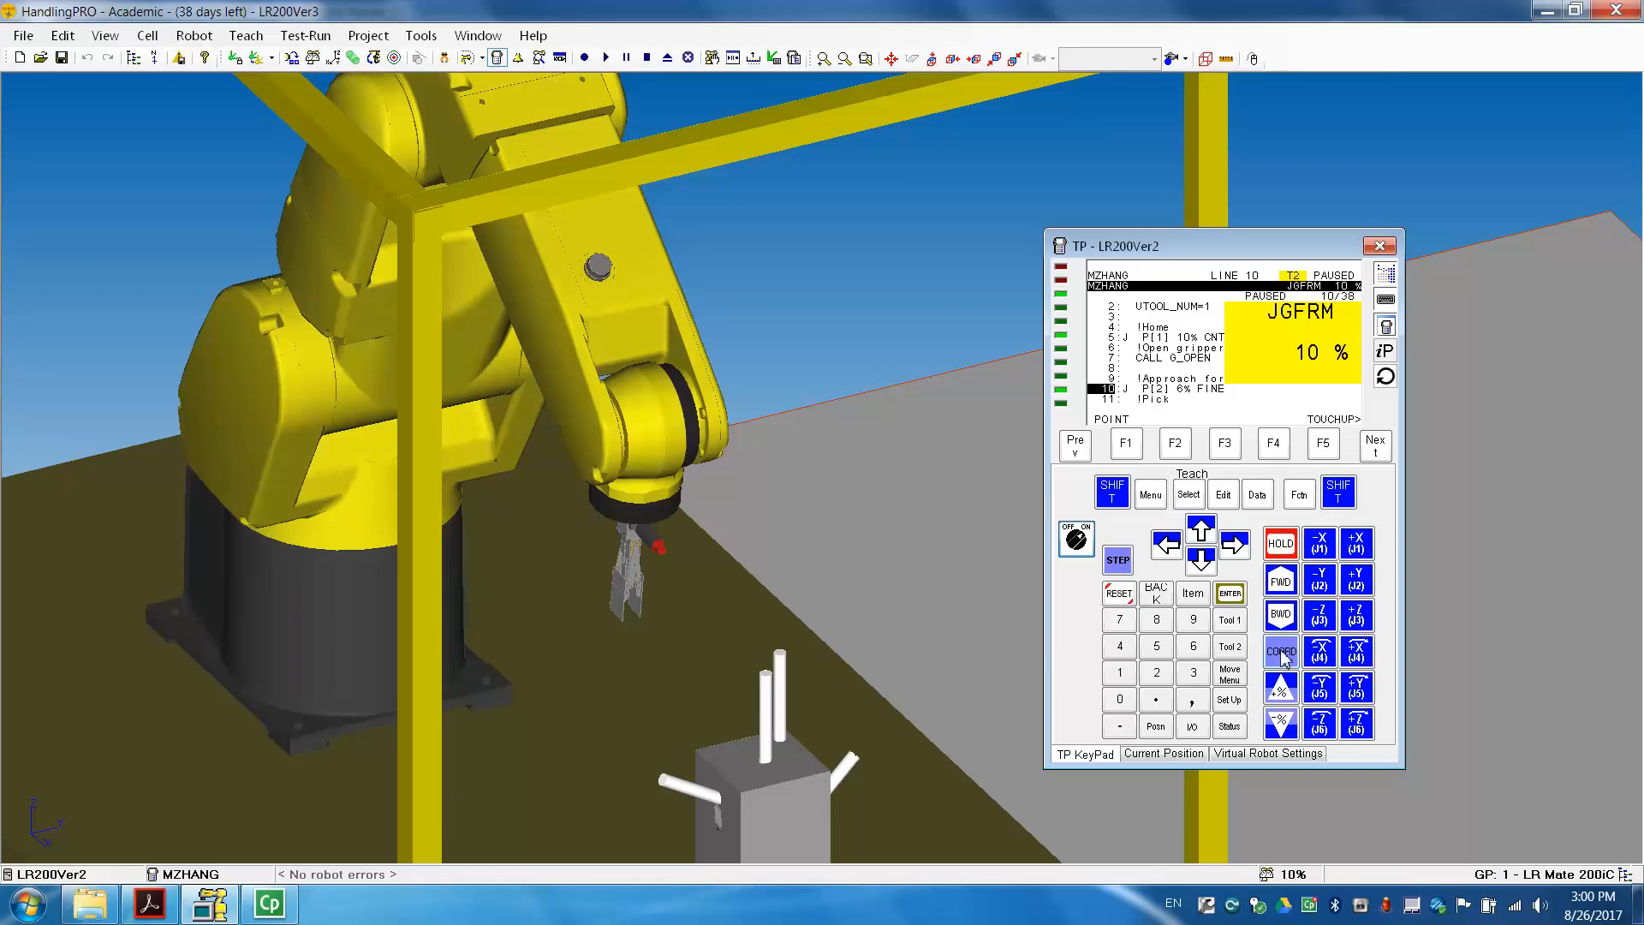
Select WORLD coordinates and jog along world Y until the gripper hangs above the top stick
left_click(1281, 651)
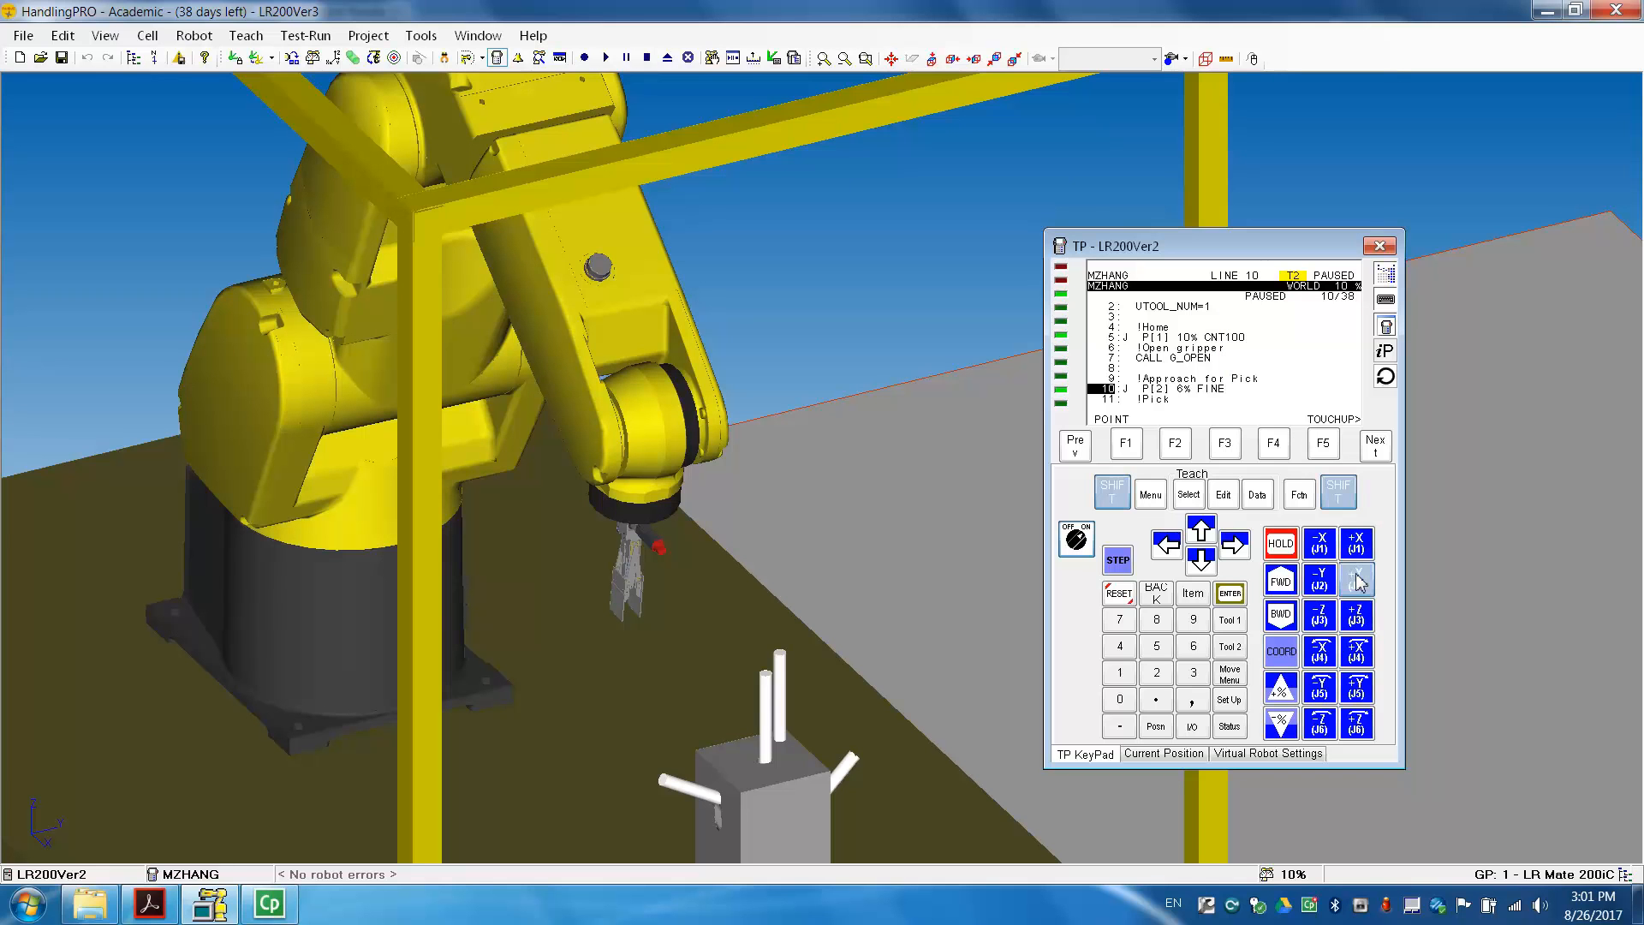
left_click(1356, 578)
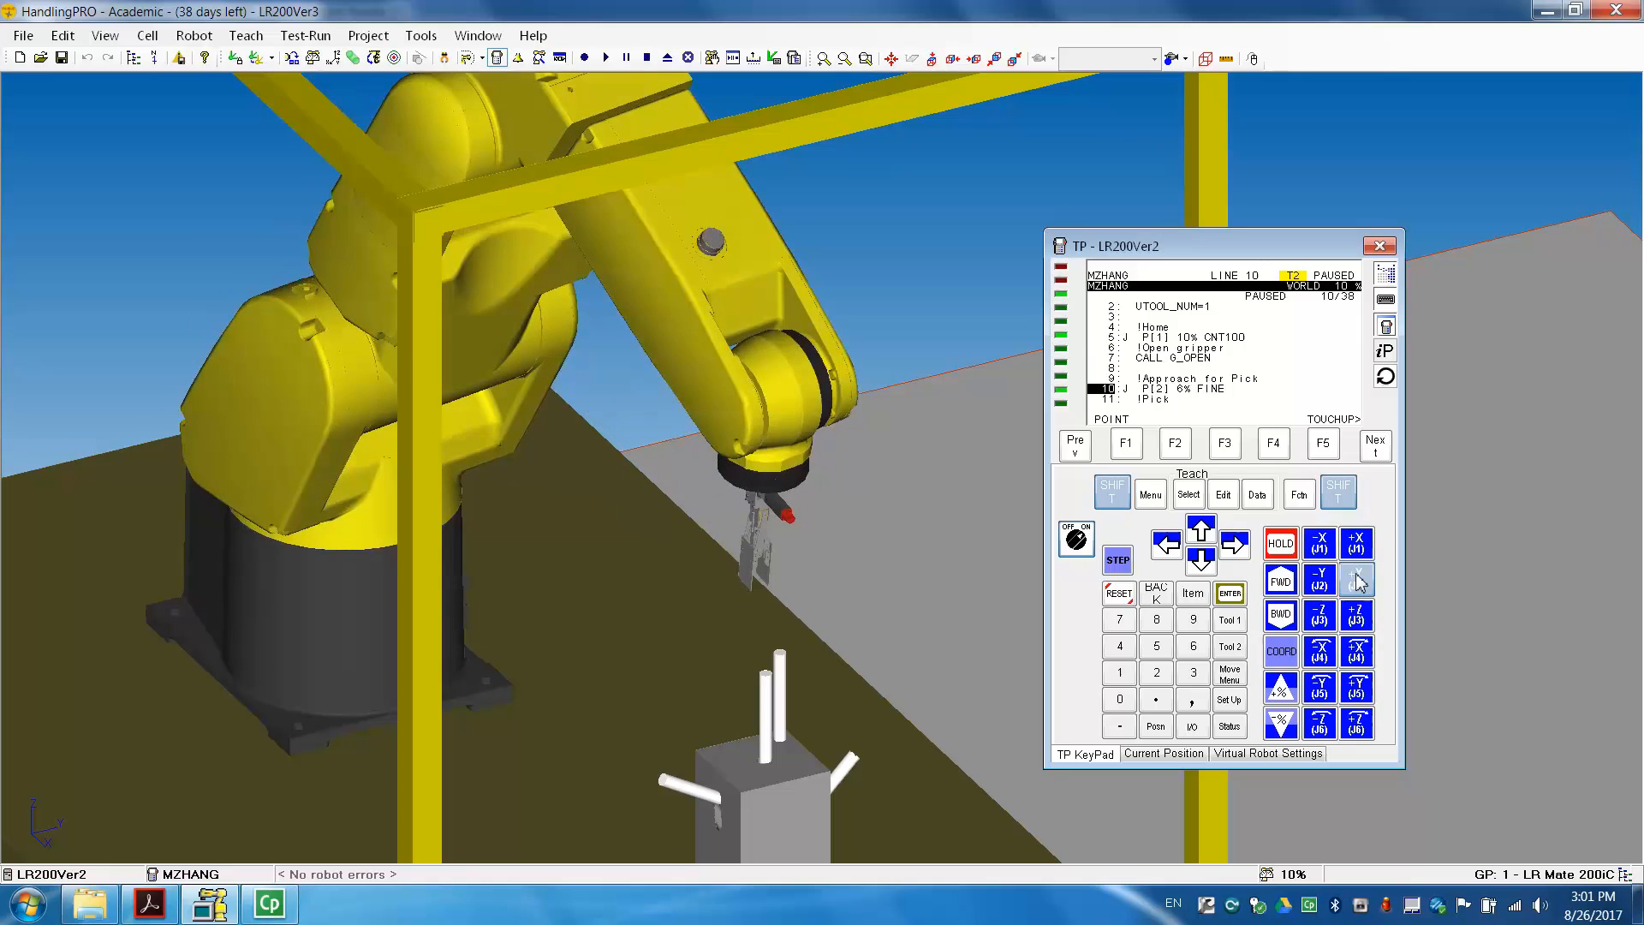
left_click(1319, 615)
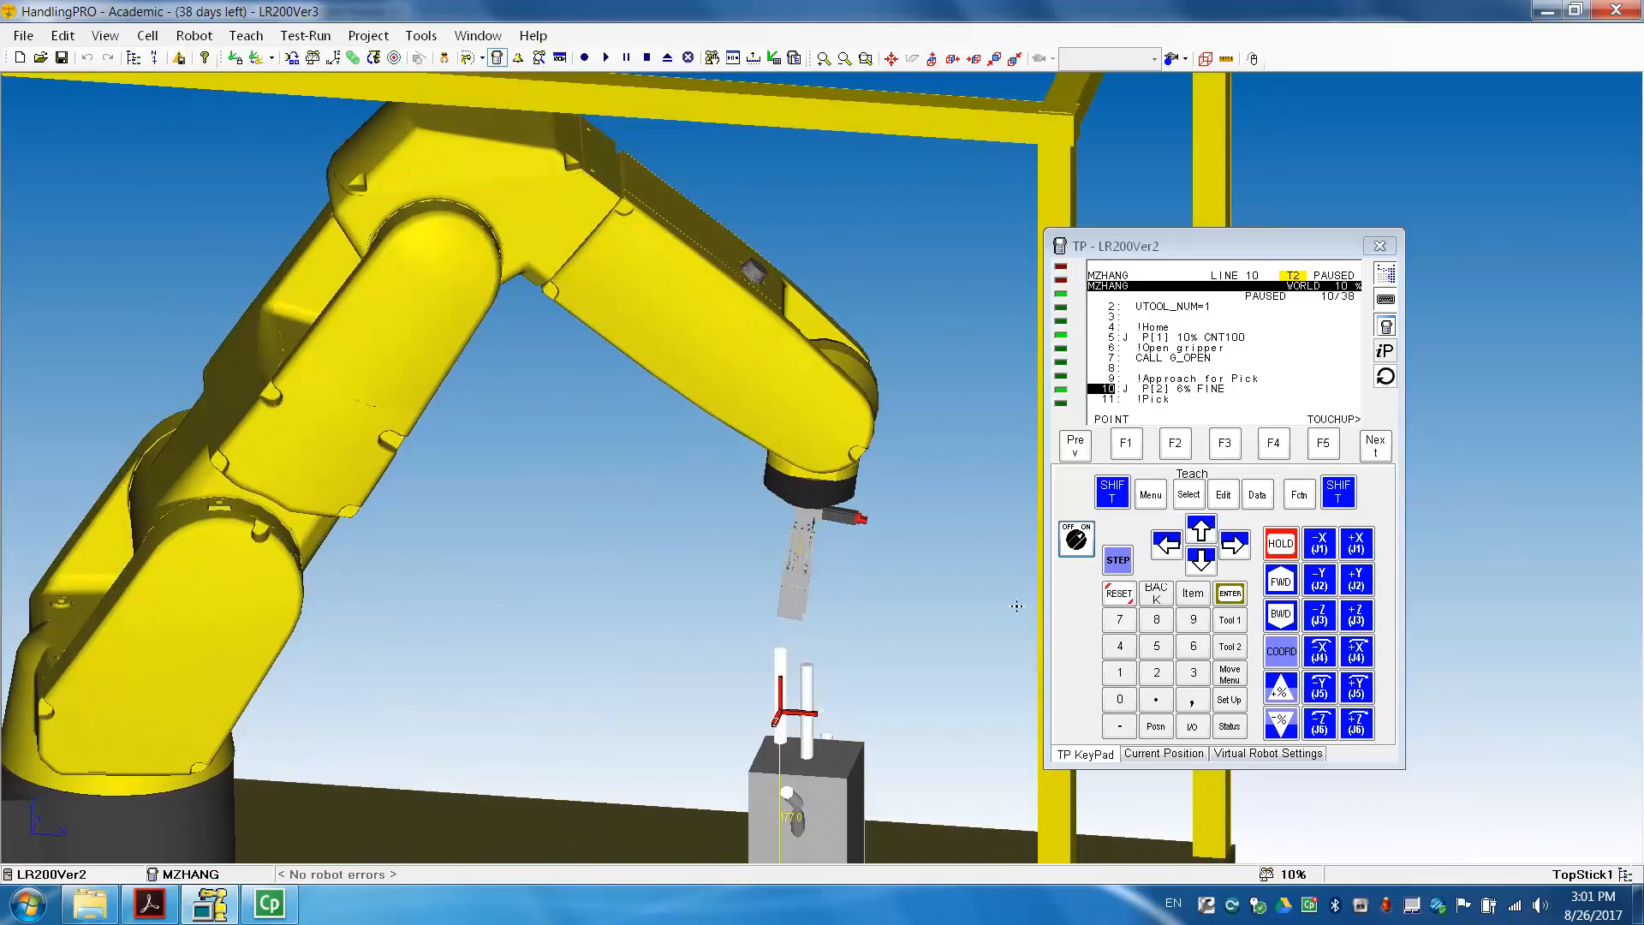
mouse_move(771, 628)
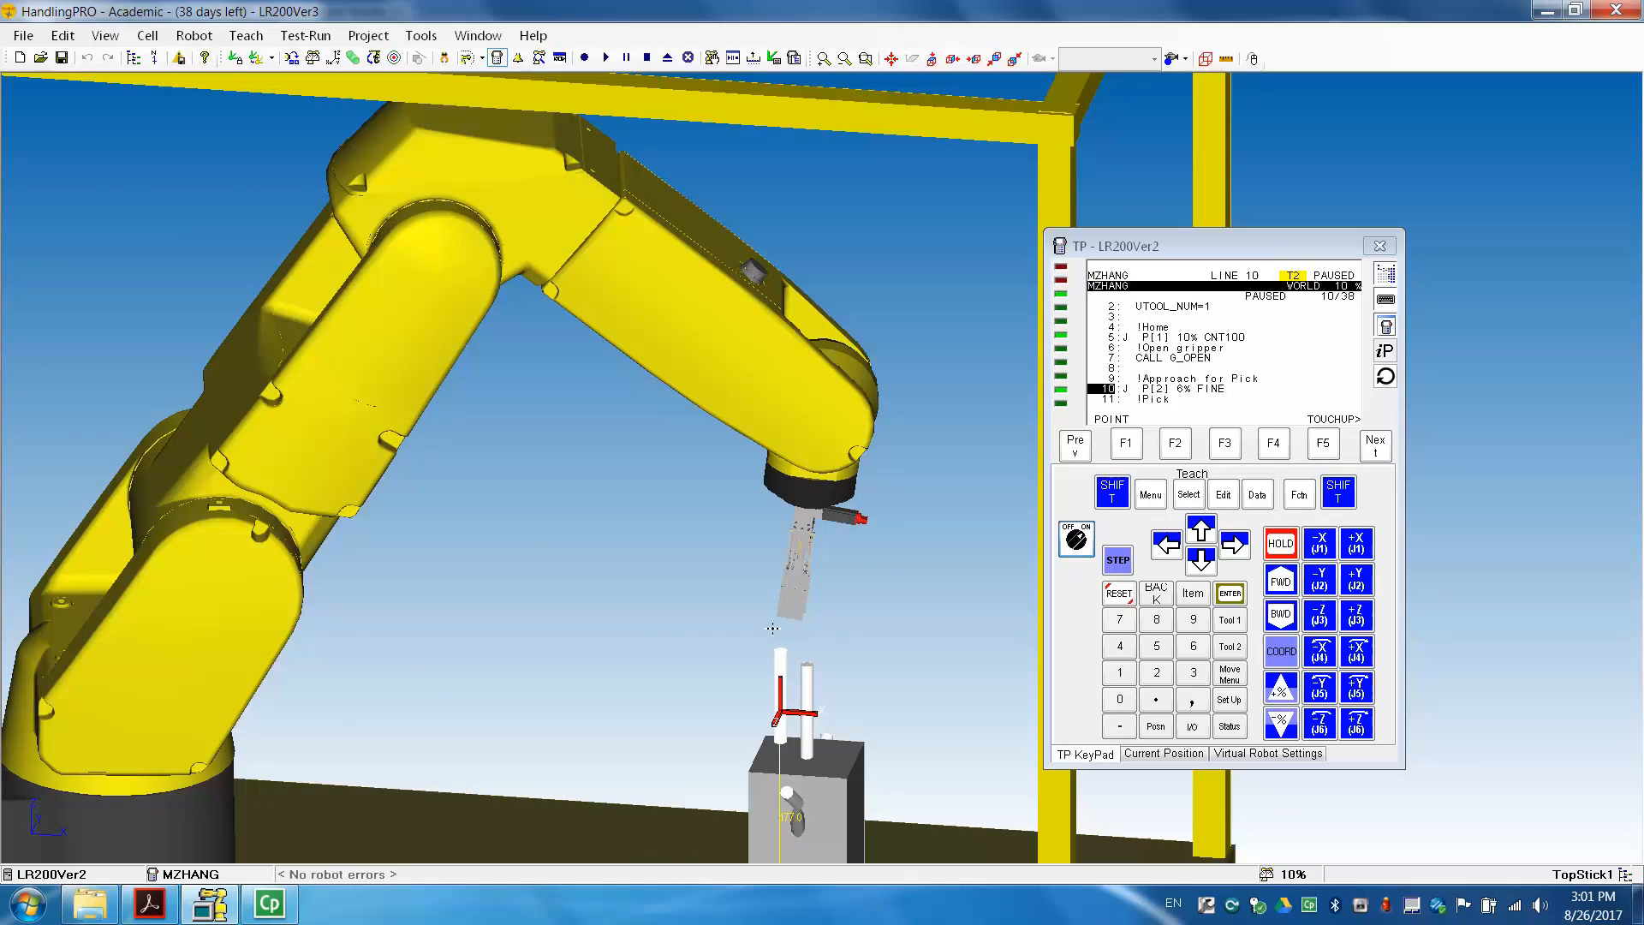
mouse_move(801, 539)
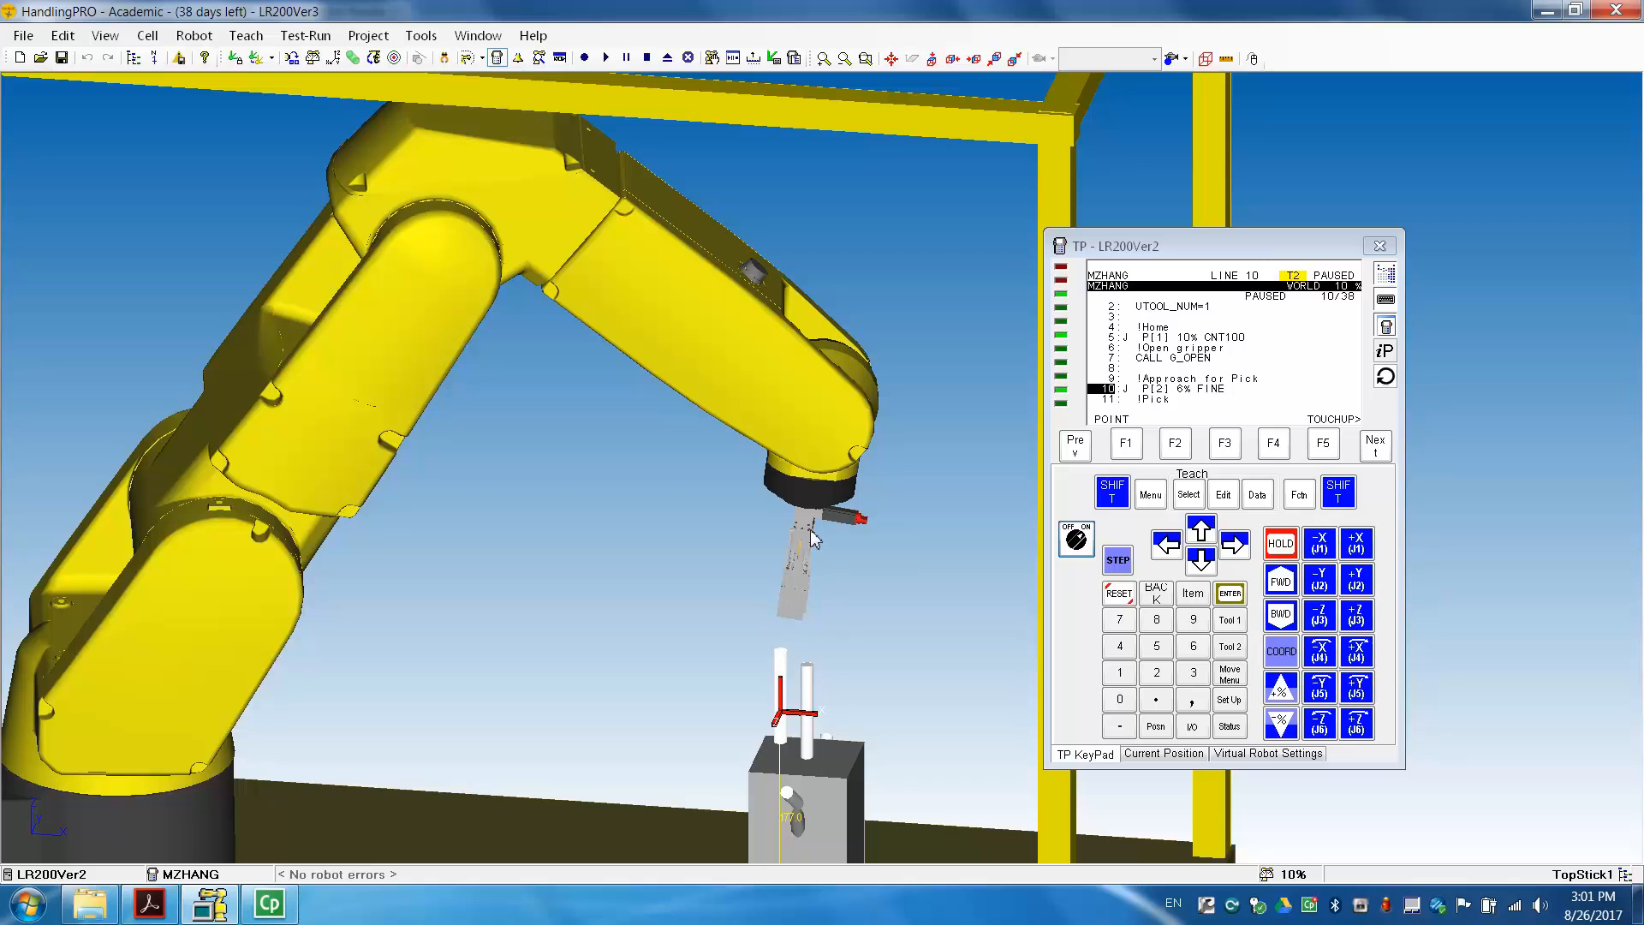
mouse_move(969, 734)
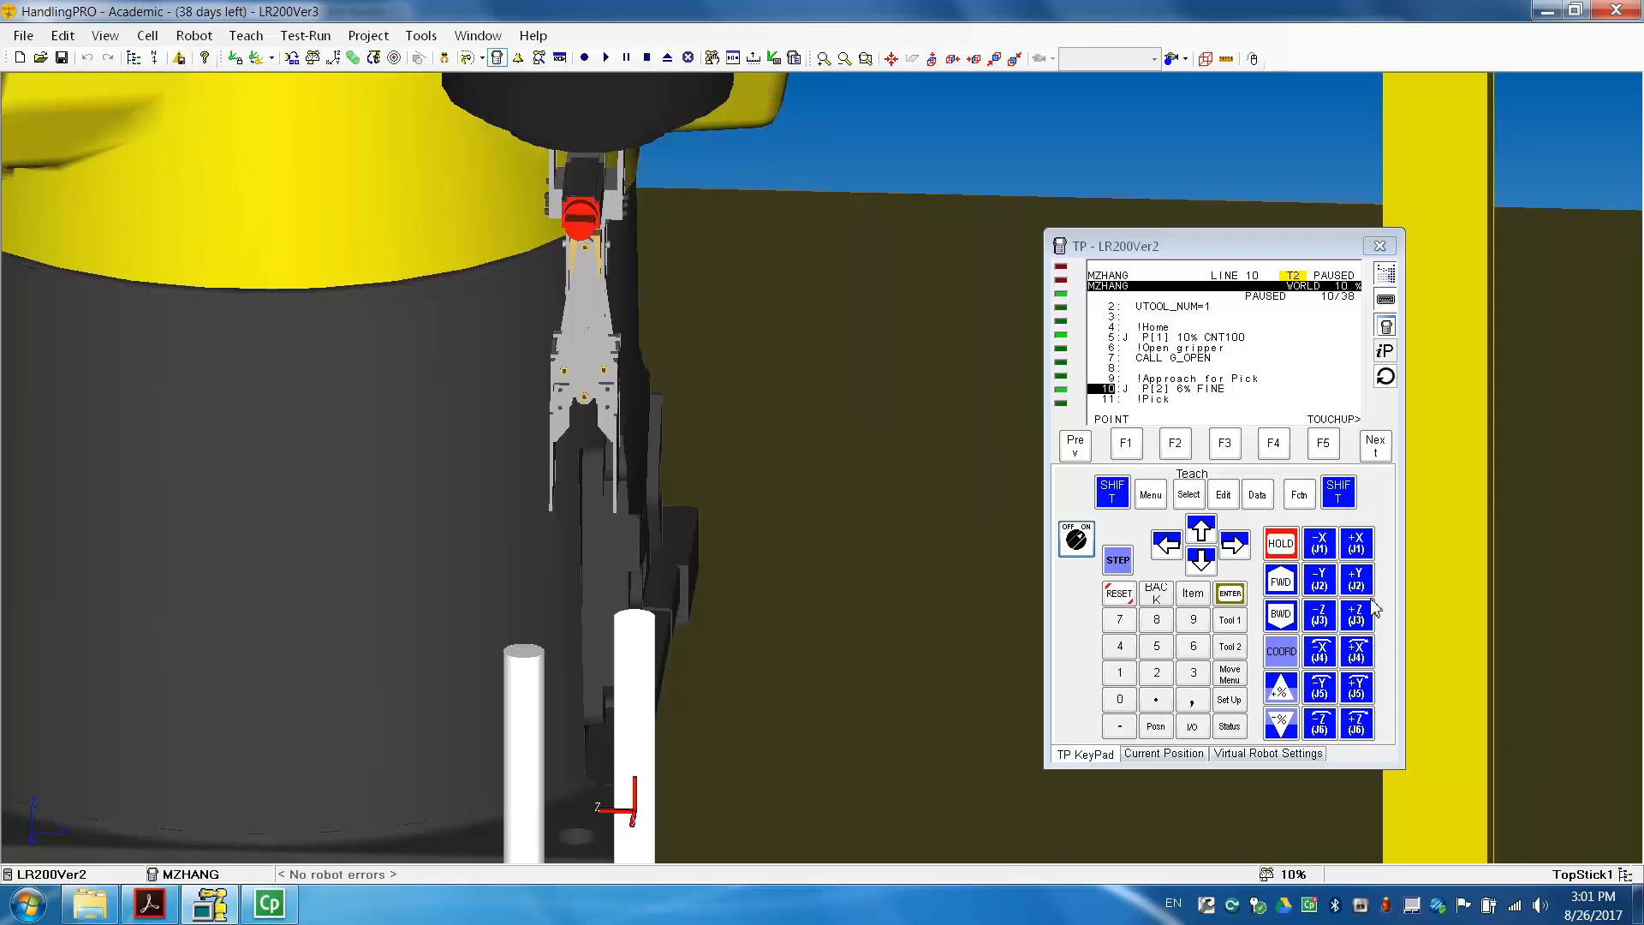
Nudge the gripper at 1% along world X and Y to sit above both sticks
left_click(1318, 543)
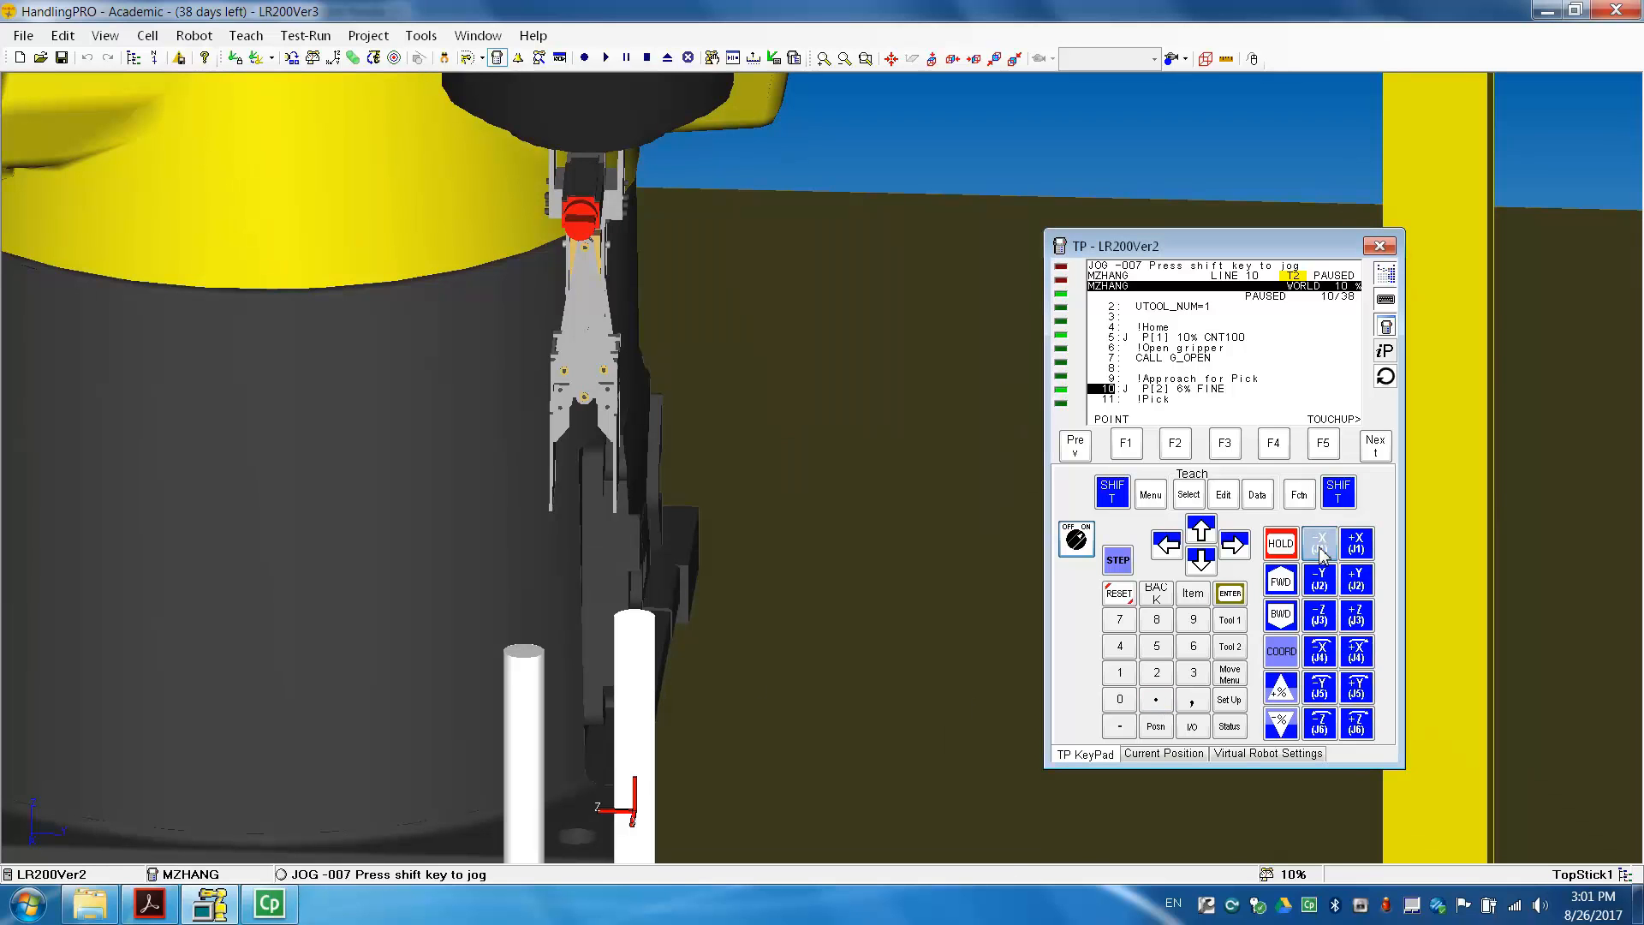
left_click(1318, 542)
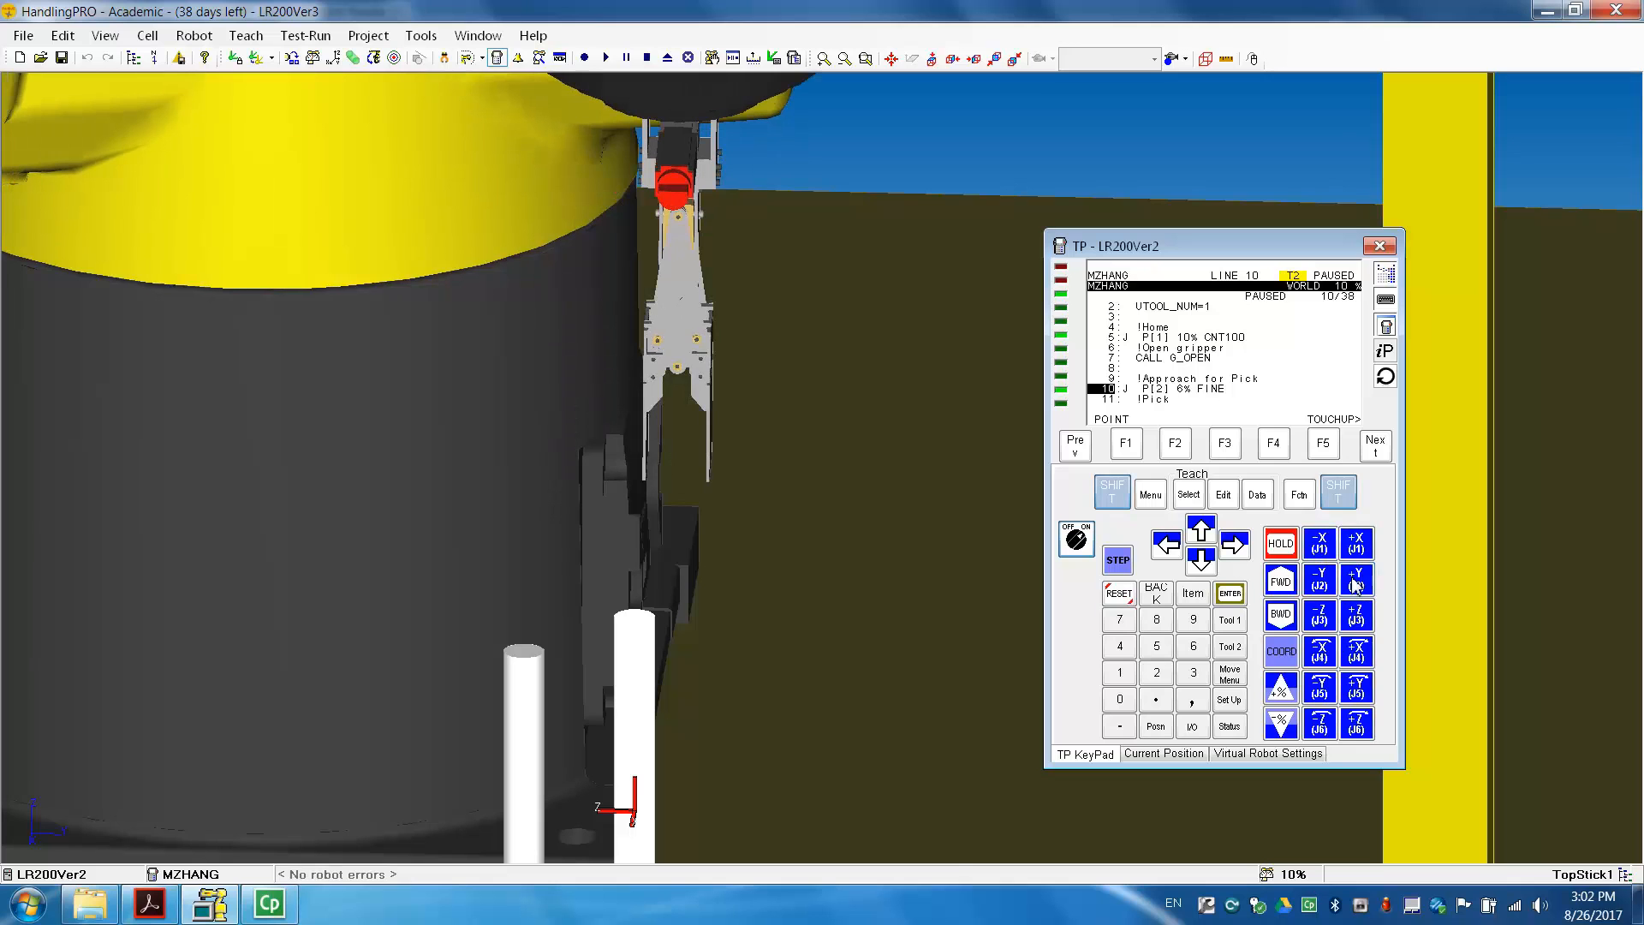
mouse_move(1281, 723)
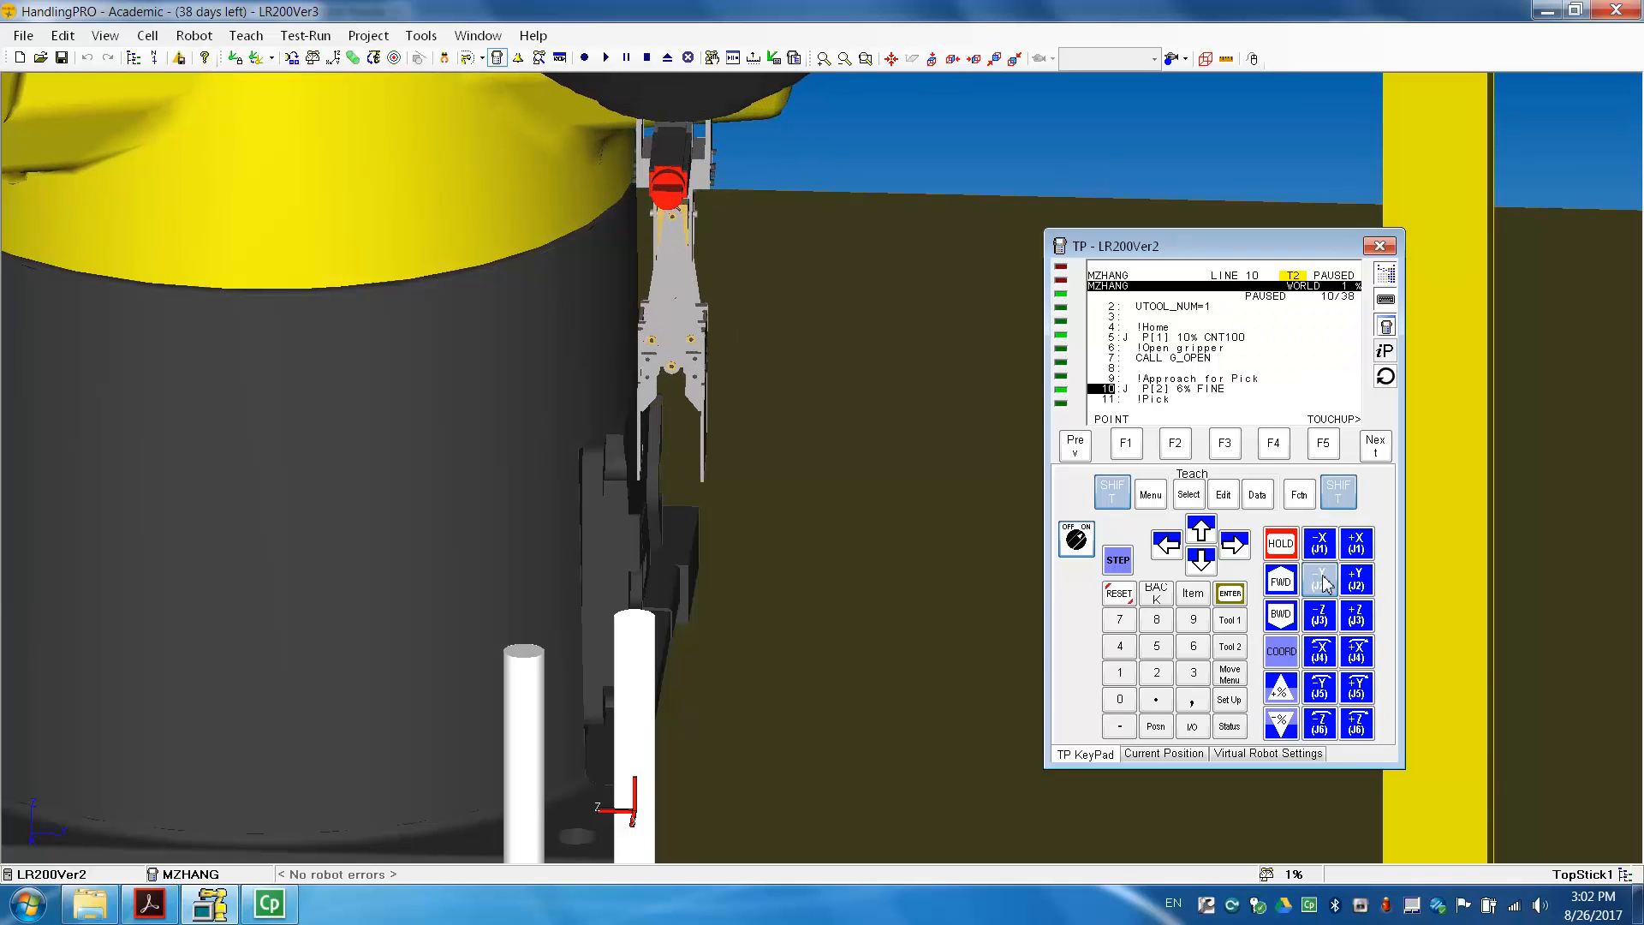
left_click(1319, 579)
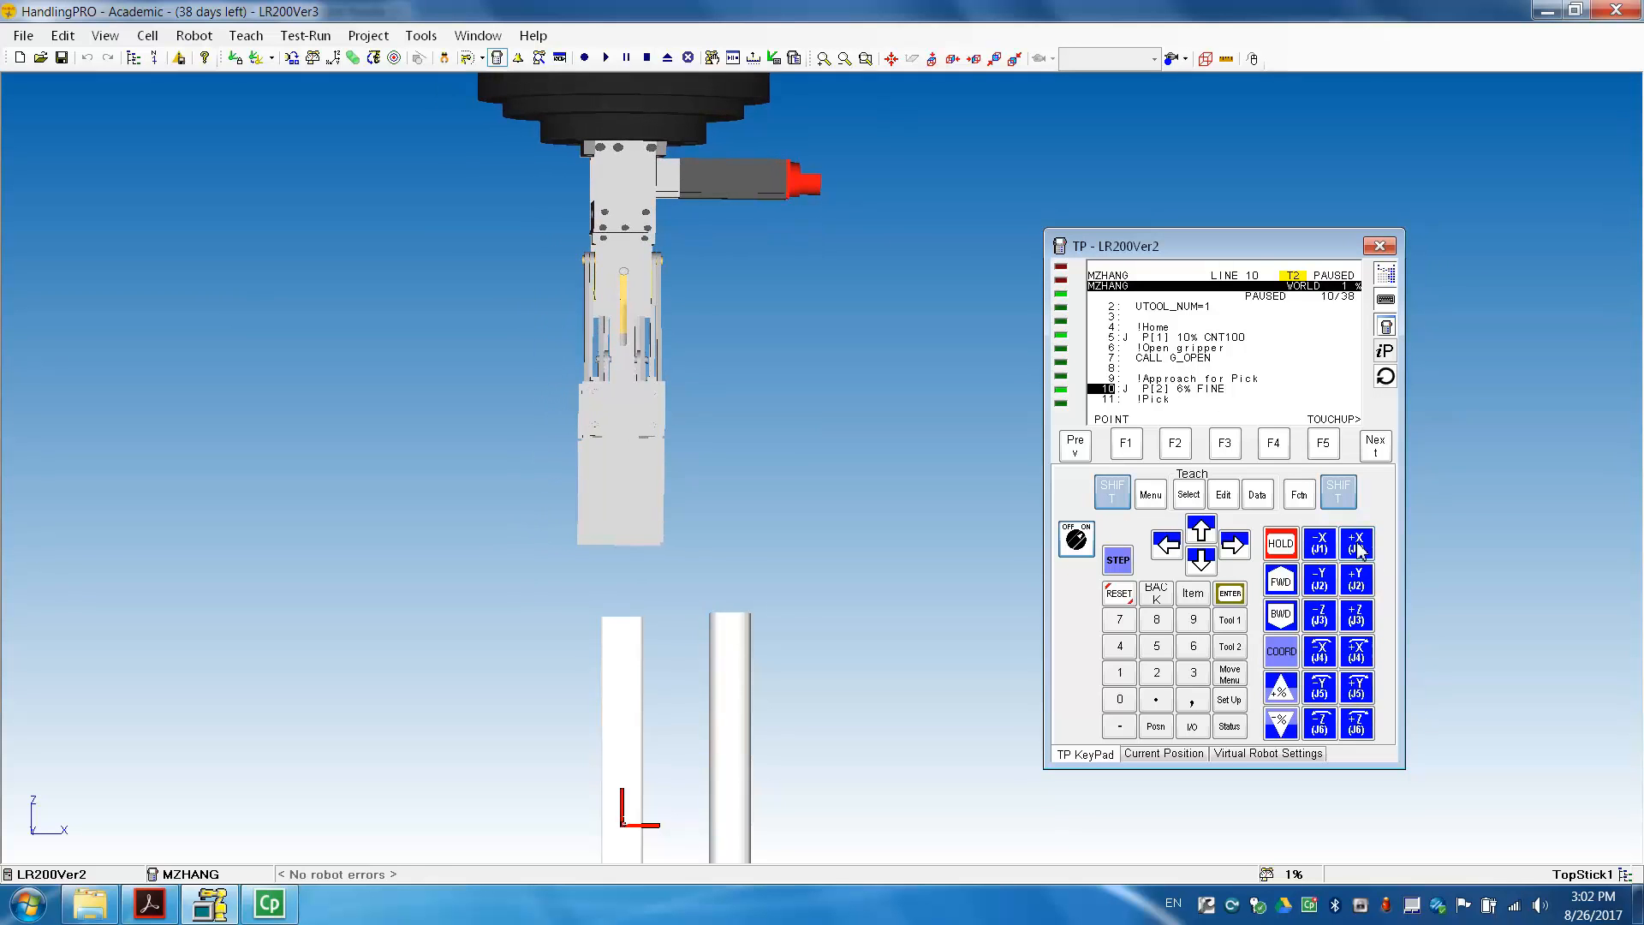
left_click(147, 902)
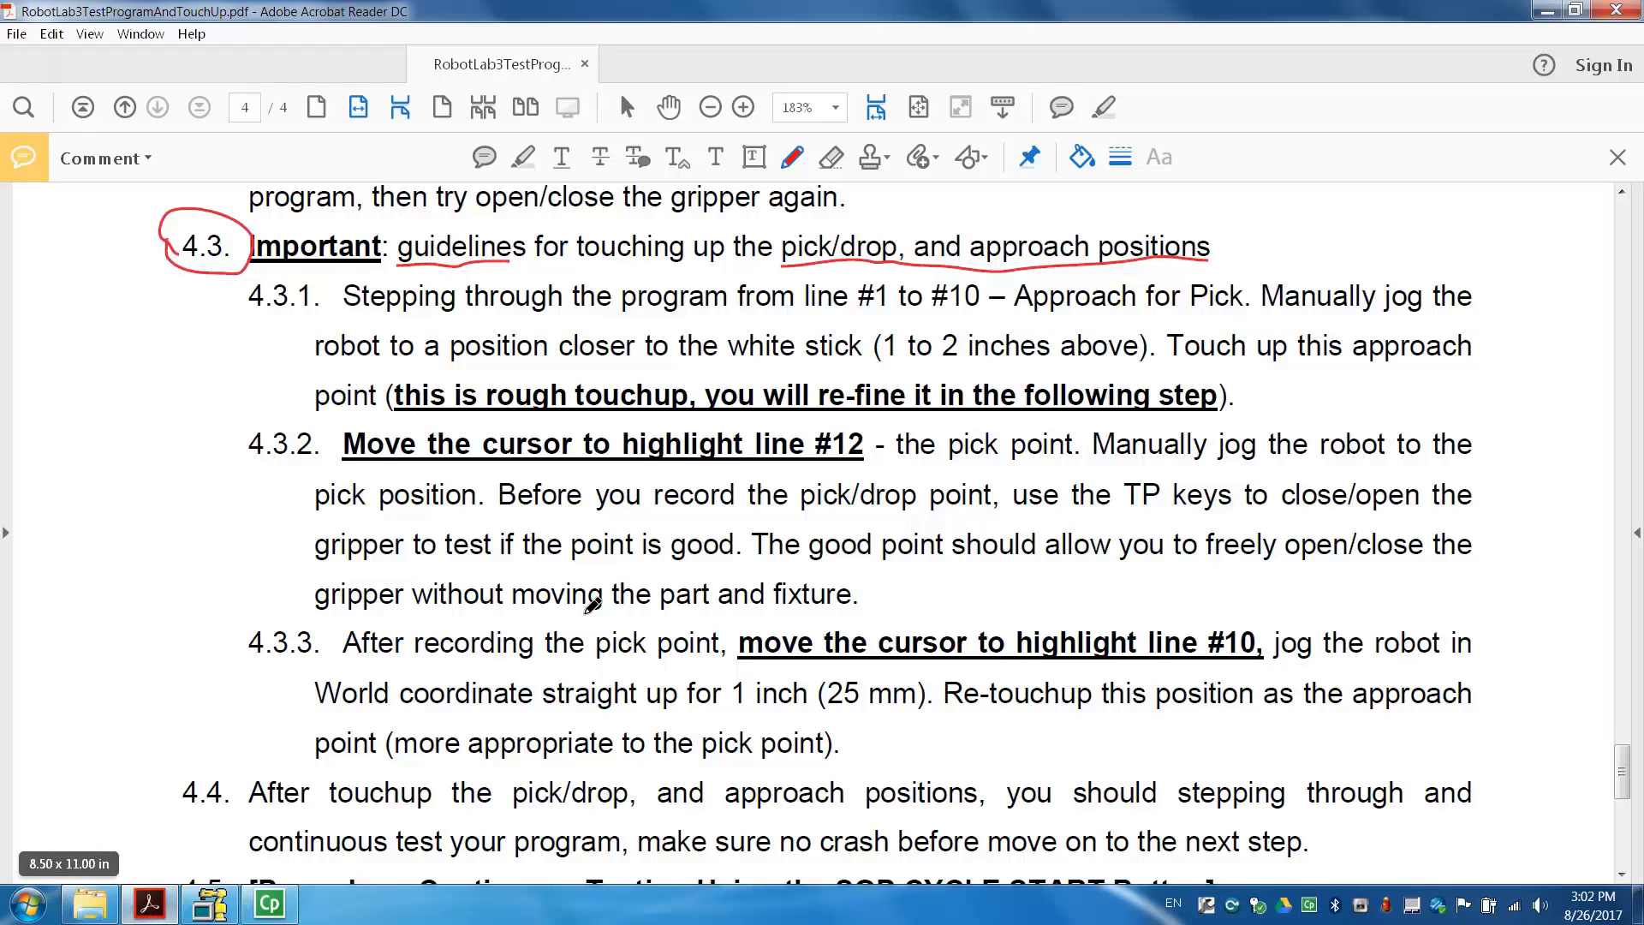
mouse_move(890, 389)
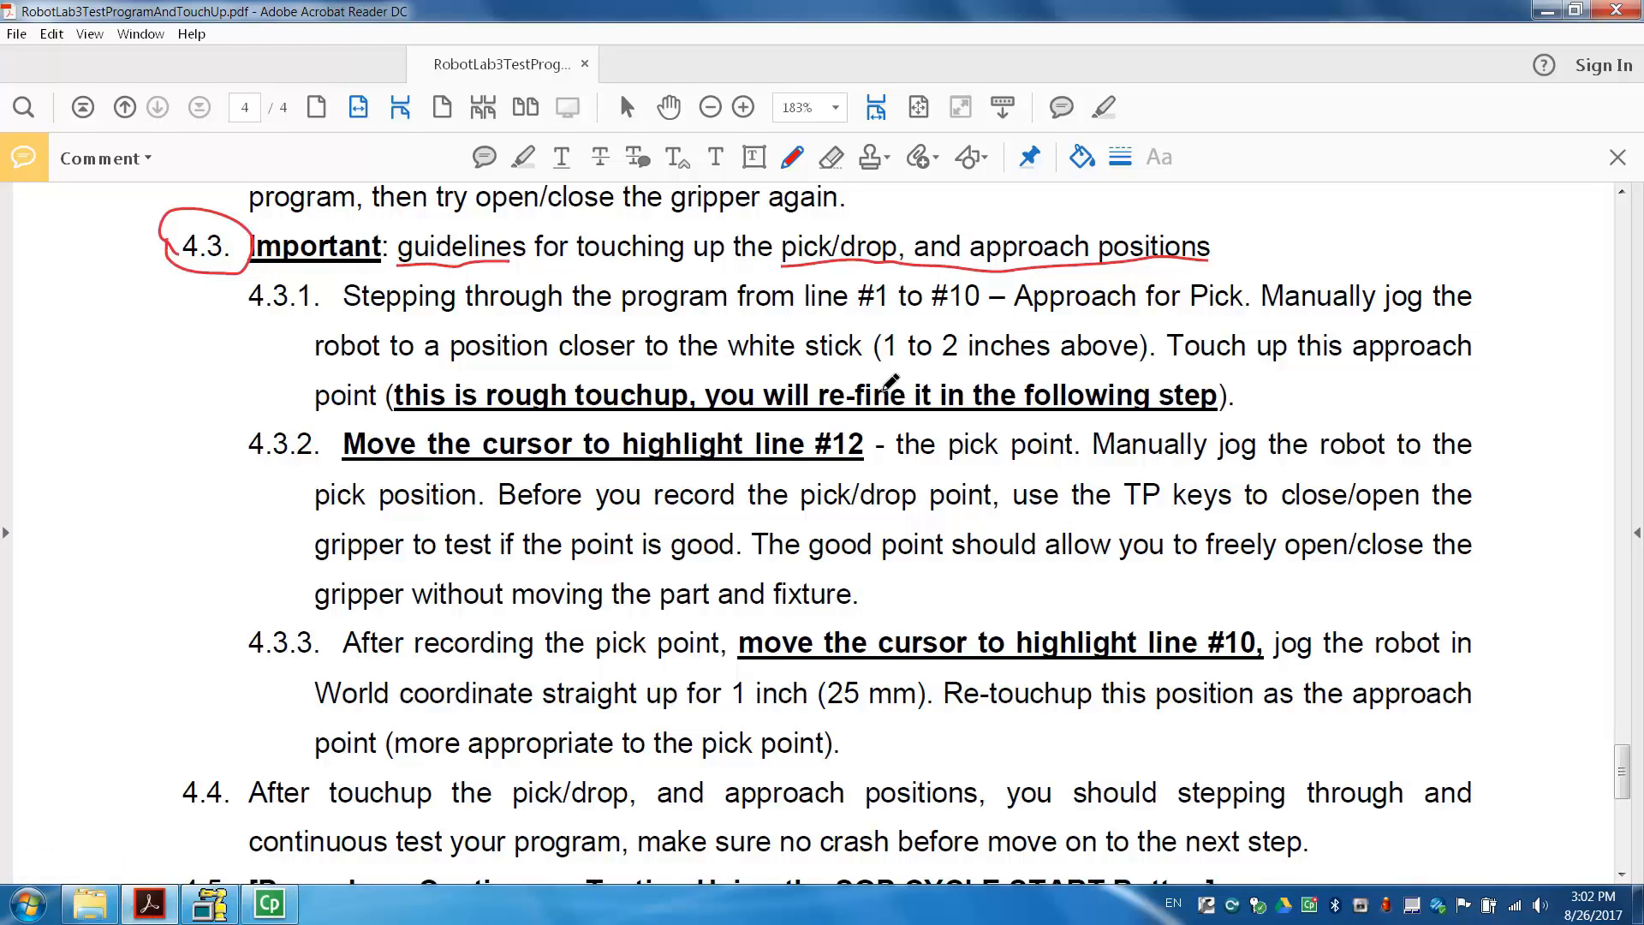
mouse_move(541, 362)
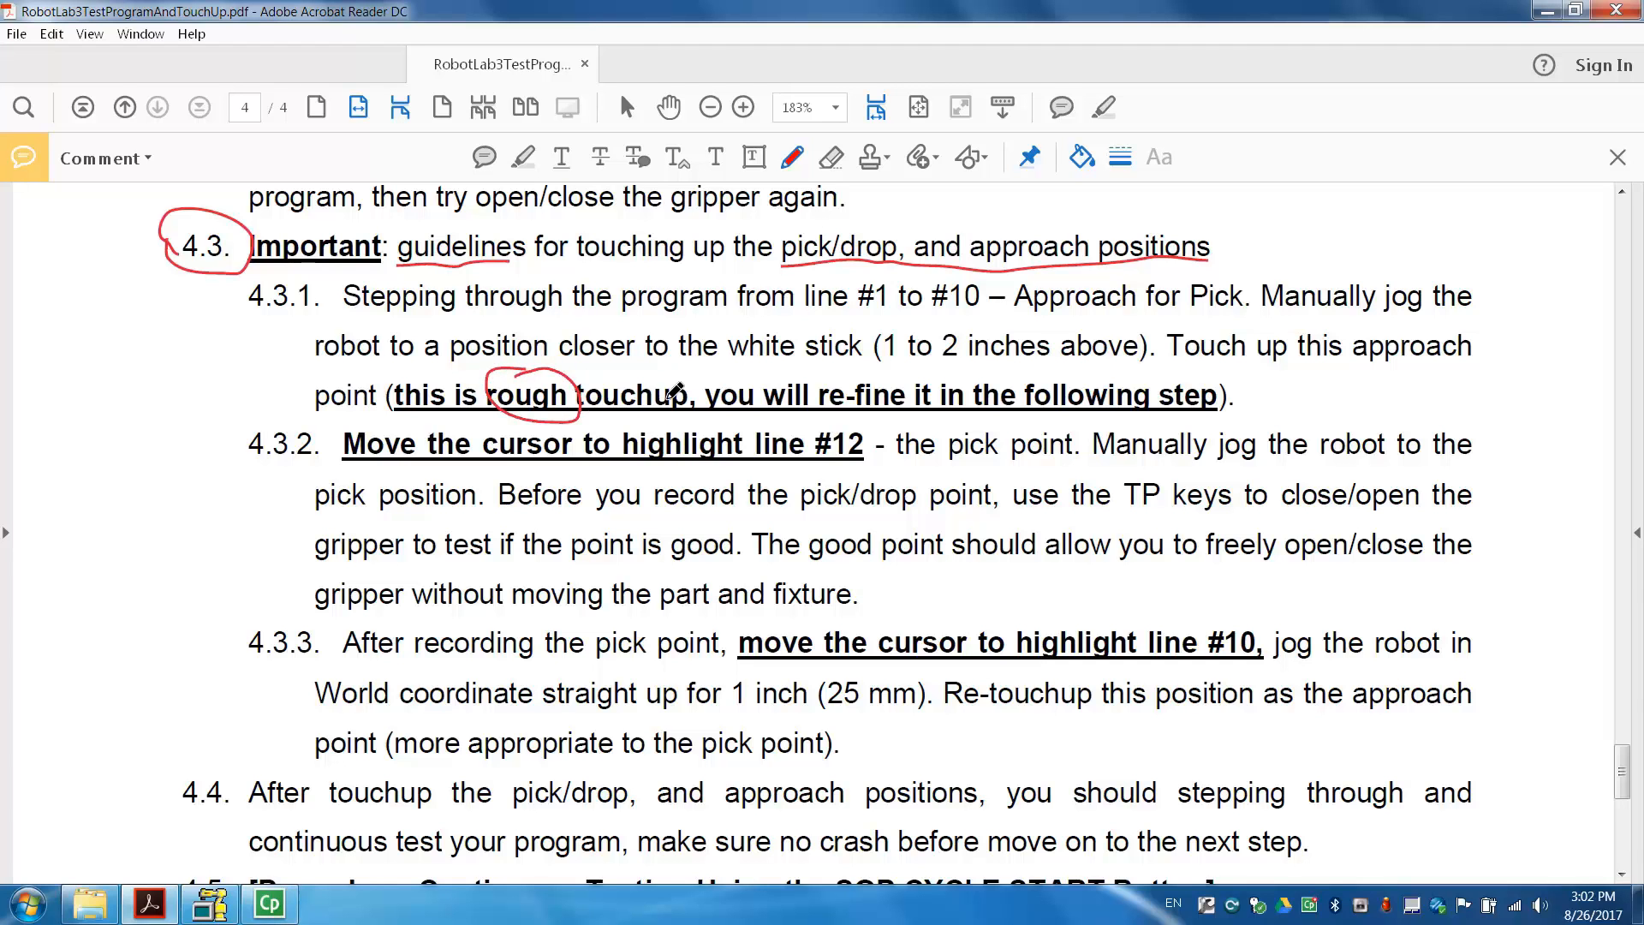
mouse_move(726, 400)
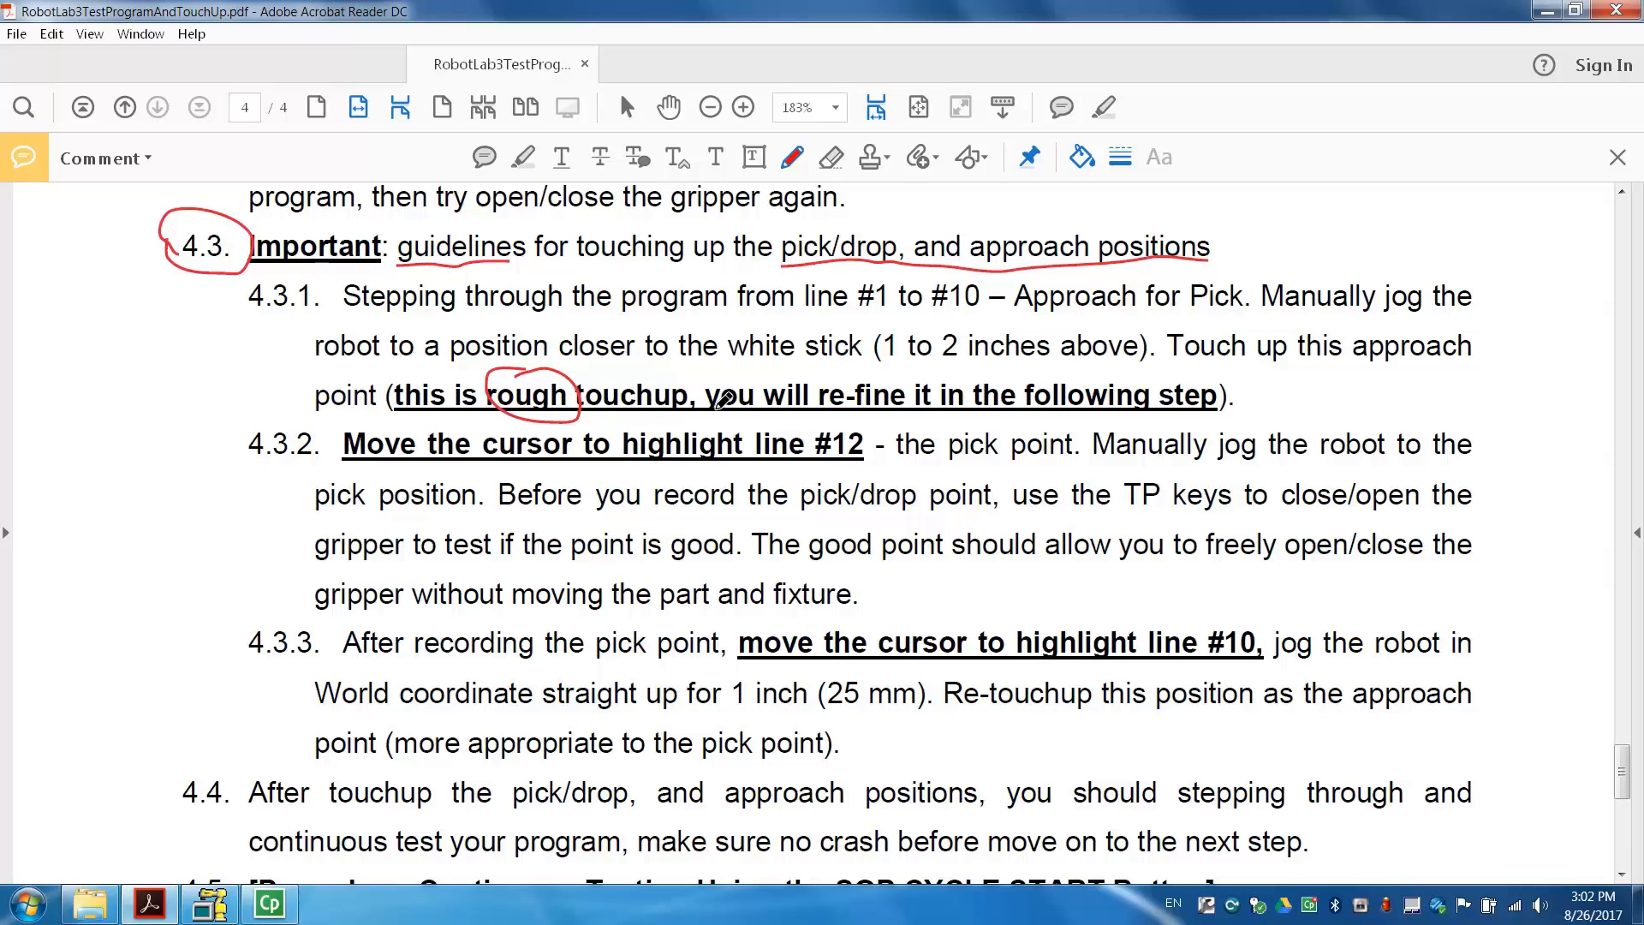
mouse_move(651, 411)
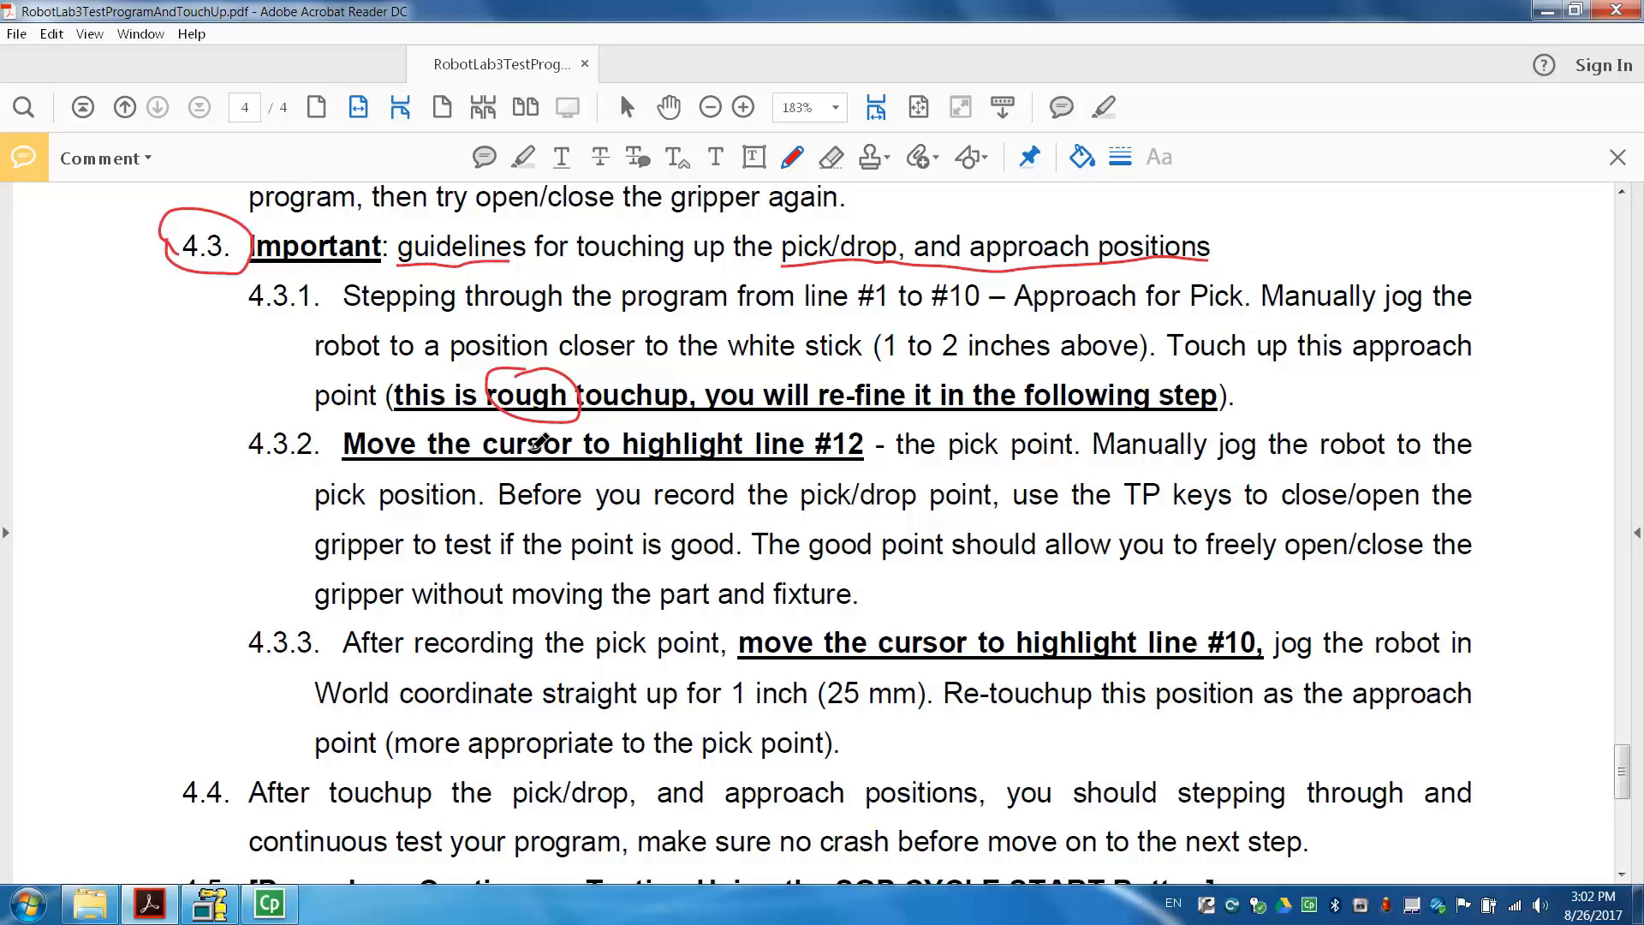
mouse_move(616, 443)
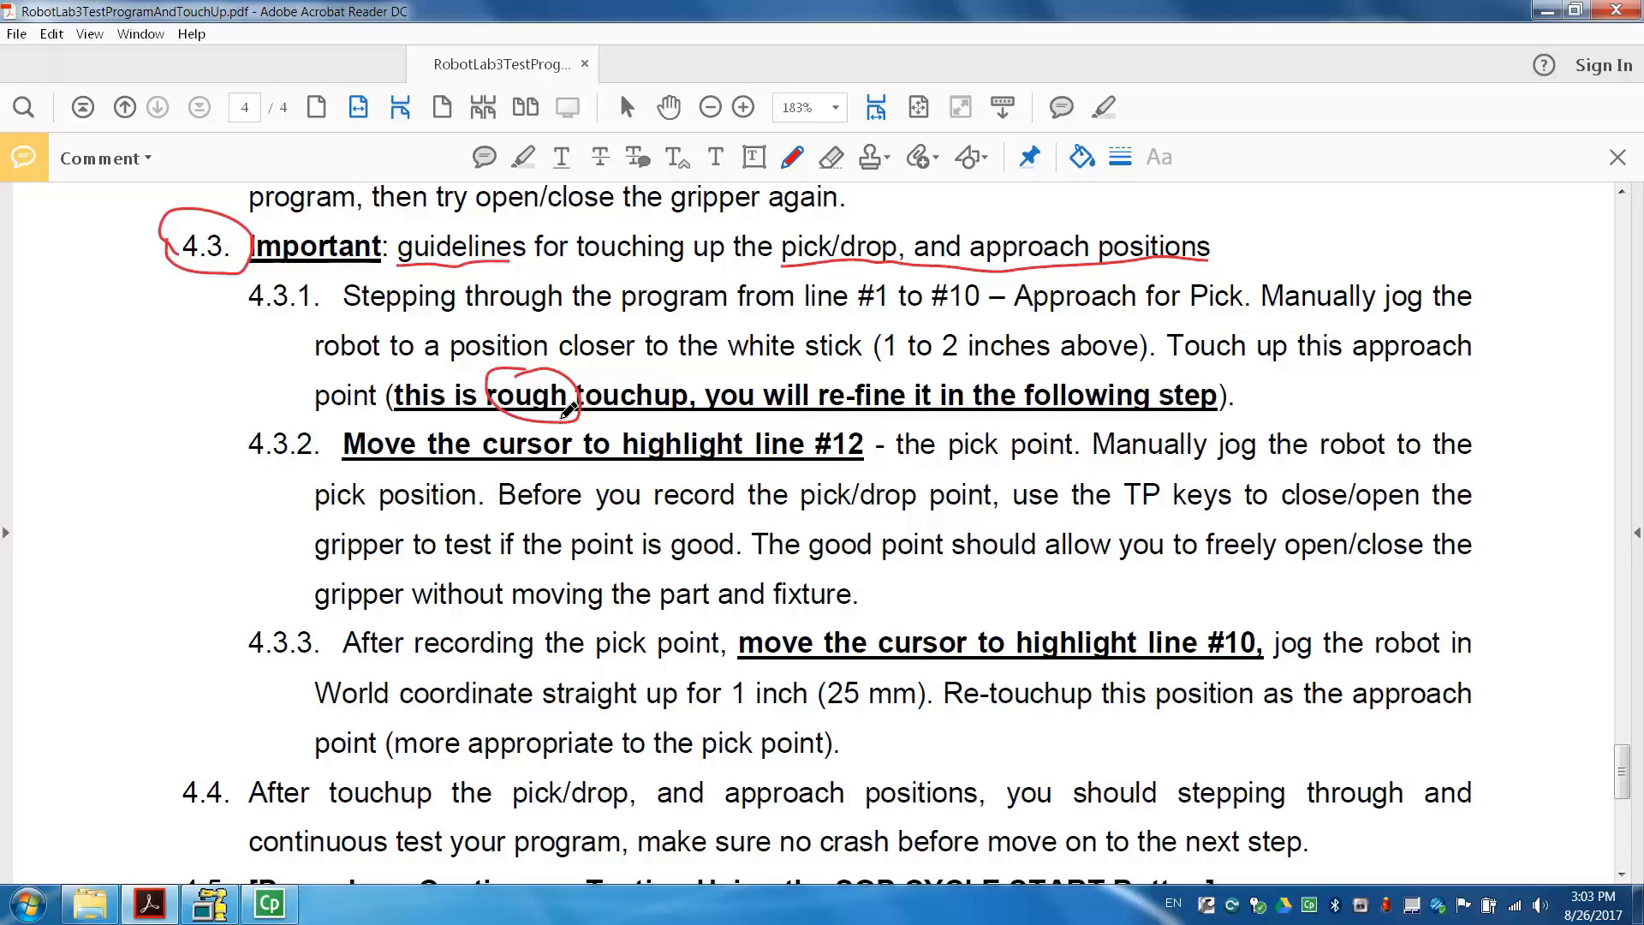
mouse_move(839, 445)
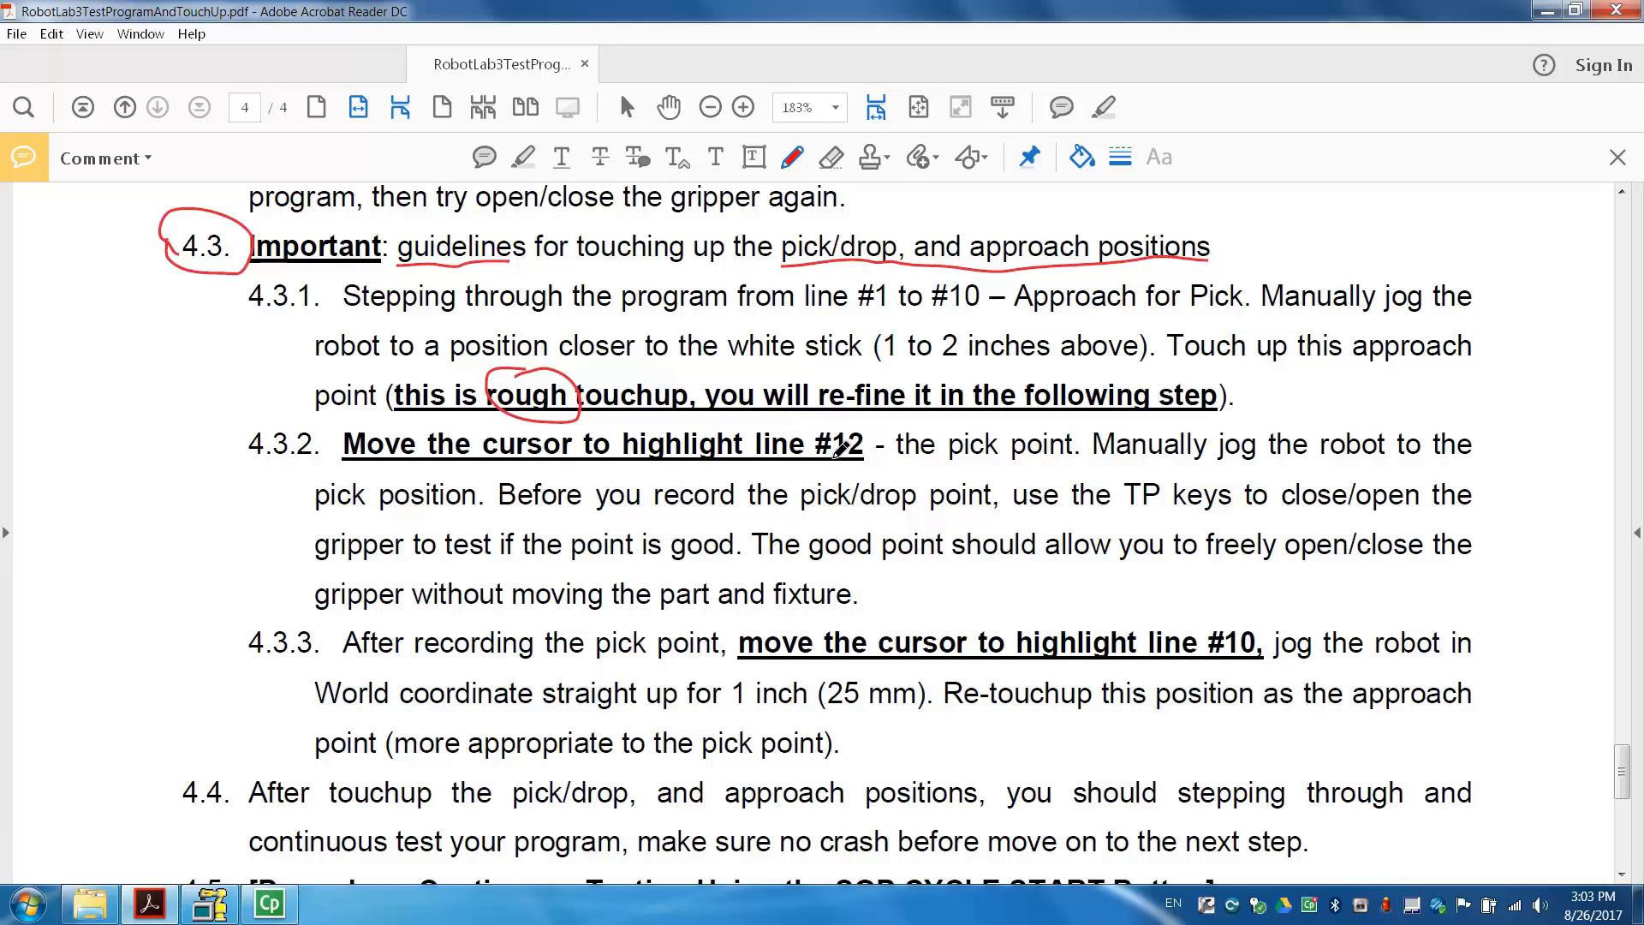
mouse_move(918, 381)
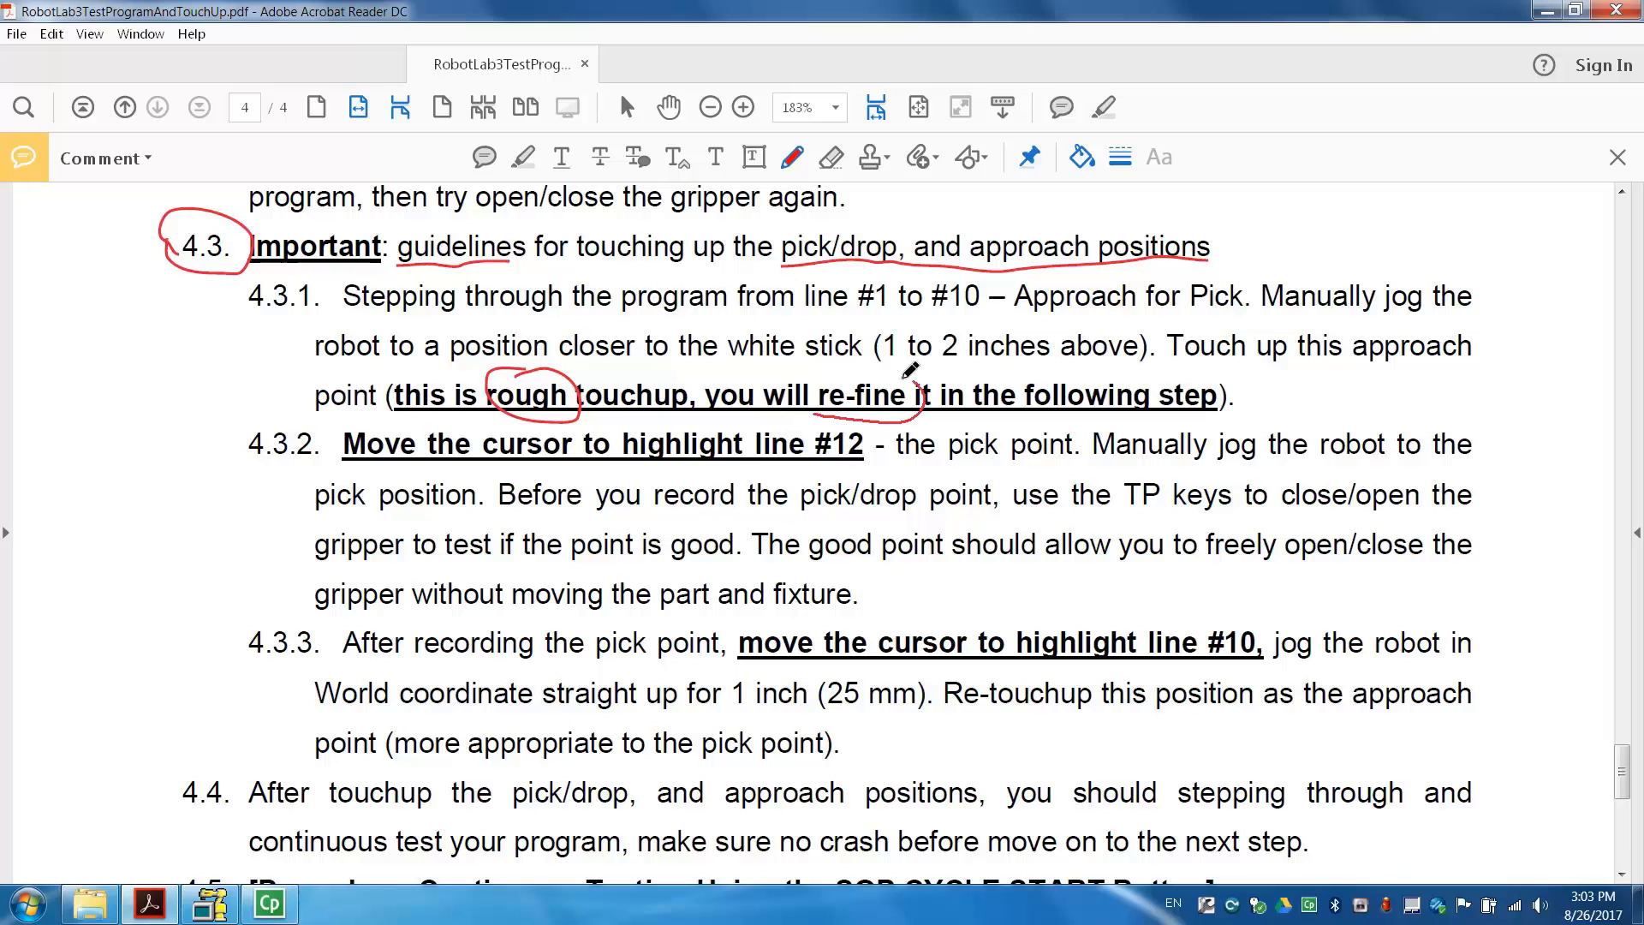
Circle the word 're-fine' in guideline step 4.3.1 with the free-form pencil
left_click_drag(818, 372, 913, 419)
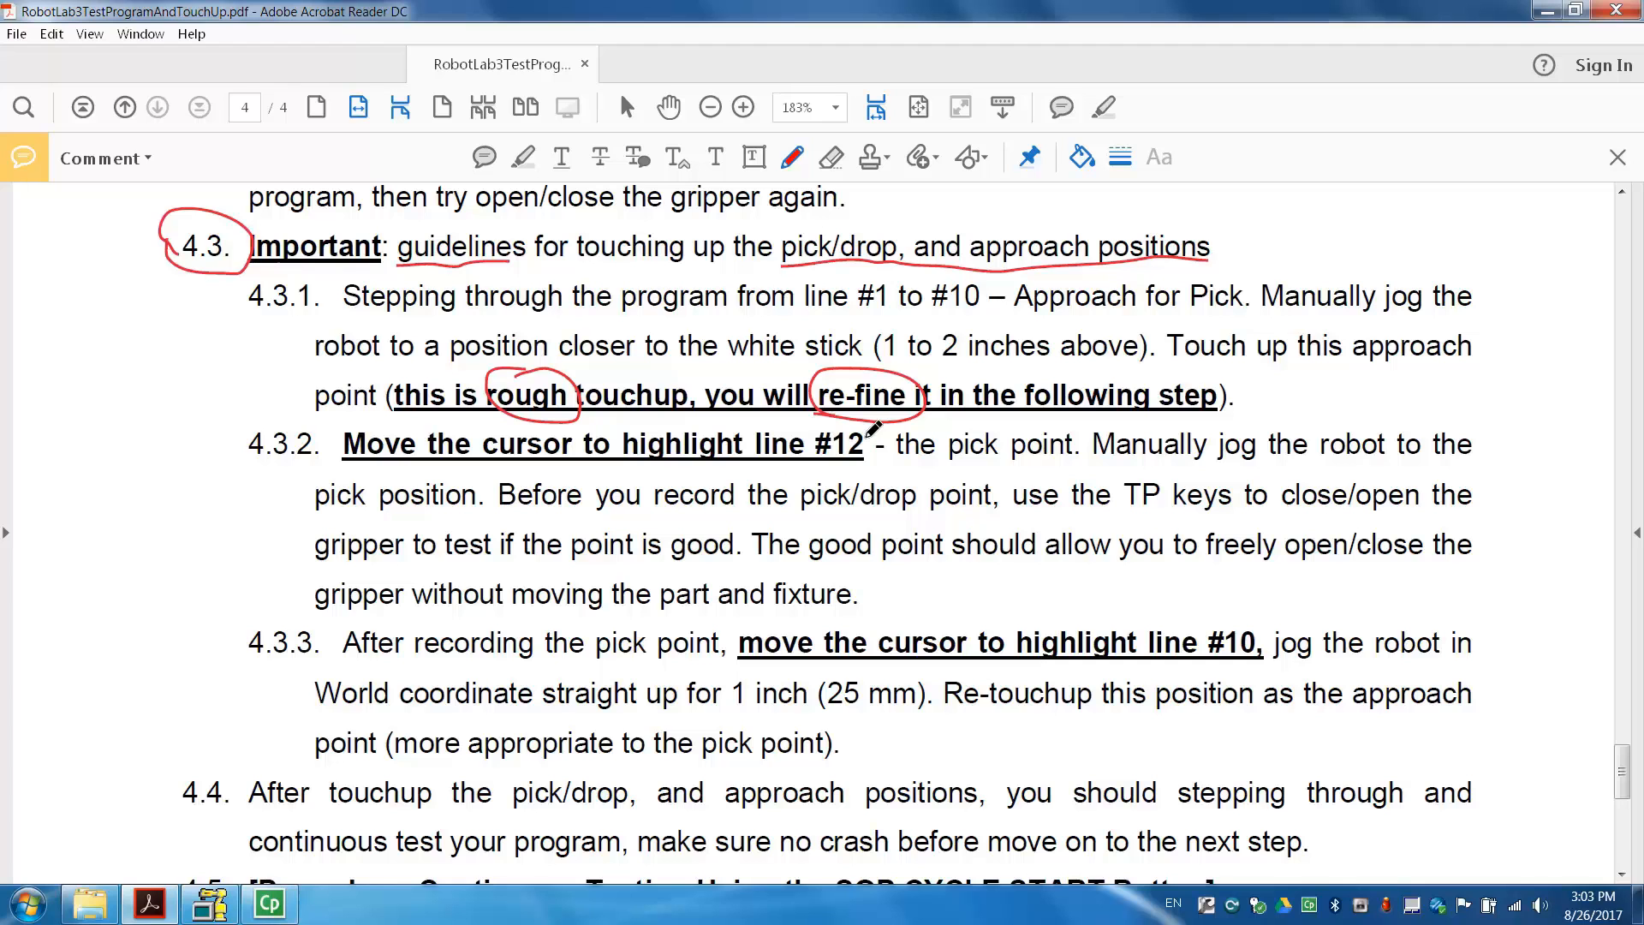
mouse_move(785, 466)
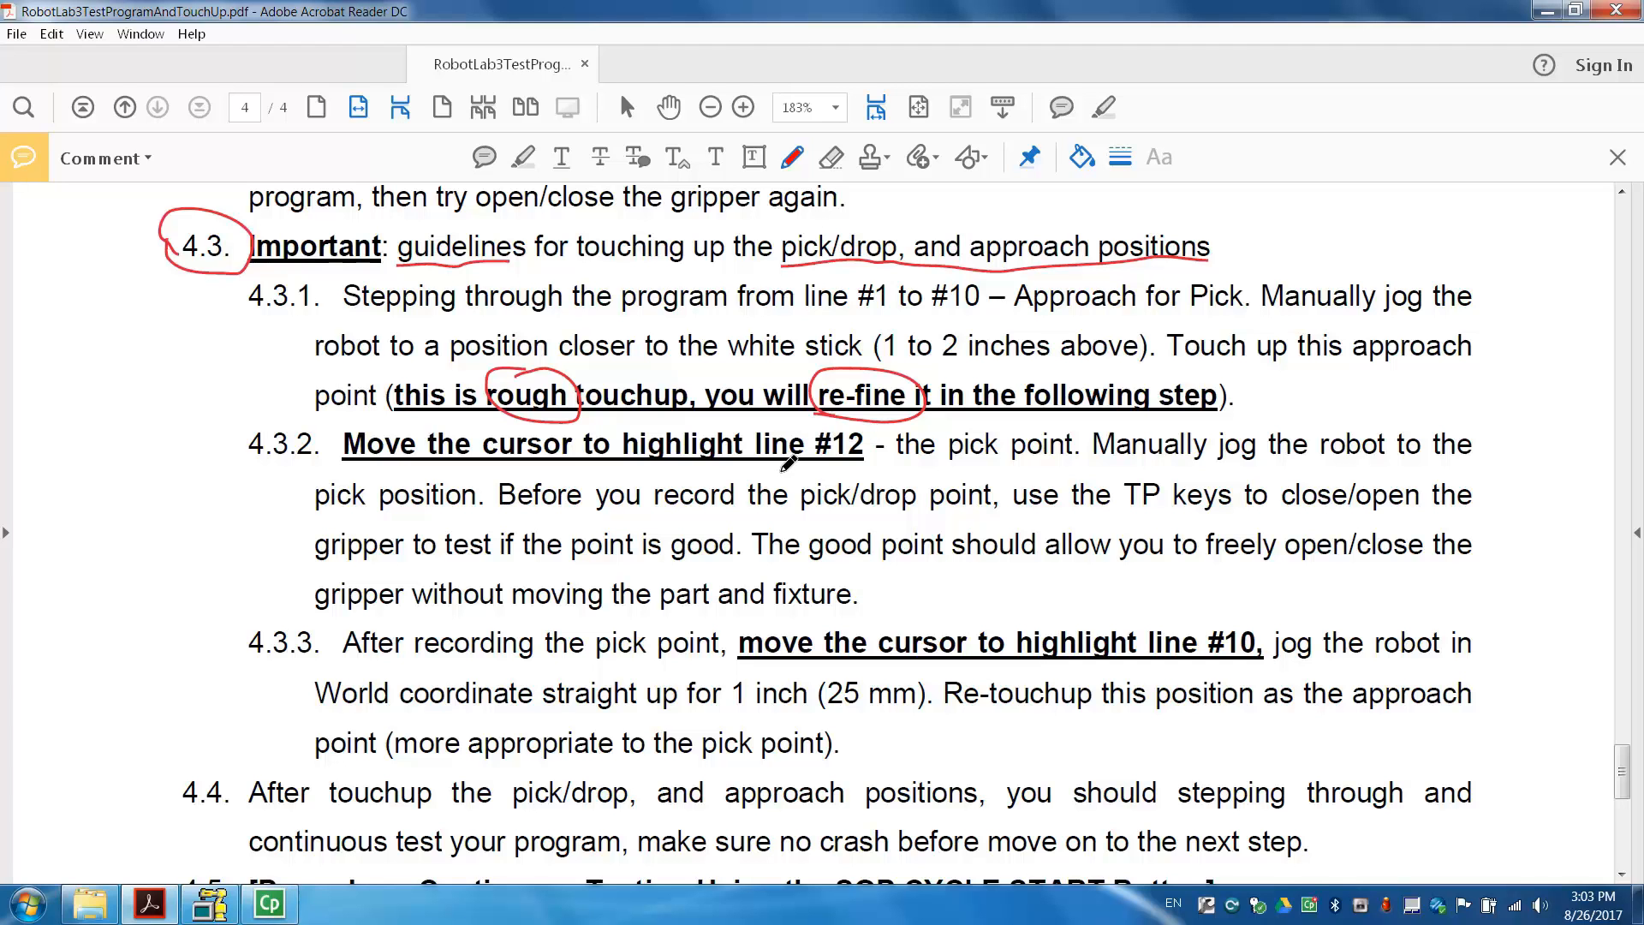
mouse_move(868, 473)
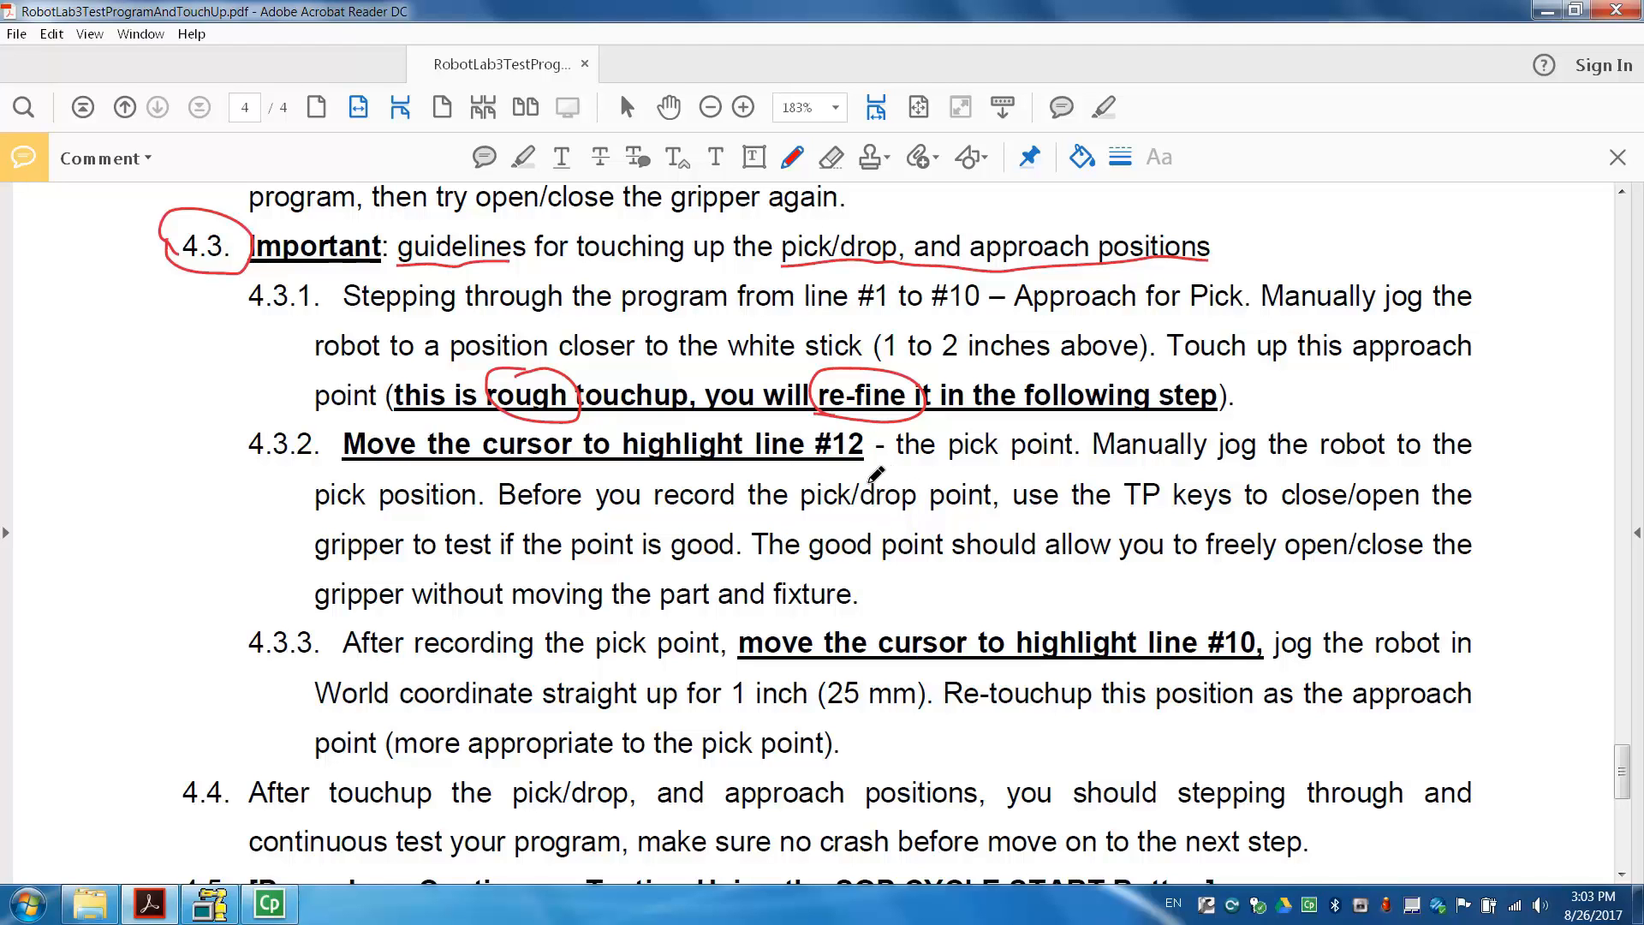
mouse_move(666, 445)
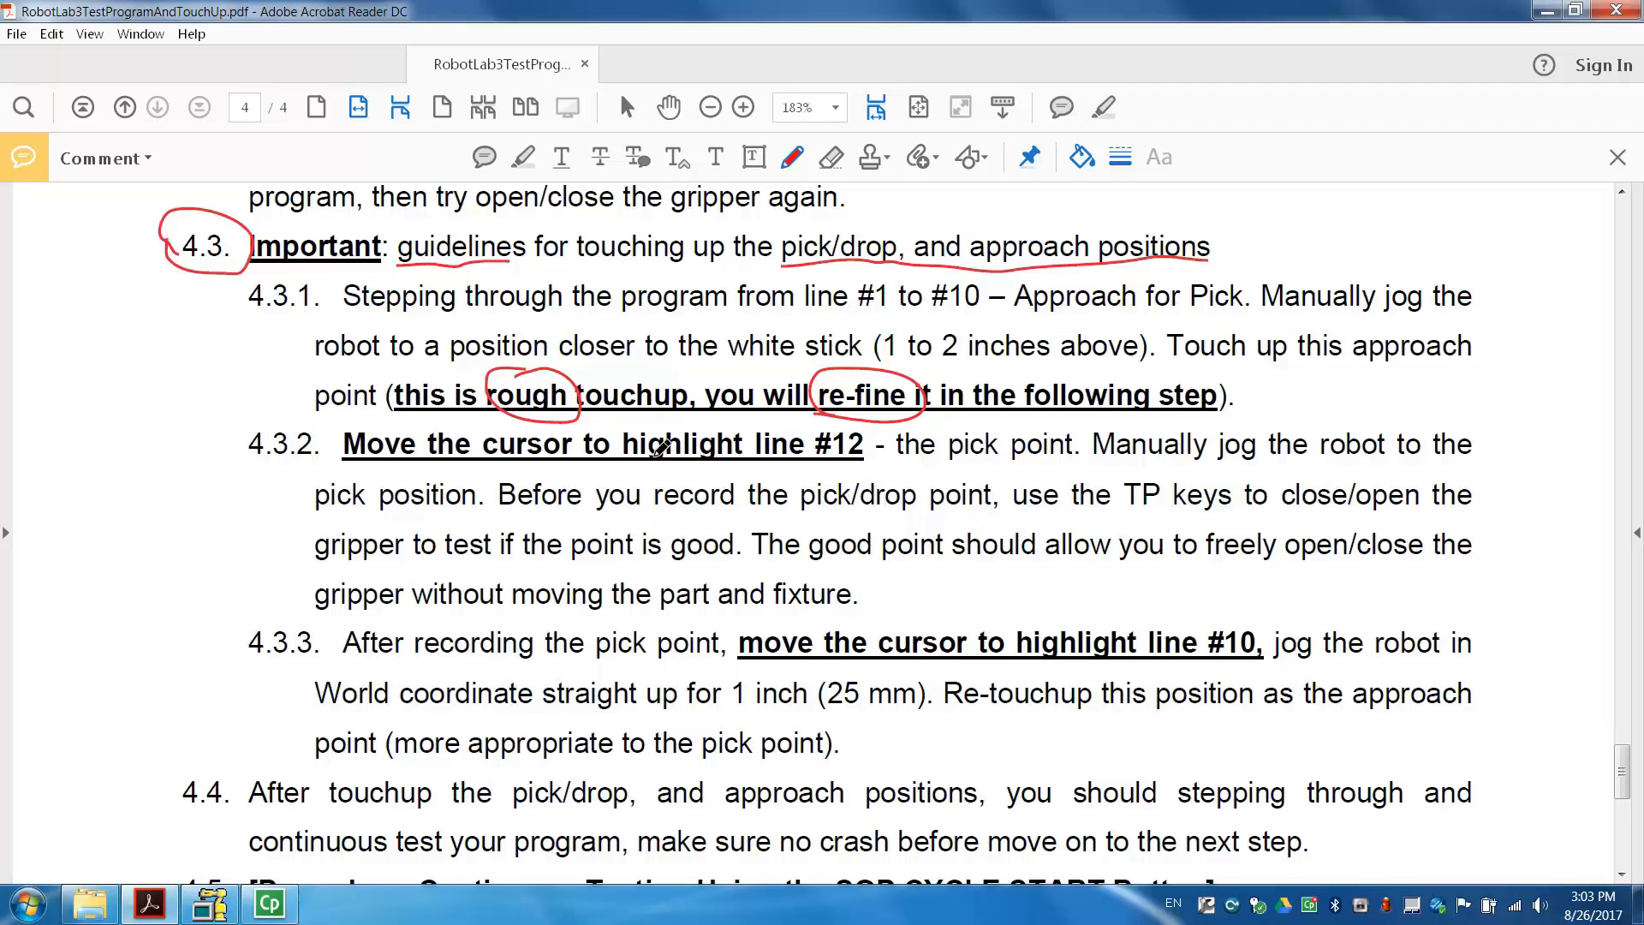
mouse_move(274, 903)
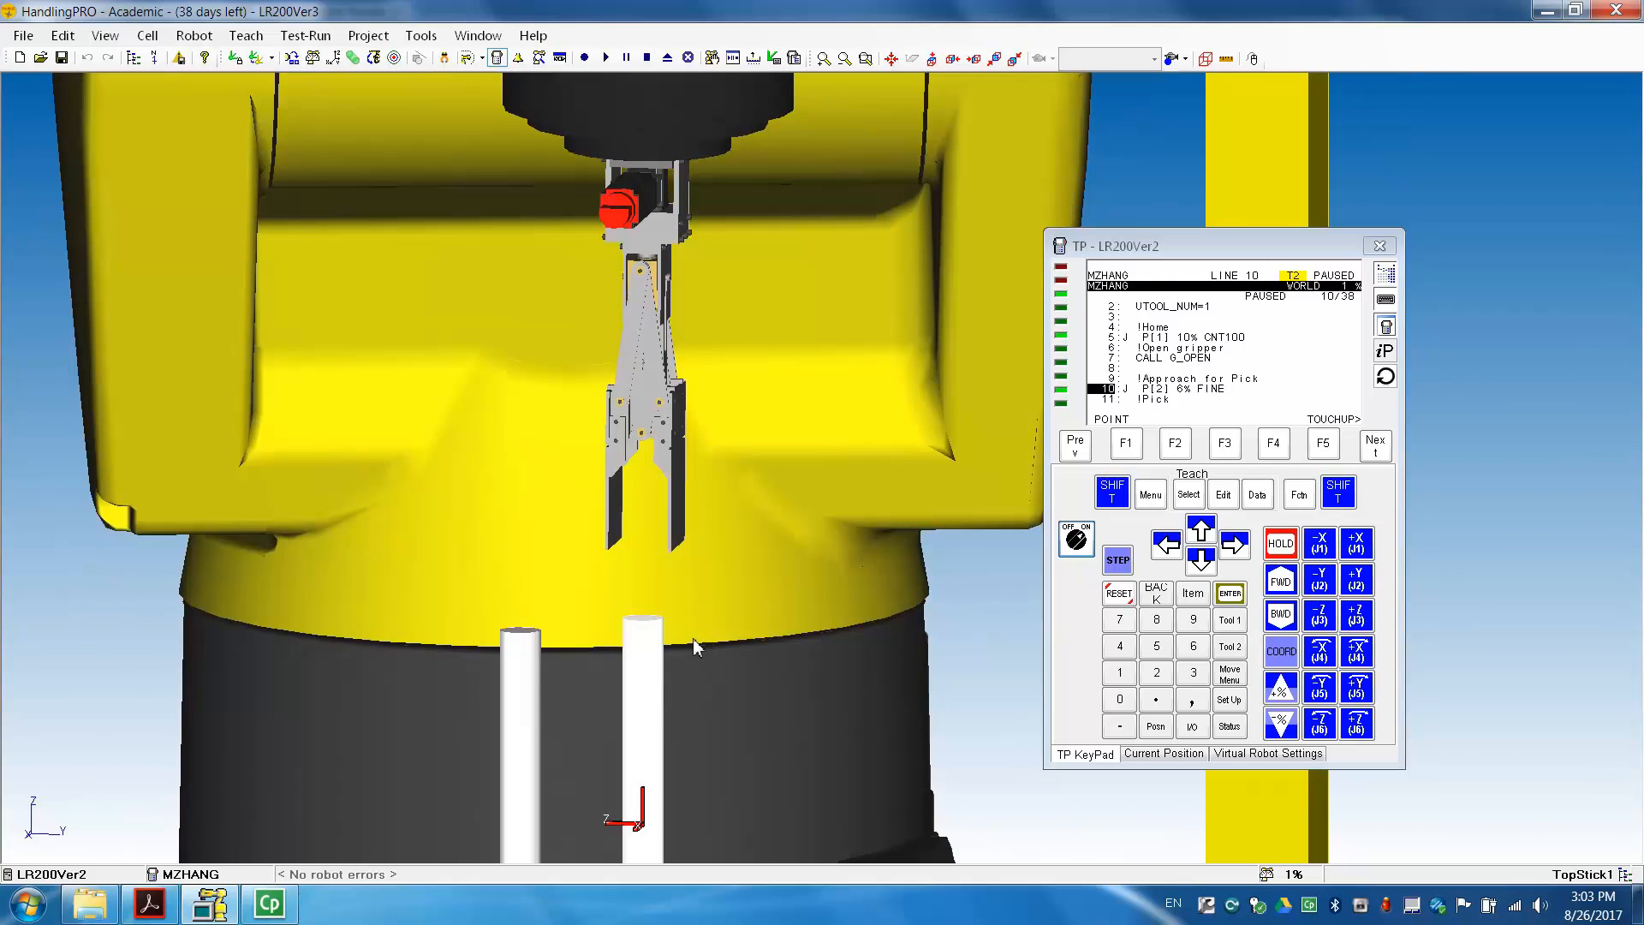
mouse_move(1157, 407)
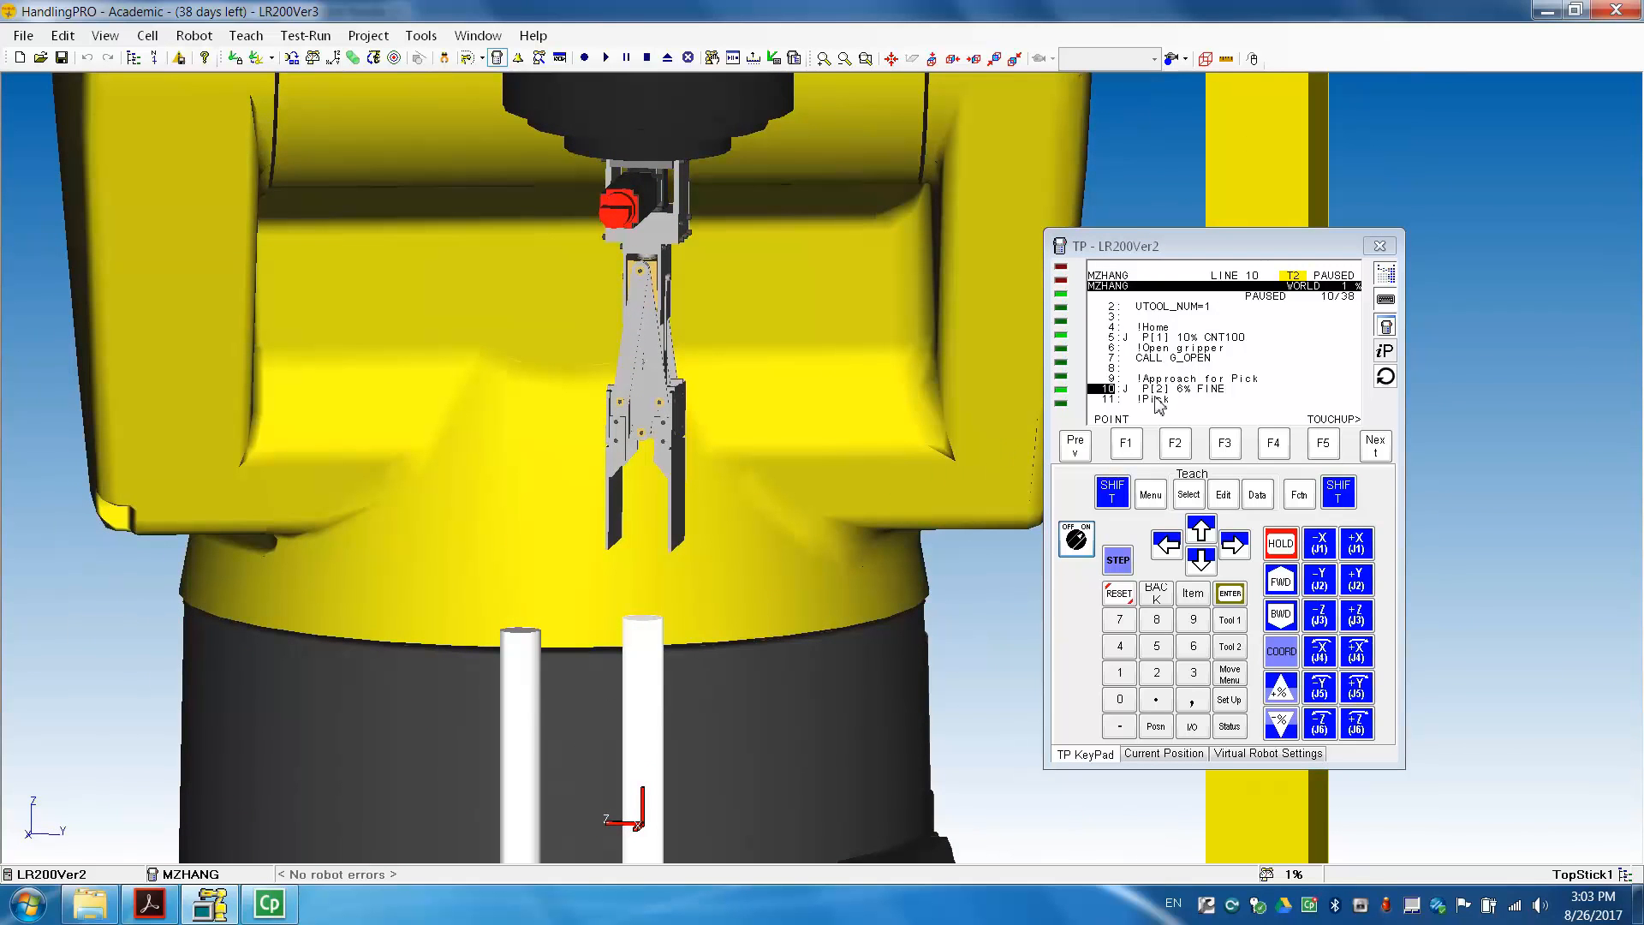
mouse_move(1147, 399)
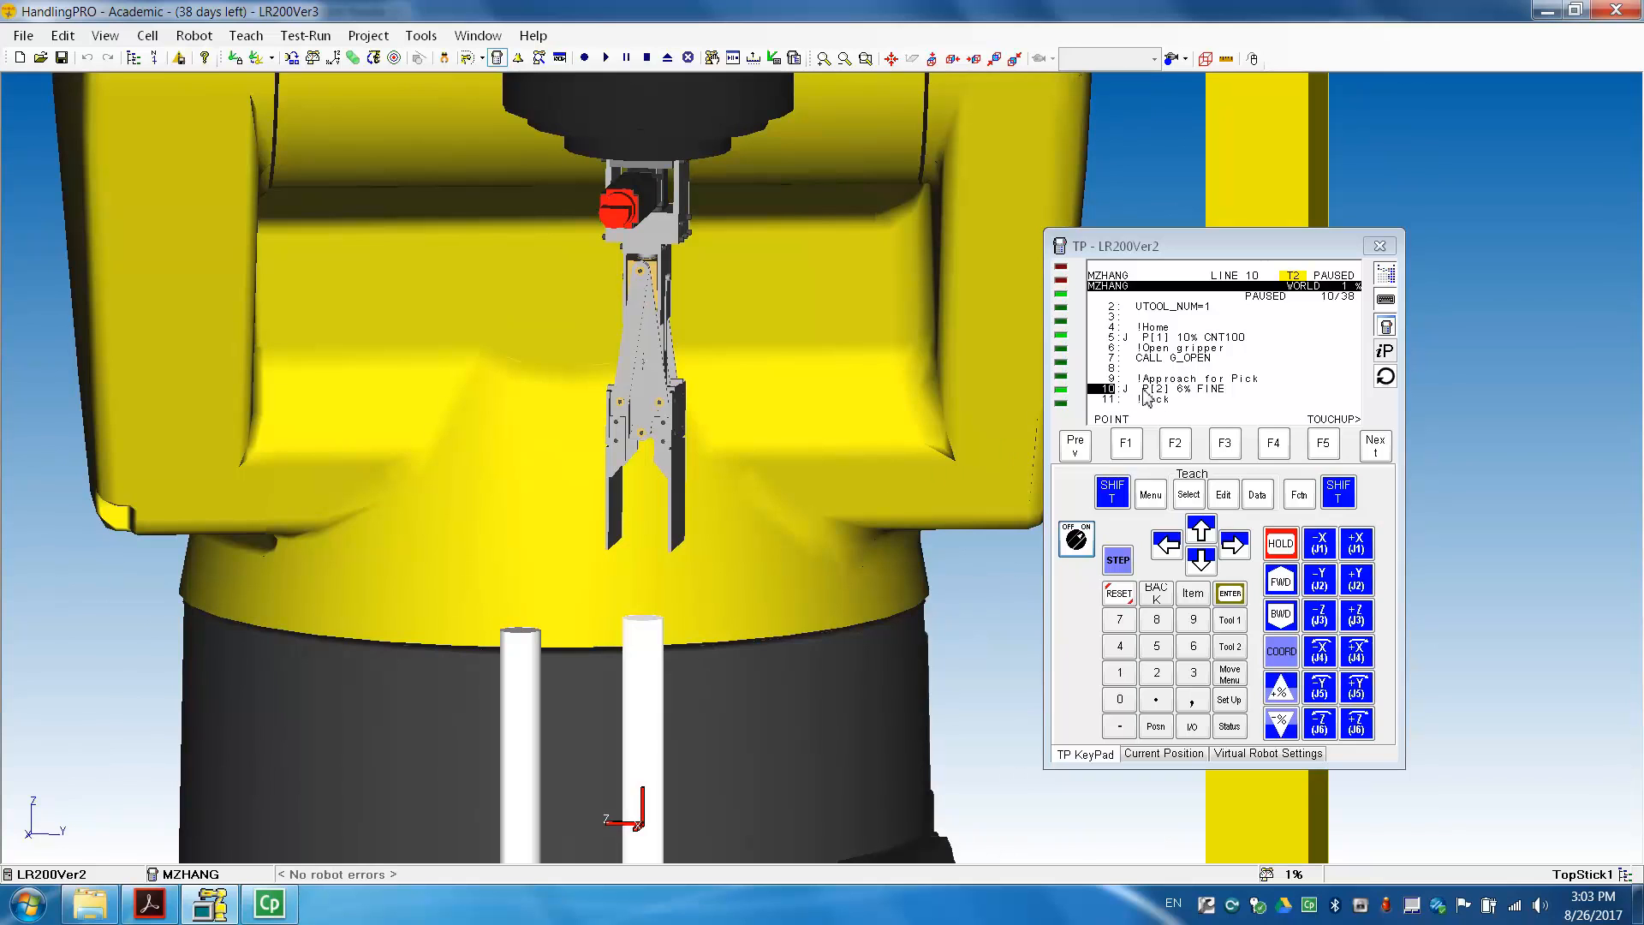
Touch up line 10 as approach point P[2], keeping the existing id, then move down toward the pick line
left_click(1321, 444)
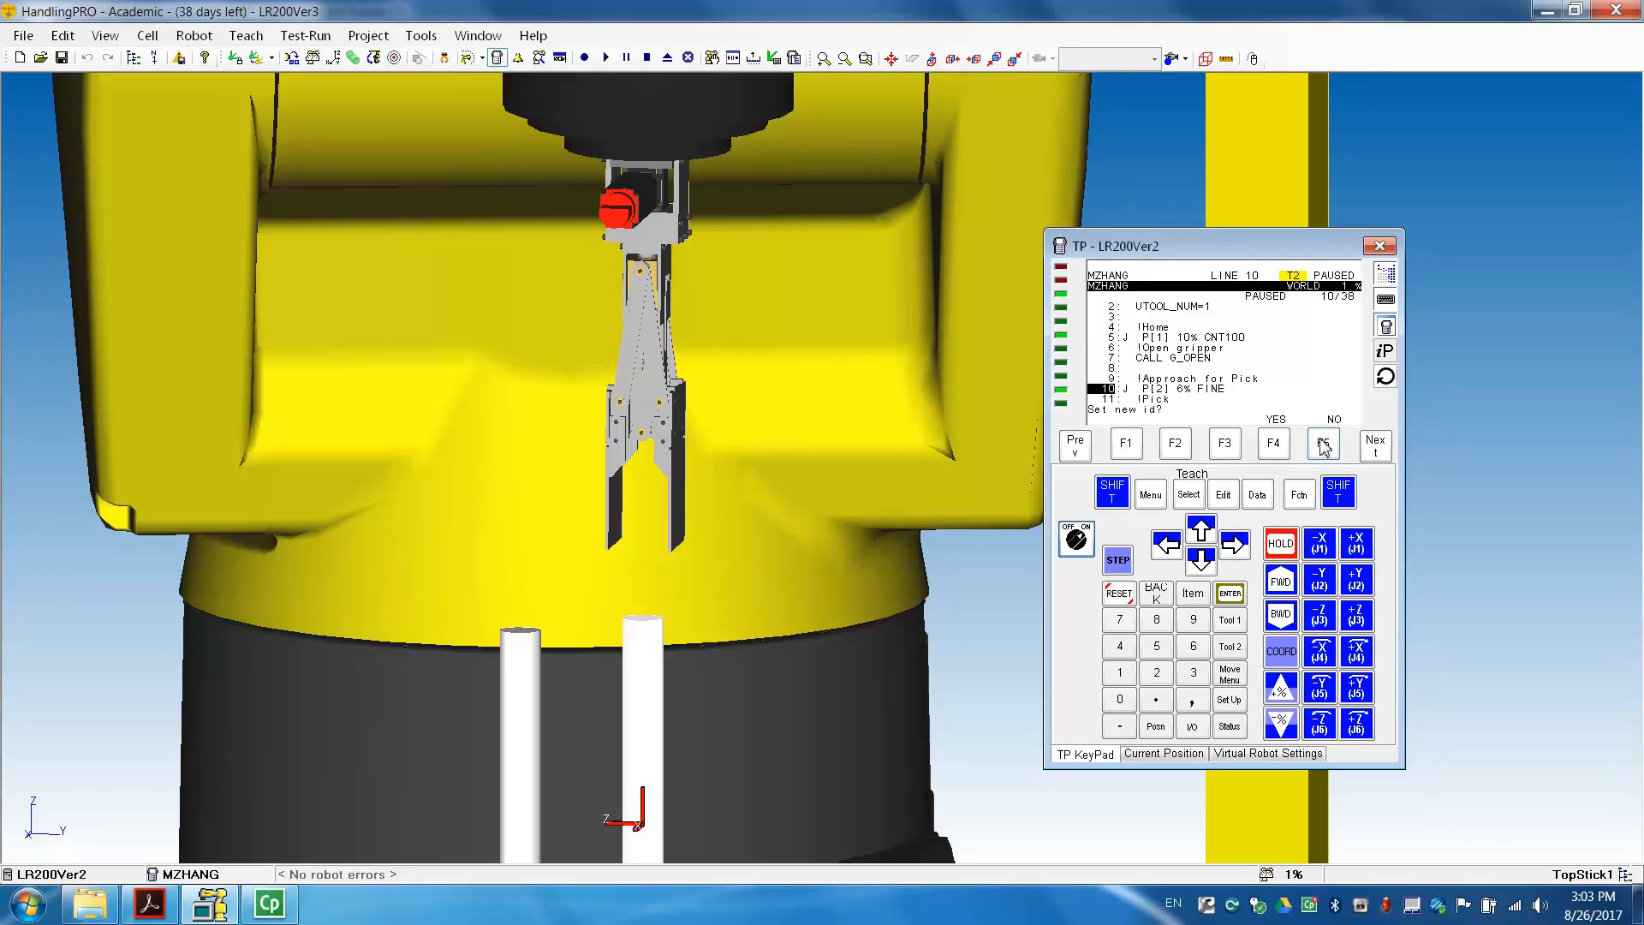
mouse_move(1325, 446)
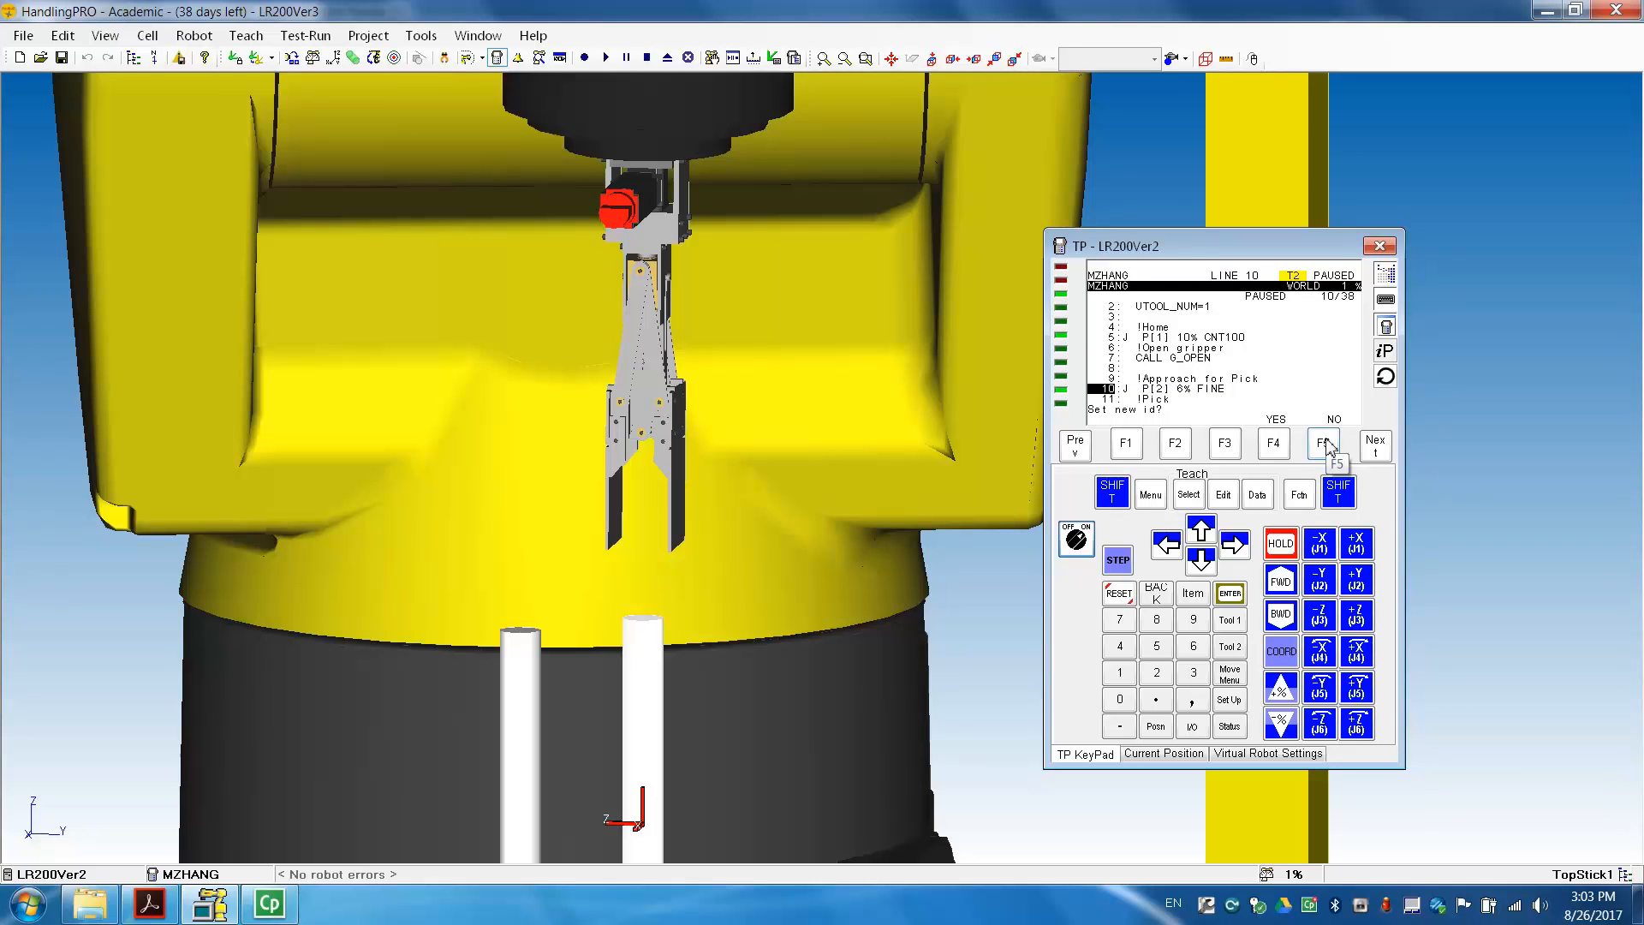
left_click(1322, 444)
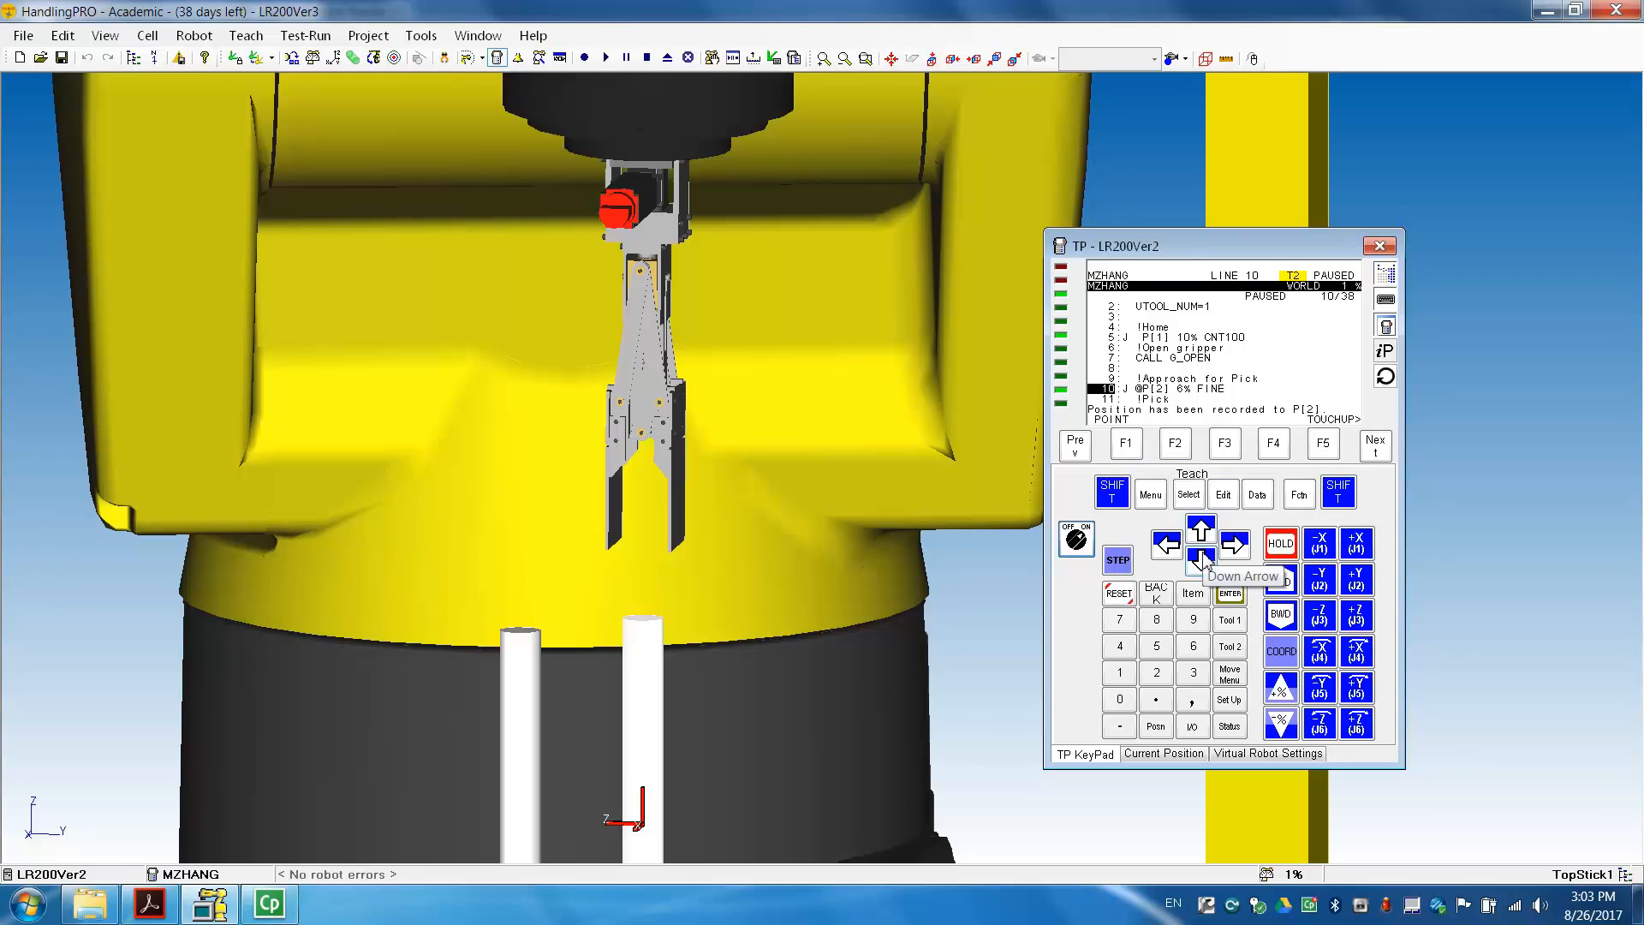
left_click(1201, 558)
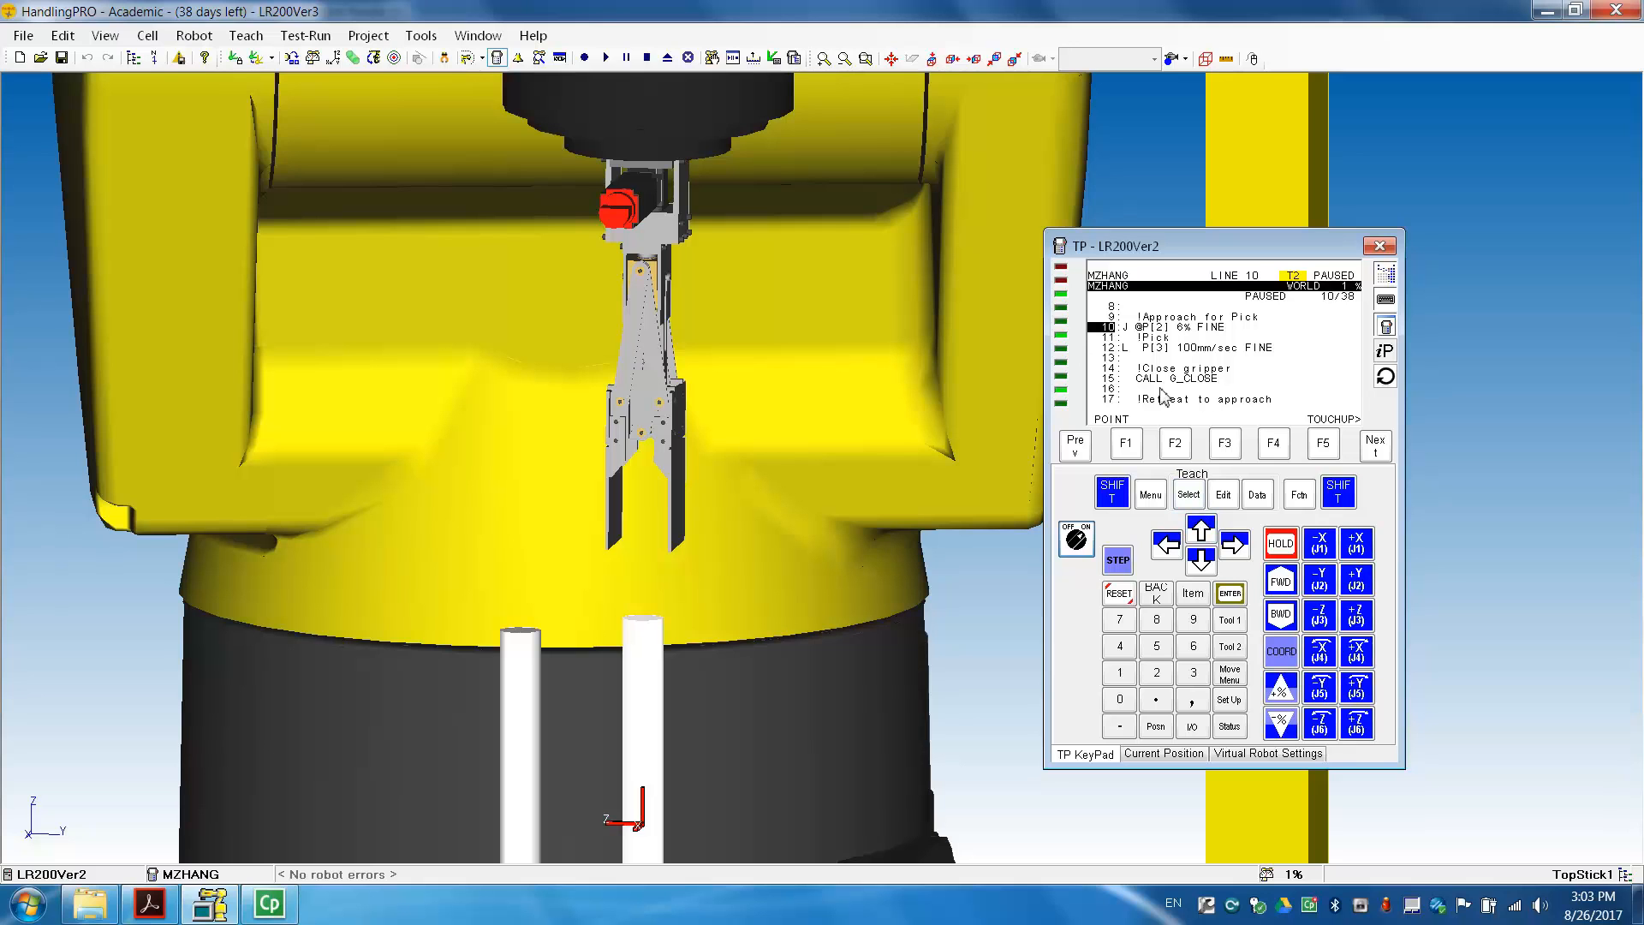
mouse_move(1127, 356)
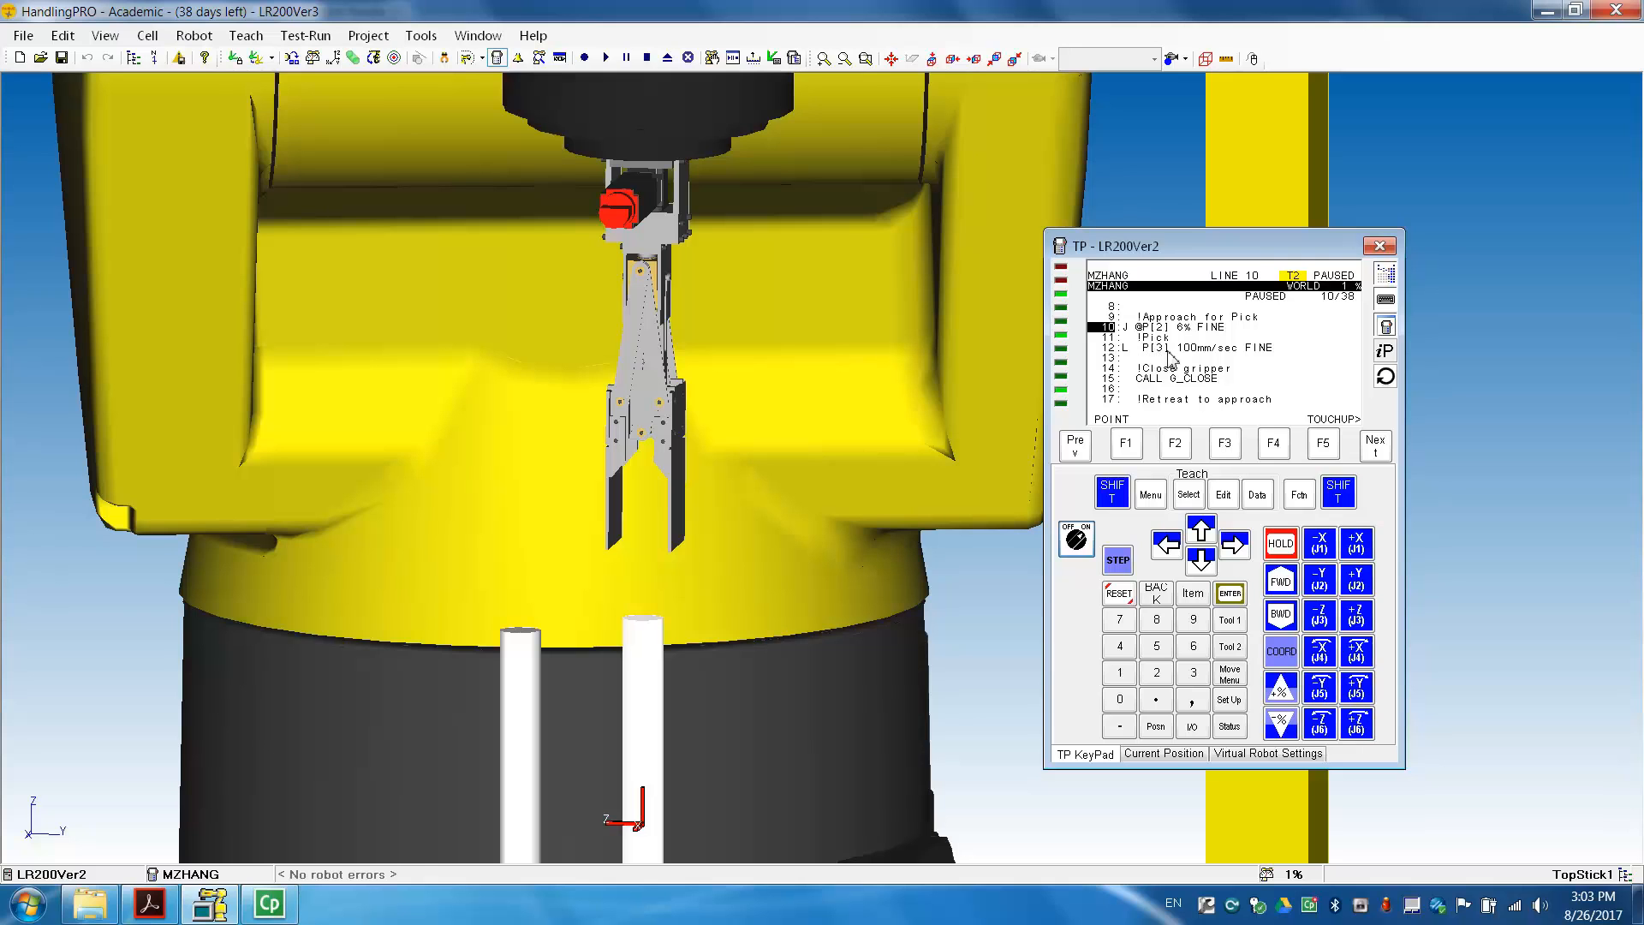
mouse_move(1219, 577)
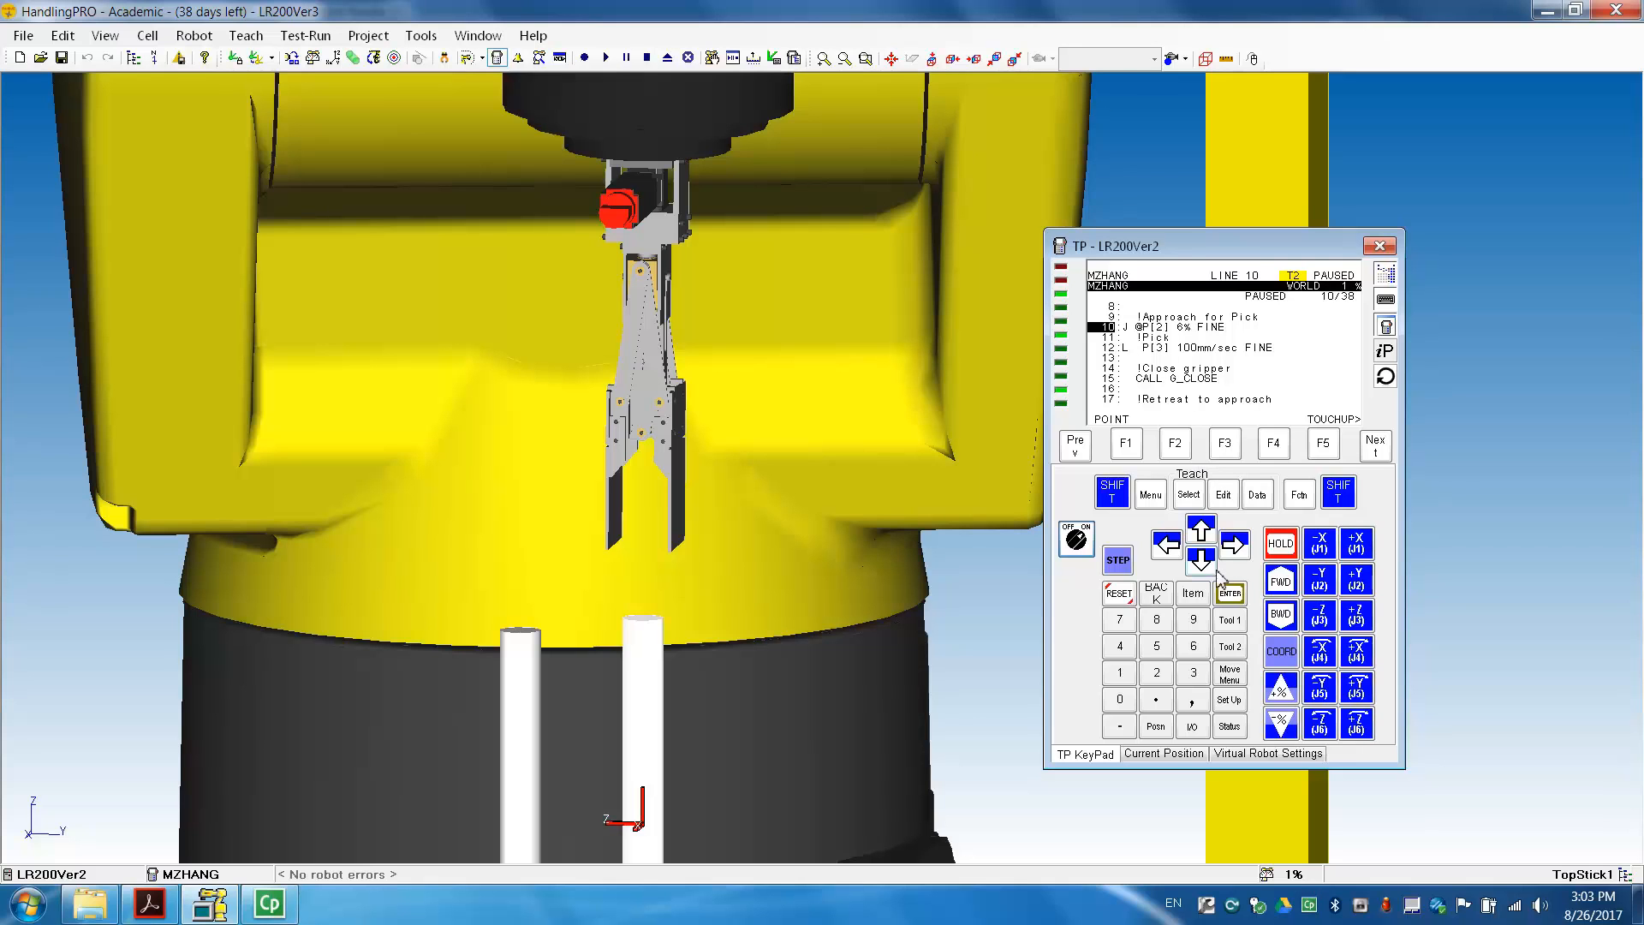
mouse_move(1187, 387)
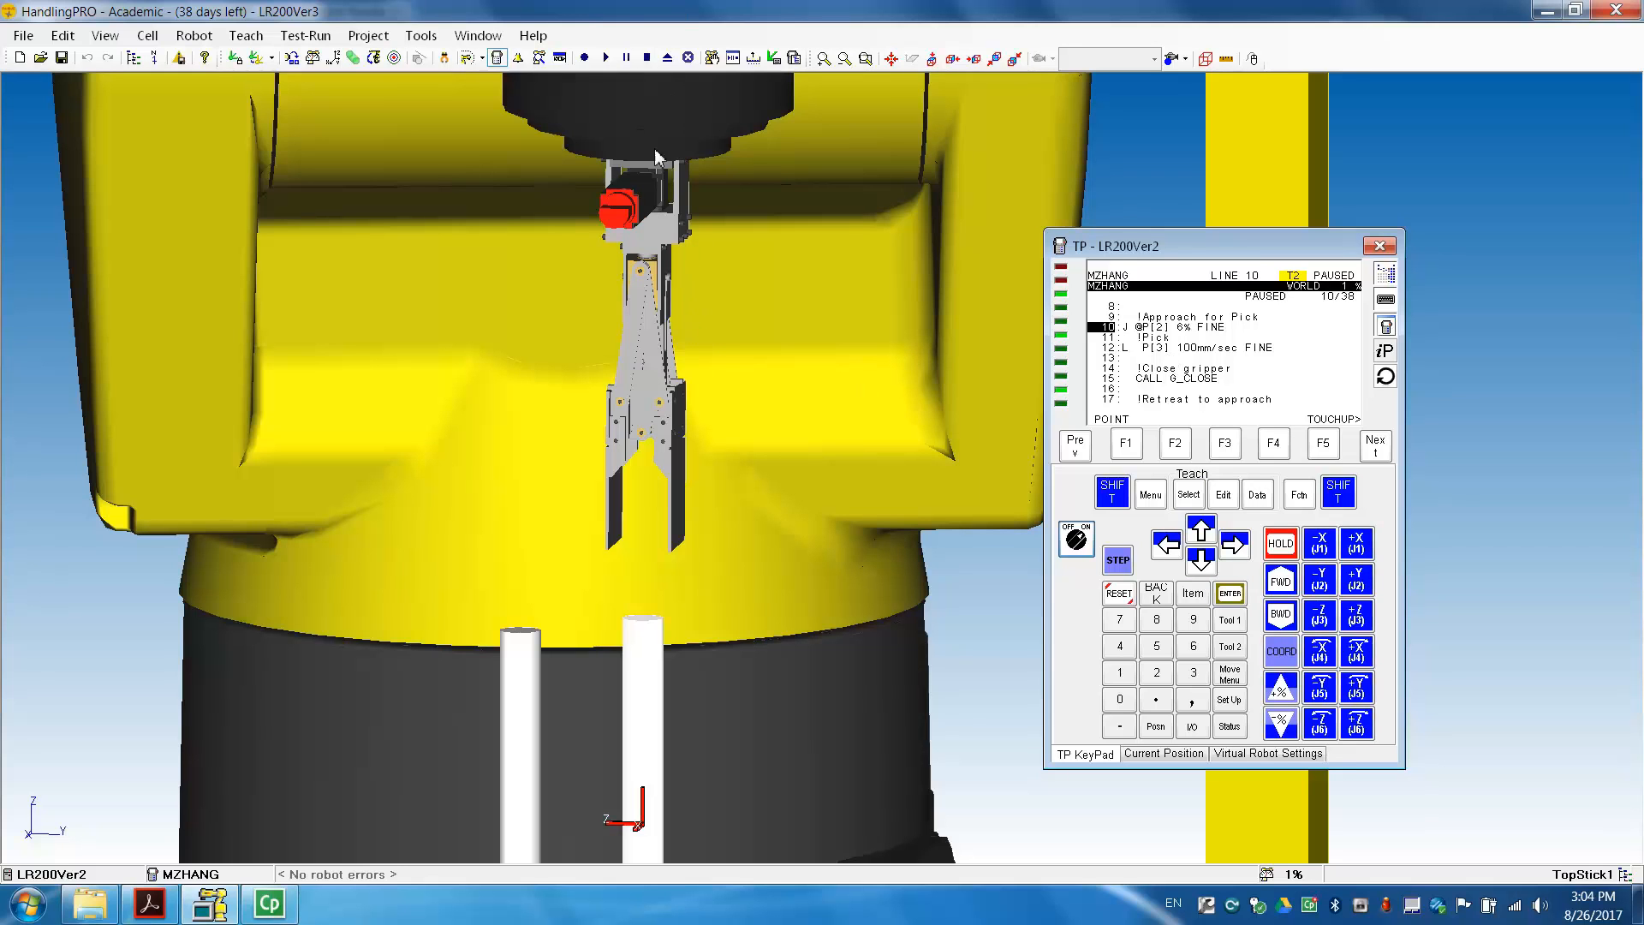
mouse_move(787, 353)
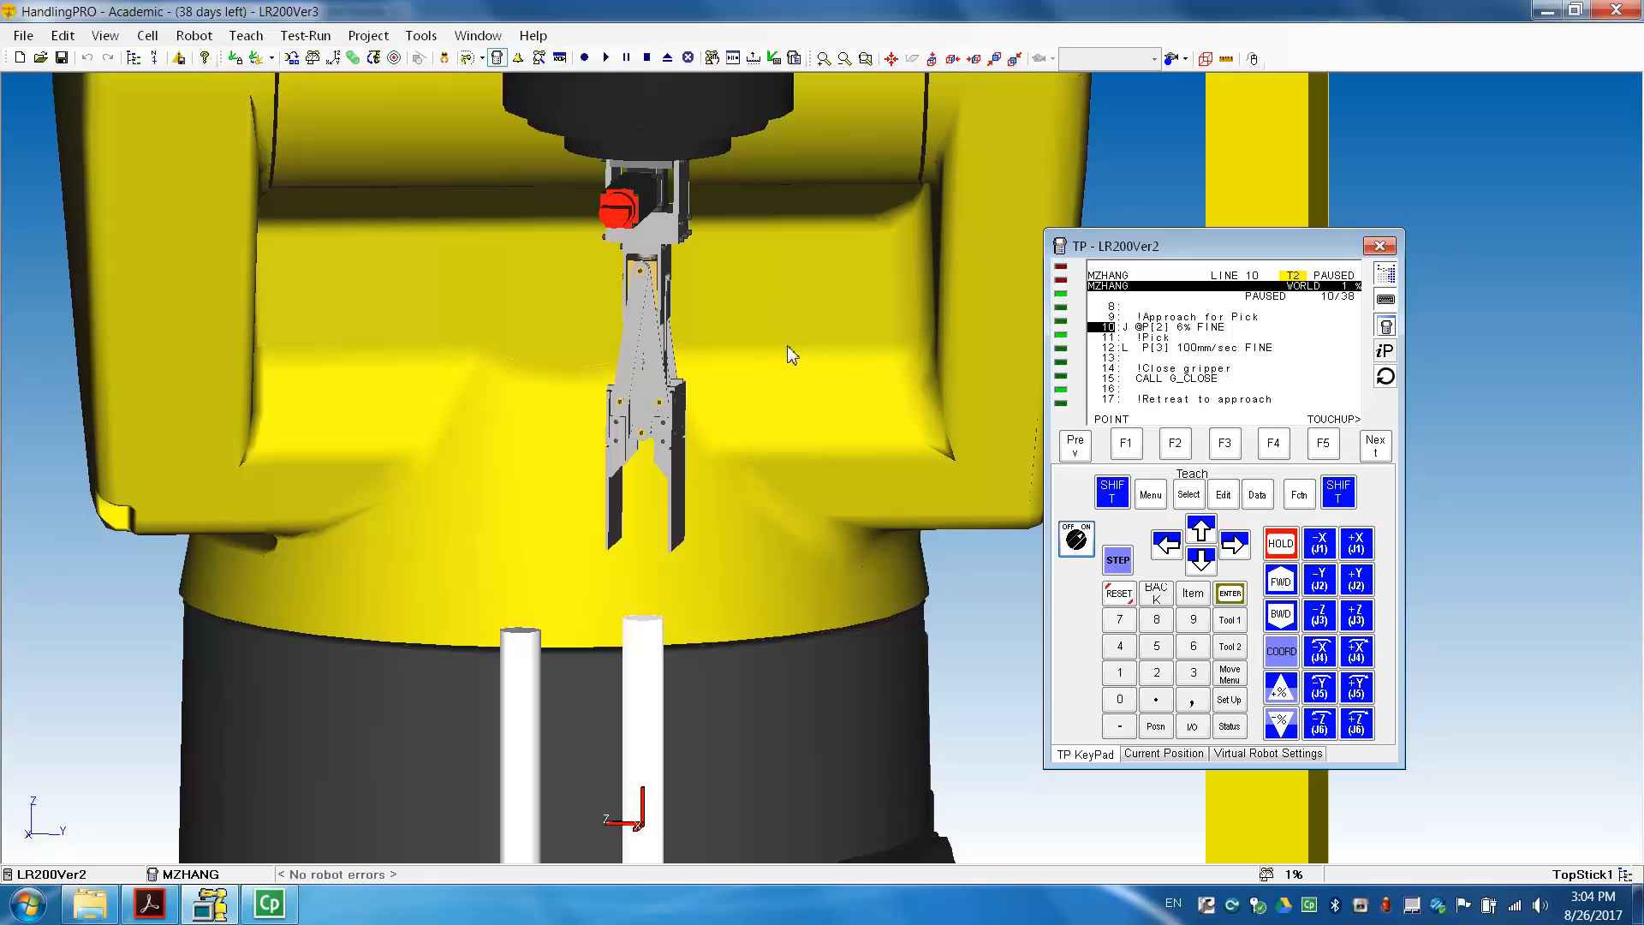
mouse_move(641, 647)
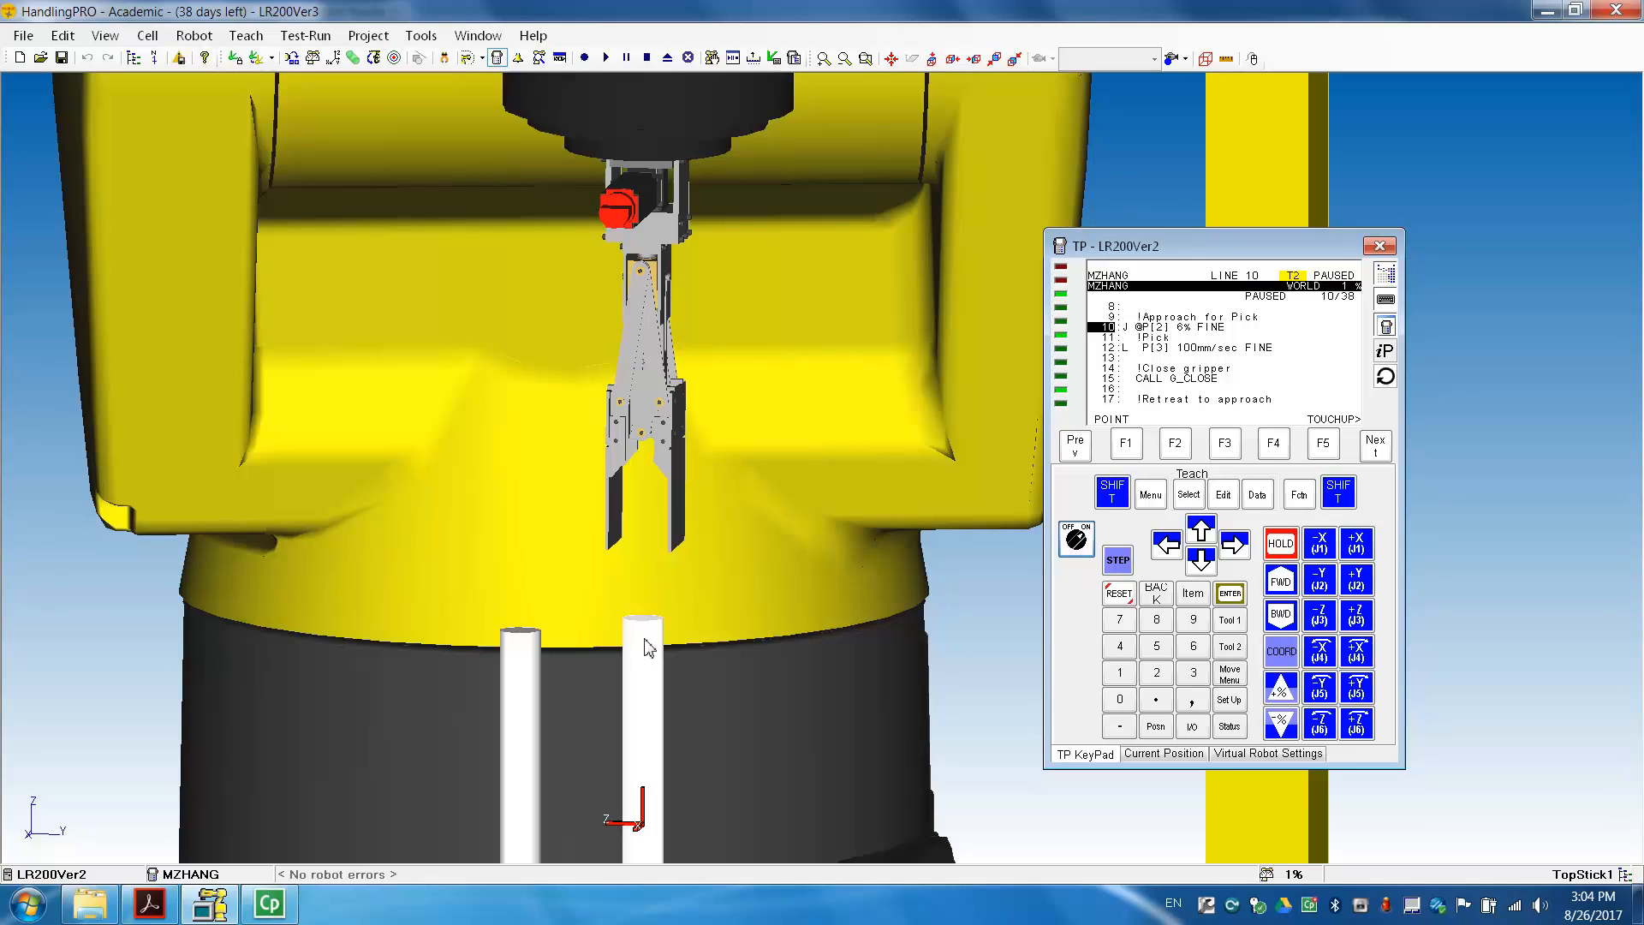
mouse_move(1180, 366)
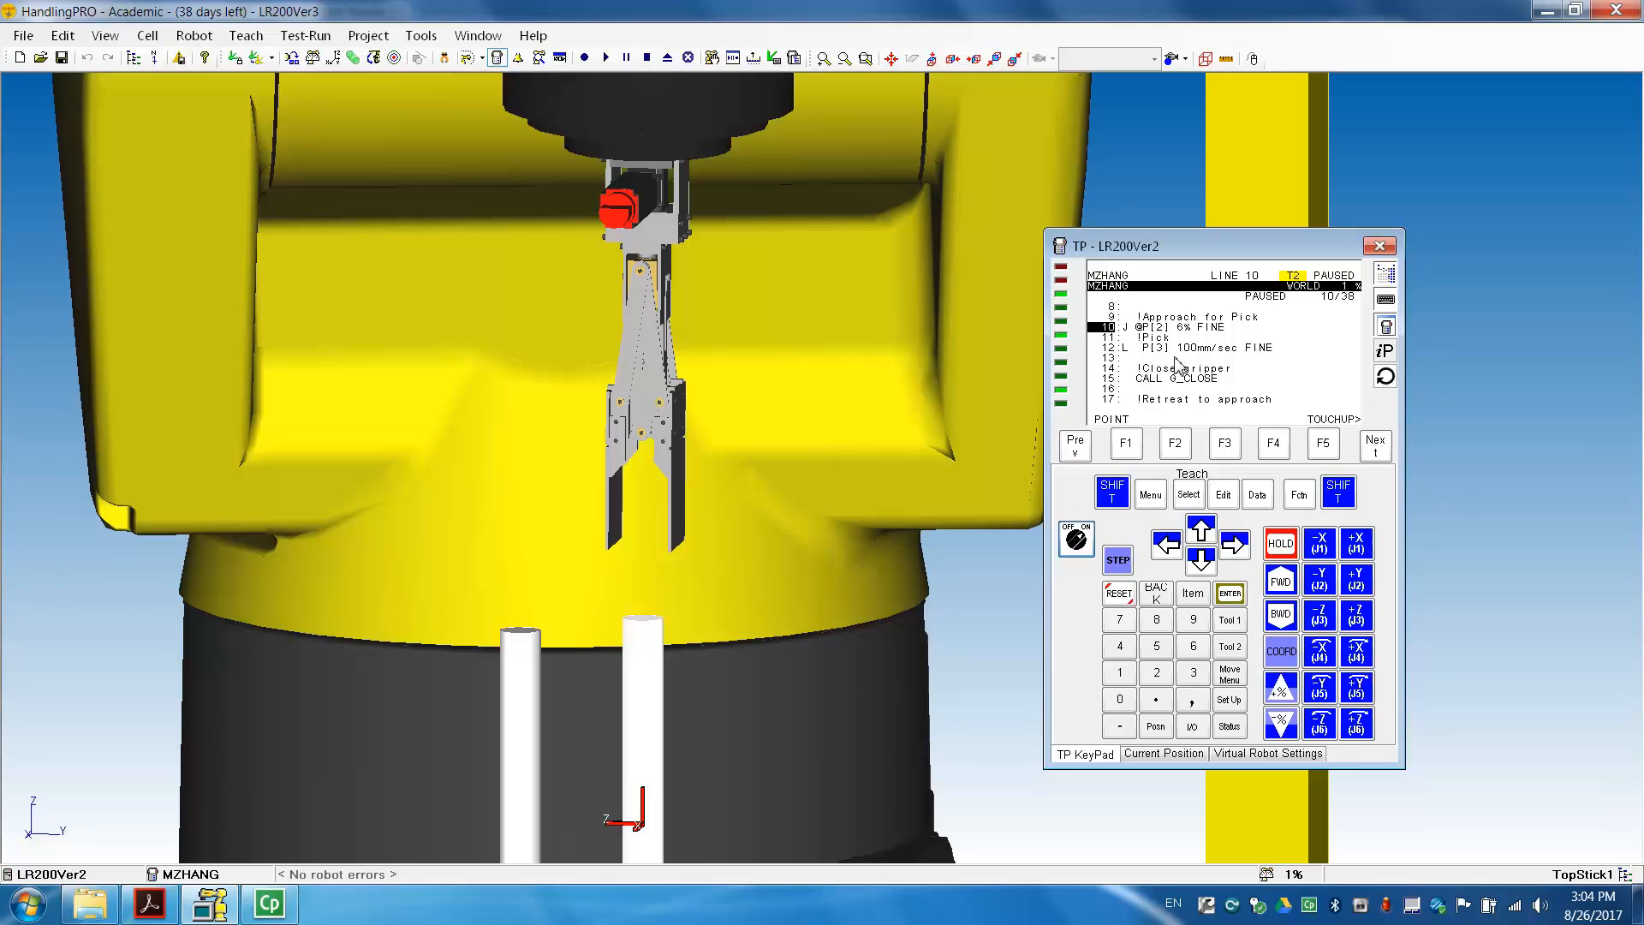
mouse_move(1185, 359)
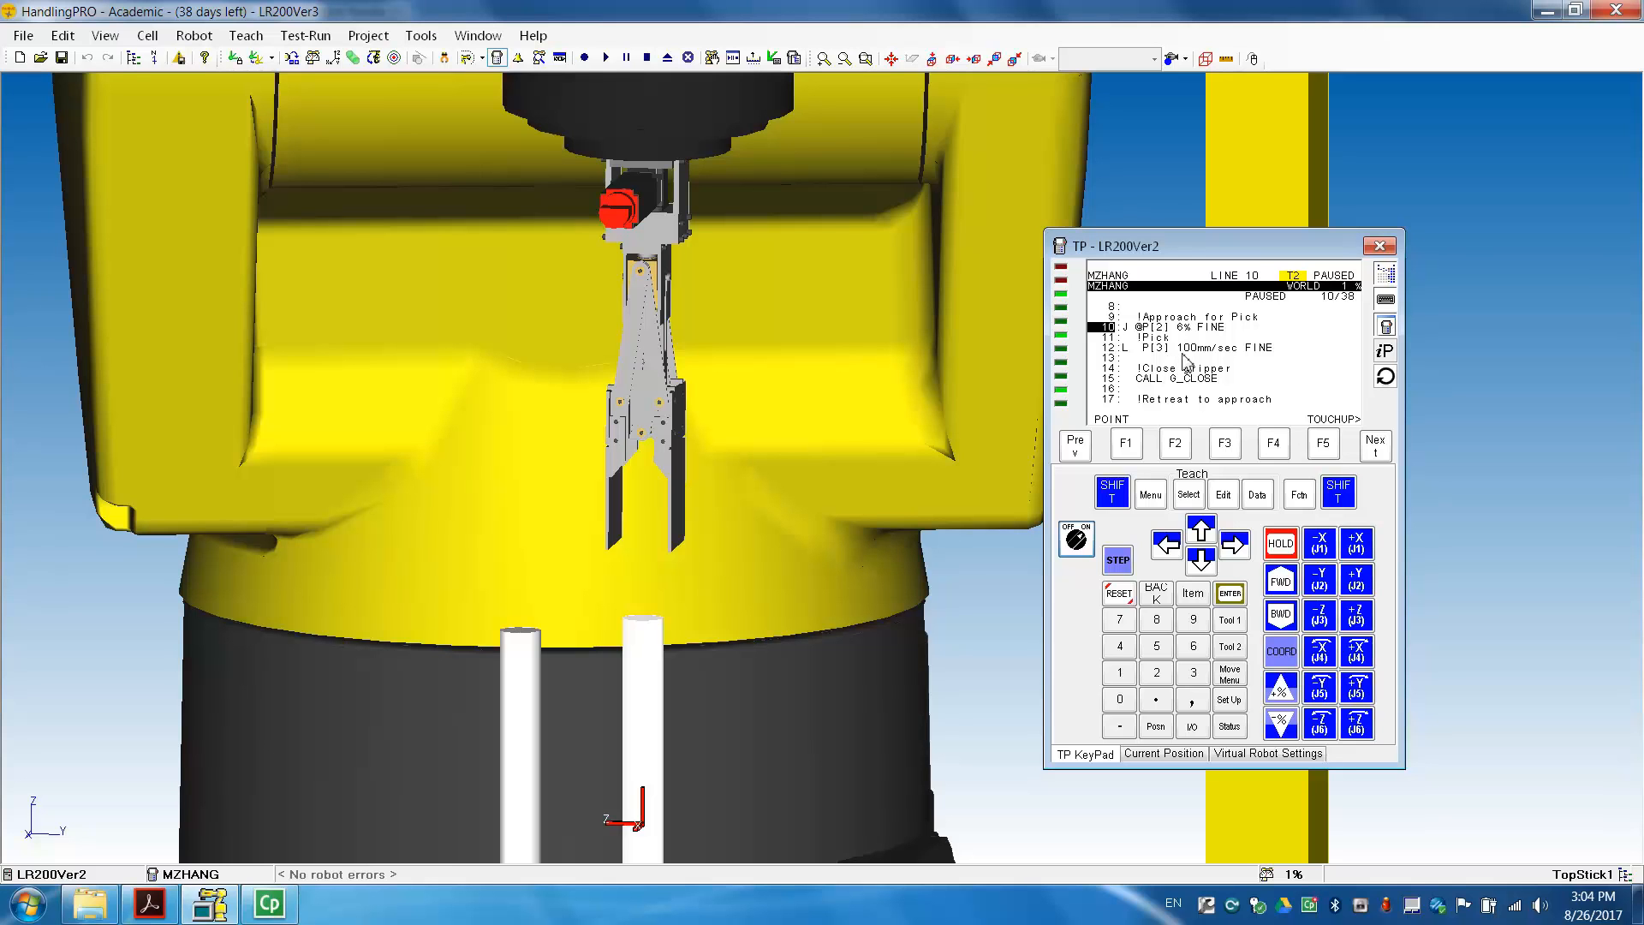
mouse_move(1200, 560)
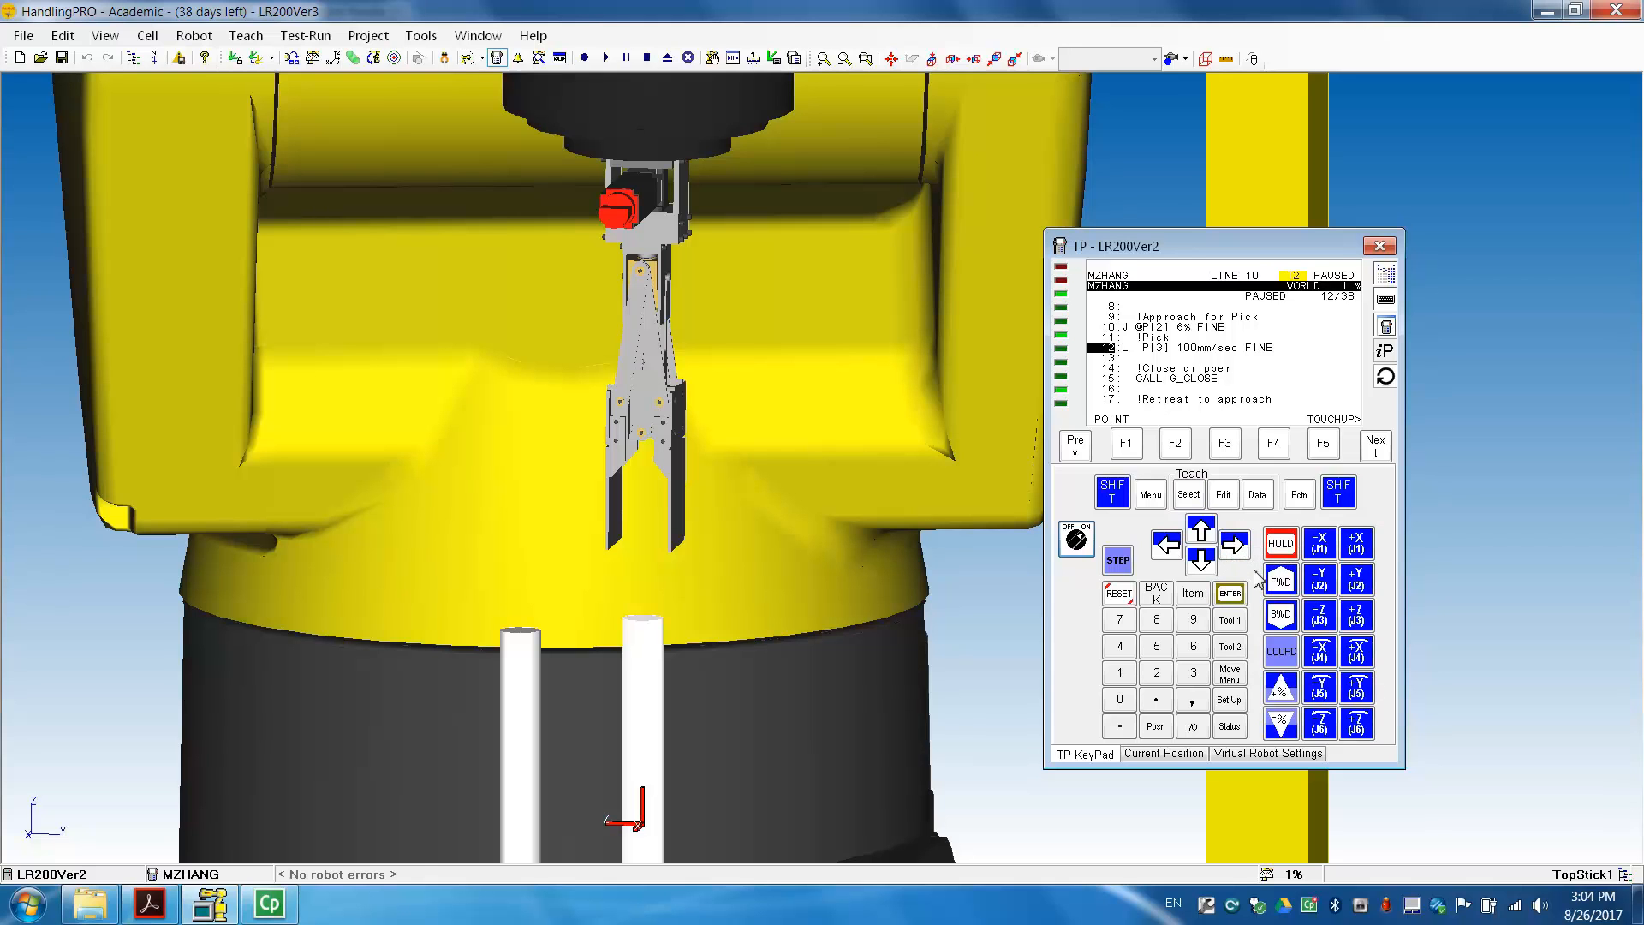
mouse_move(1279, 578)
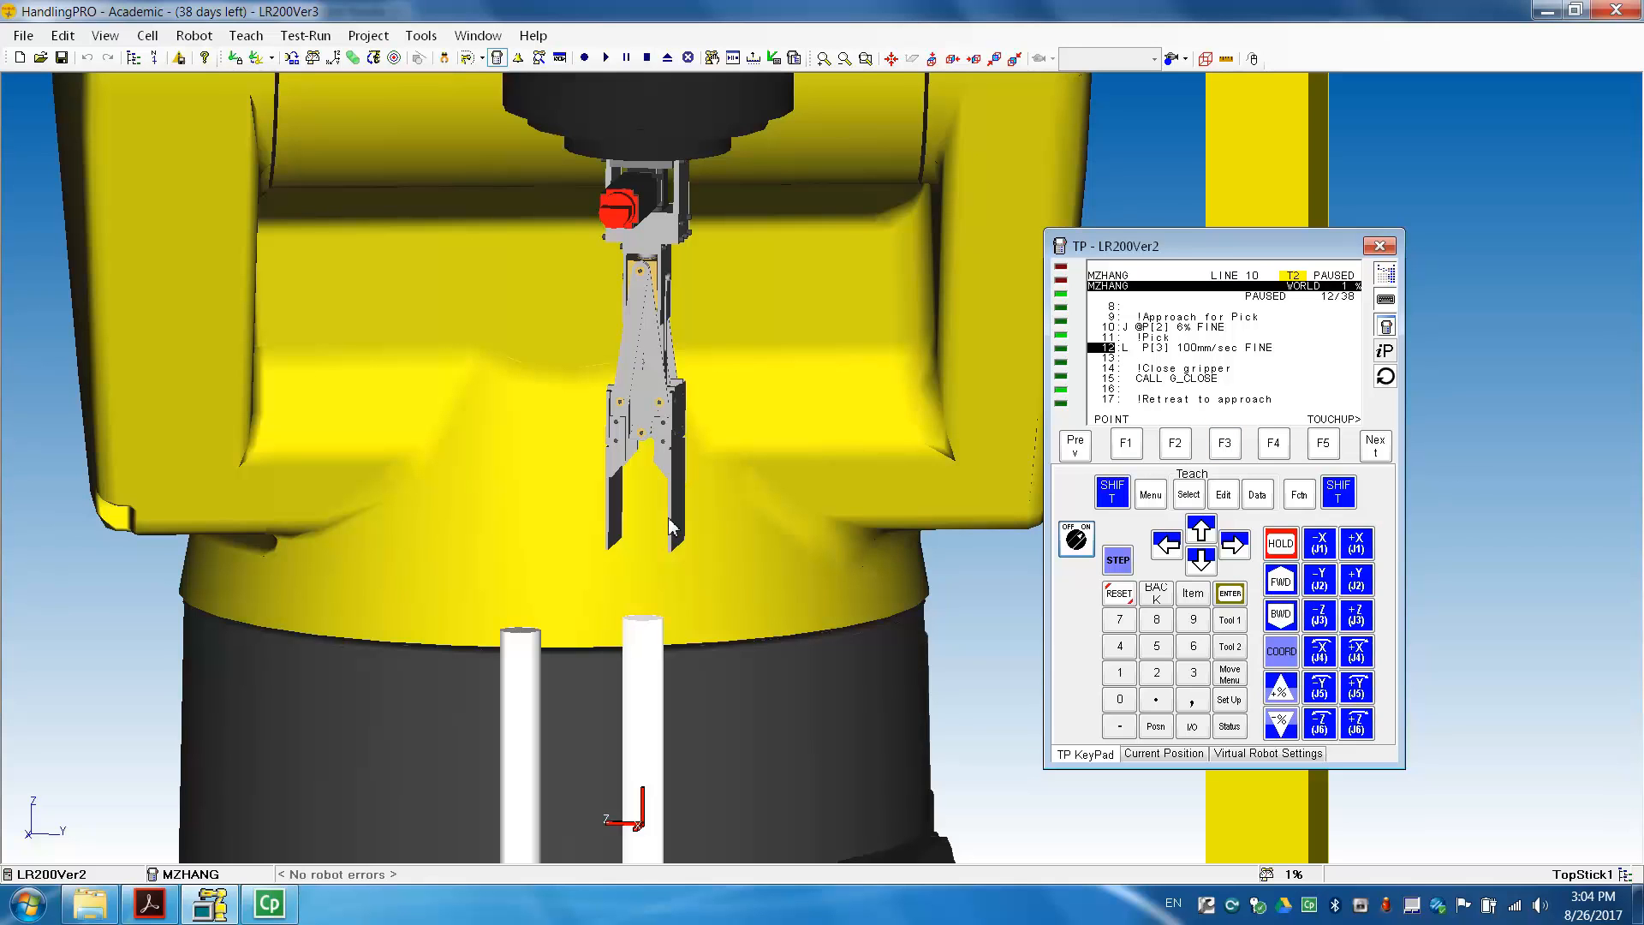
mouse_move(644, 473)
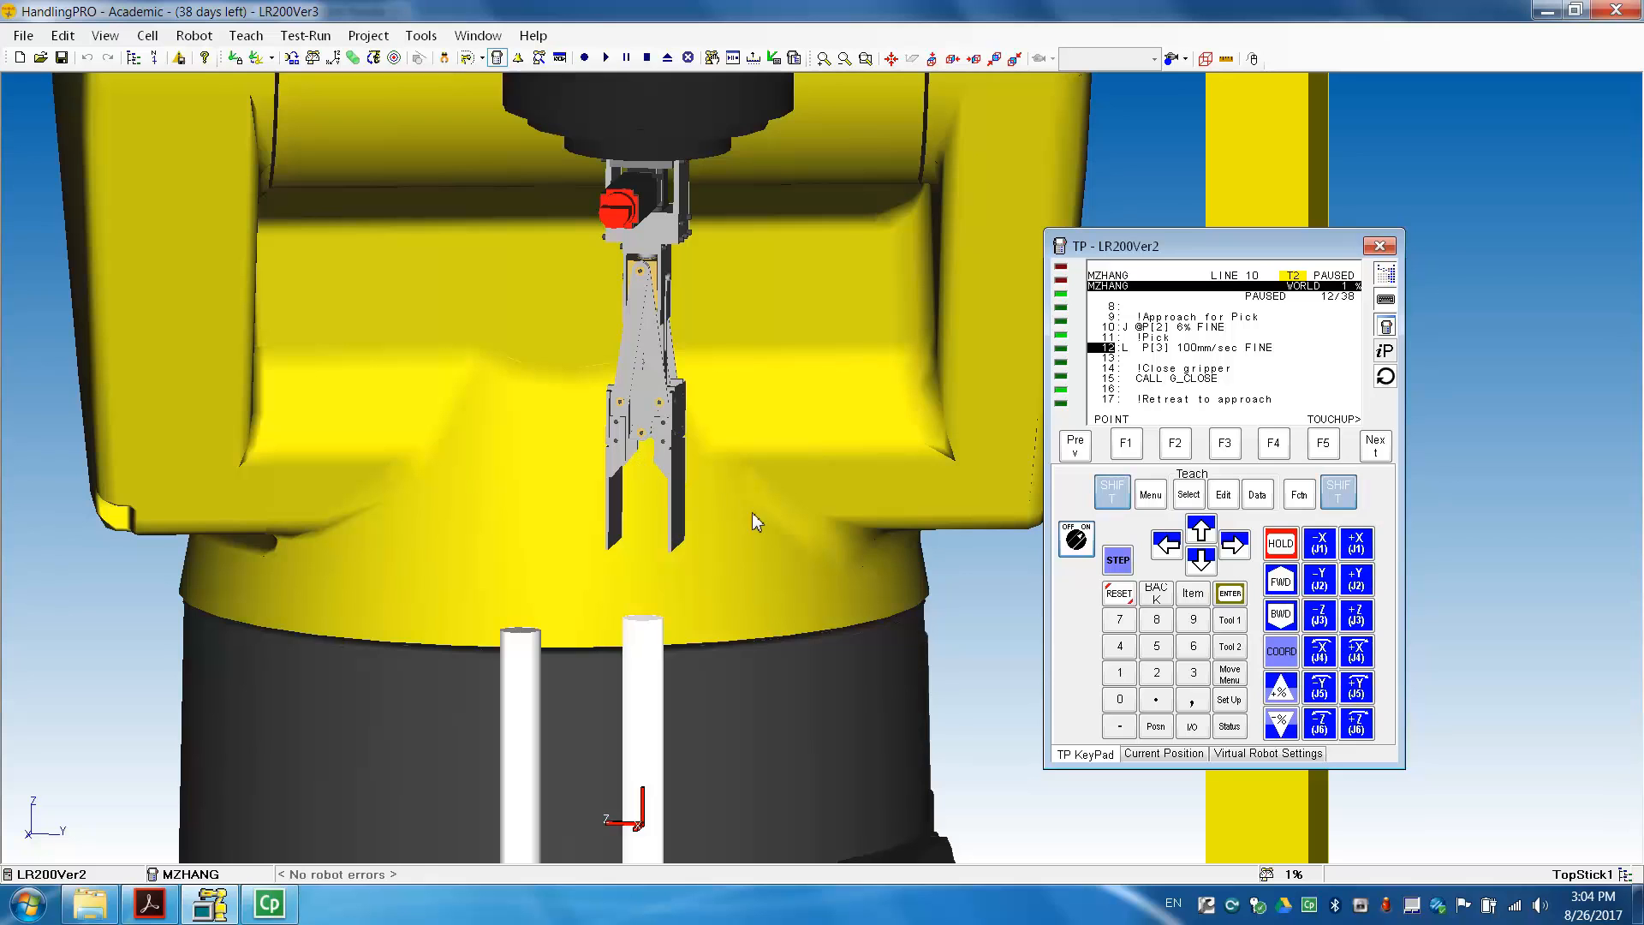
mouse_move(699, 692)
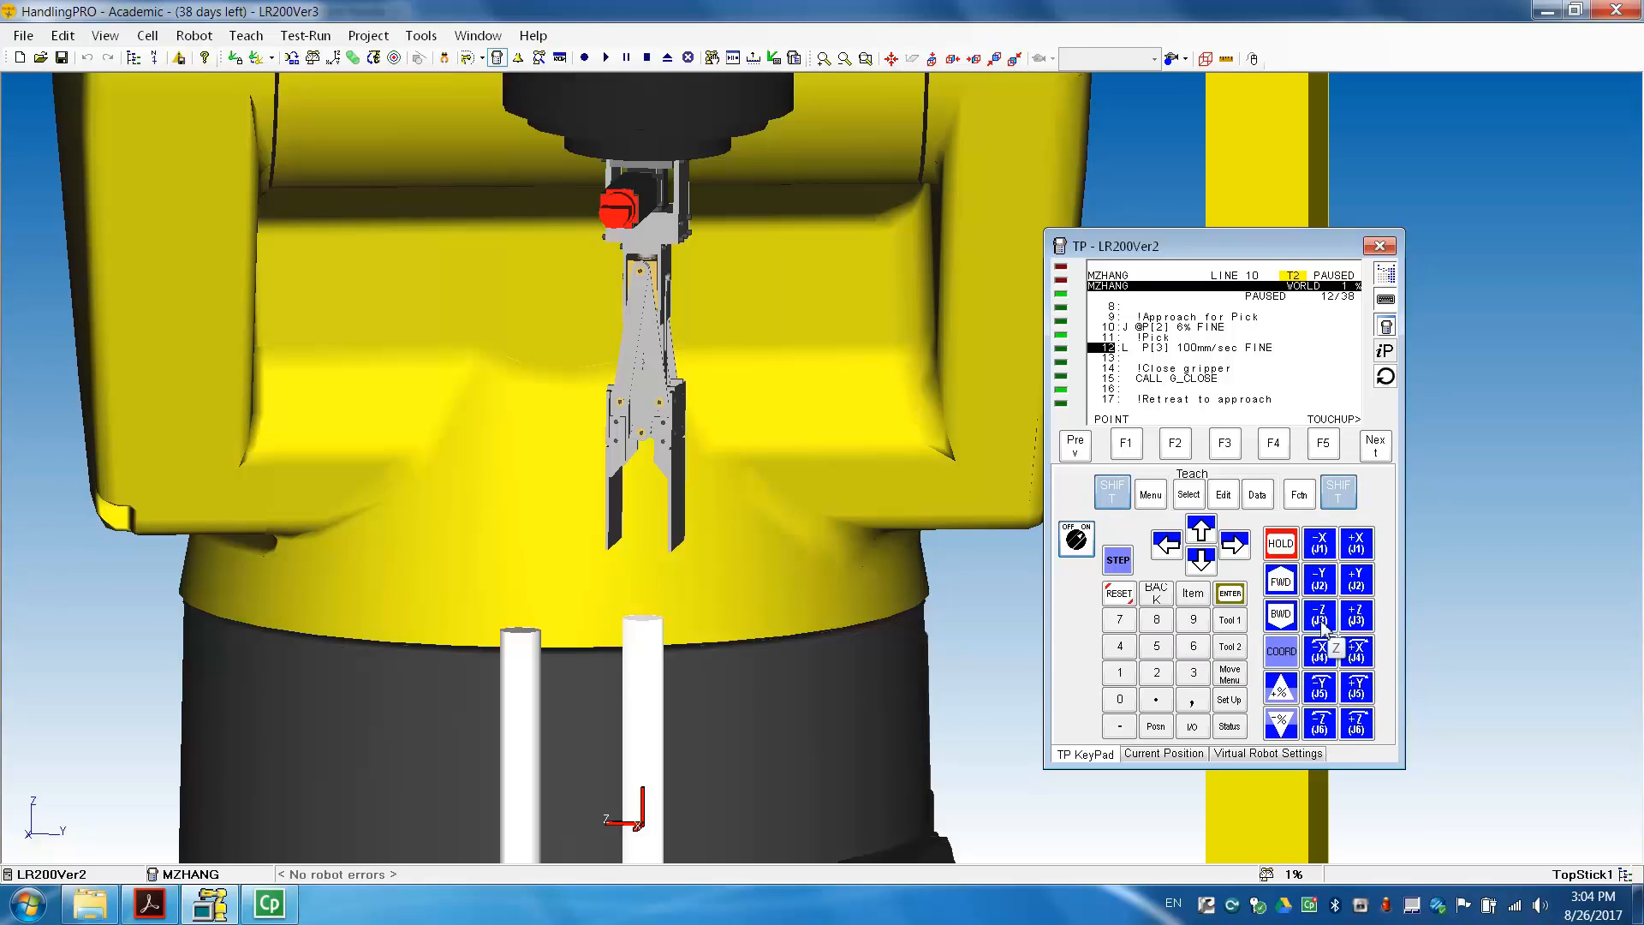
Jog the gripper down in -Z toward the white stick
left_click(1318, 615)
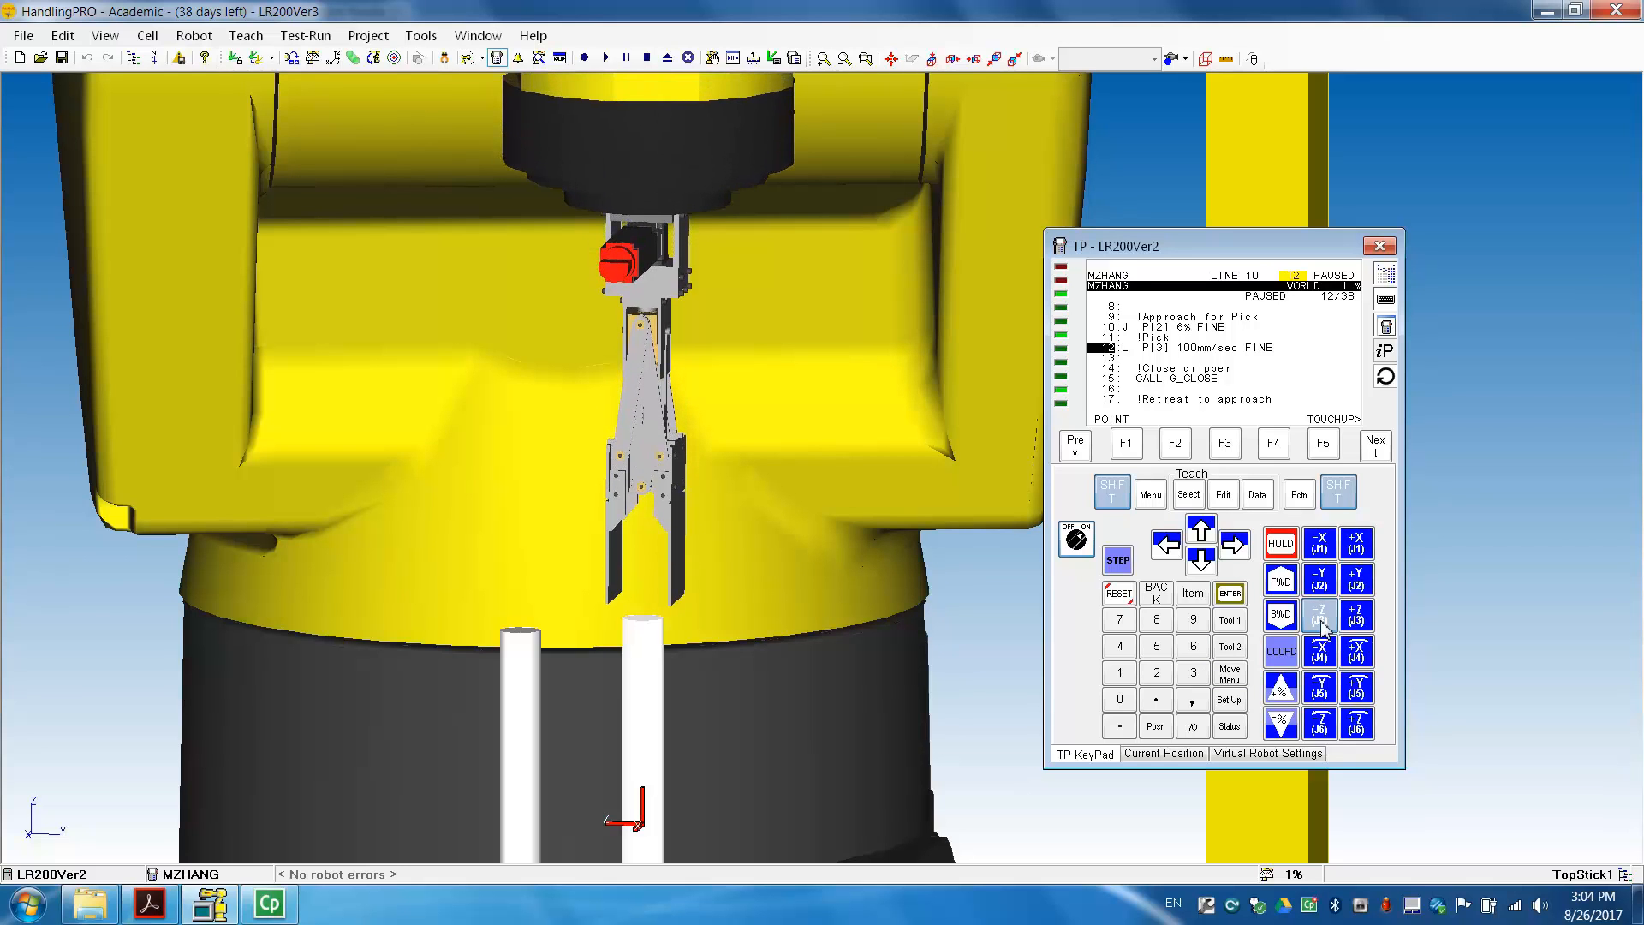
left_click(1319, 615)
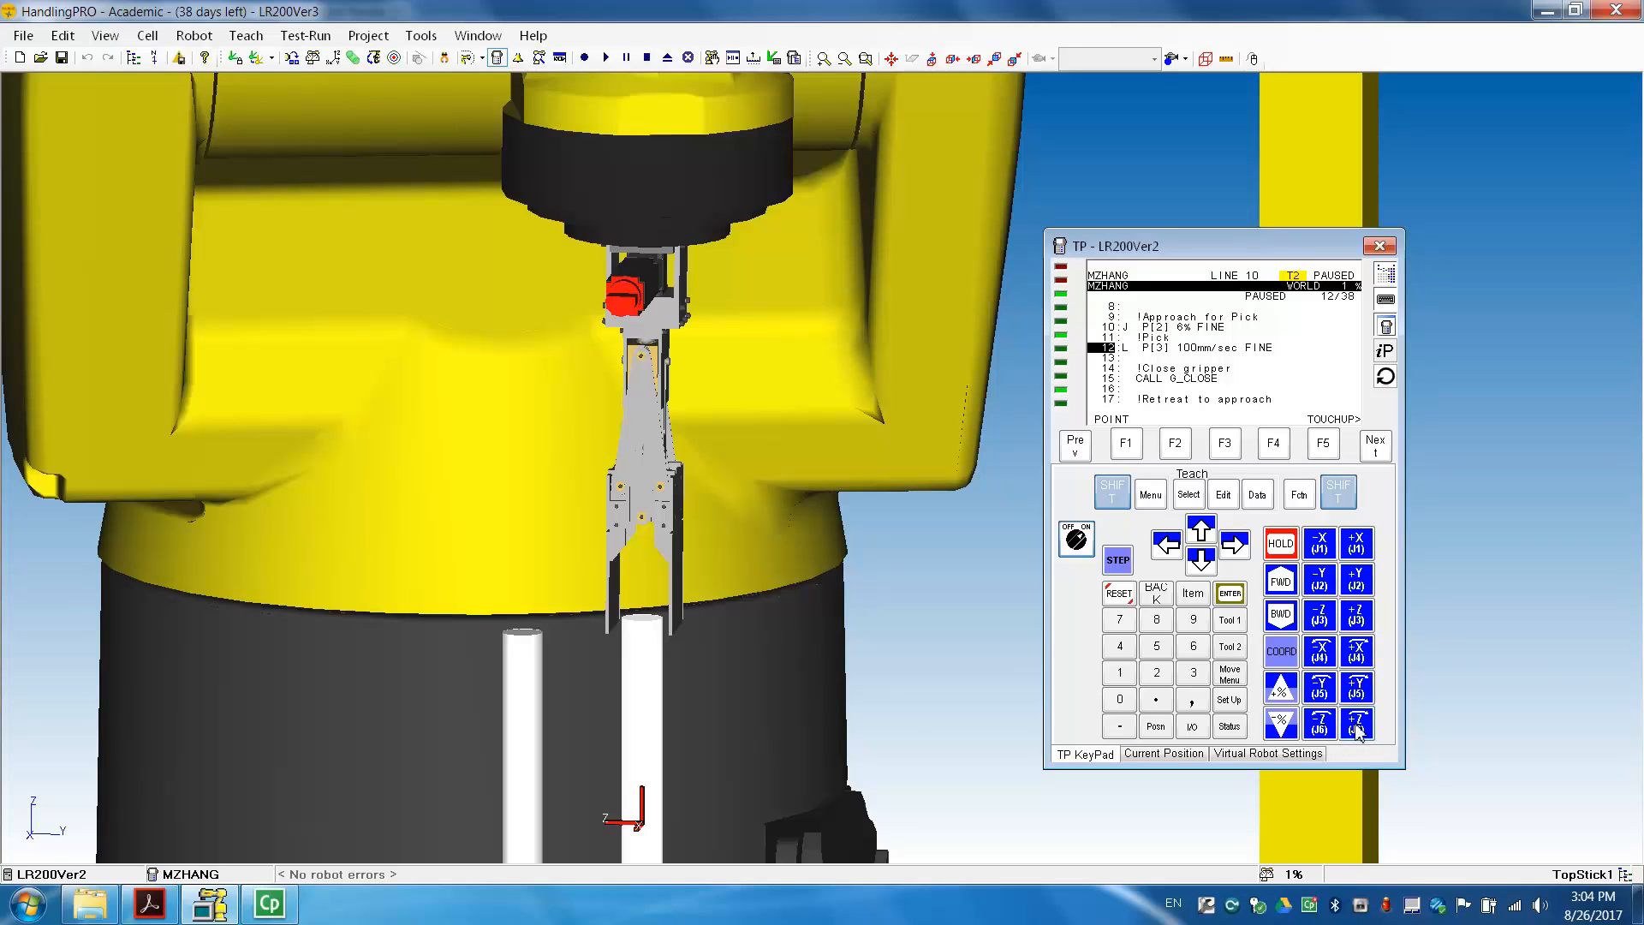
left_click(1356, 723)
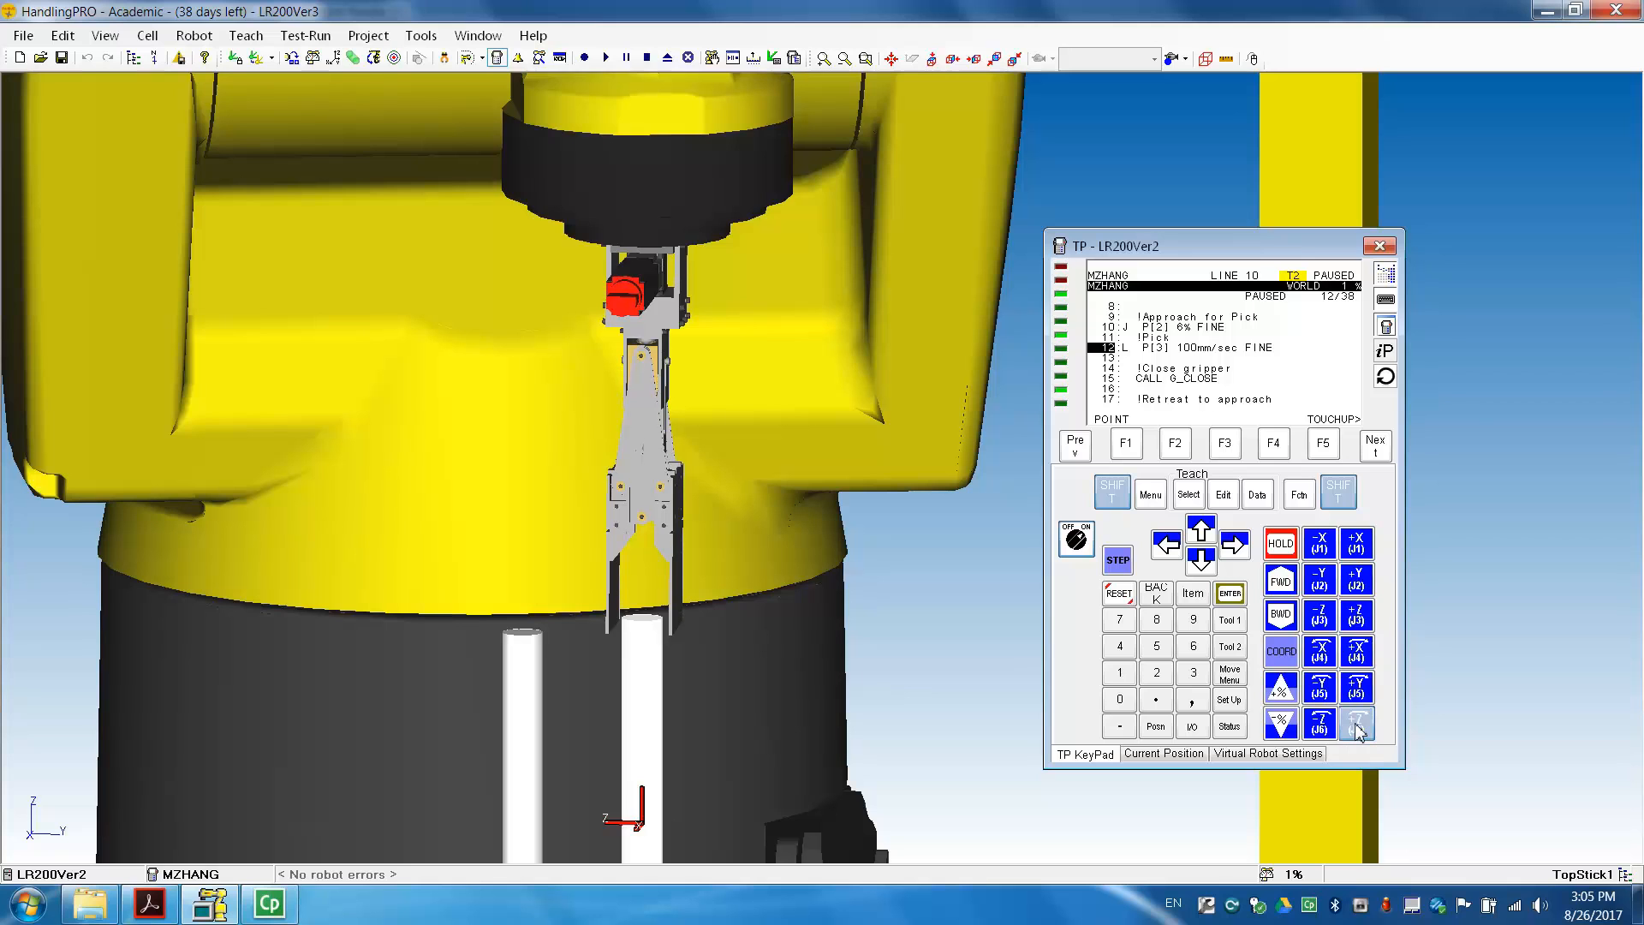
left_click(1356, 722)
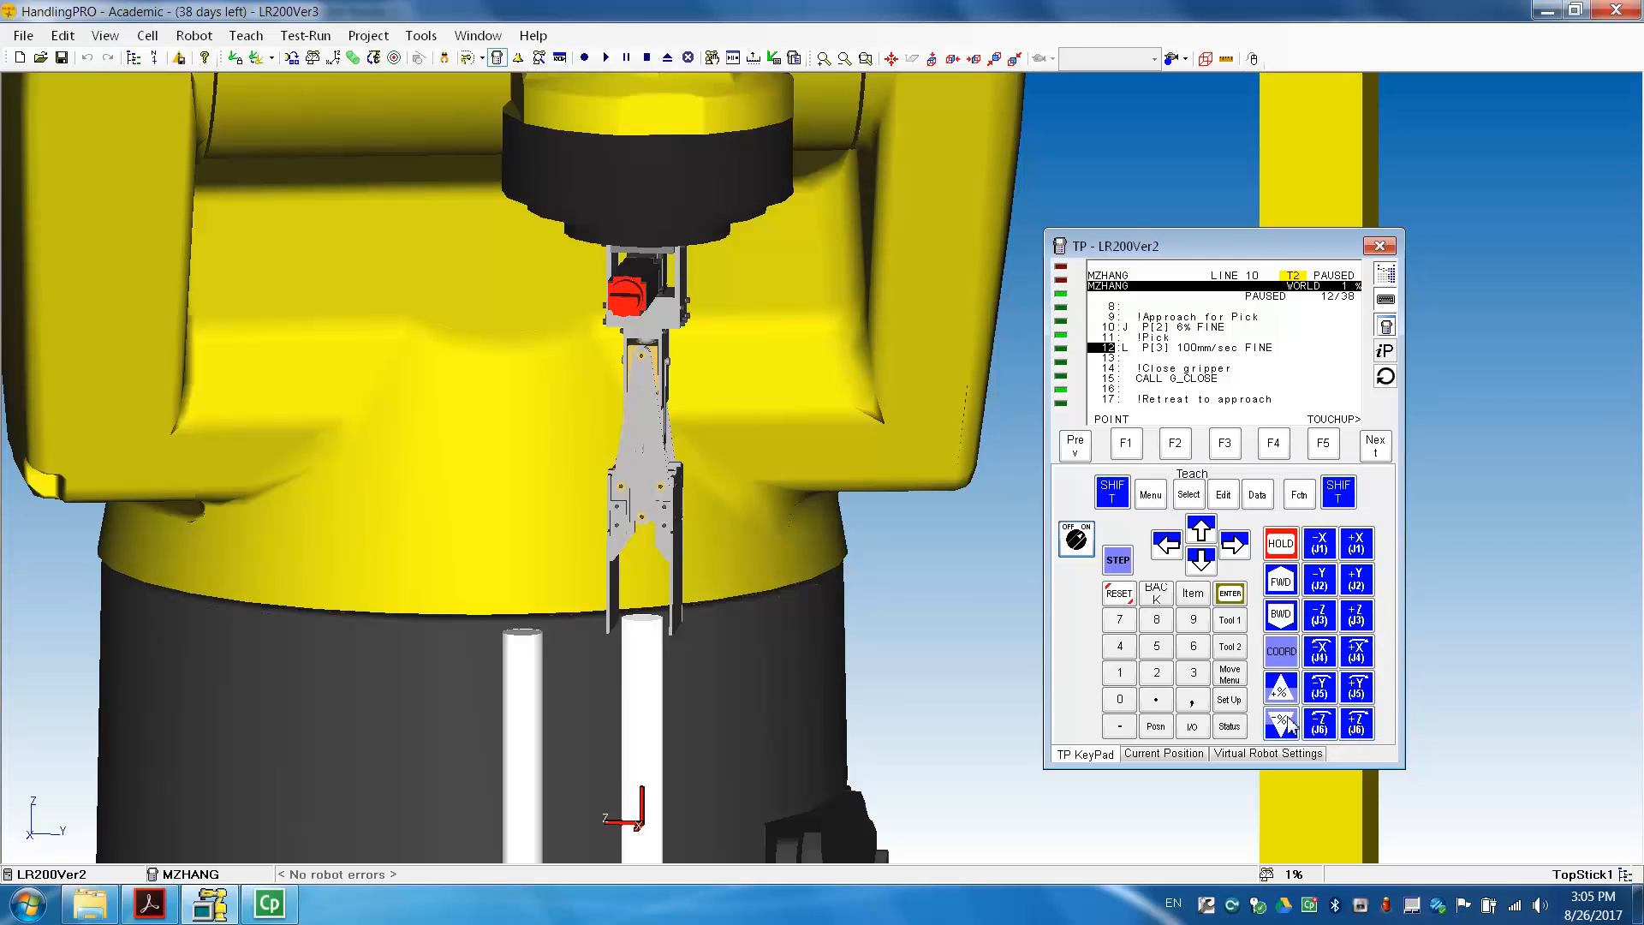
left_click(1281, 687)
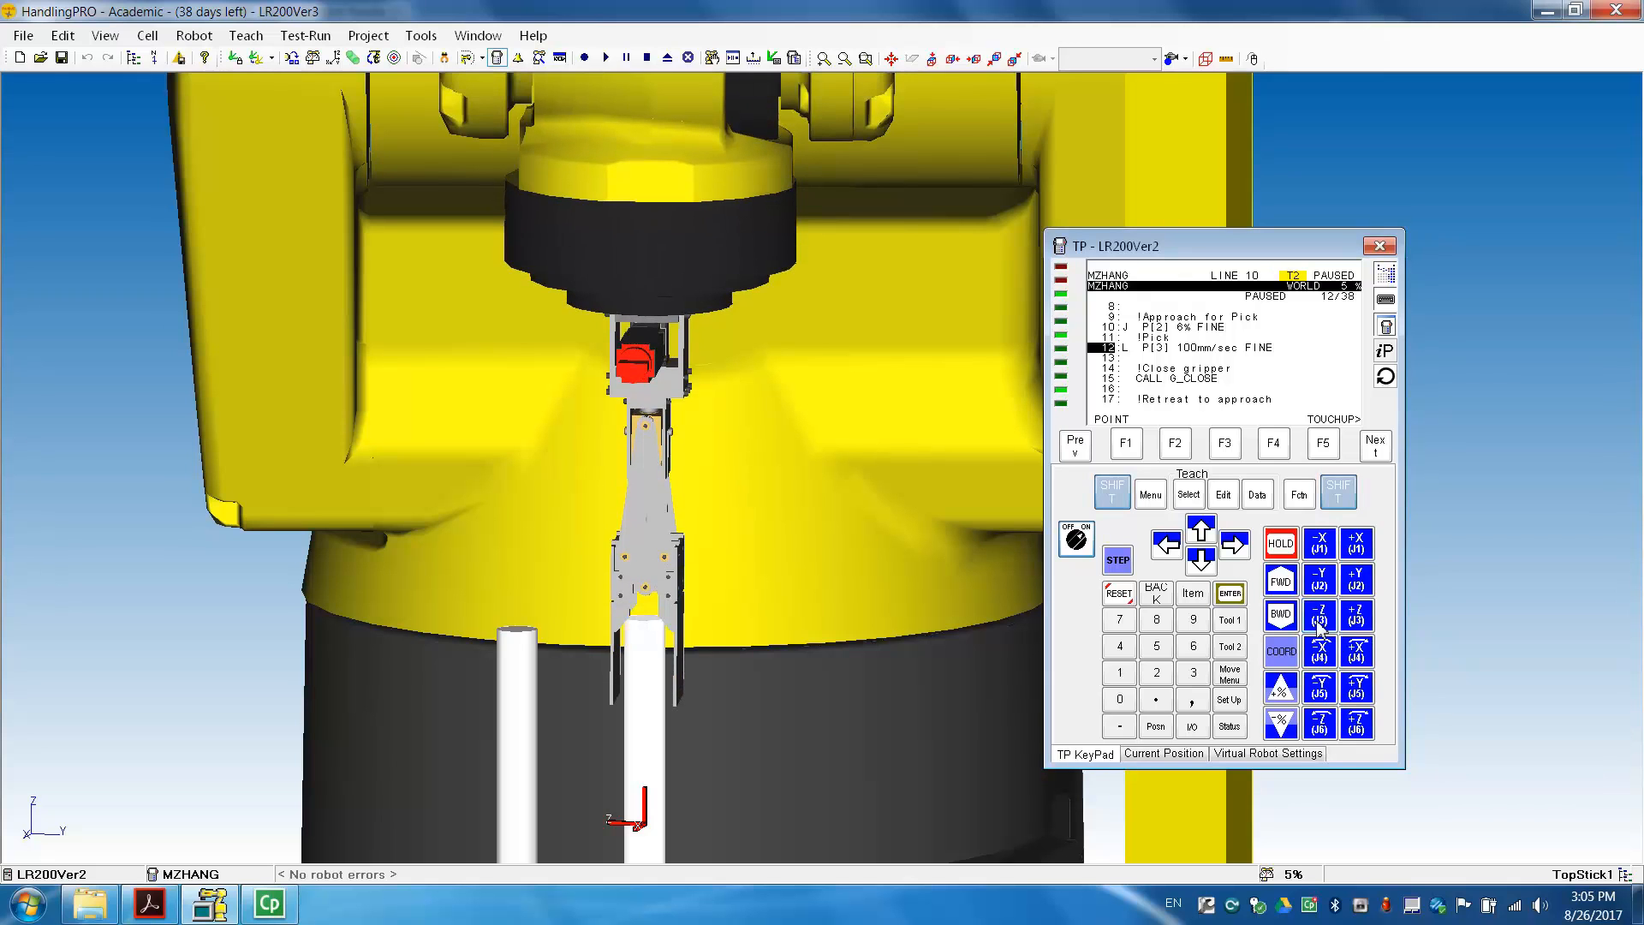
Drop jog speed to 2% and lower the gripper so its fingers surround the stick
left_click(1281, 651)
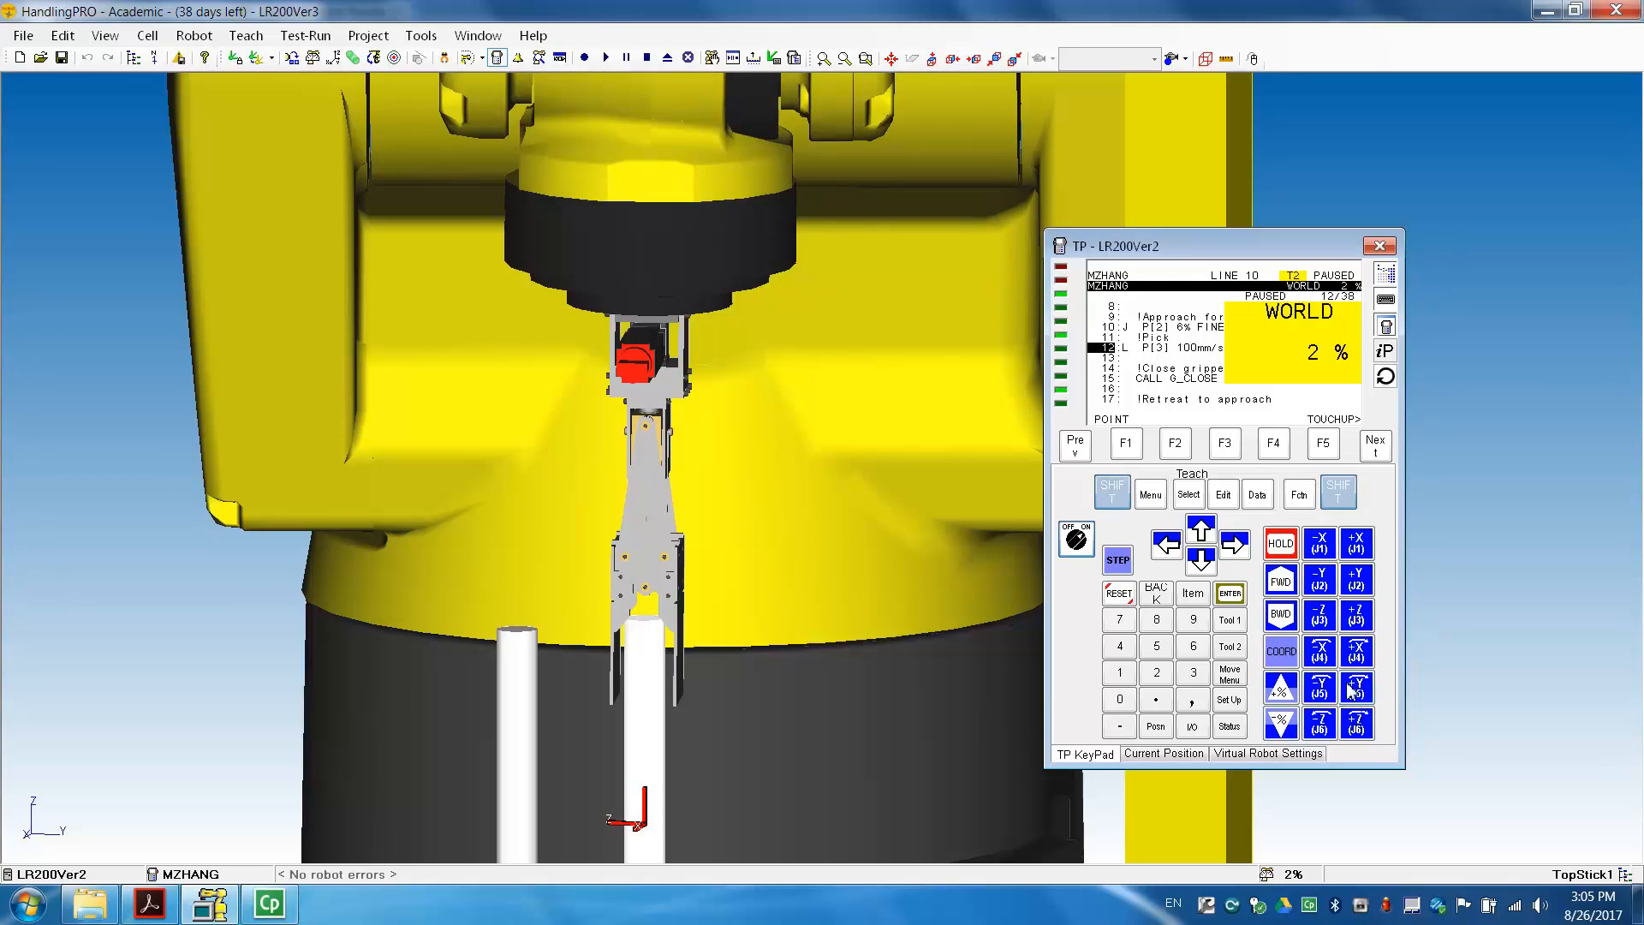
left_click(1356, 614)
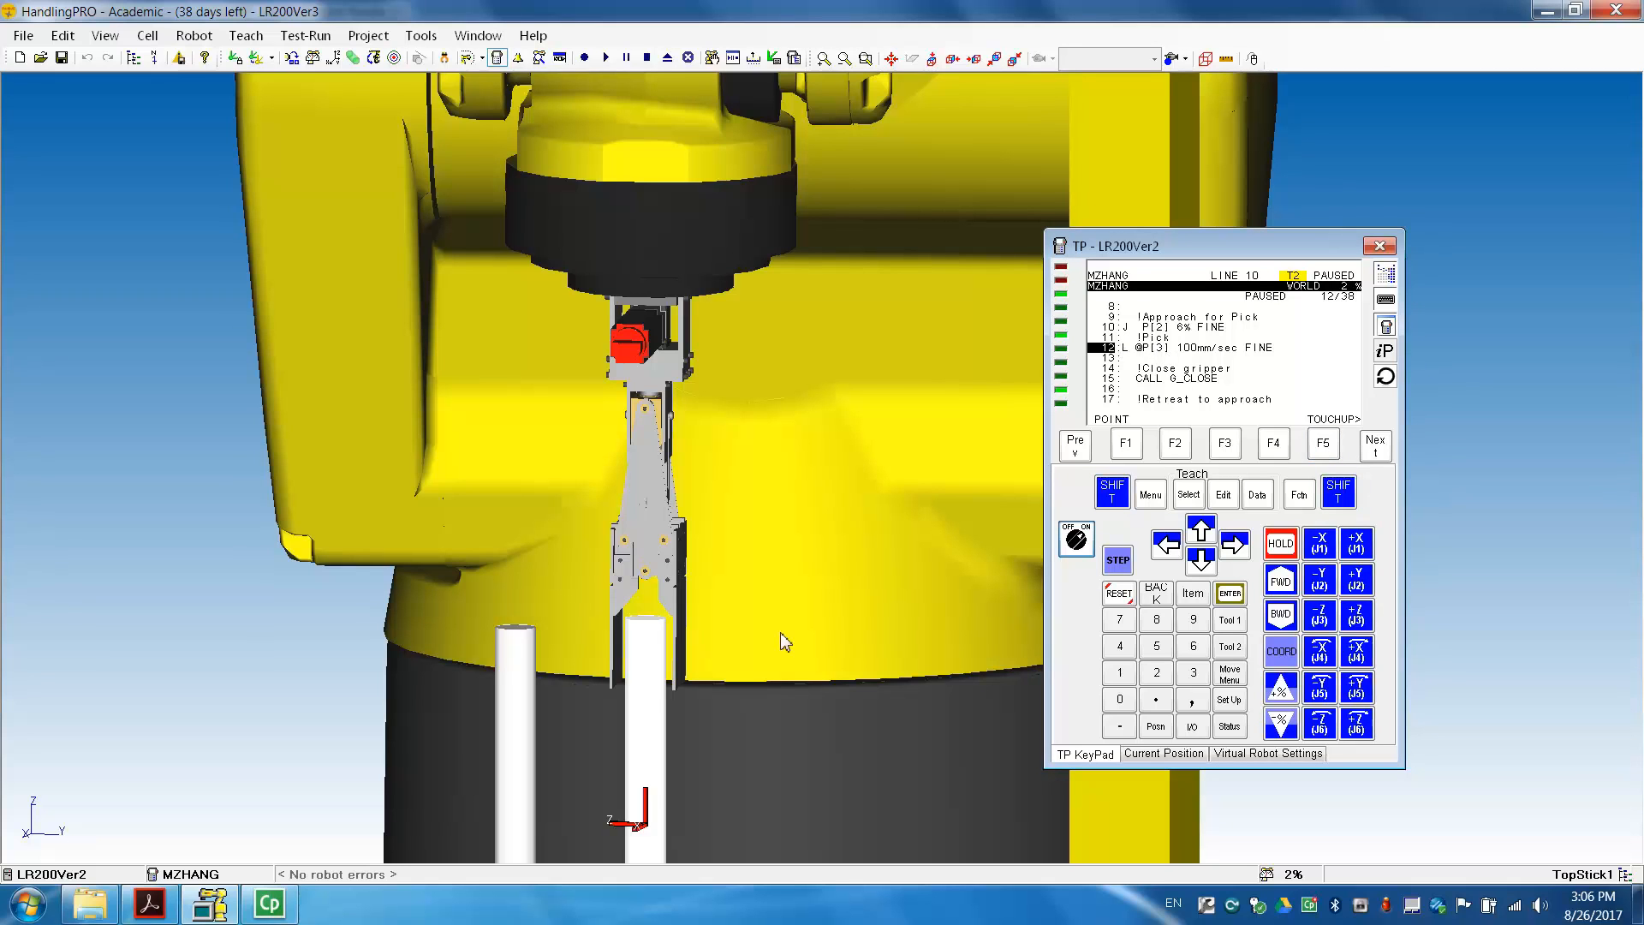
Bring up the lab procedure PDF and scroll to section 4.3
left_click(135, 904)
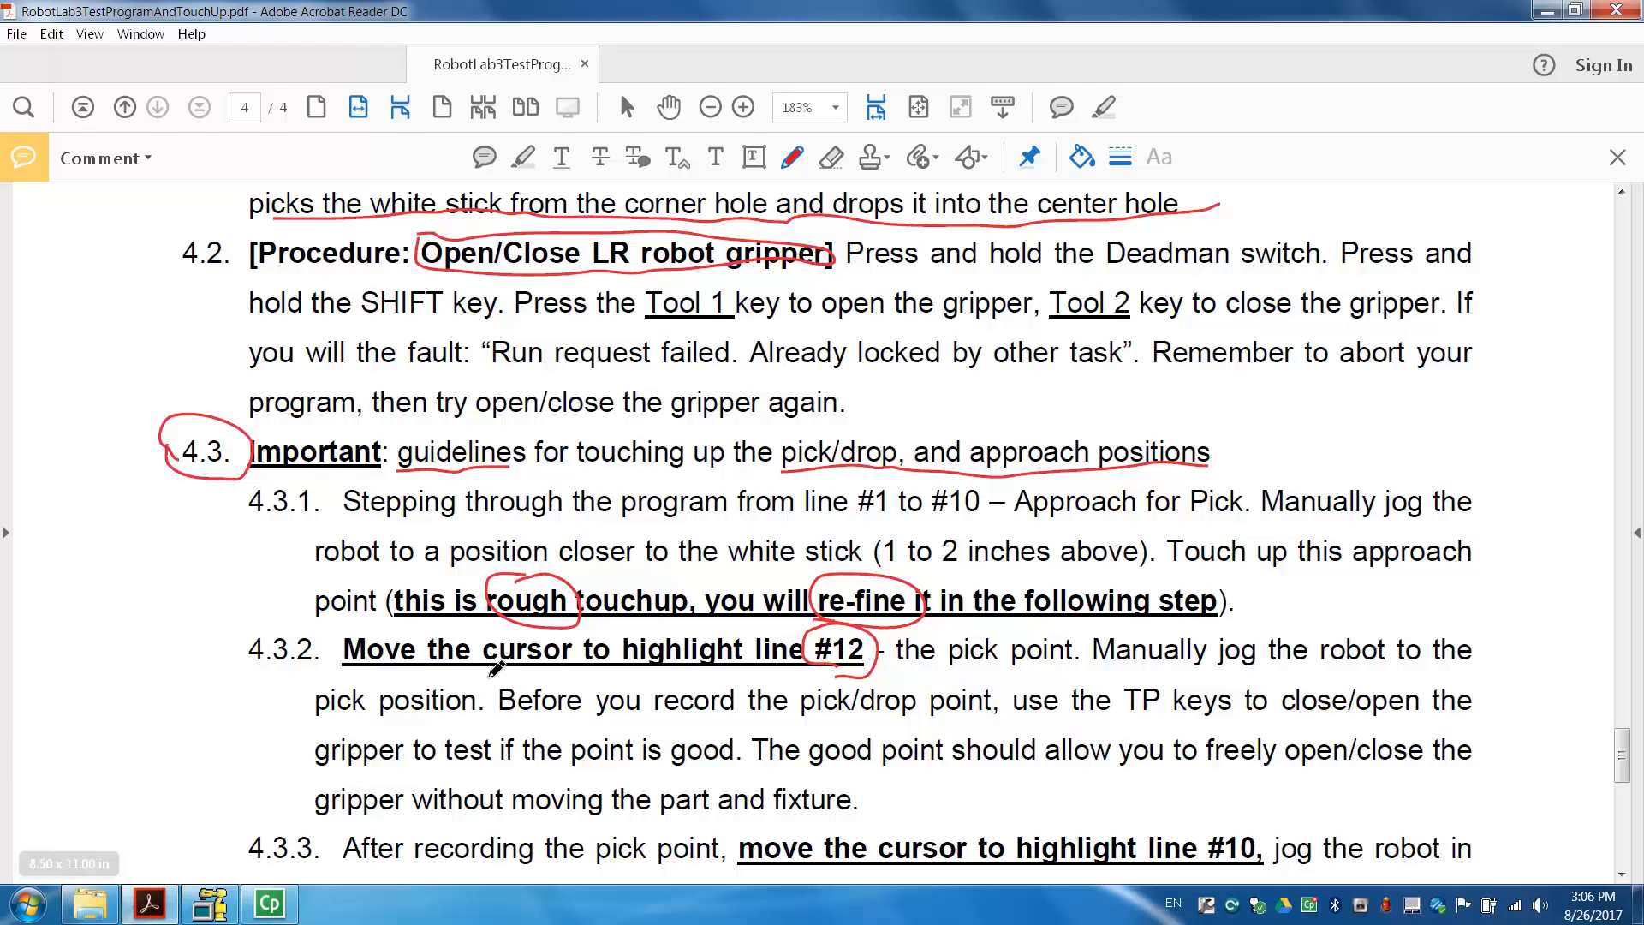
scroll("down", 3)
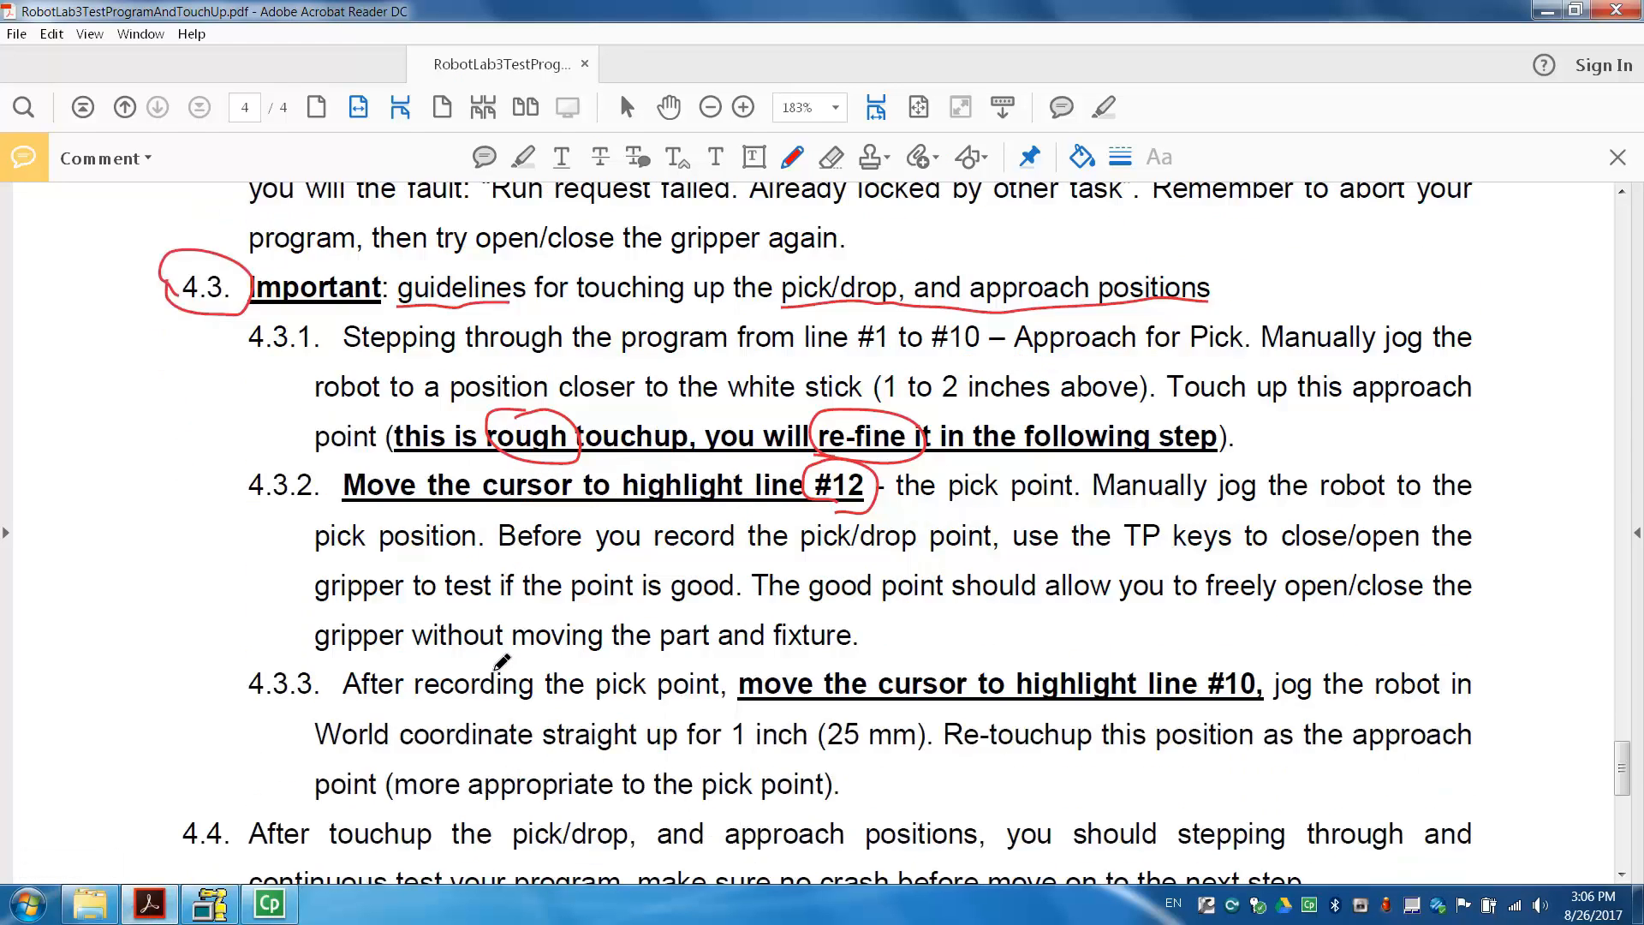
mouse_move(592, 423)
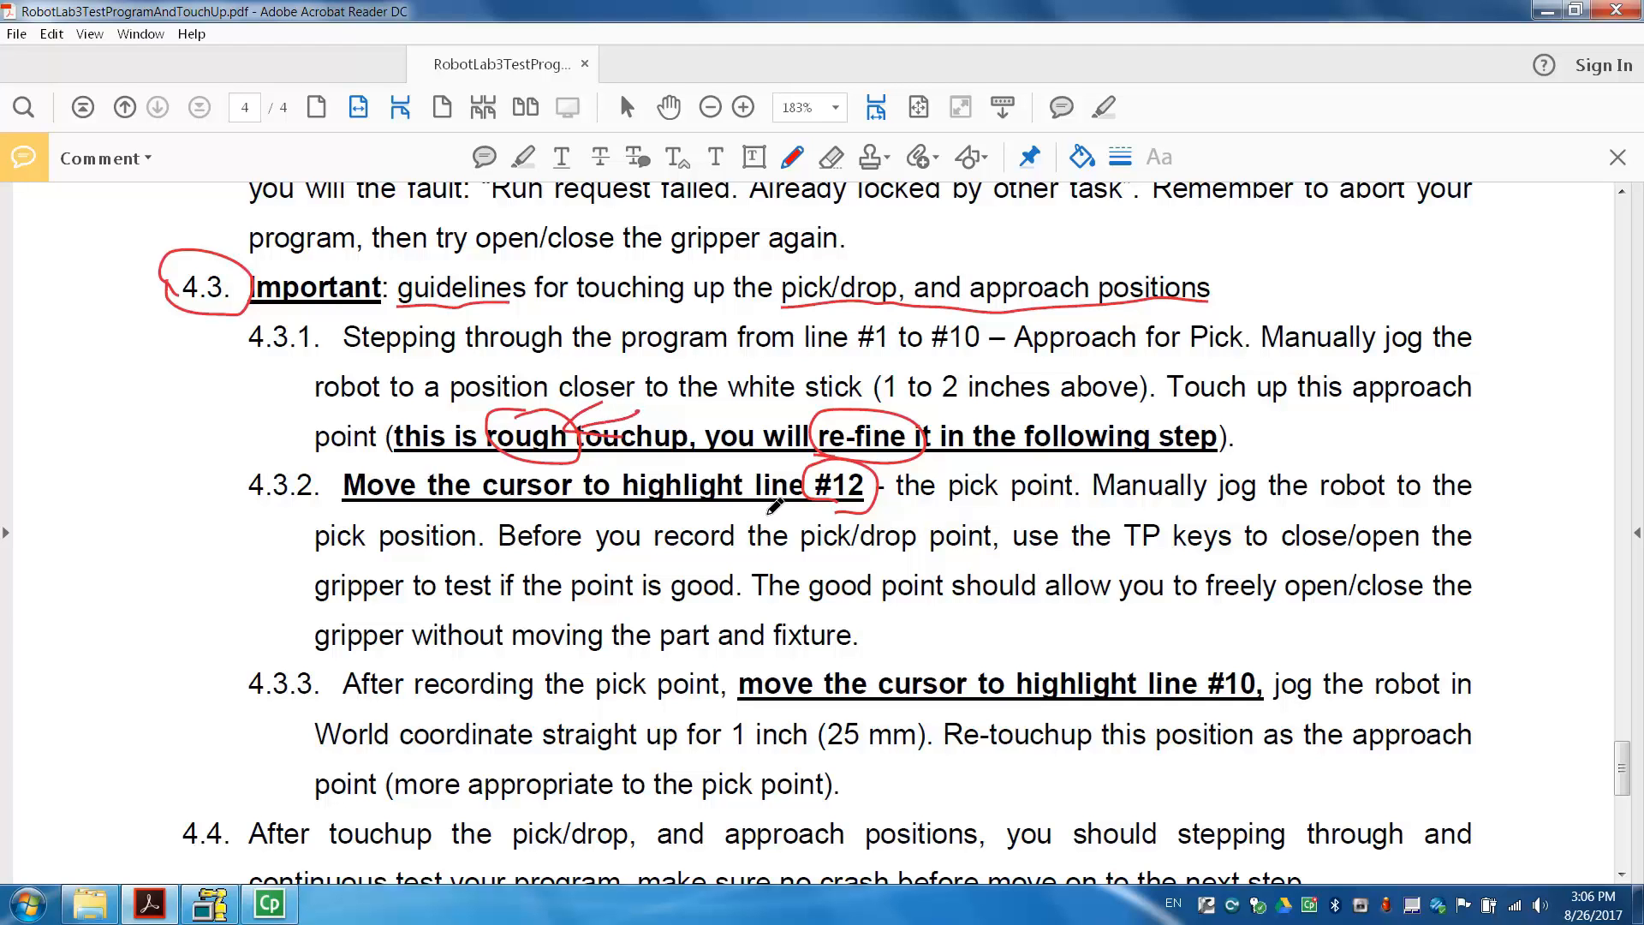
mouse_move(814, 497)
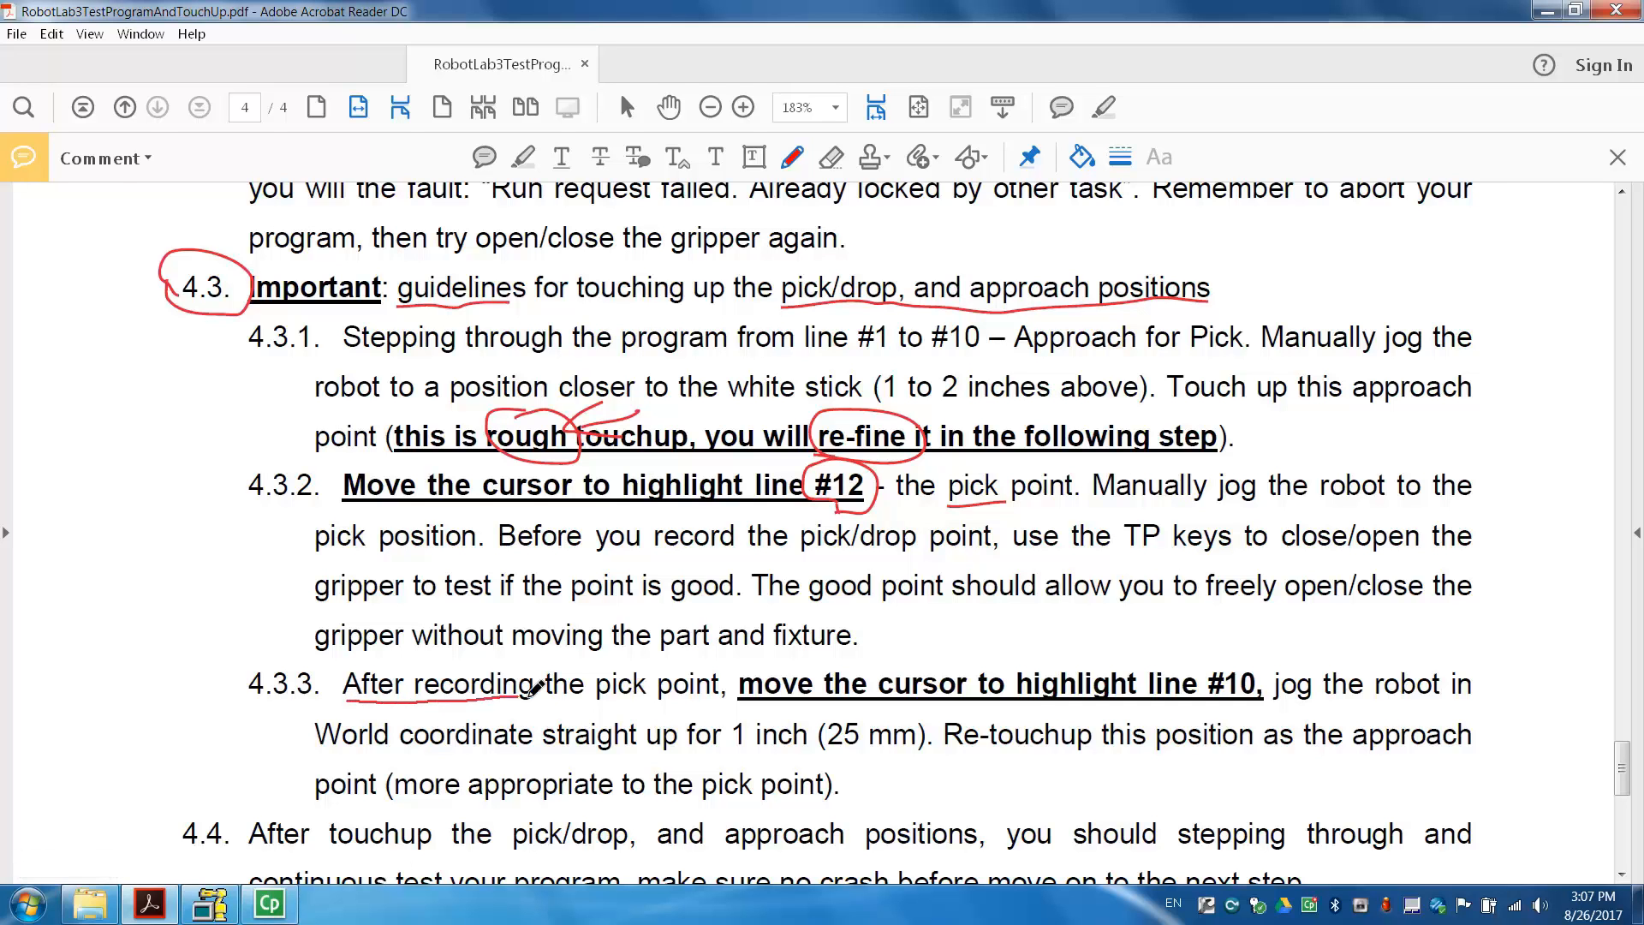
scroll("down", 3)
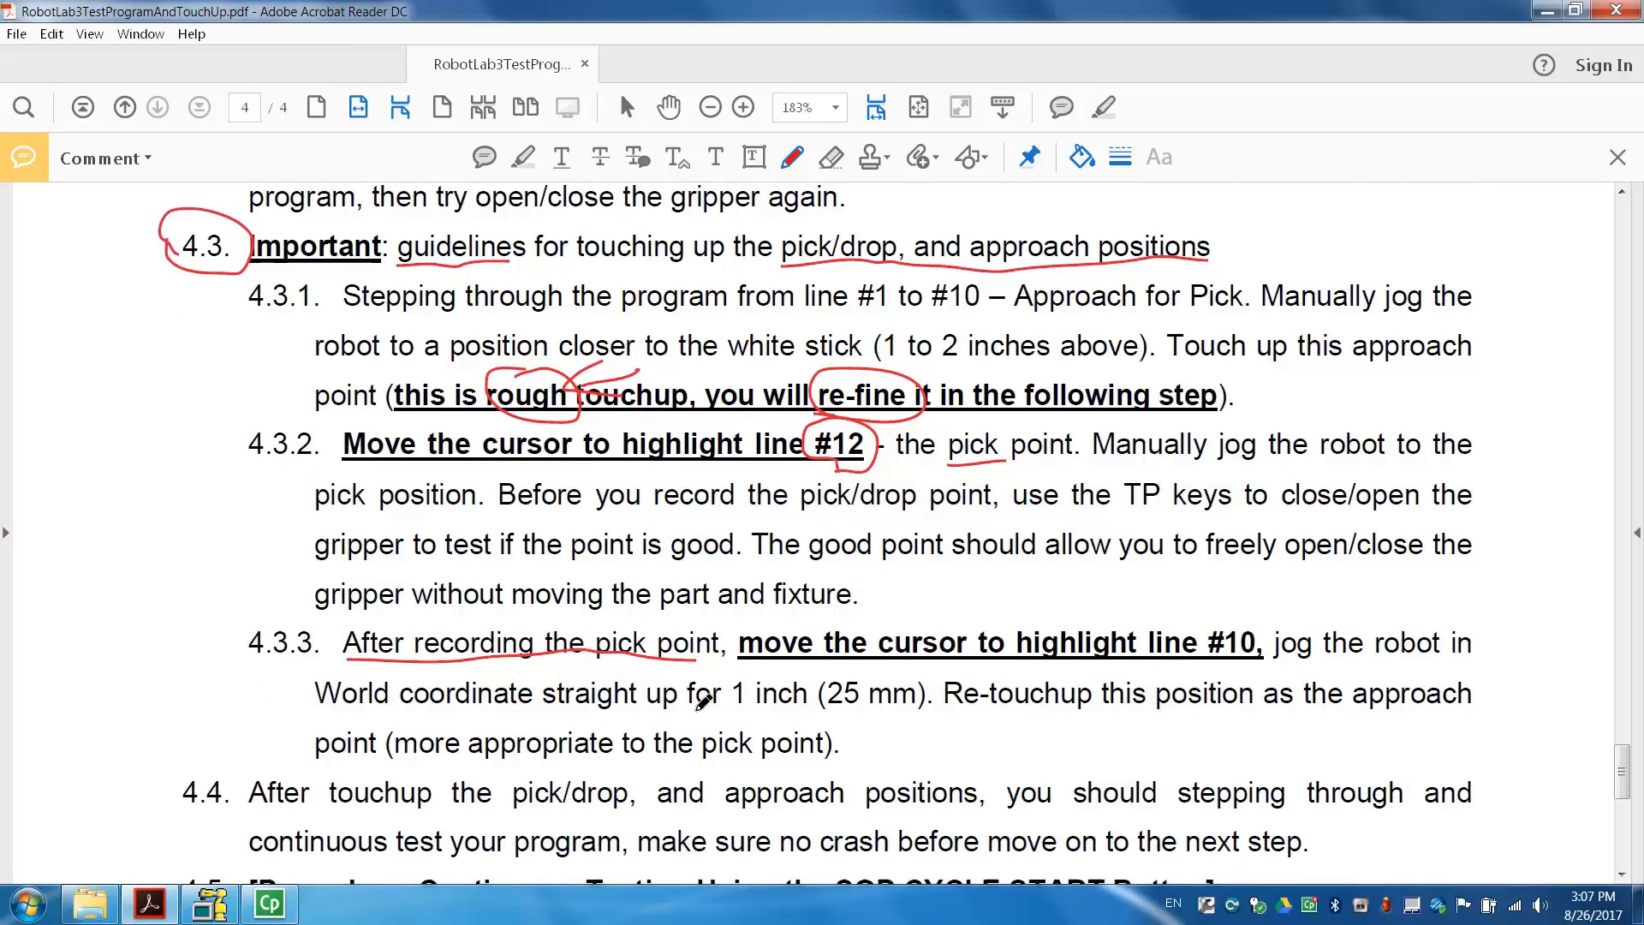
scroll("down", 3)
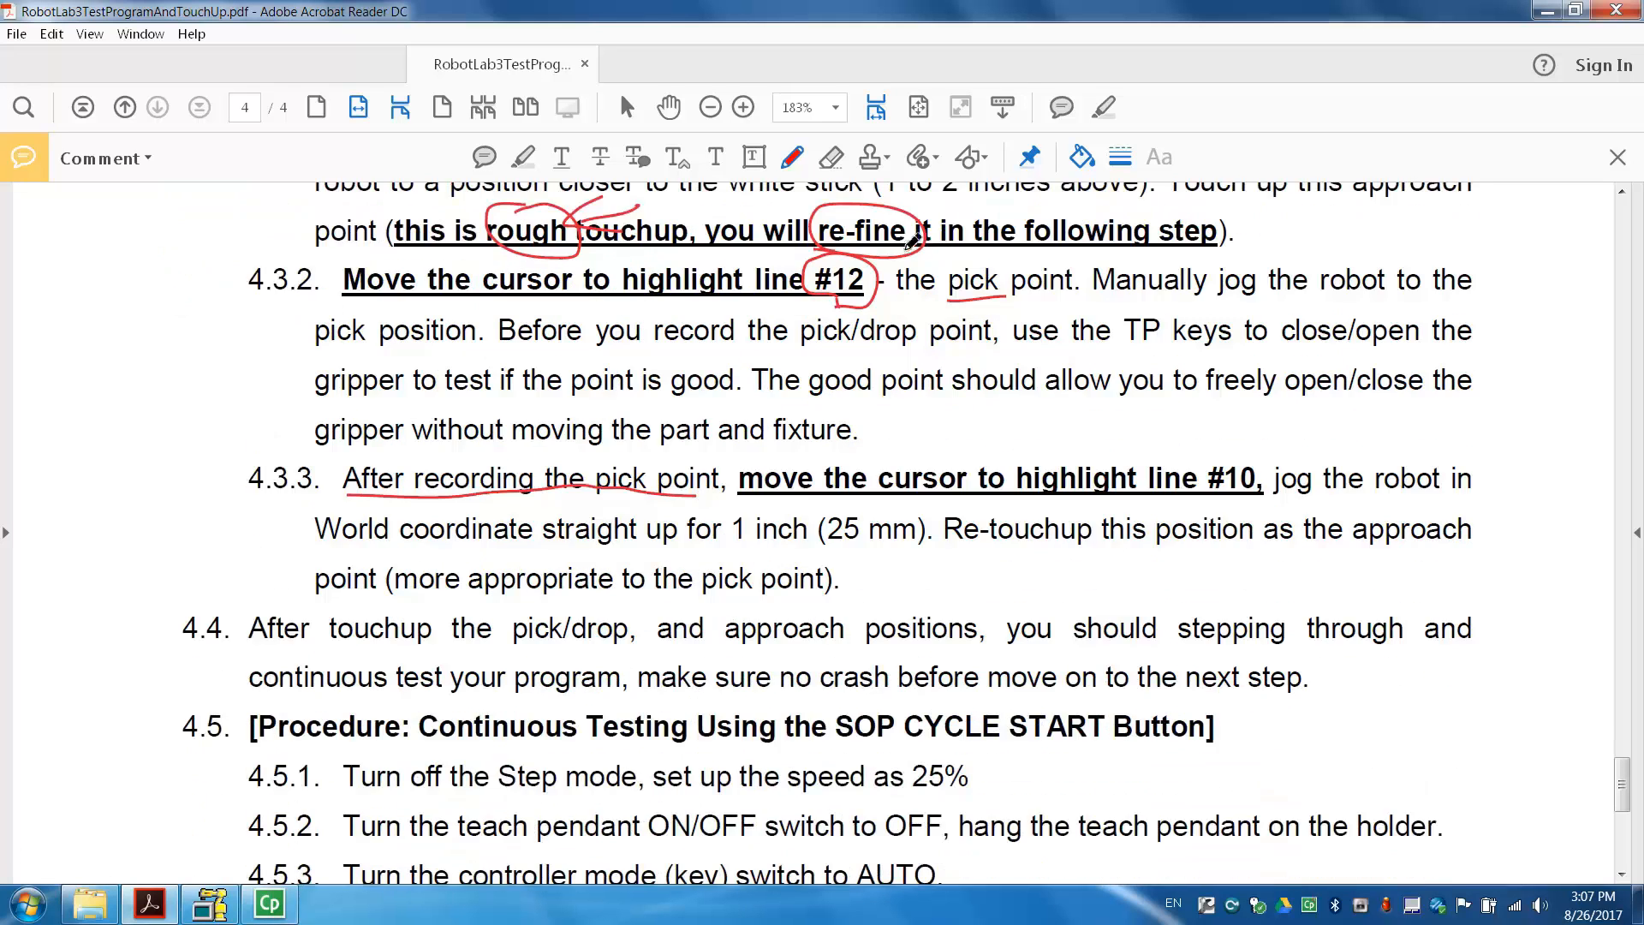
mouse_move(1022, 514)
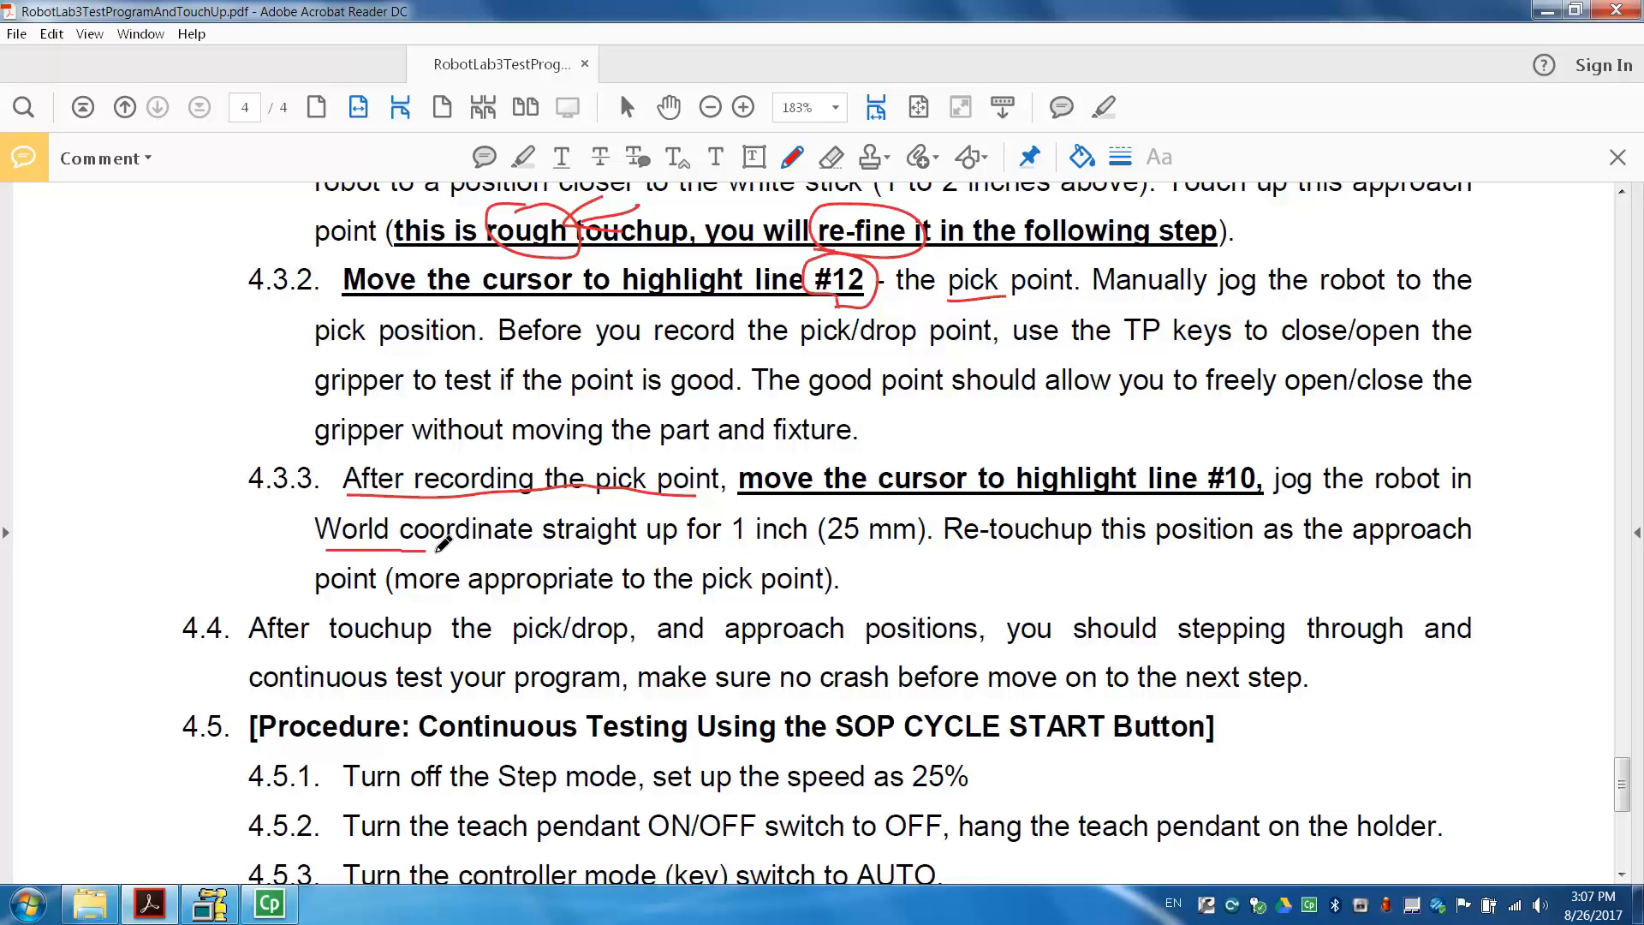
Underline the 'straight up for 1 inch' and Re-touchup instructions in step 4.3.3
left_click_drag(394, 550, 802, 536)
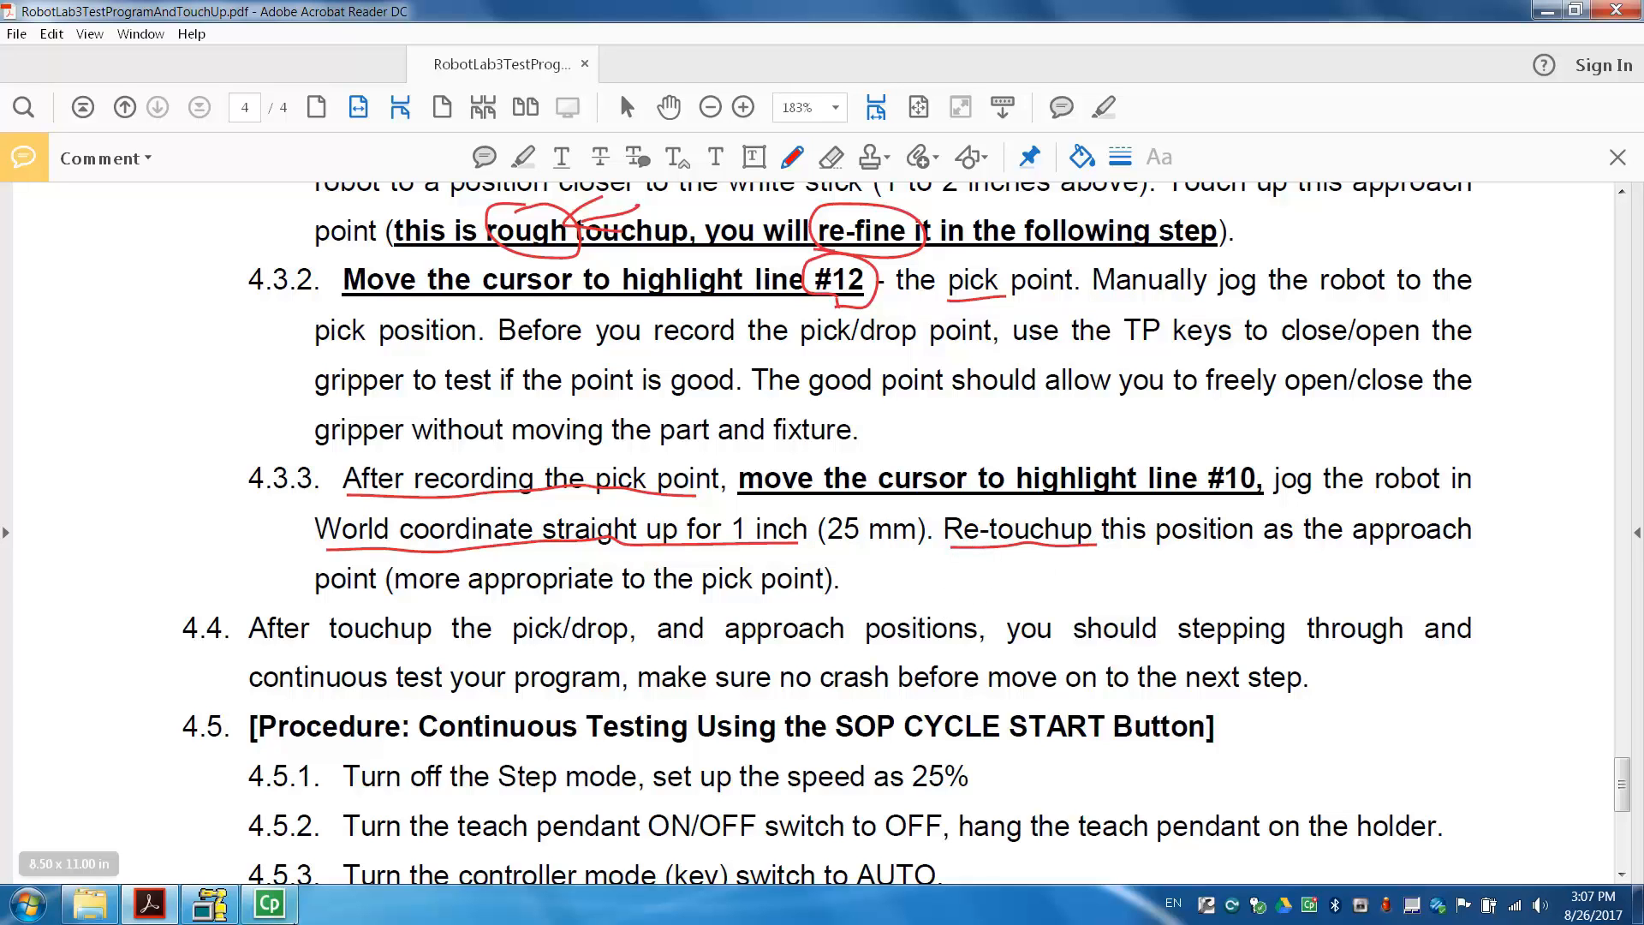
left_click(212, 904)
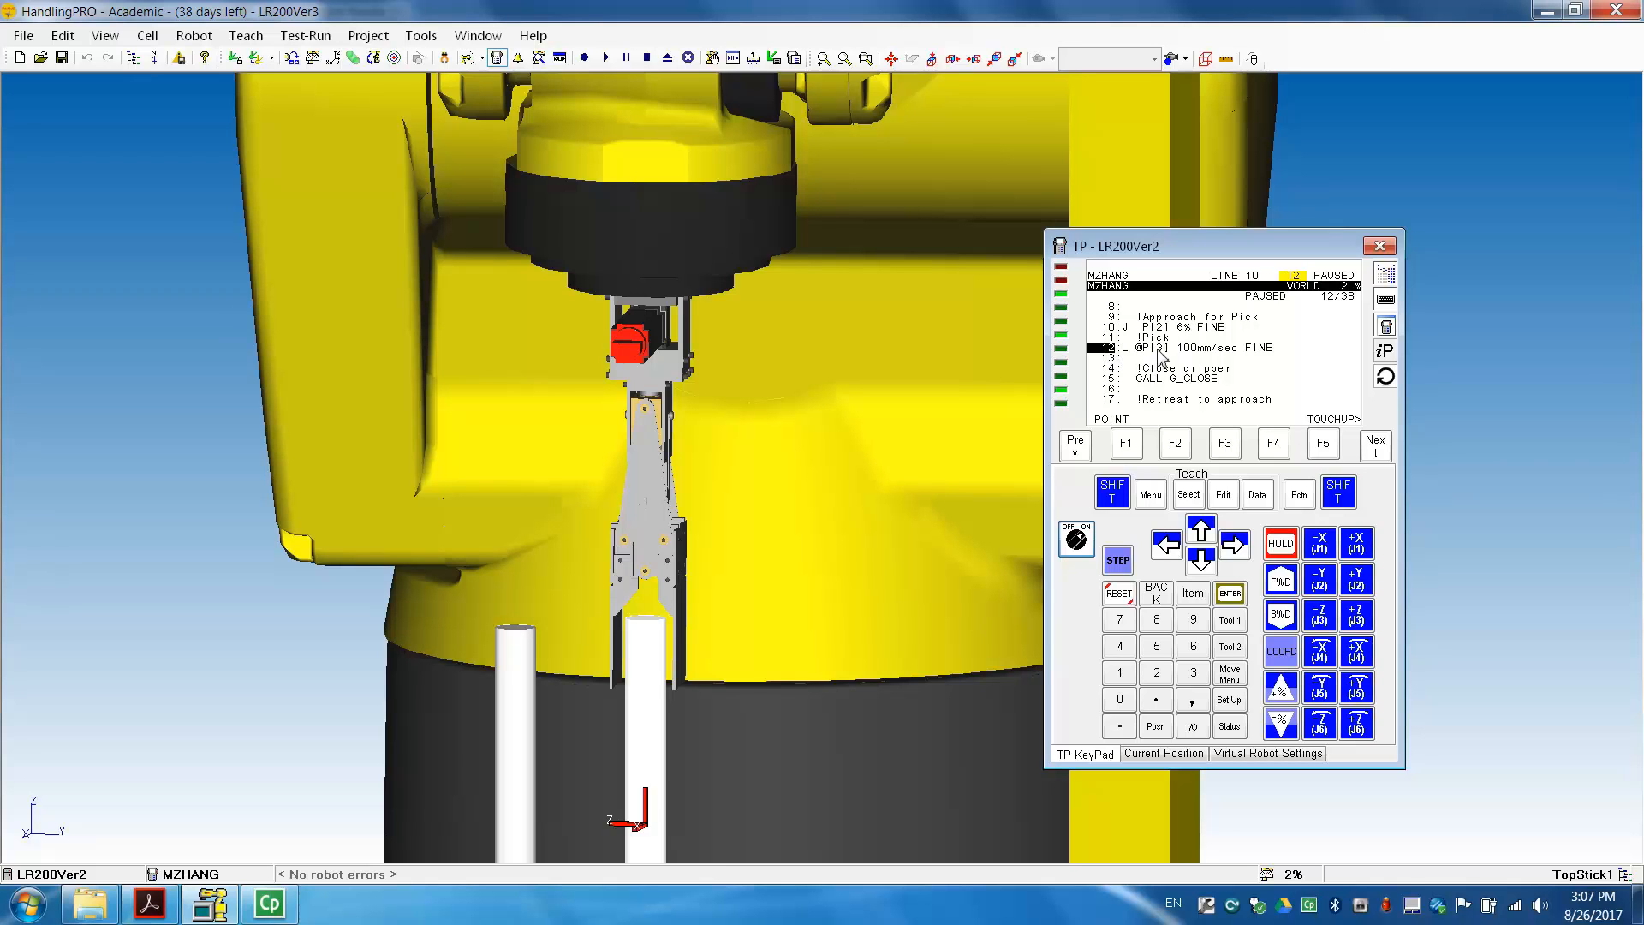
mouse_move(1164, 352)
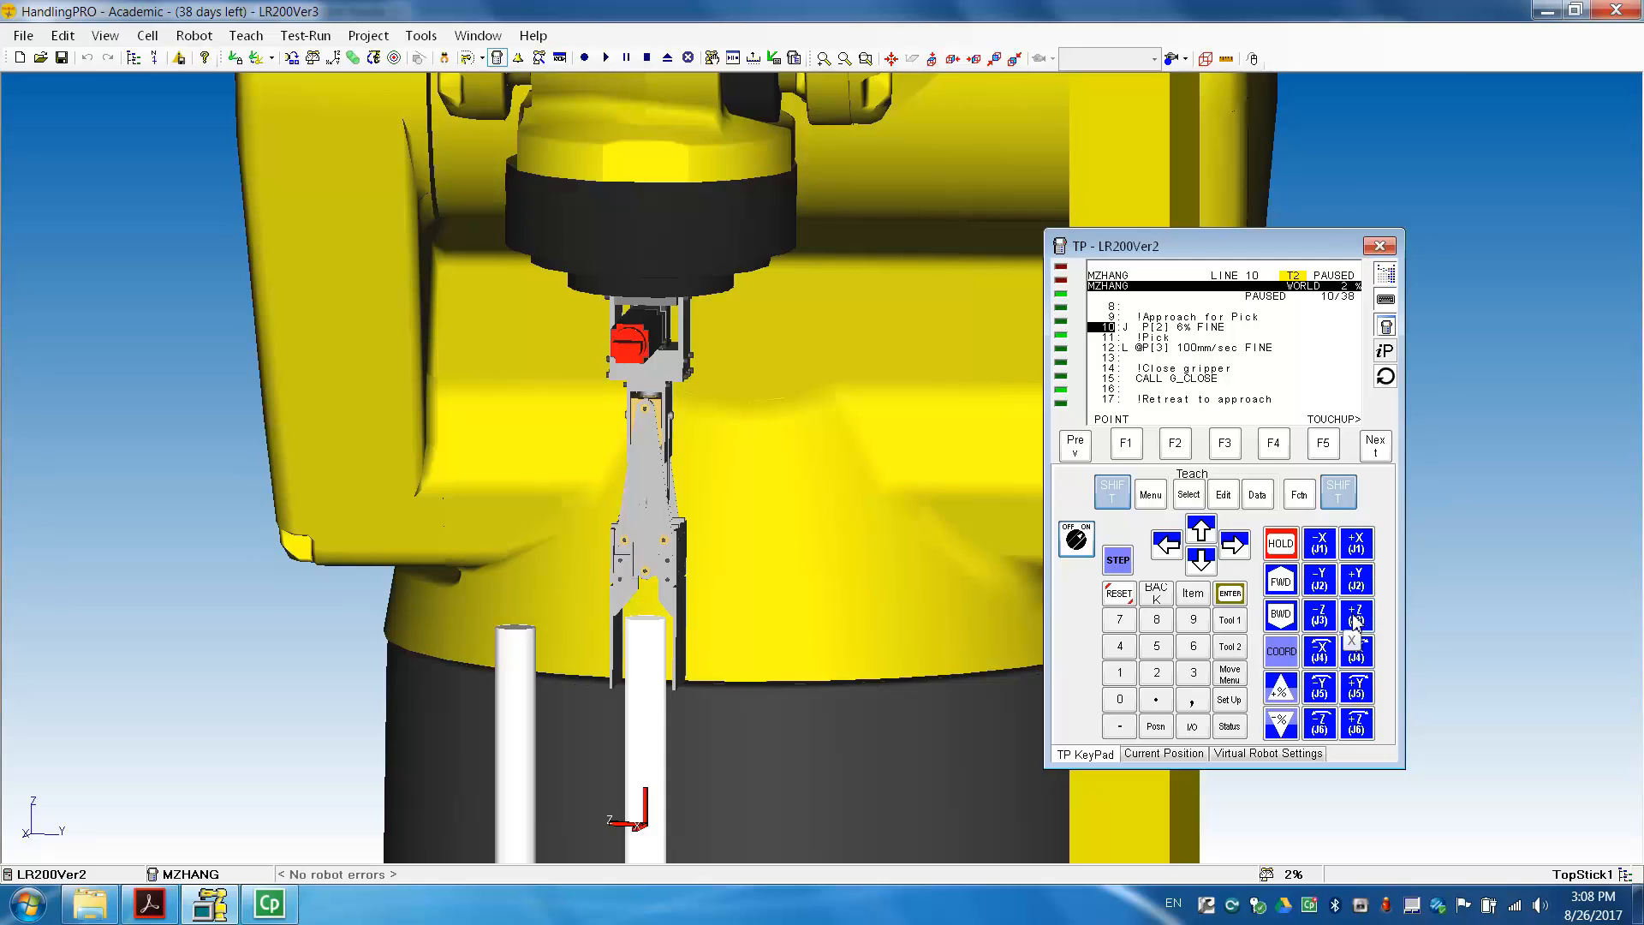
Jog the gripper +Z about 25 mm above the stick and re-touch up line 10 as P[2], keeping the id
left_click(1356, 615)
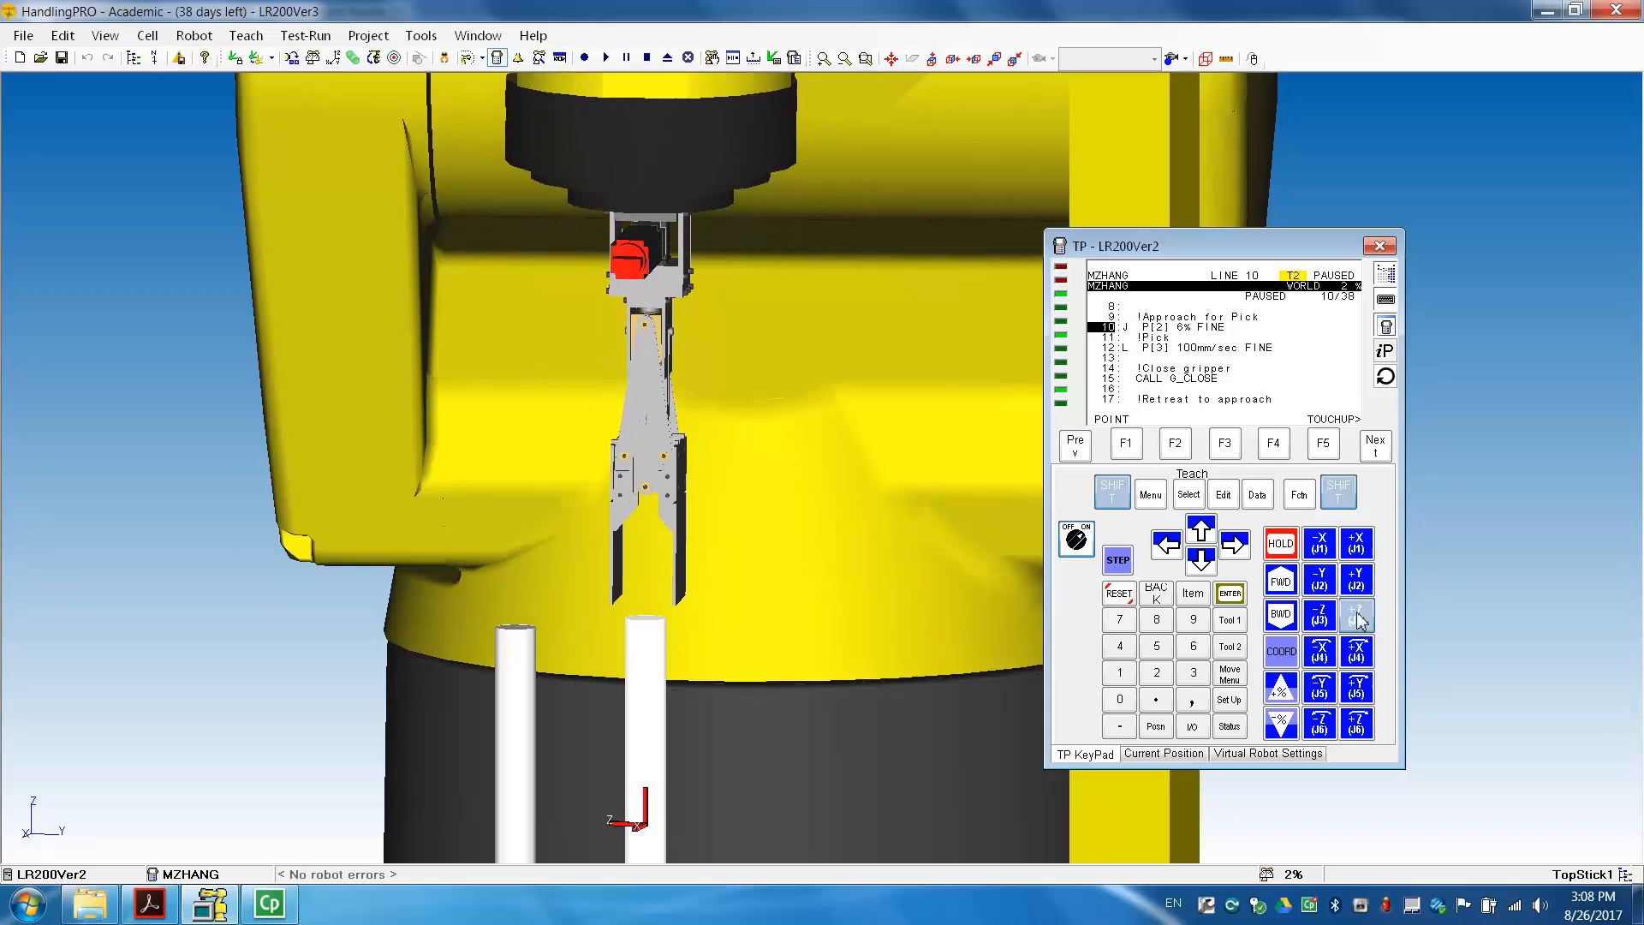
left_click(1356, 615)
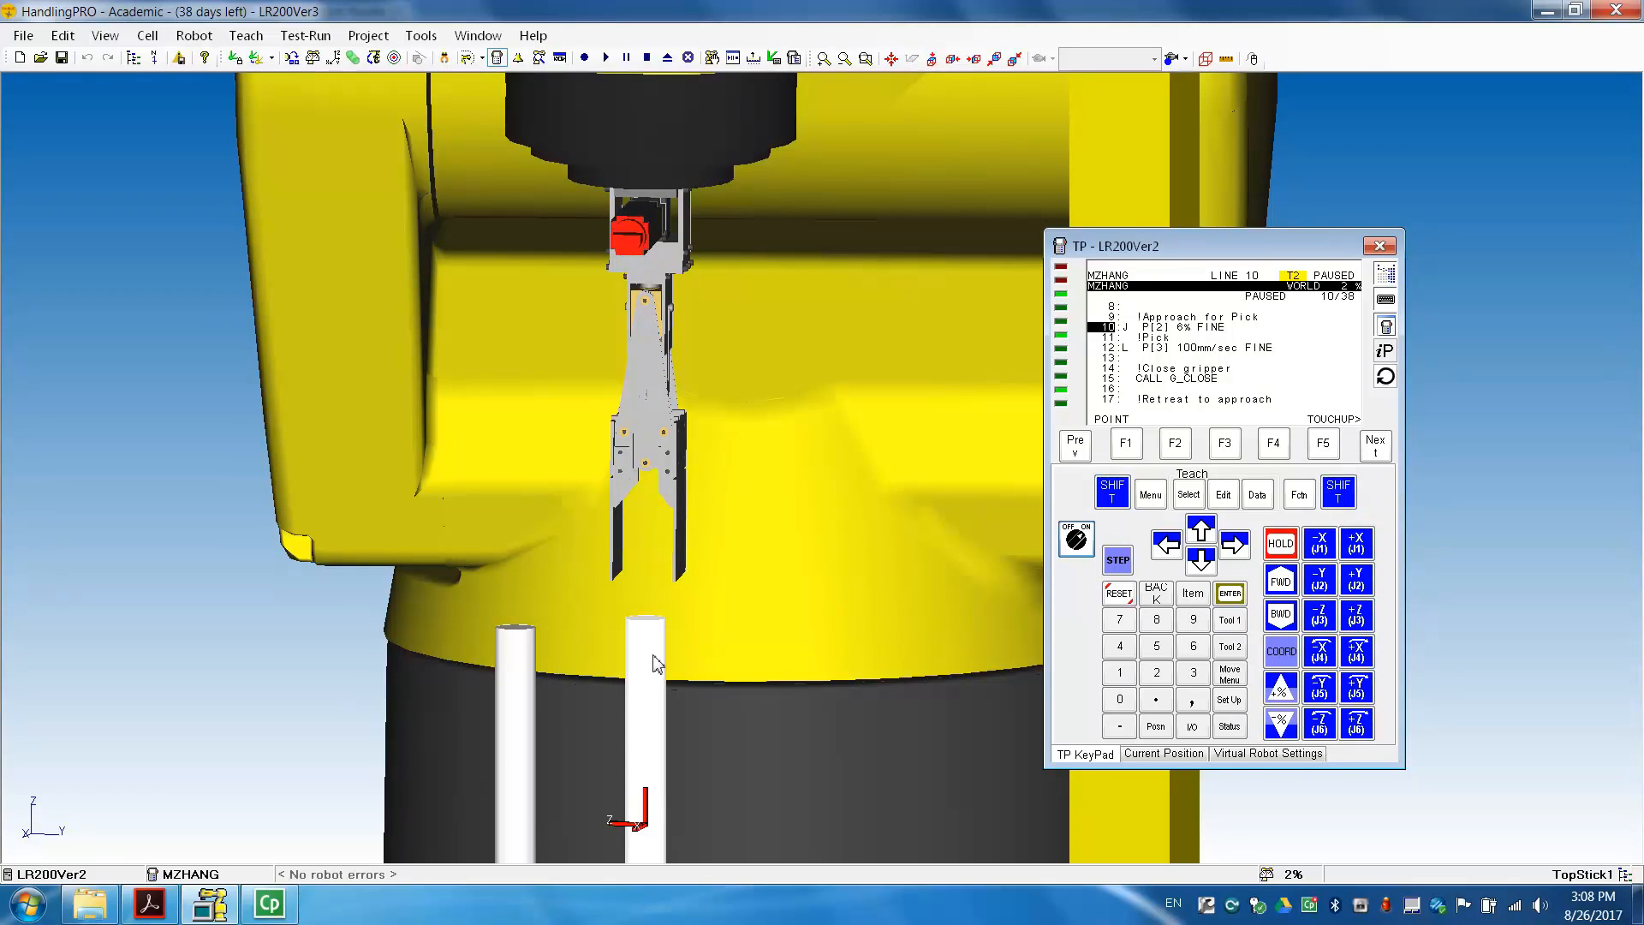
mouse_move(671, 654)
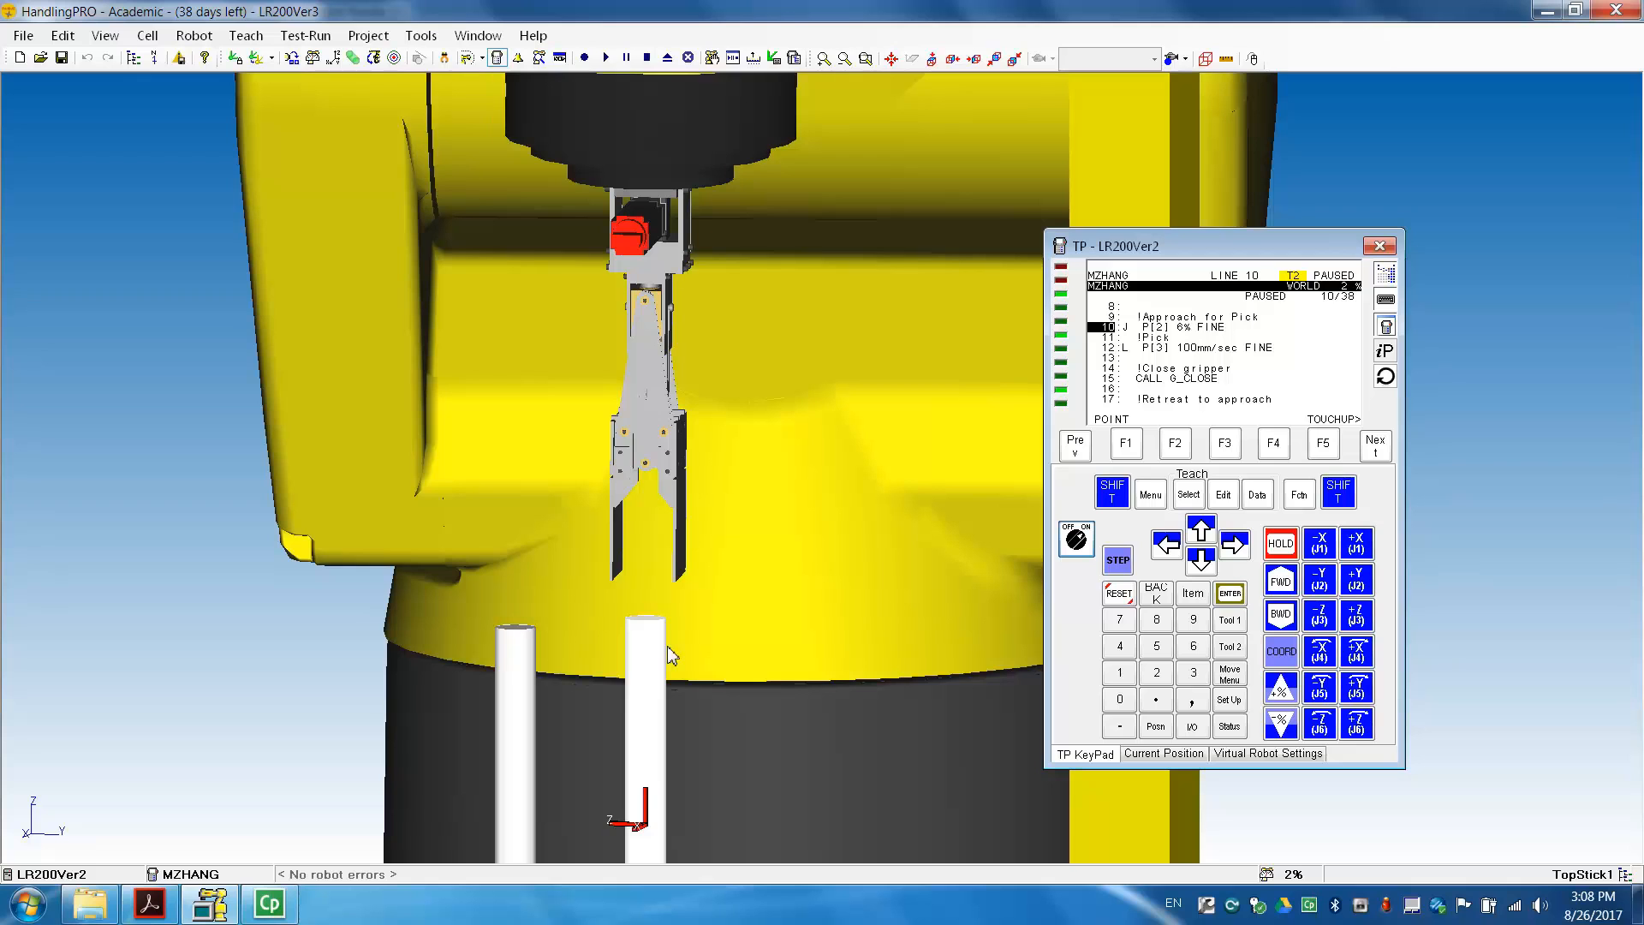
mouse_move(1164, 462)
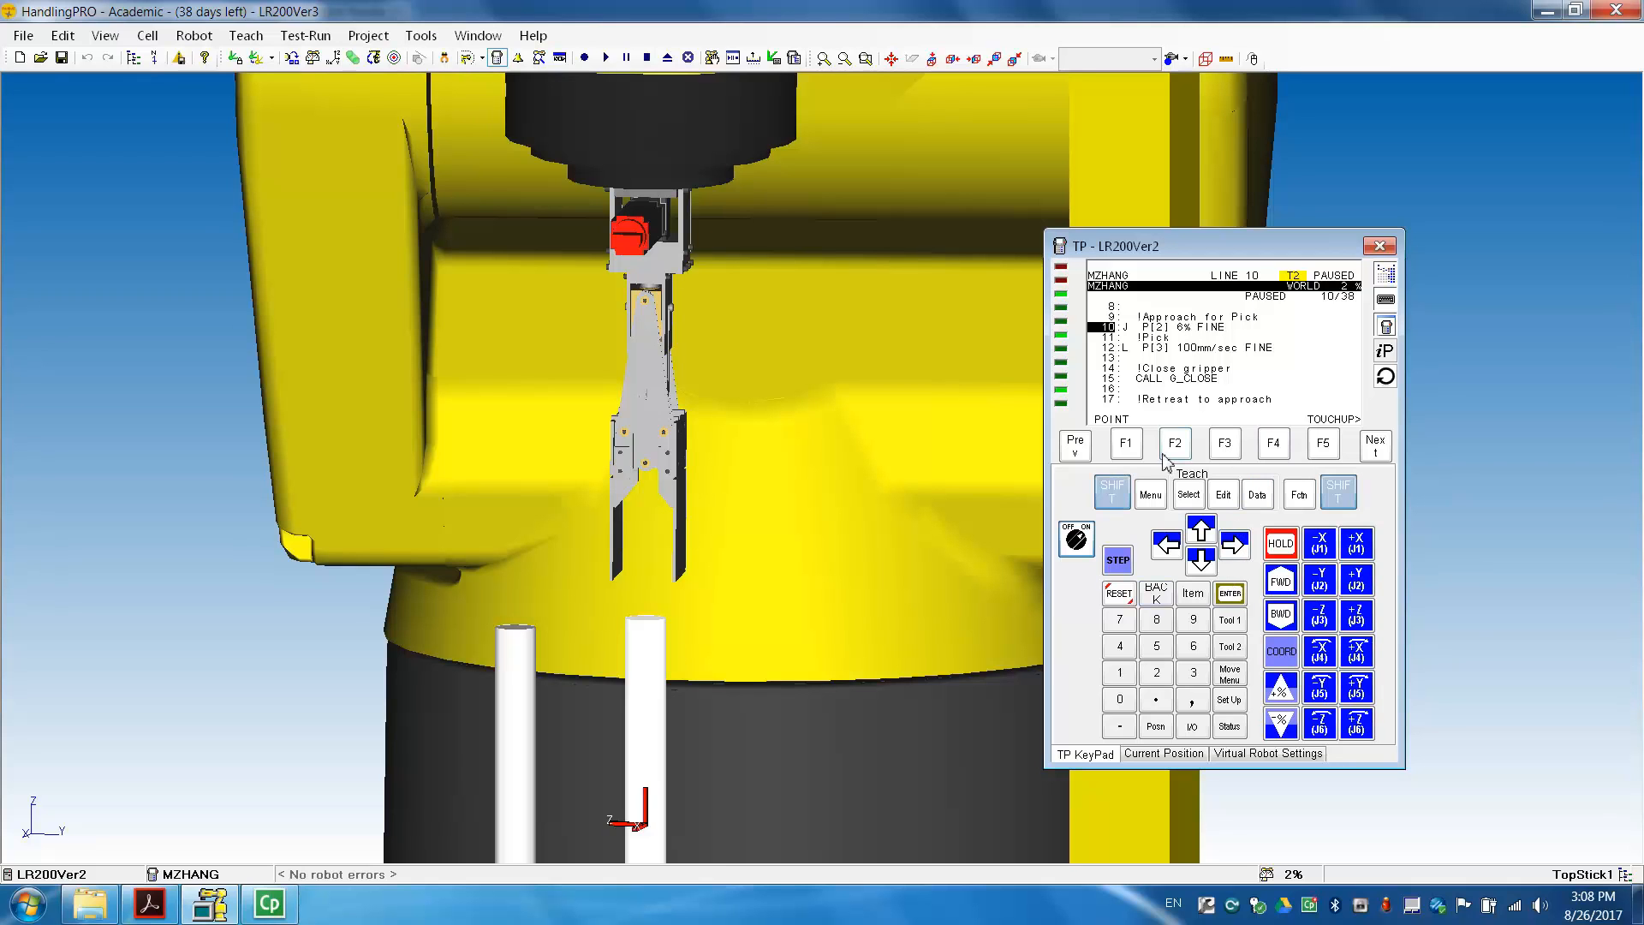
left_click(1321, 443)
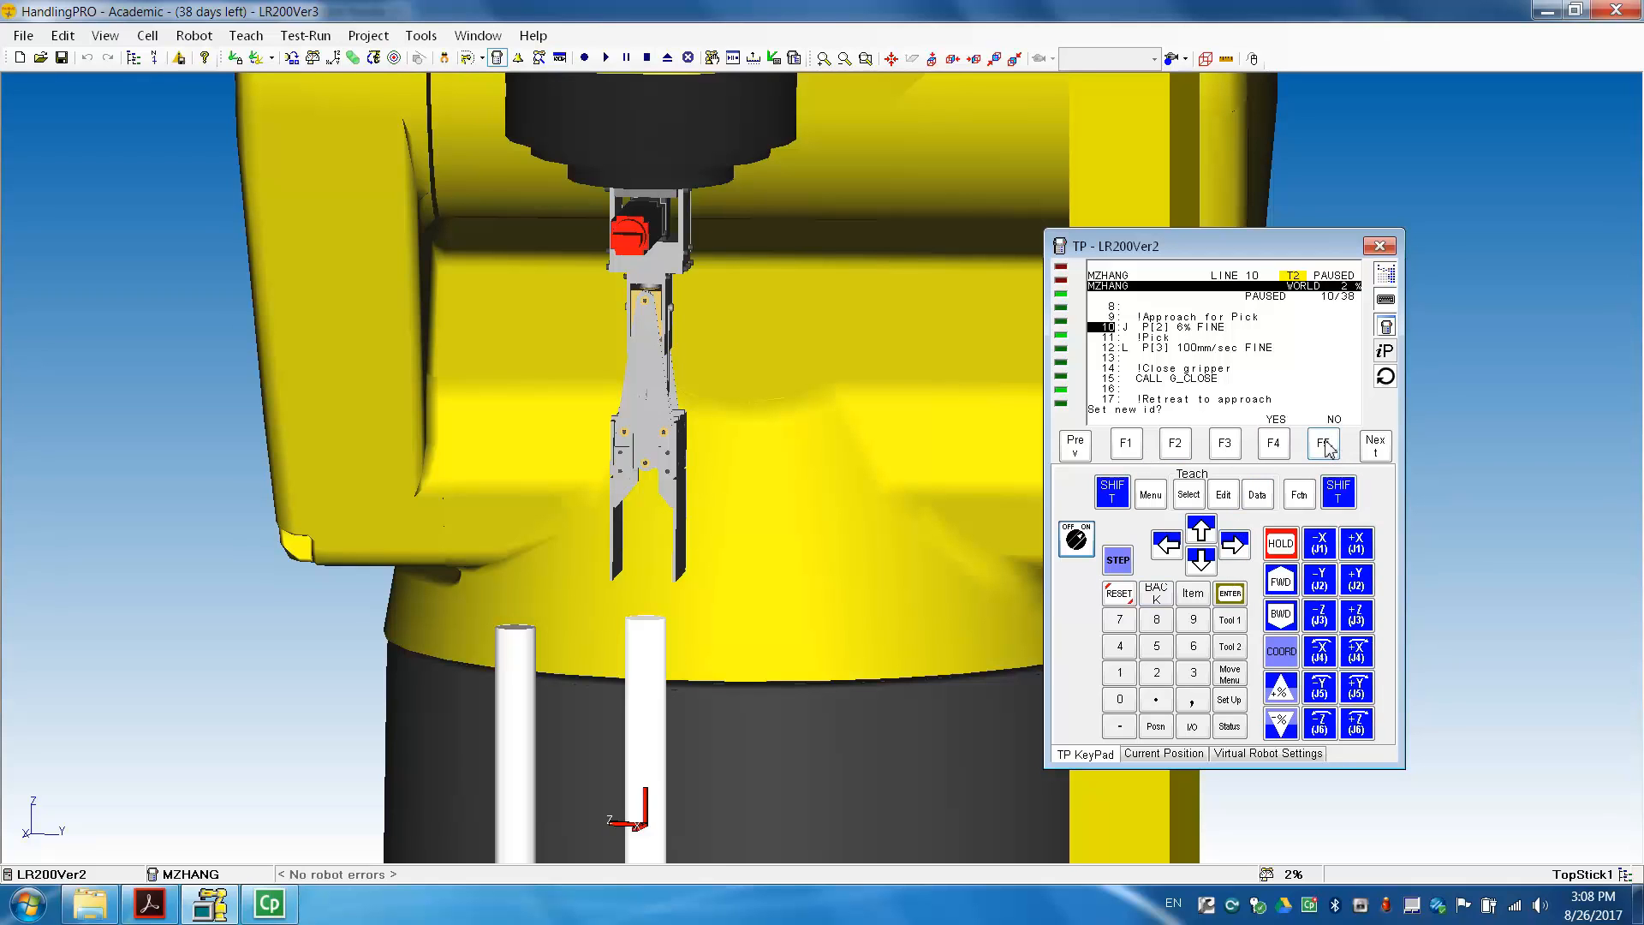
left_click(1322, 442)
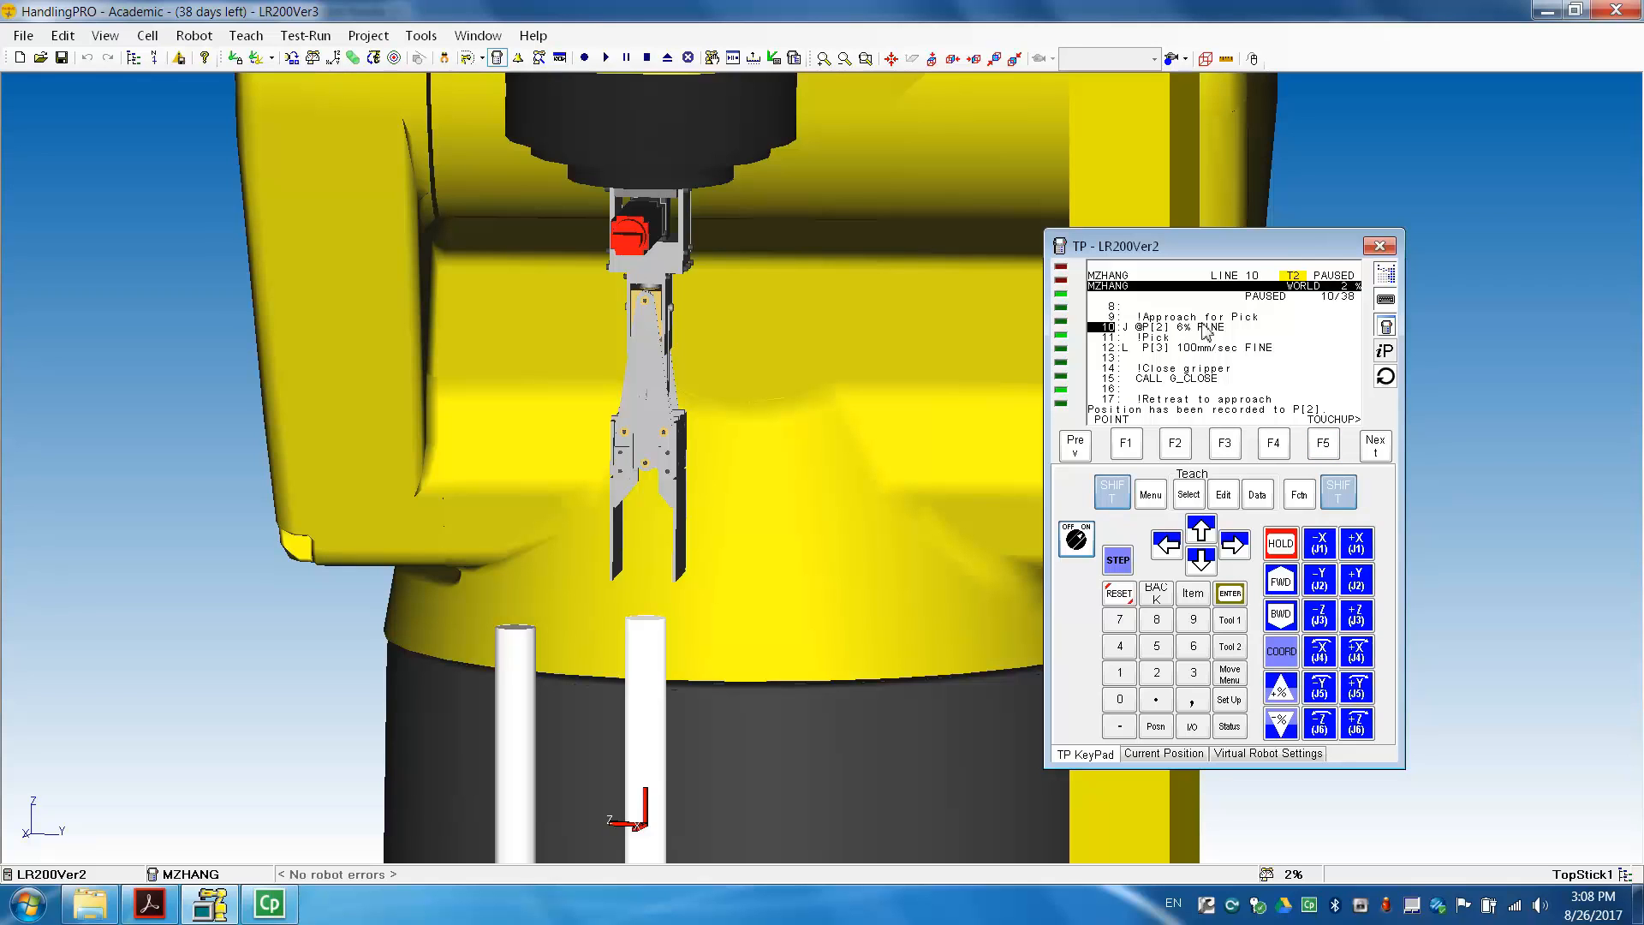
mouse_move(1328, 466)
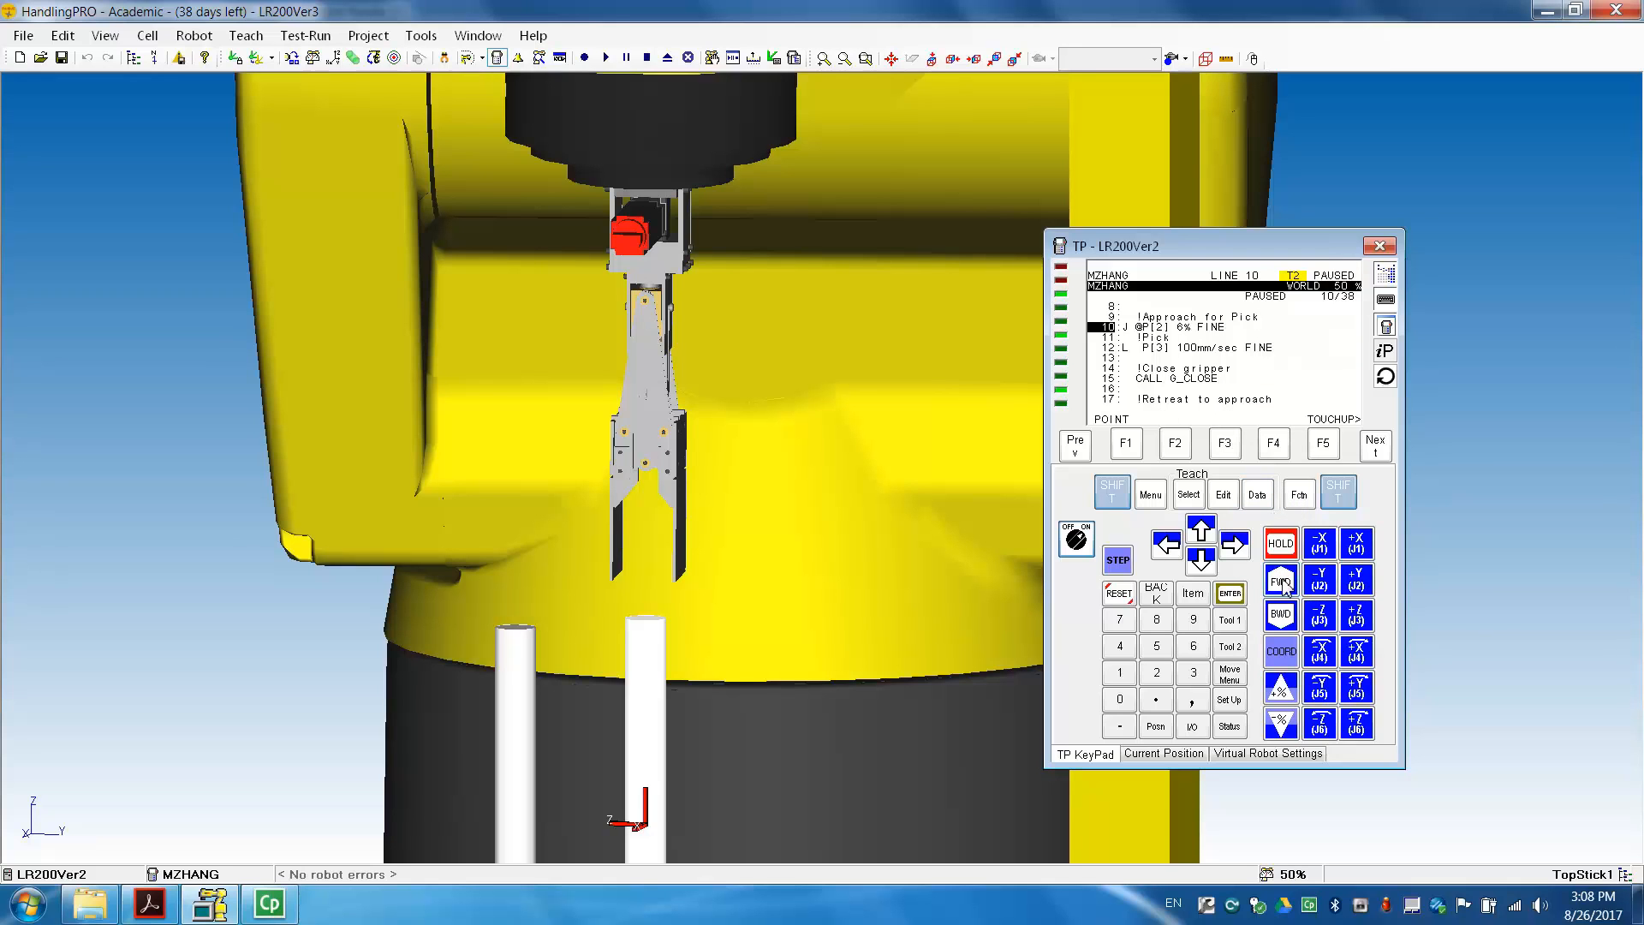
Step forward through lines 10, 12 and 18 so the gripper dips onto the stick and retreats
left_click(1280, 578)
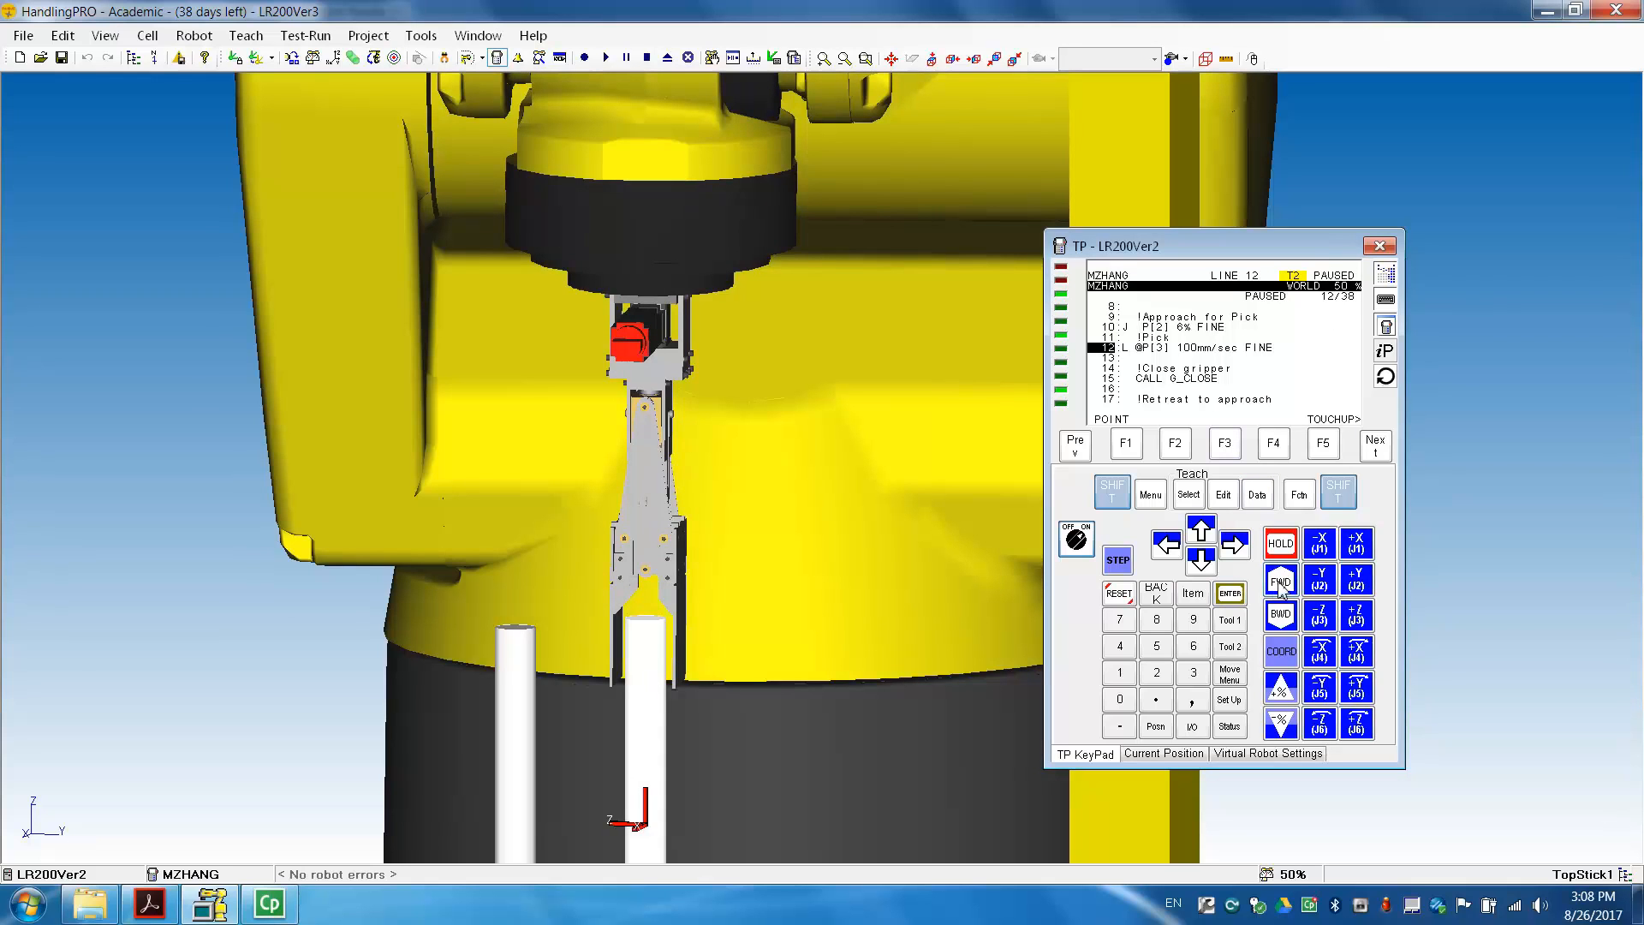
left_click(1280, 579)
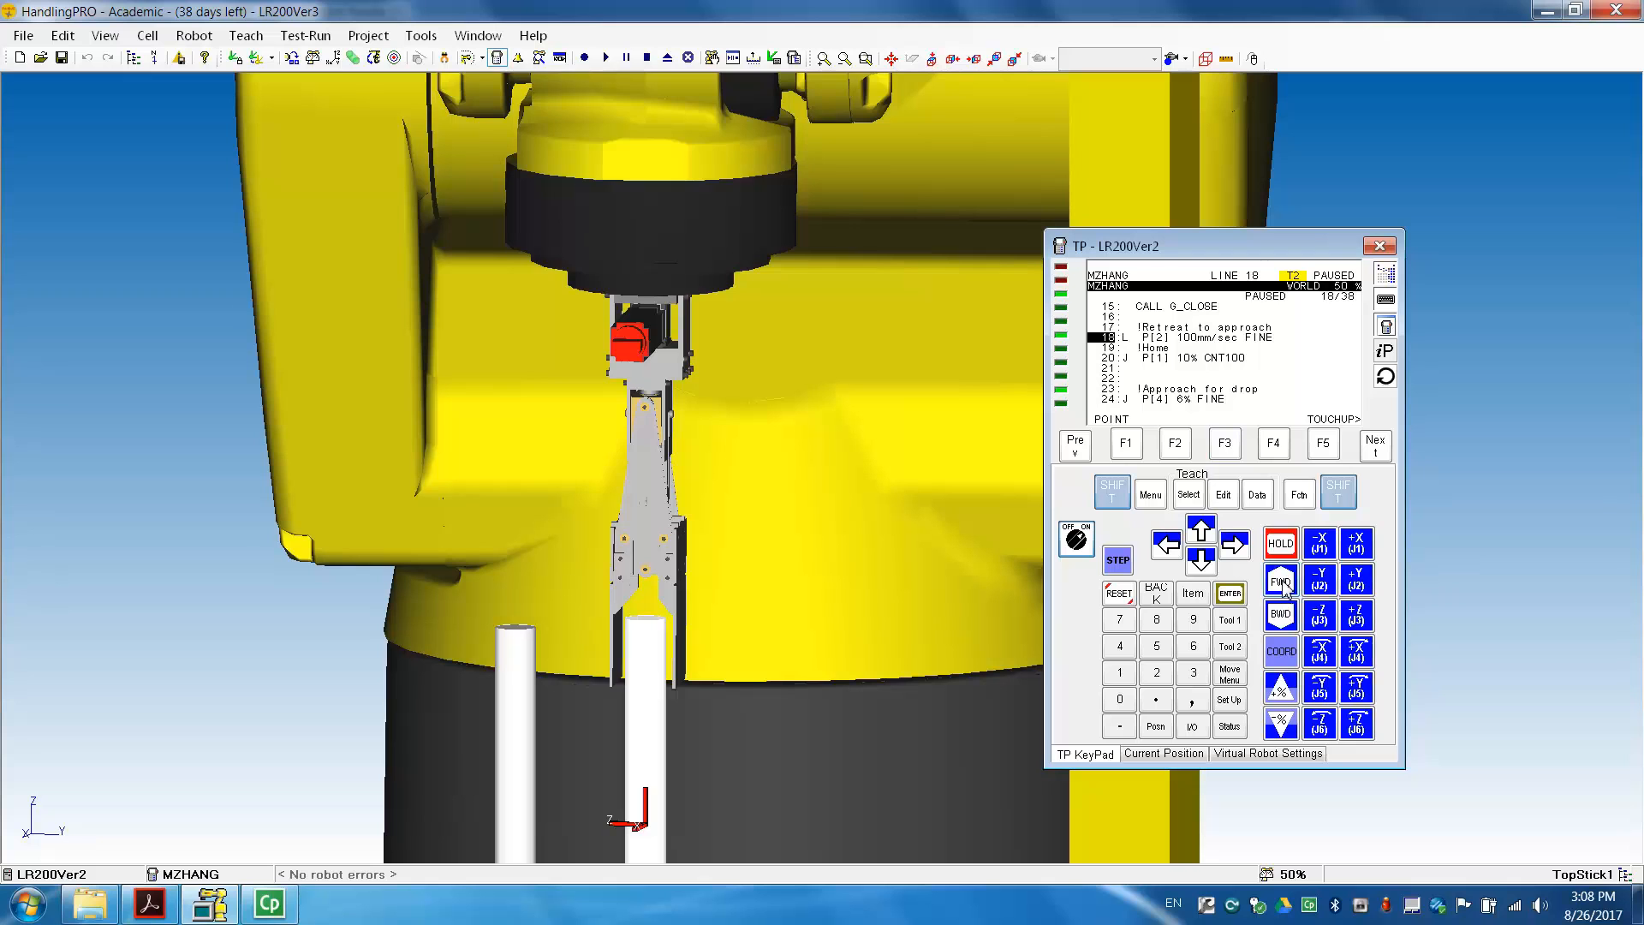
left_click(1281, 579)
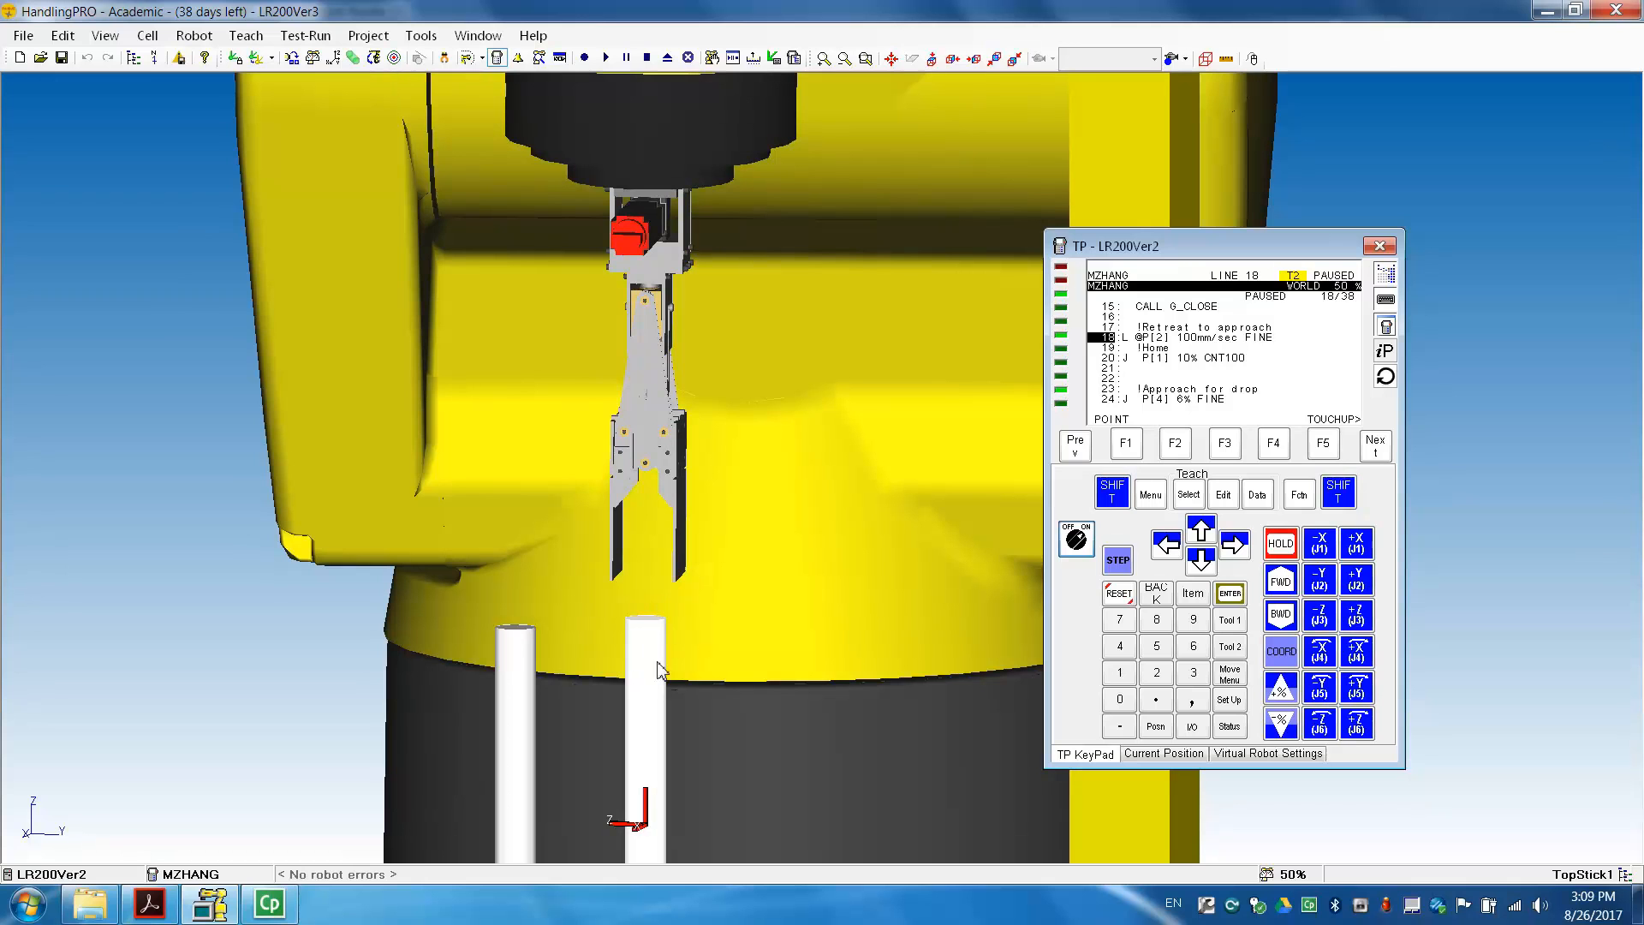
mouse_move(651, 682)
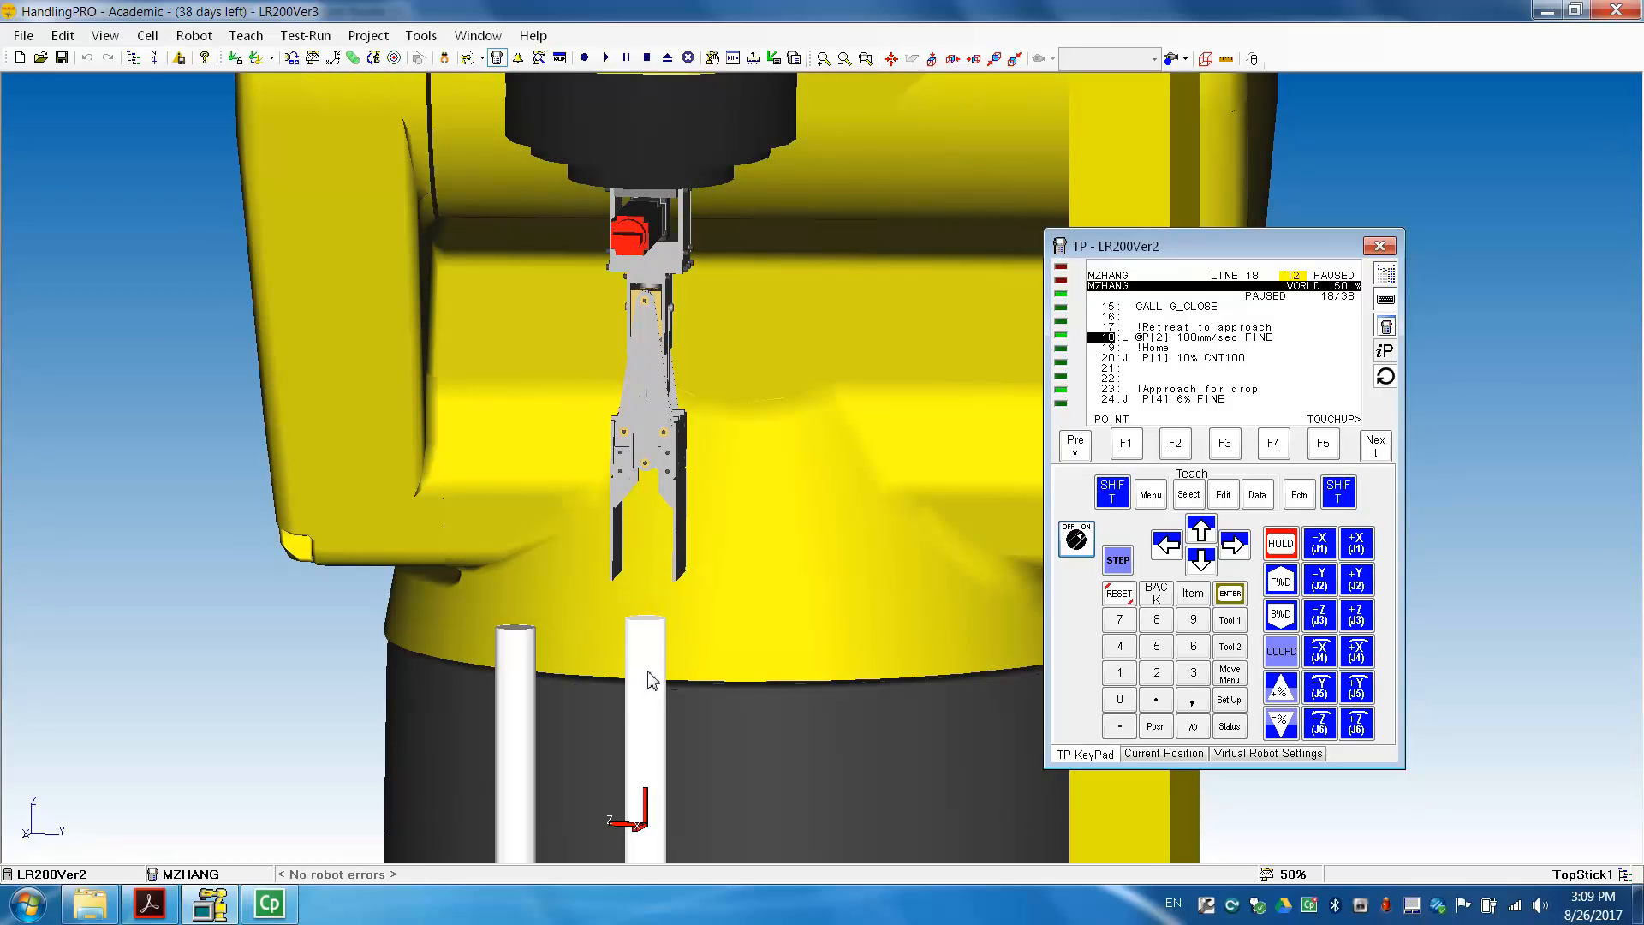
mouse_move(552, 671)
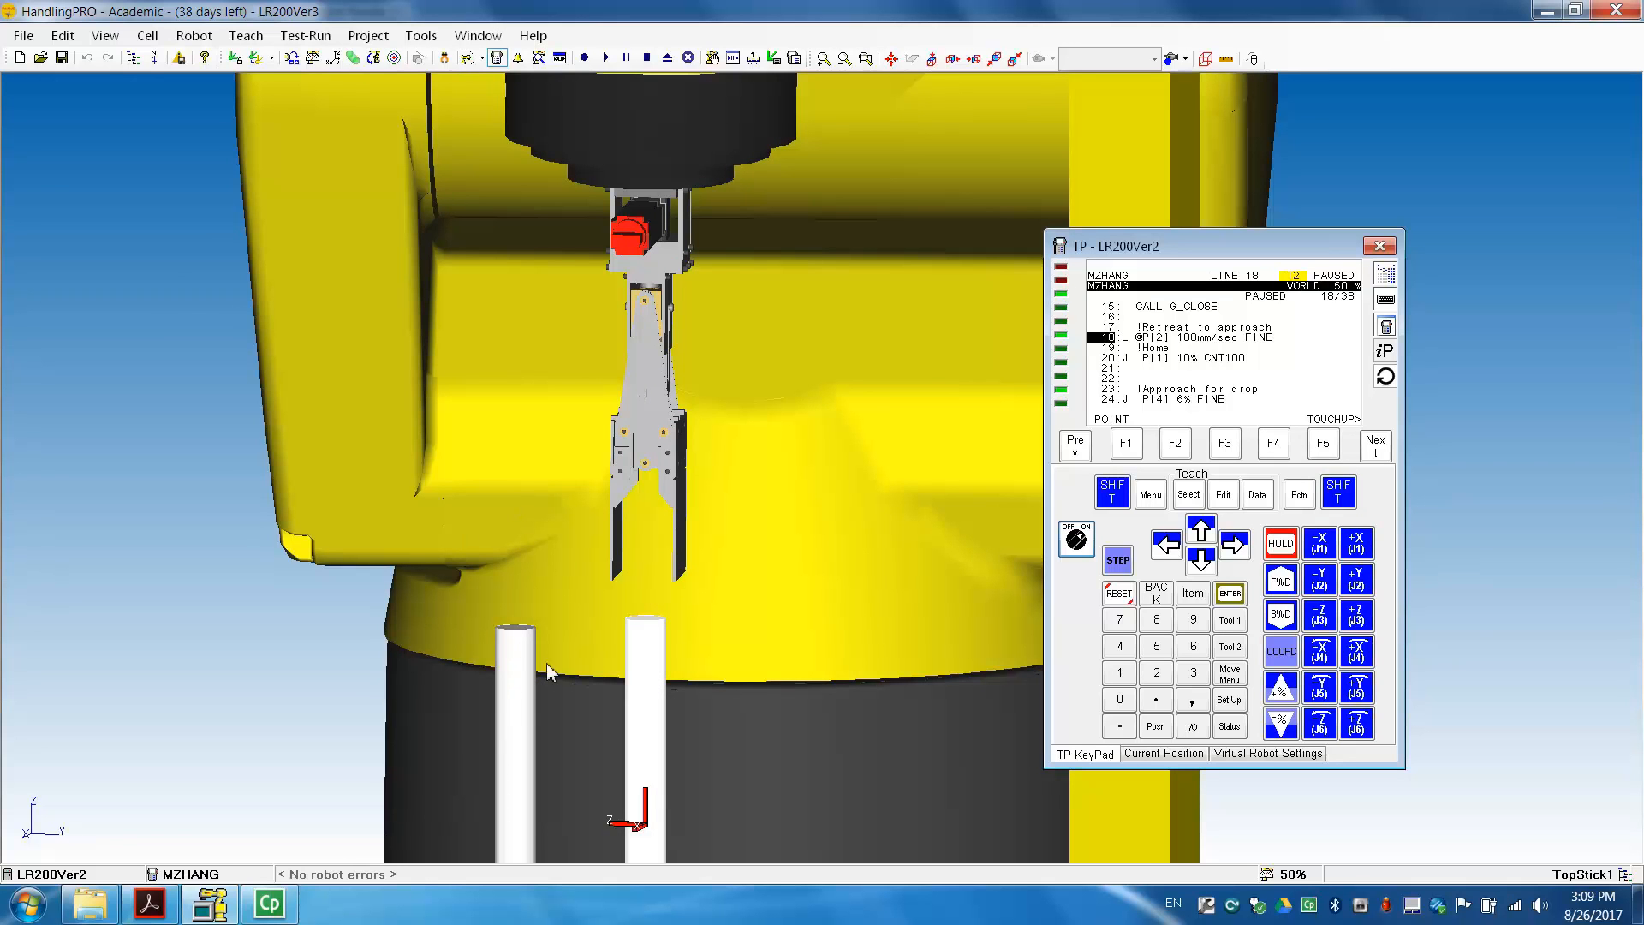
mouse_move(656, 667)
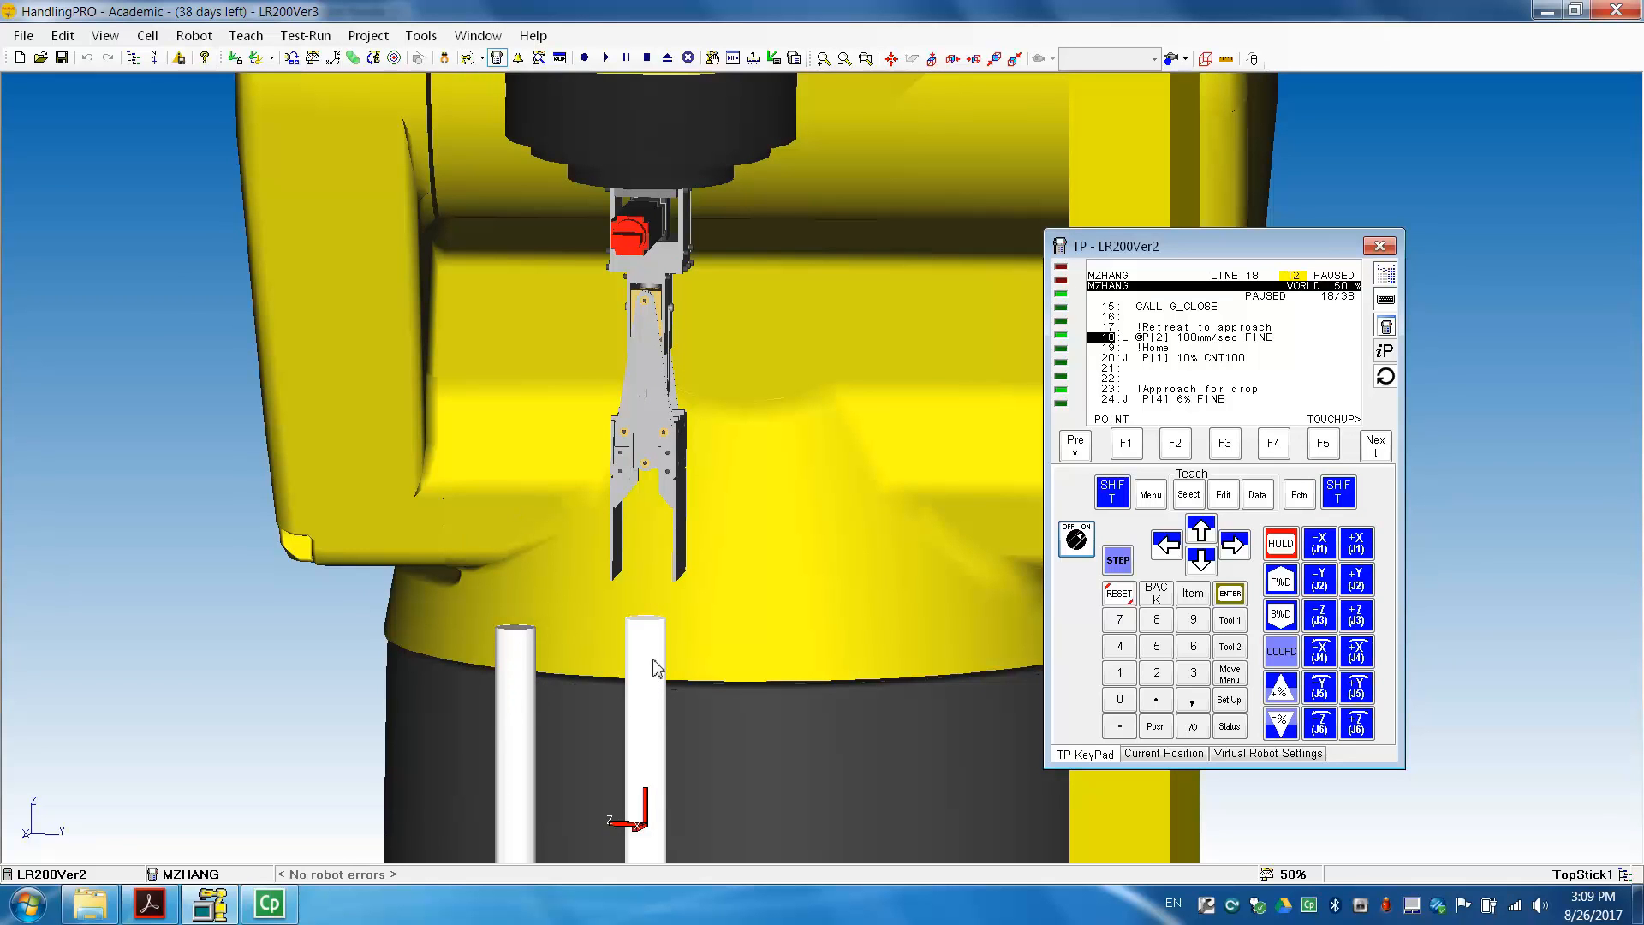
mouse_move(515, 712)
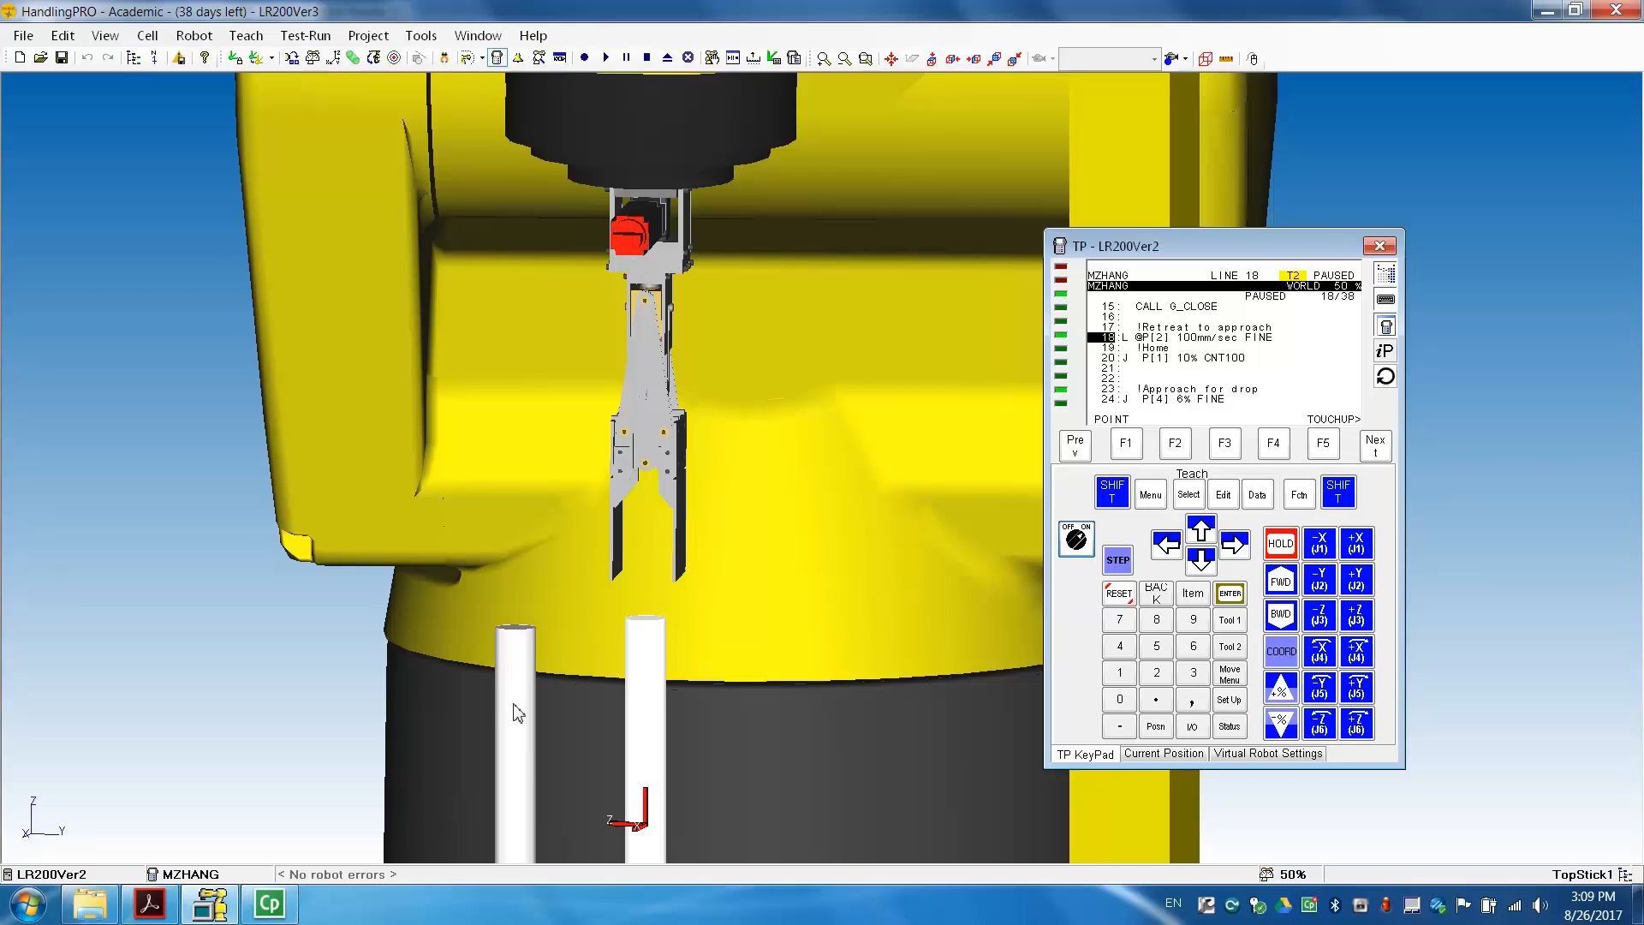